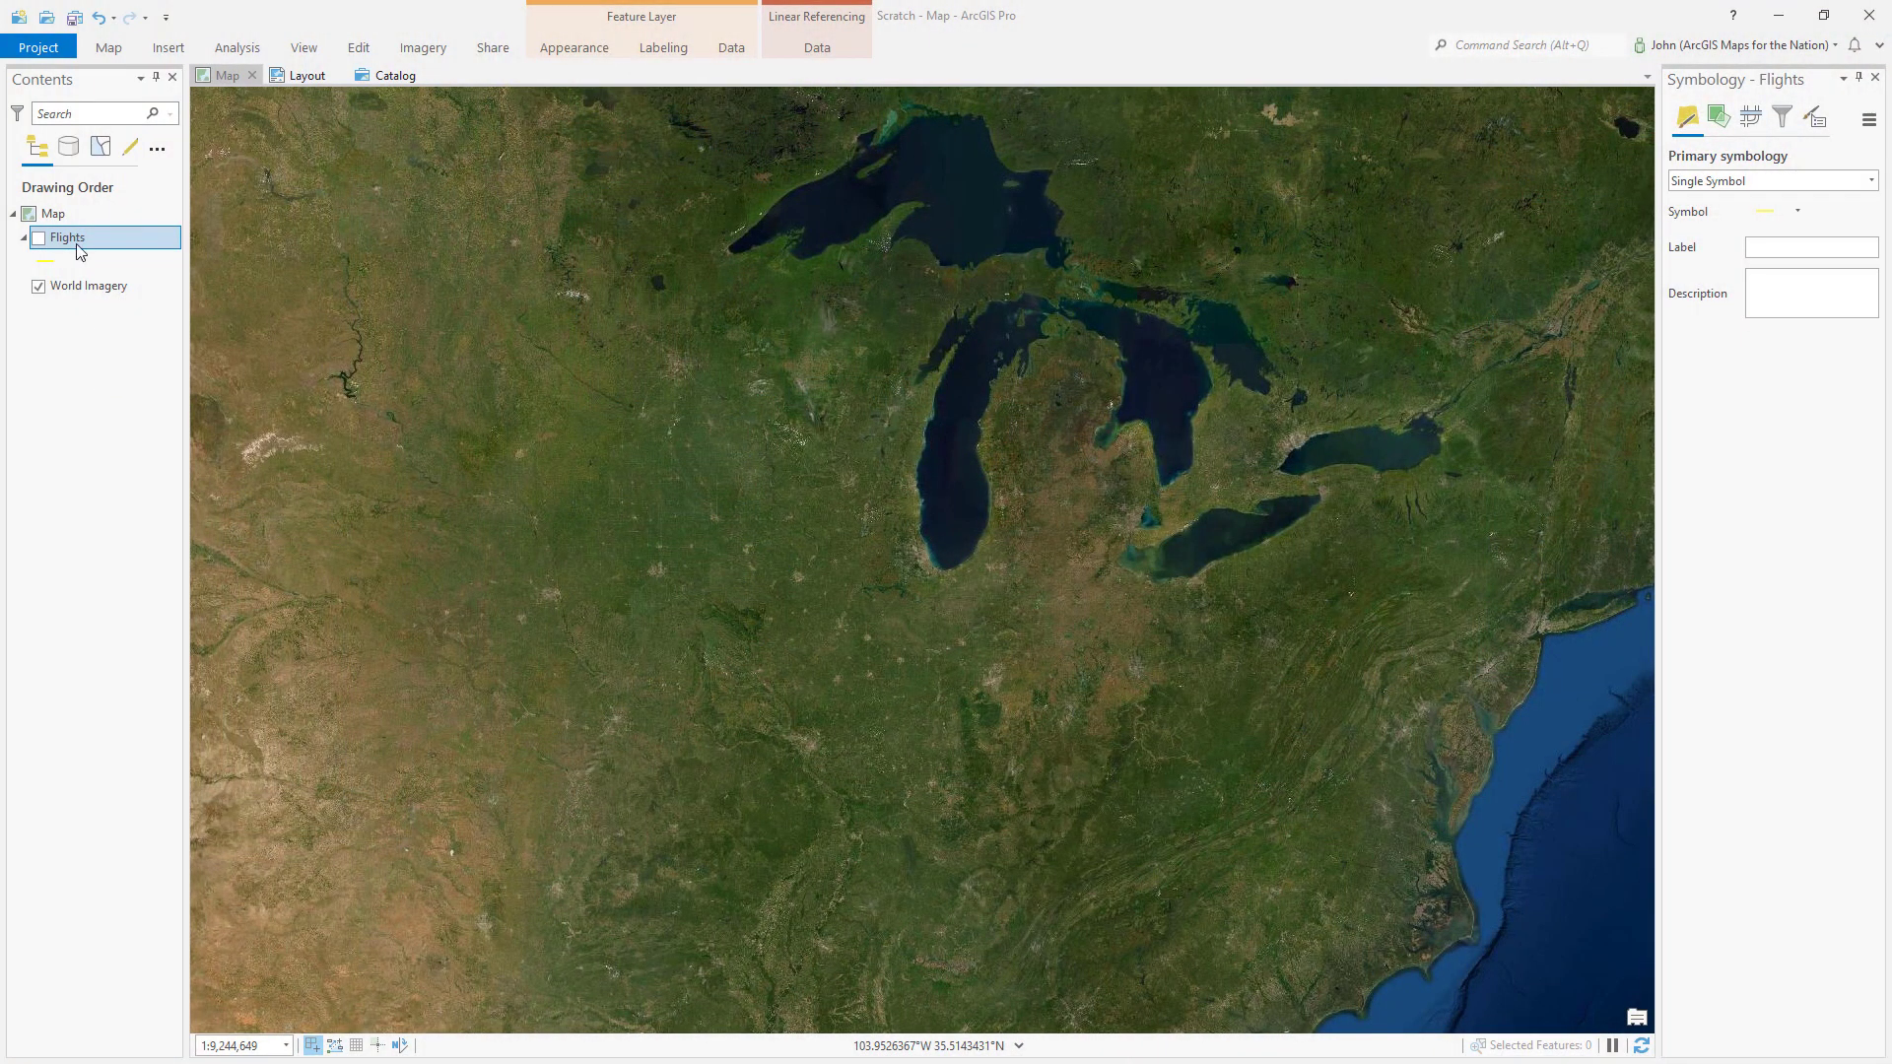
pyautogui.moveTo(37, 239)
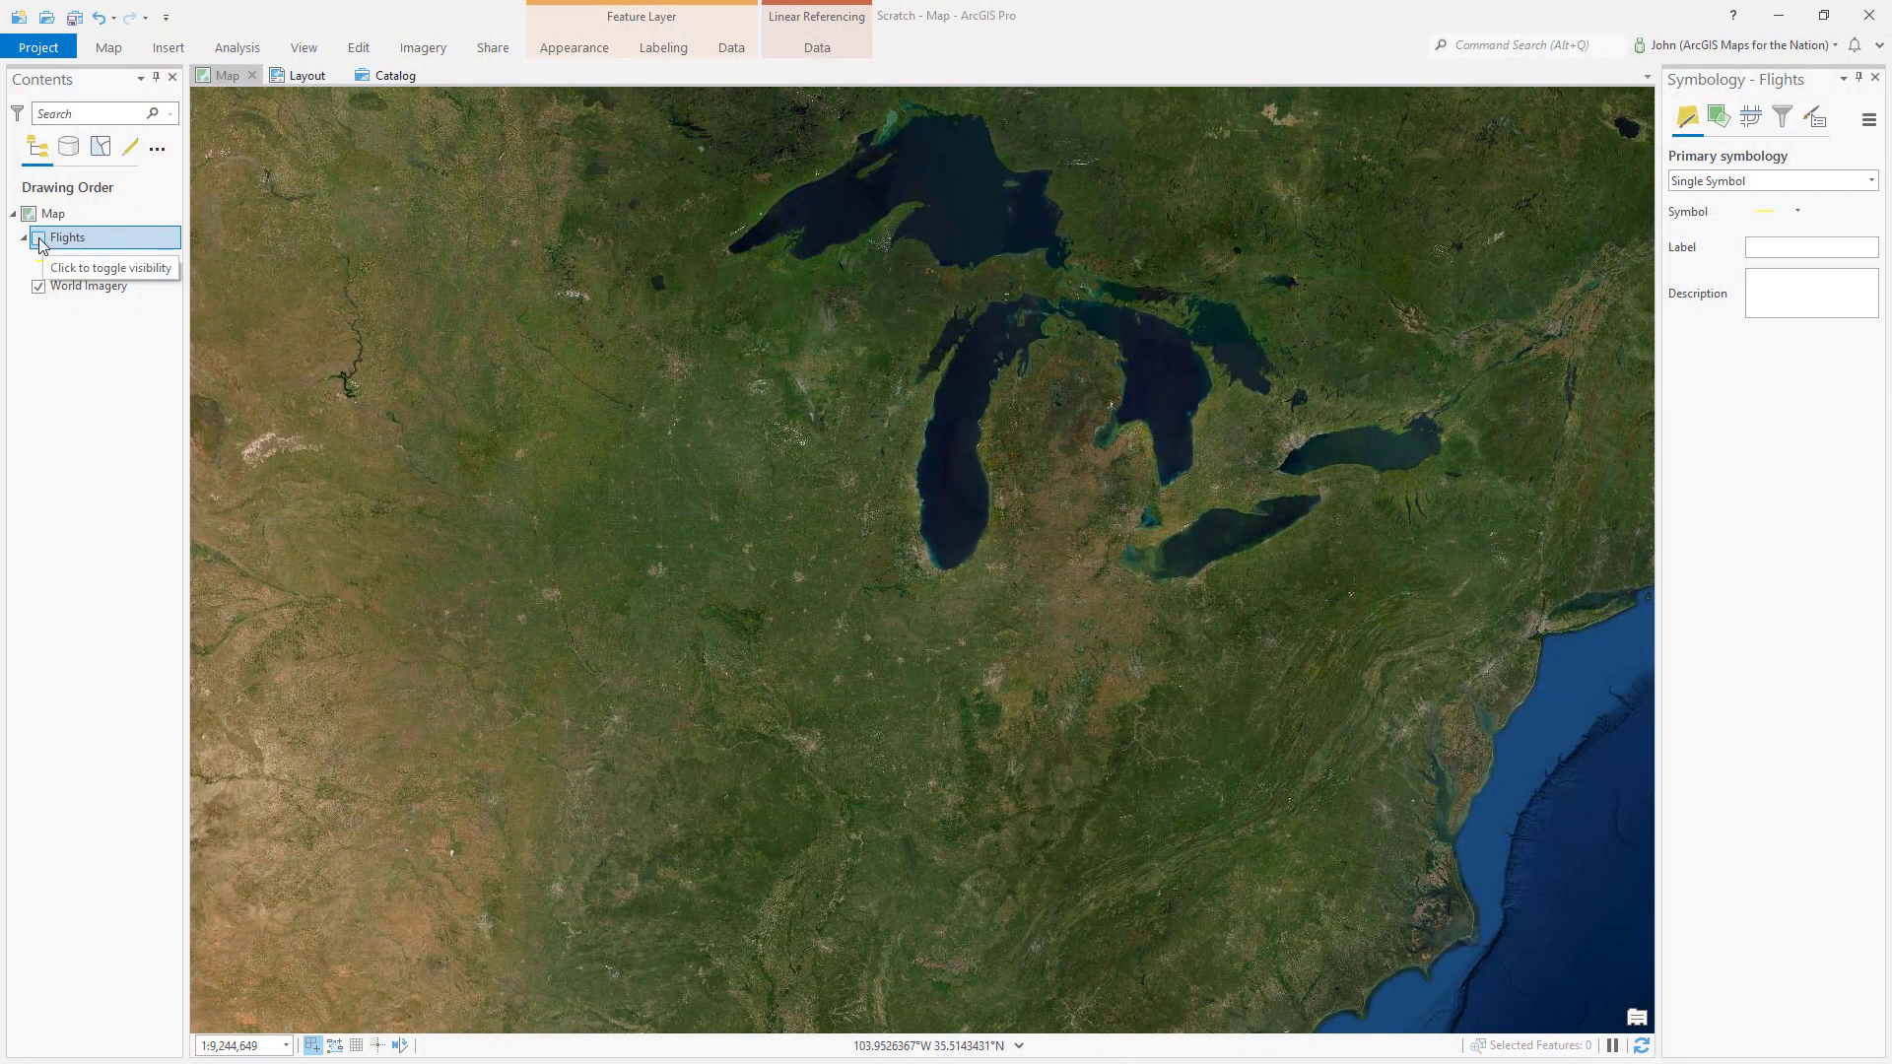
# - Turn on the Flights layer and bring up its line symbol for formatting
pyautogui.click(37, 237)
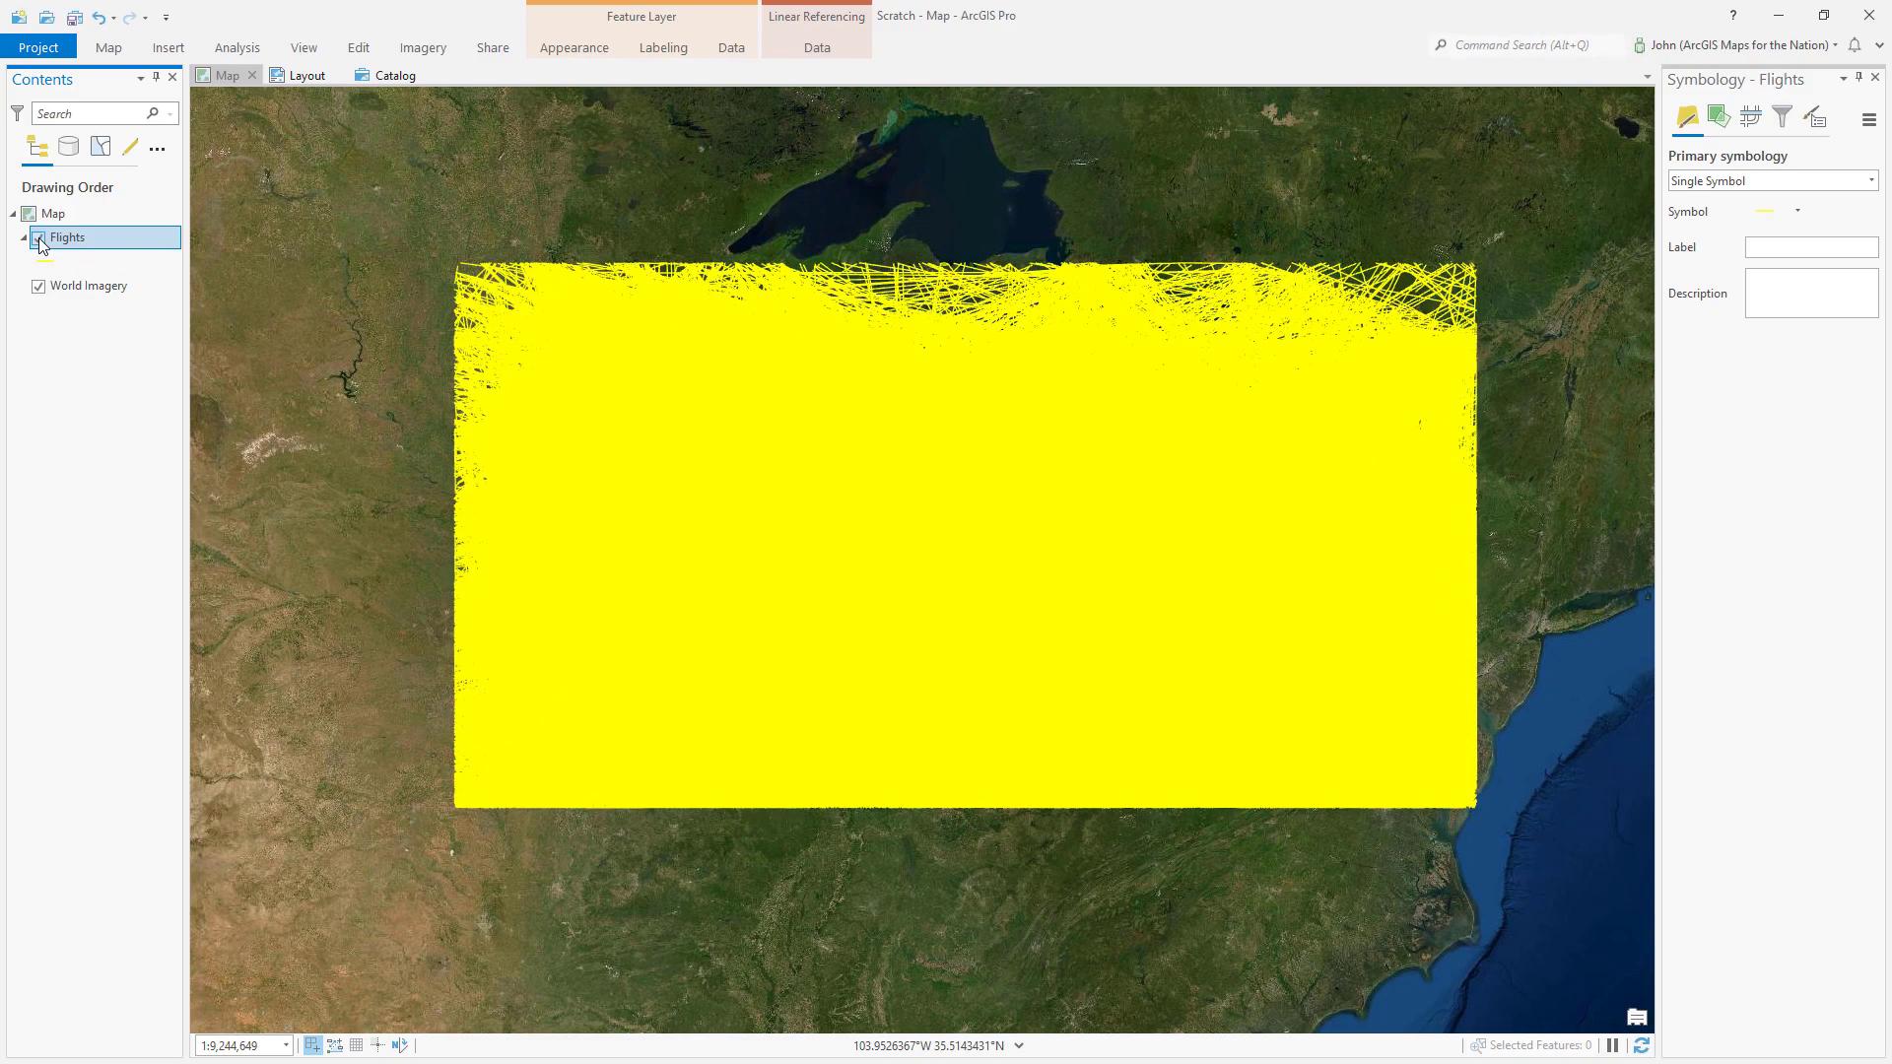
pyautogui.click(40, 237)
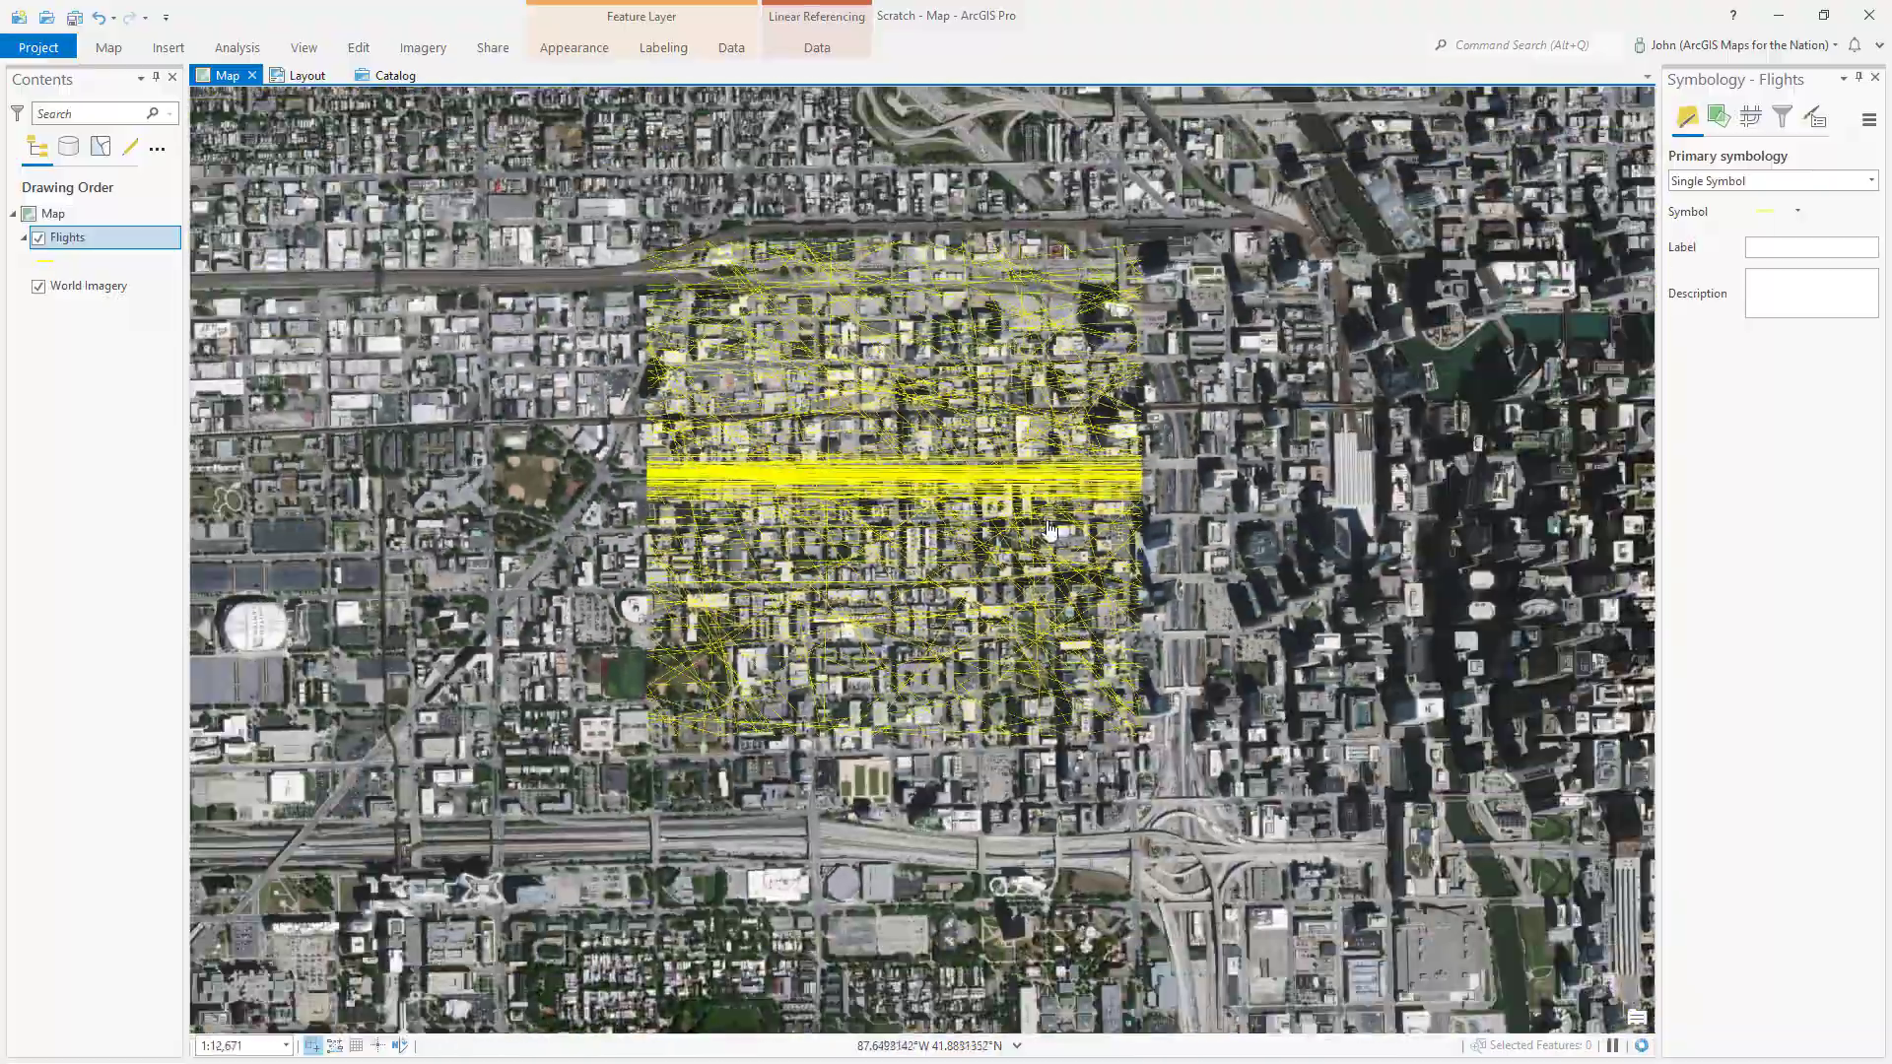
pyautogui.scroll(-3)
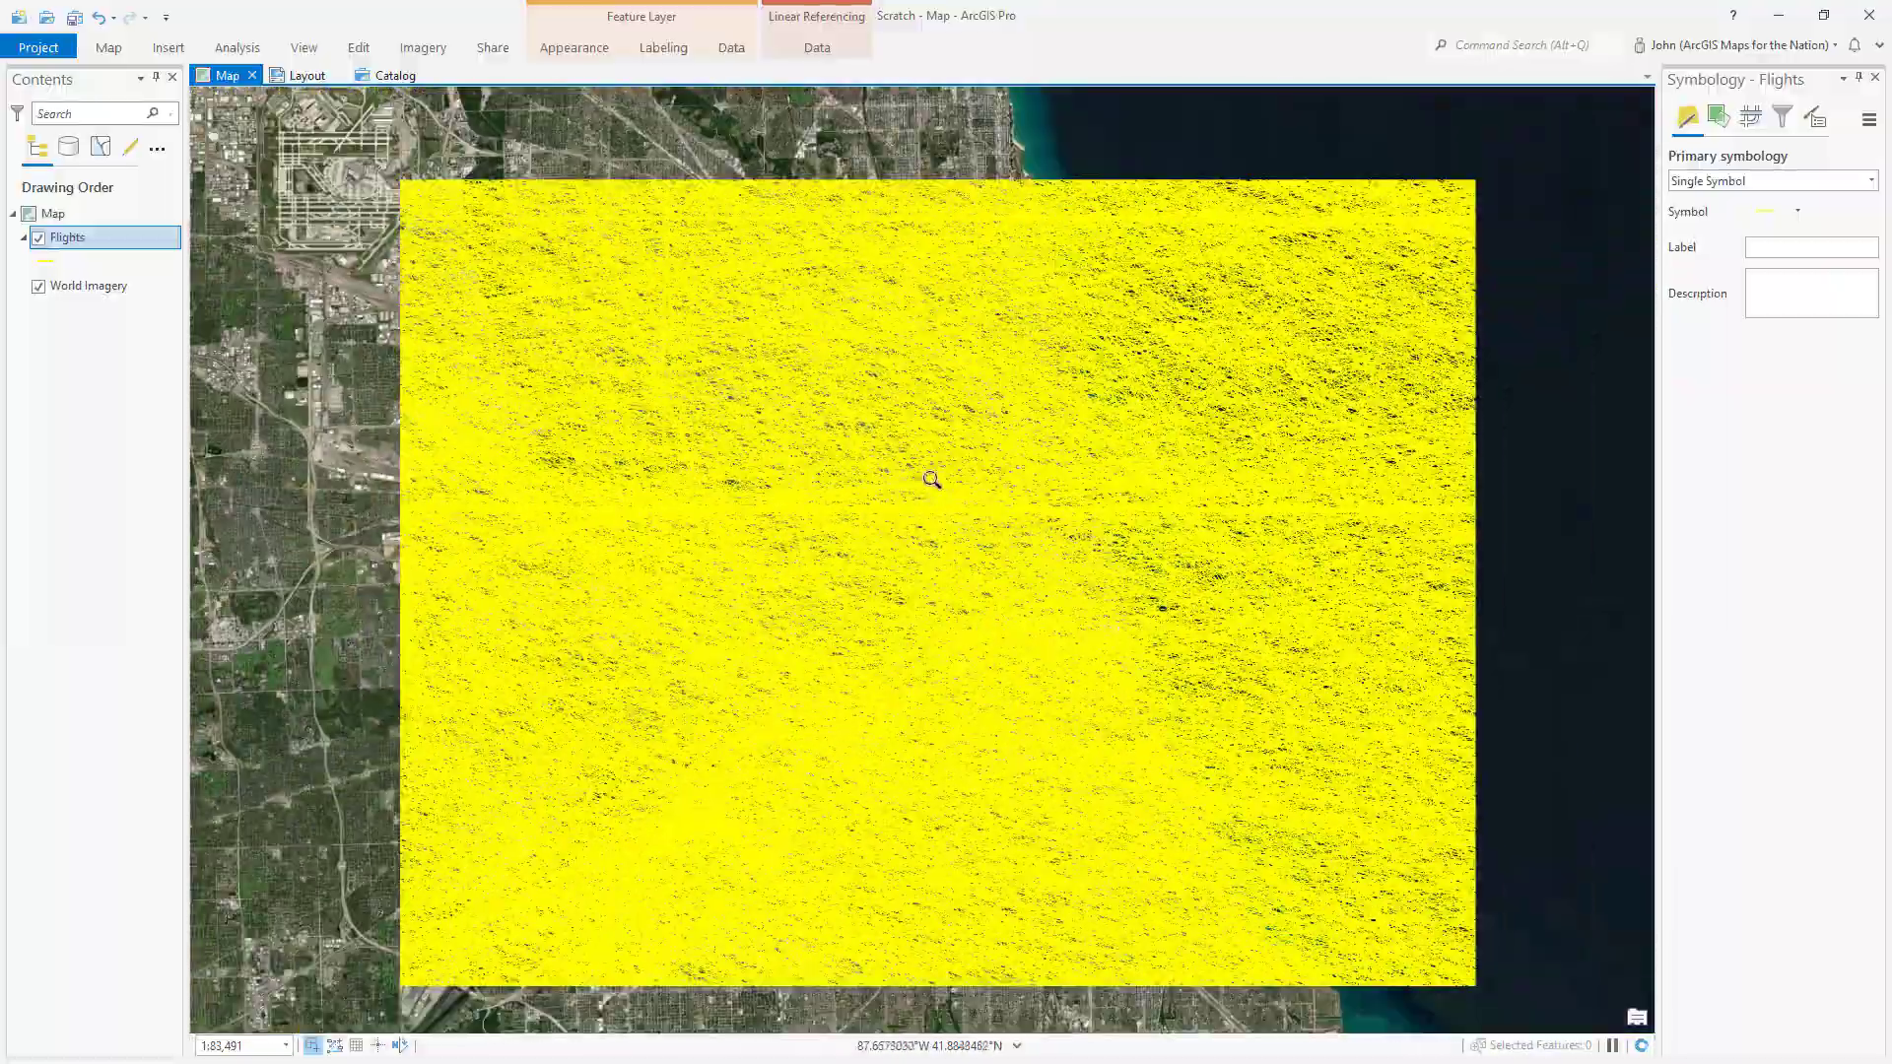
pyautogui.scroll(-3)
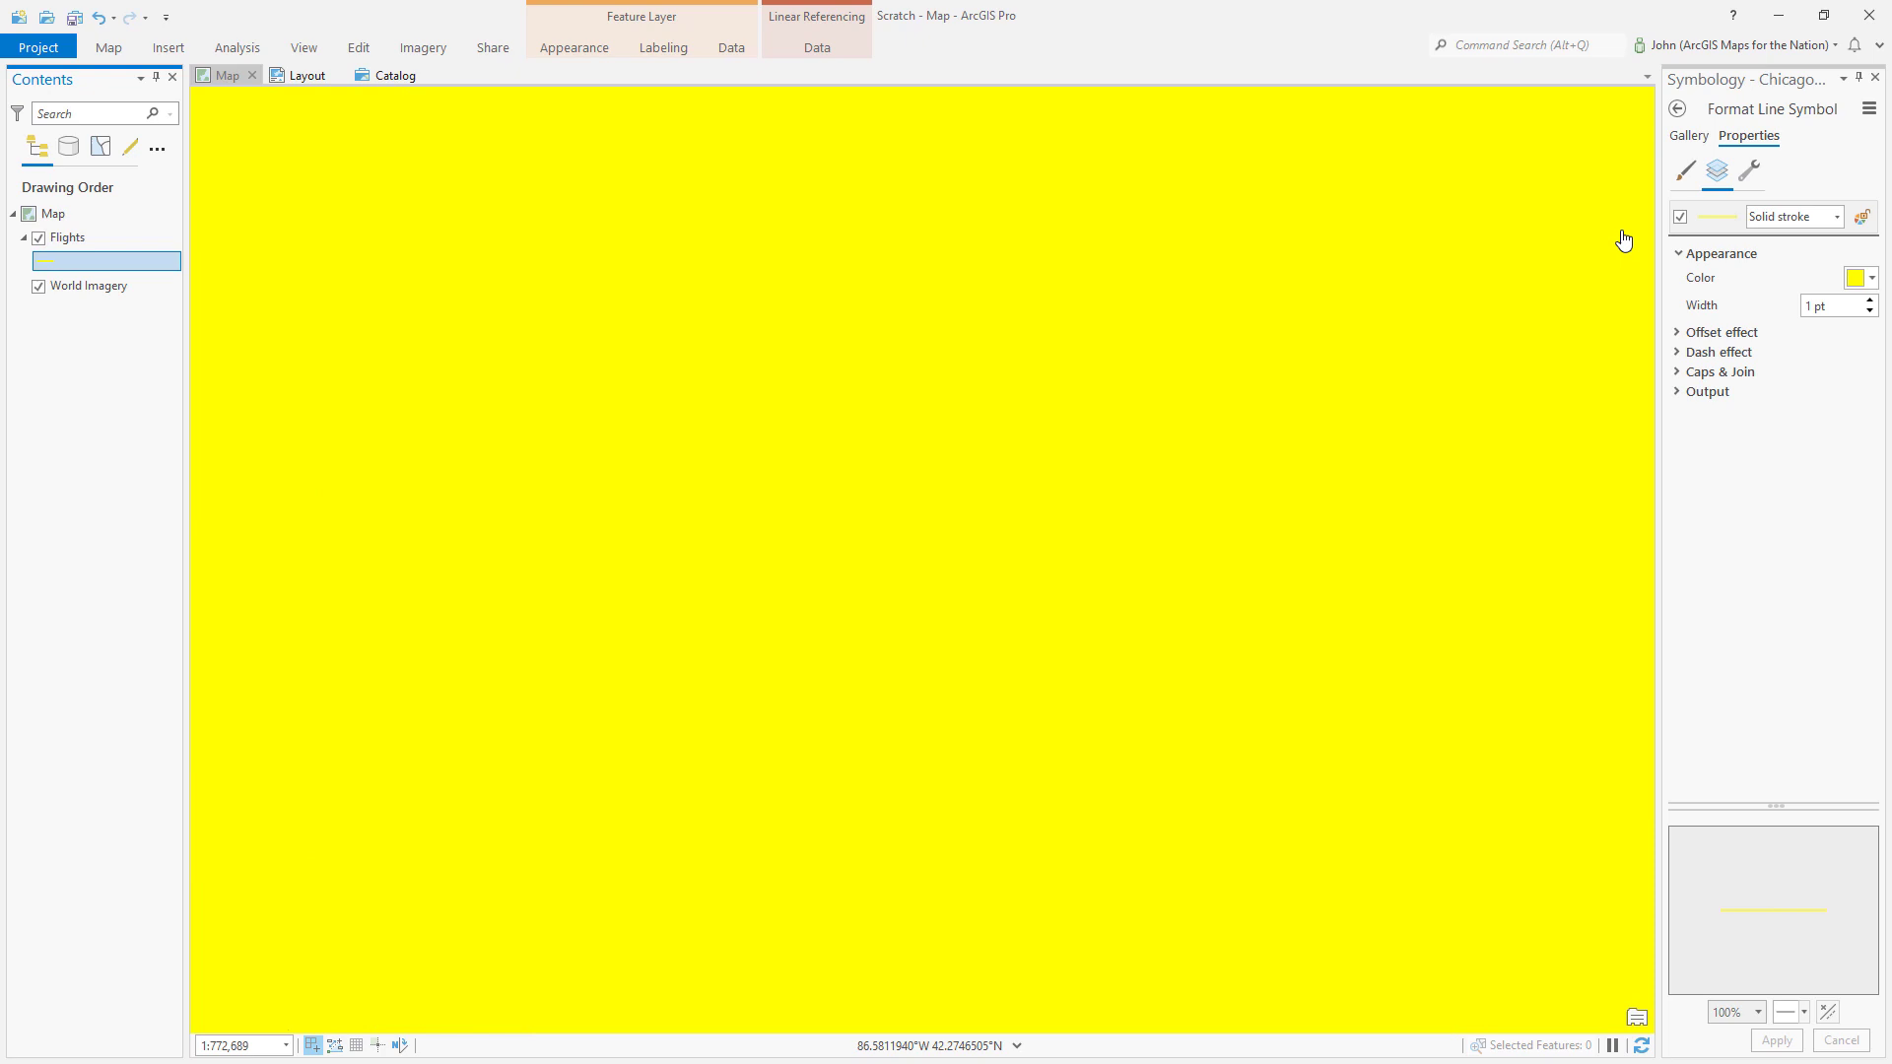
# - Set the Flights line colour to 90% transparency via Color Properties and confirm
pyautogui.click(1872, 278)
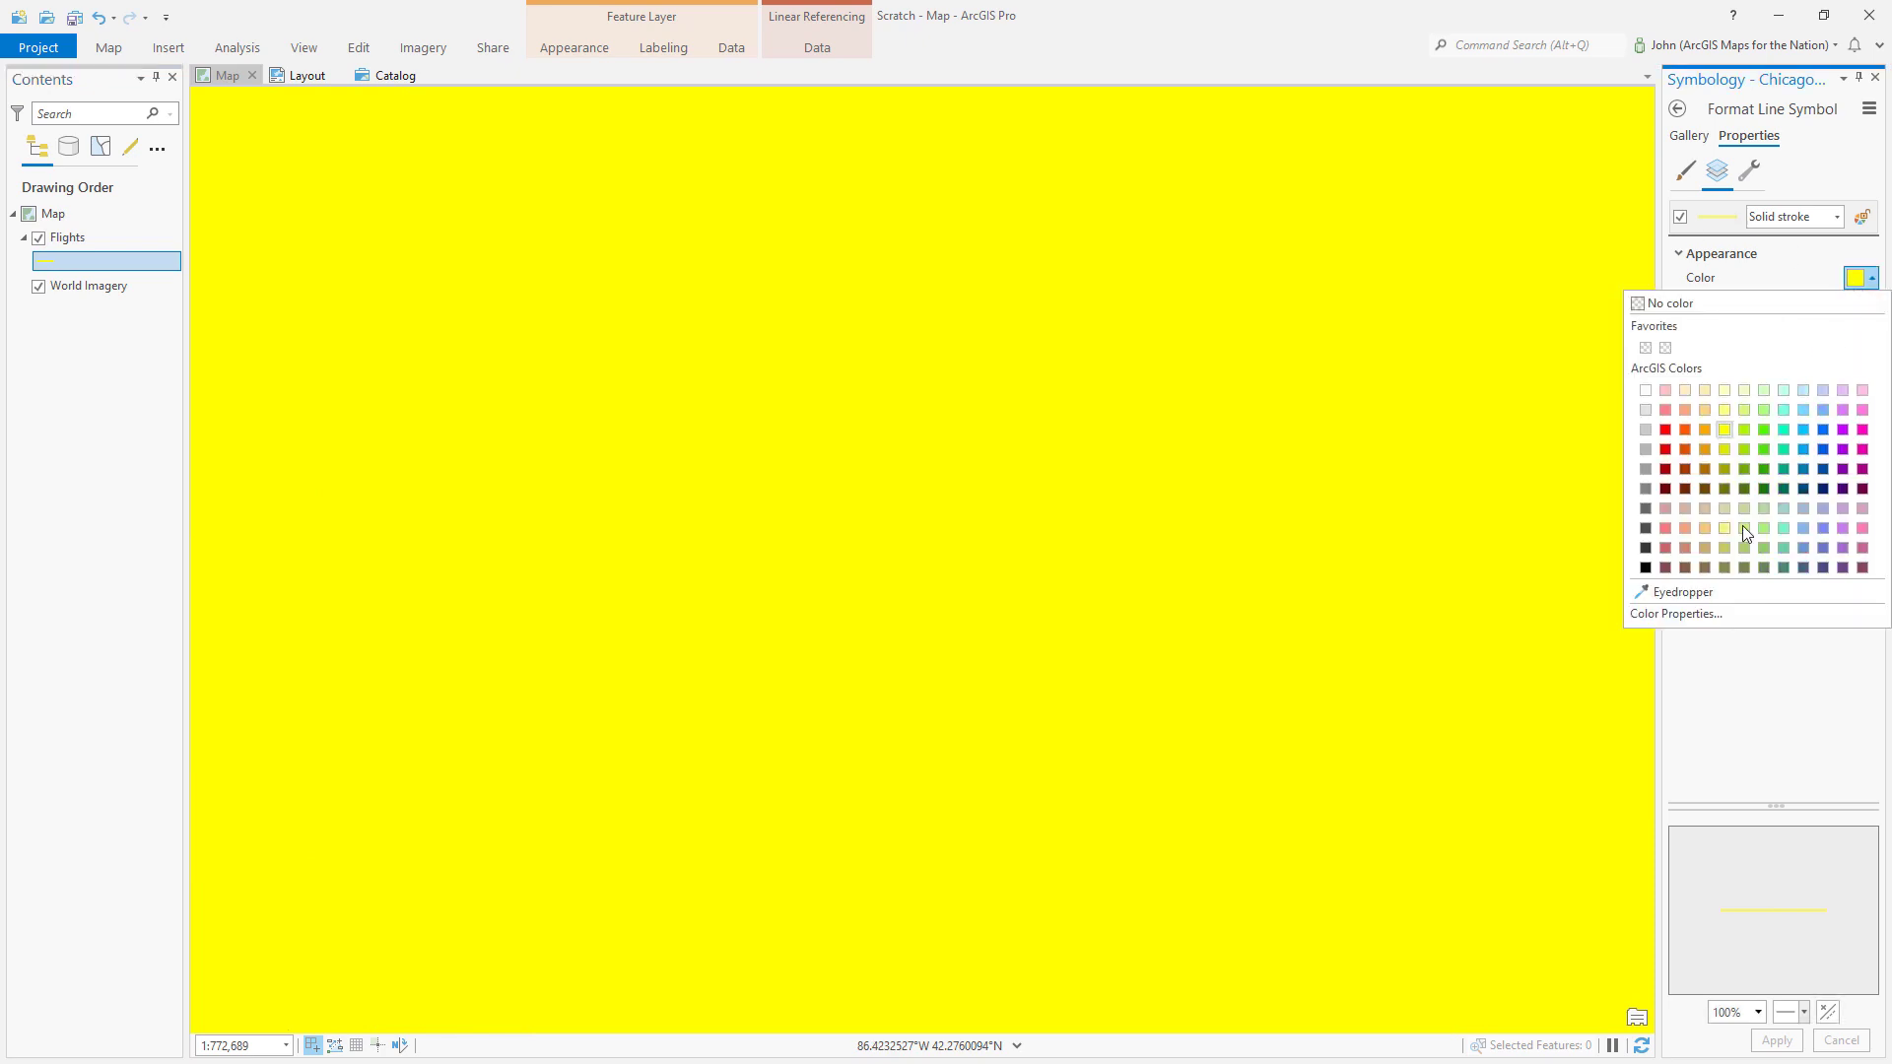
pyautogui.click(1675, 613)
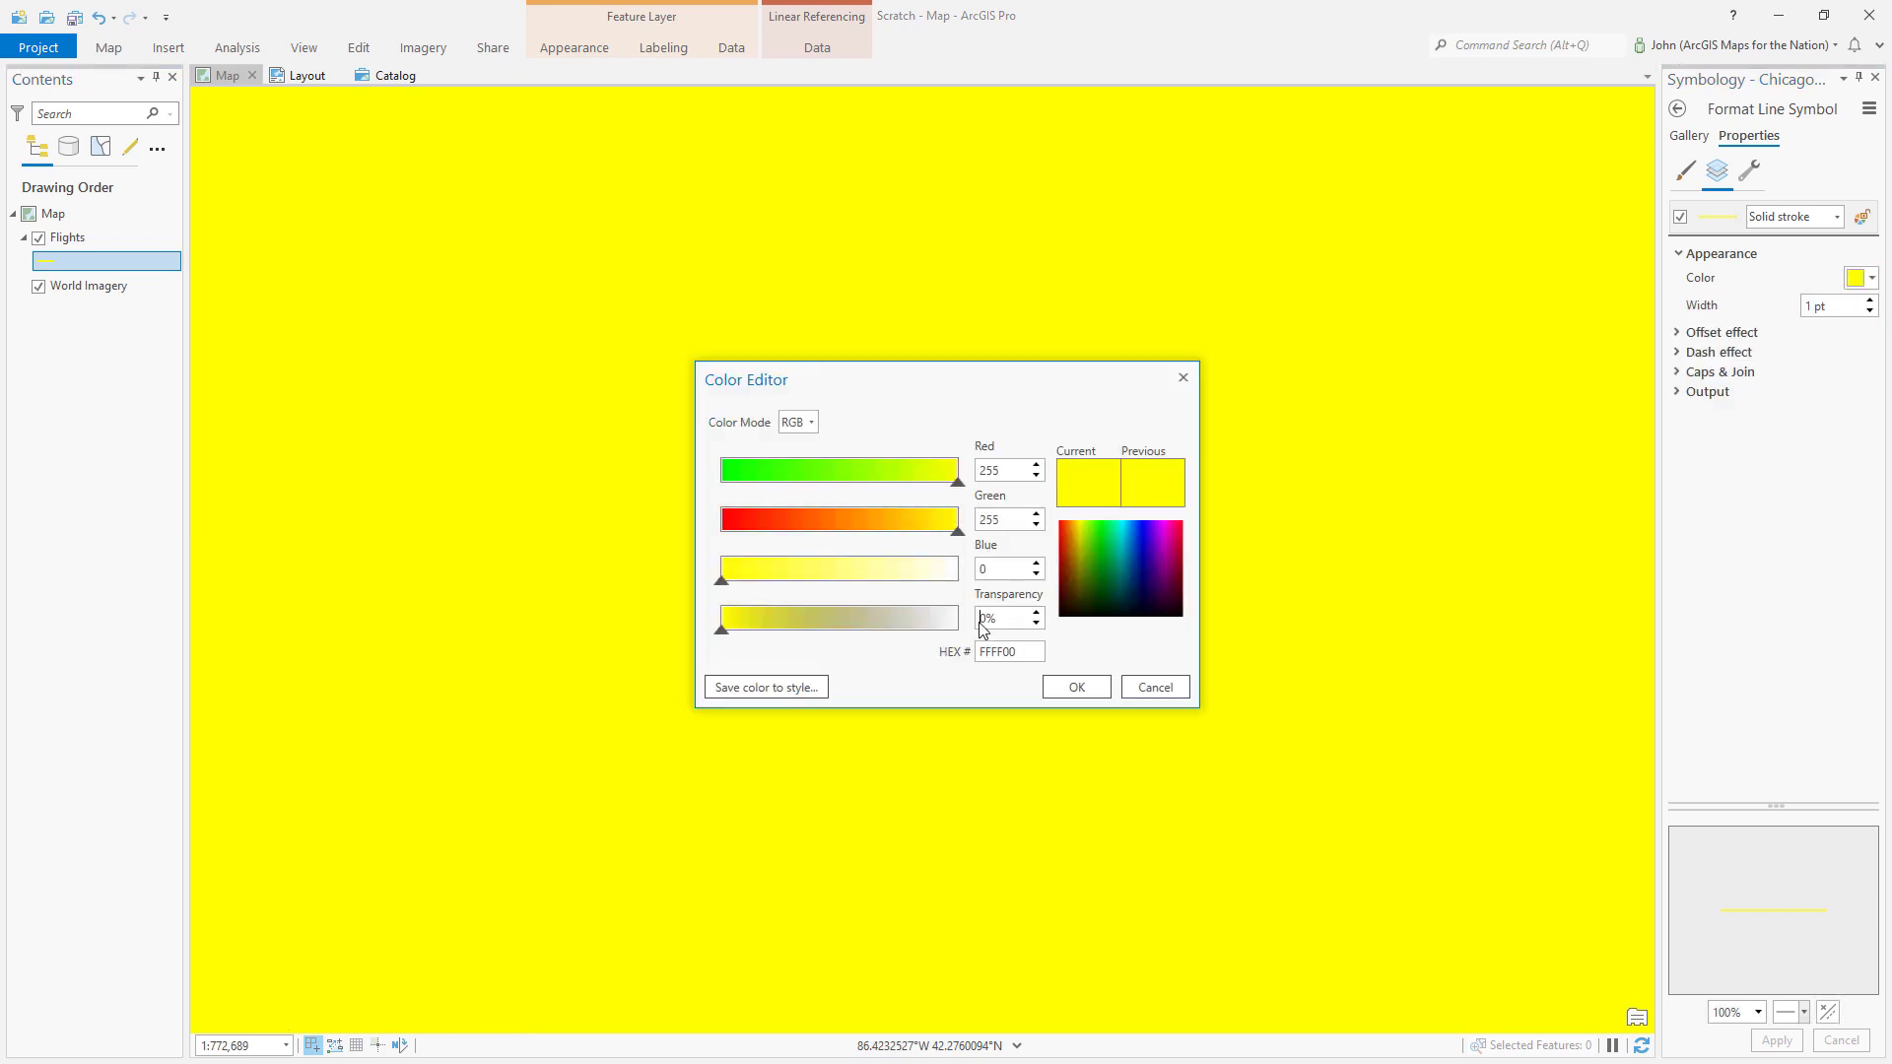
pyautogui.moveTo(953, 617); pyautogui.dragTo(932, 629)
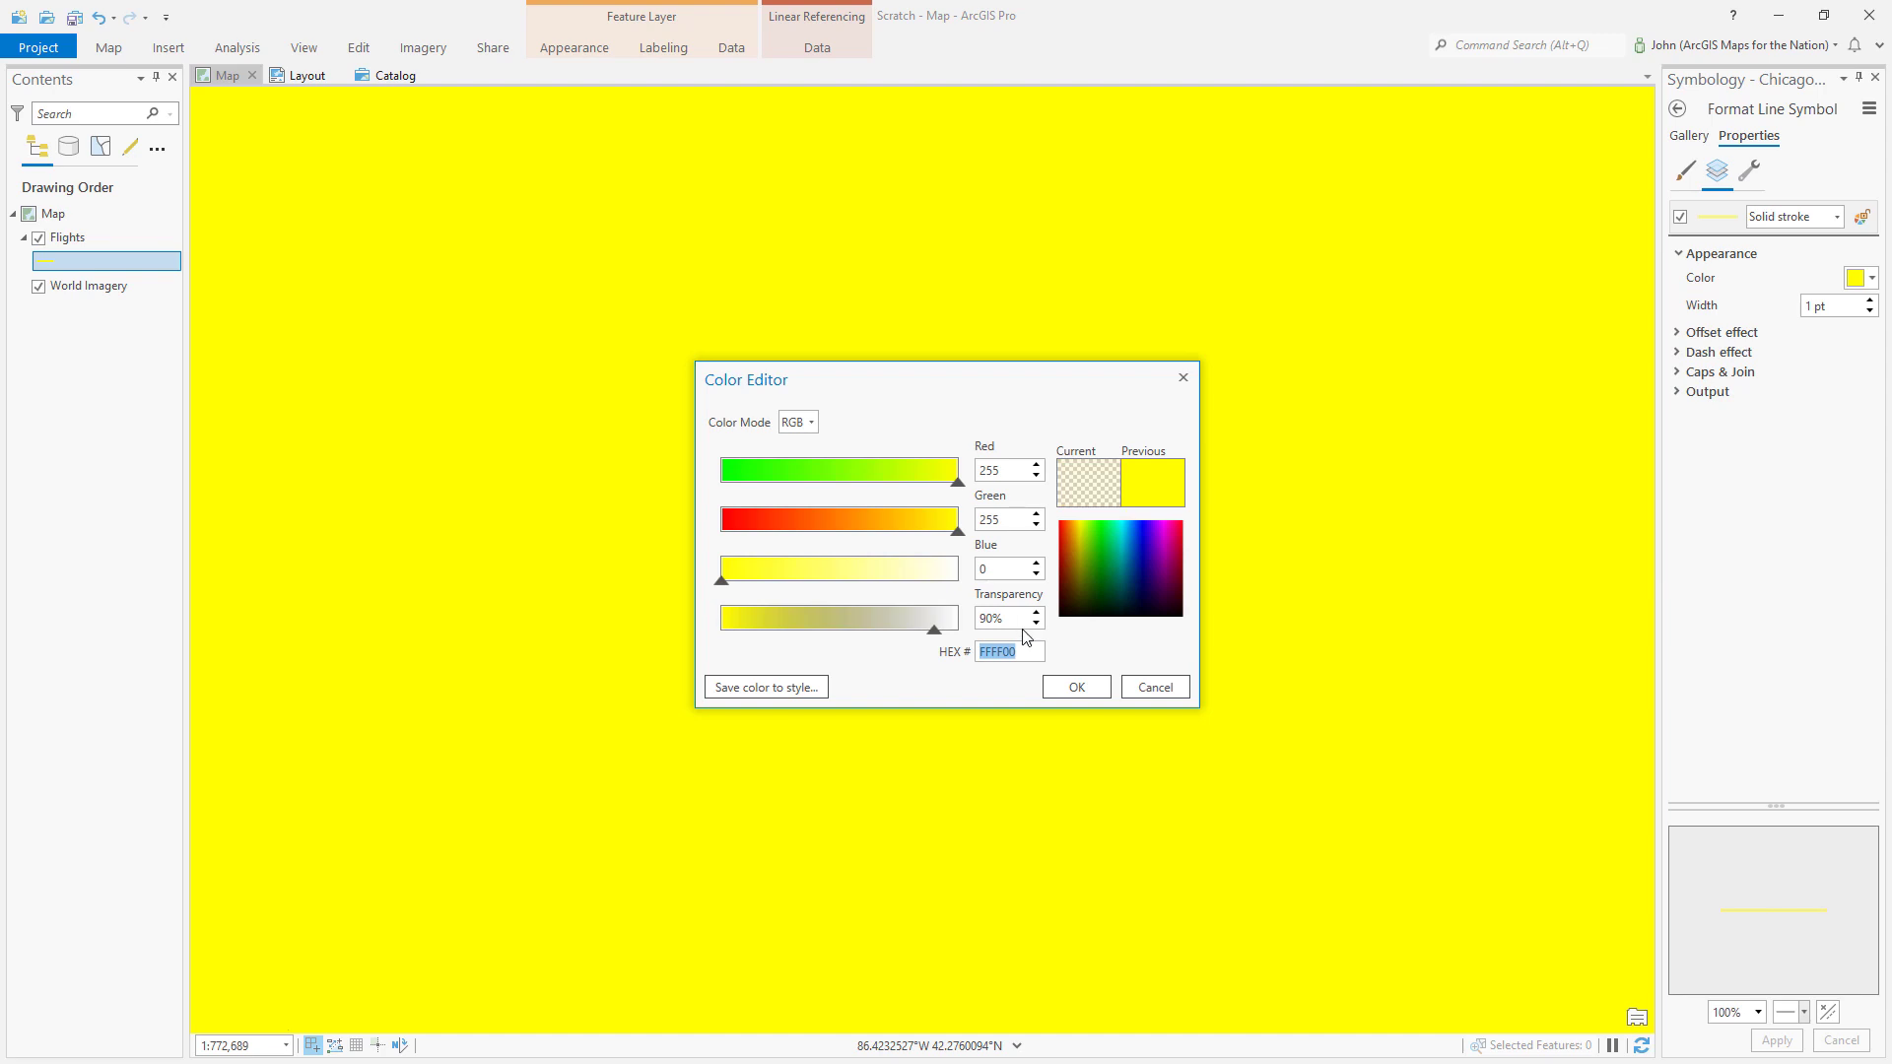
pyautogui.click(1072, 686)
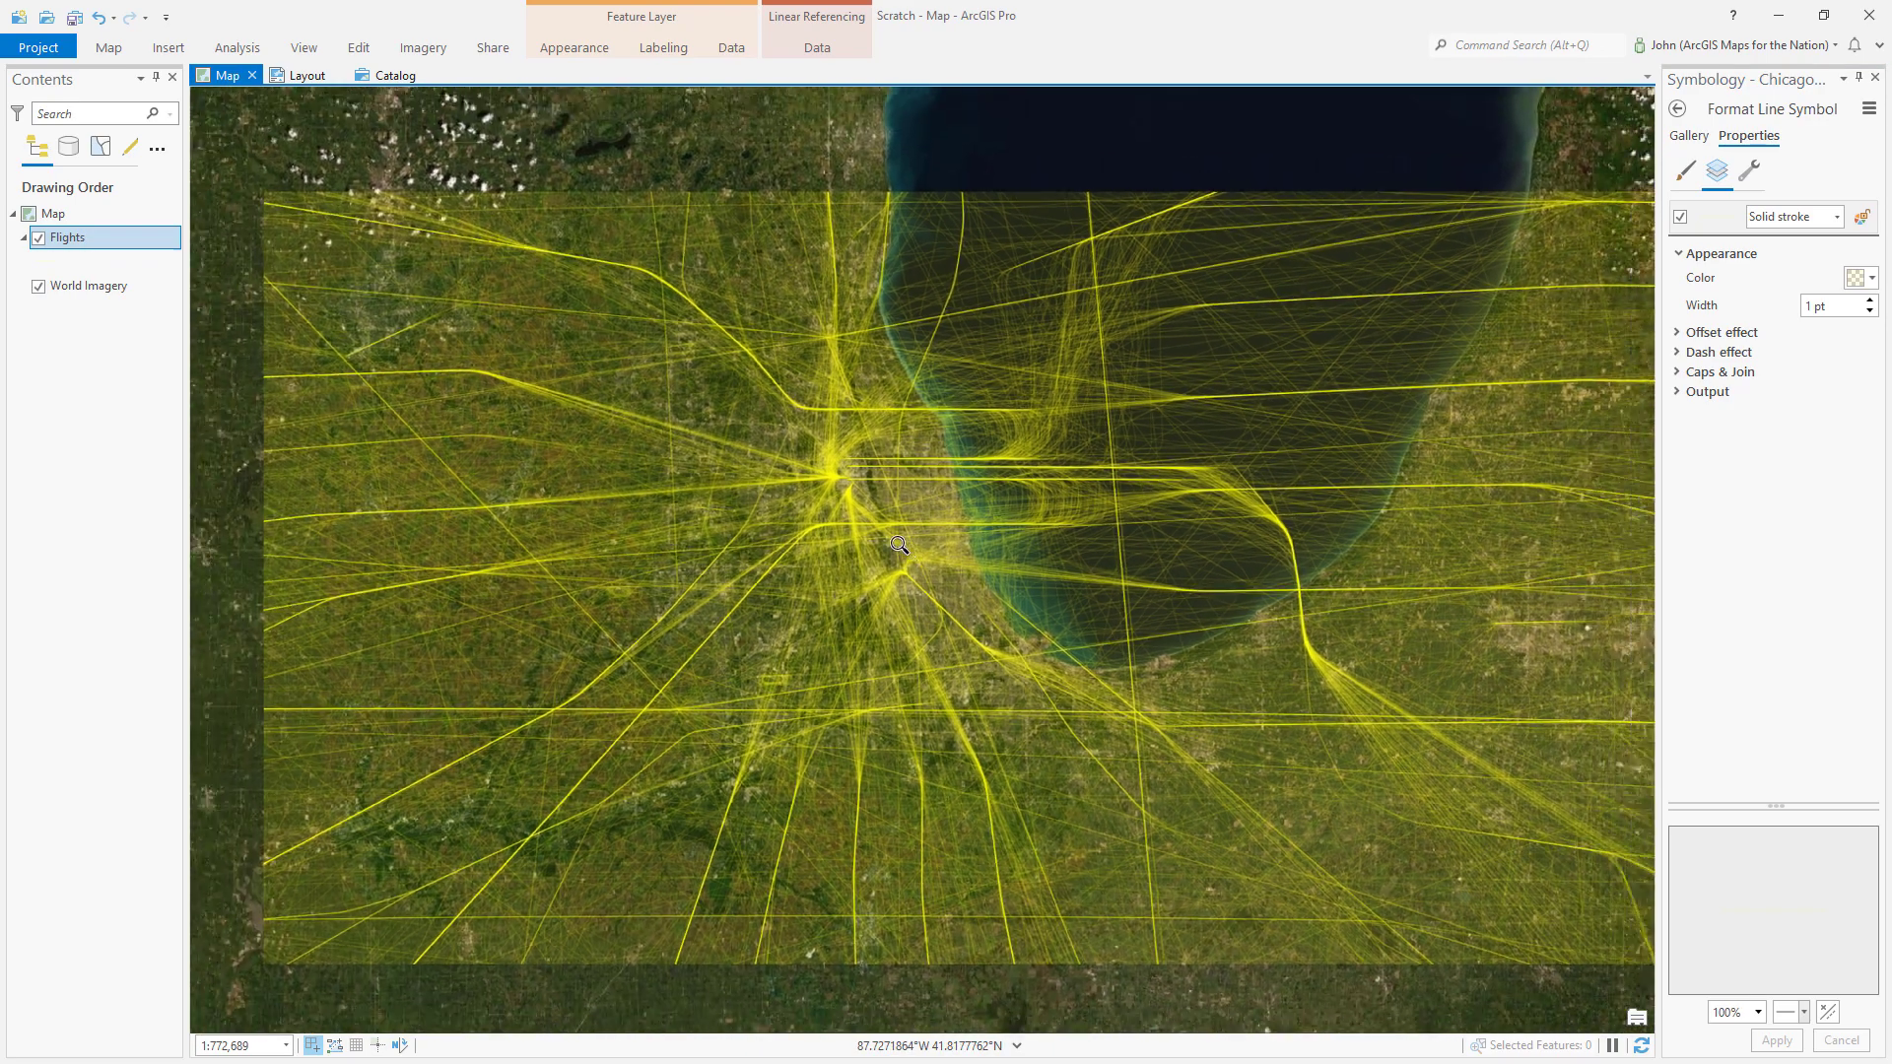
pyautogui.scroll(-3)
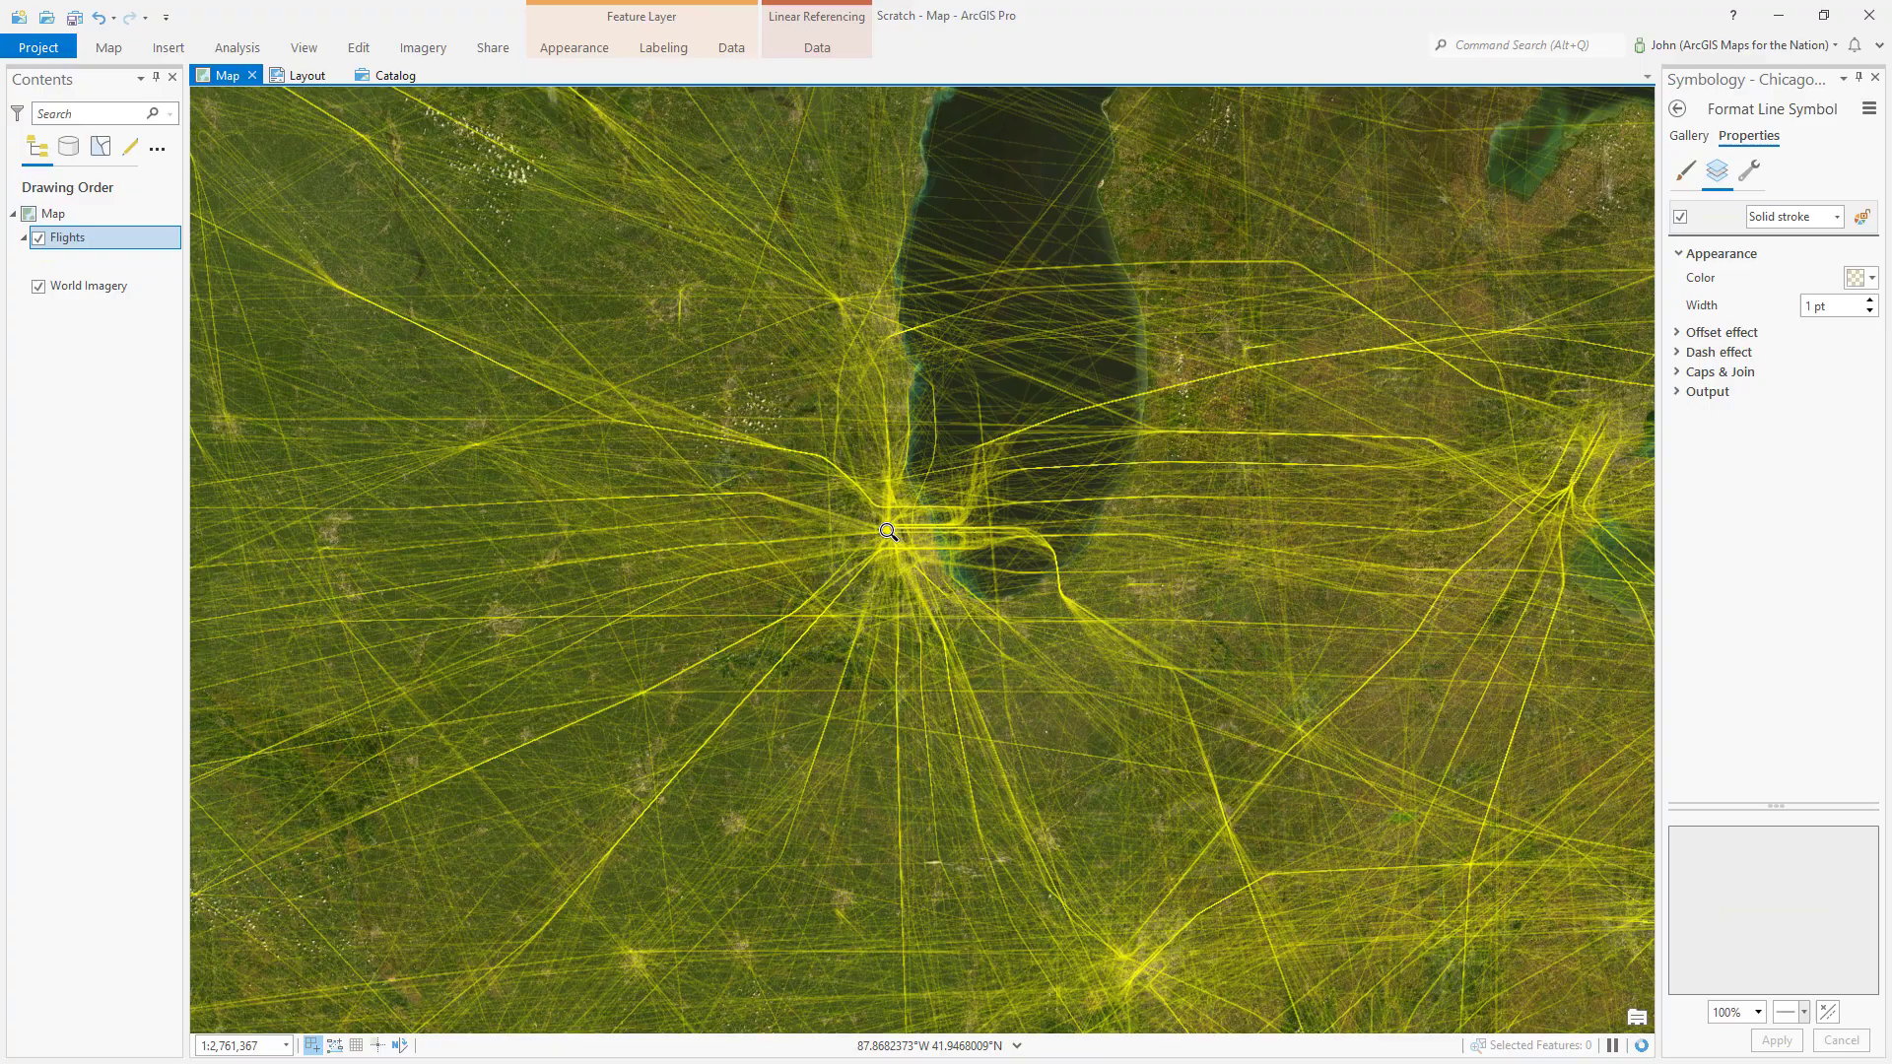
pyautogui.scroll(-3)
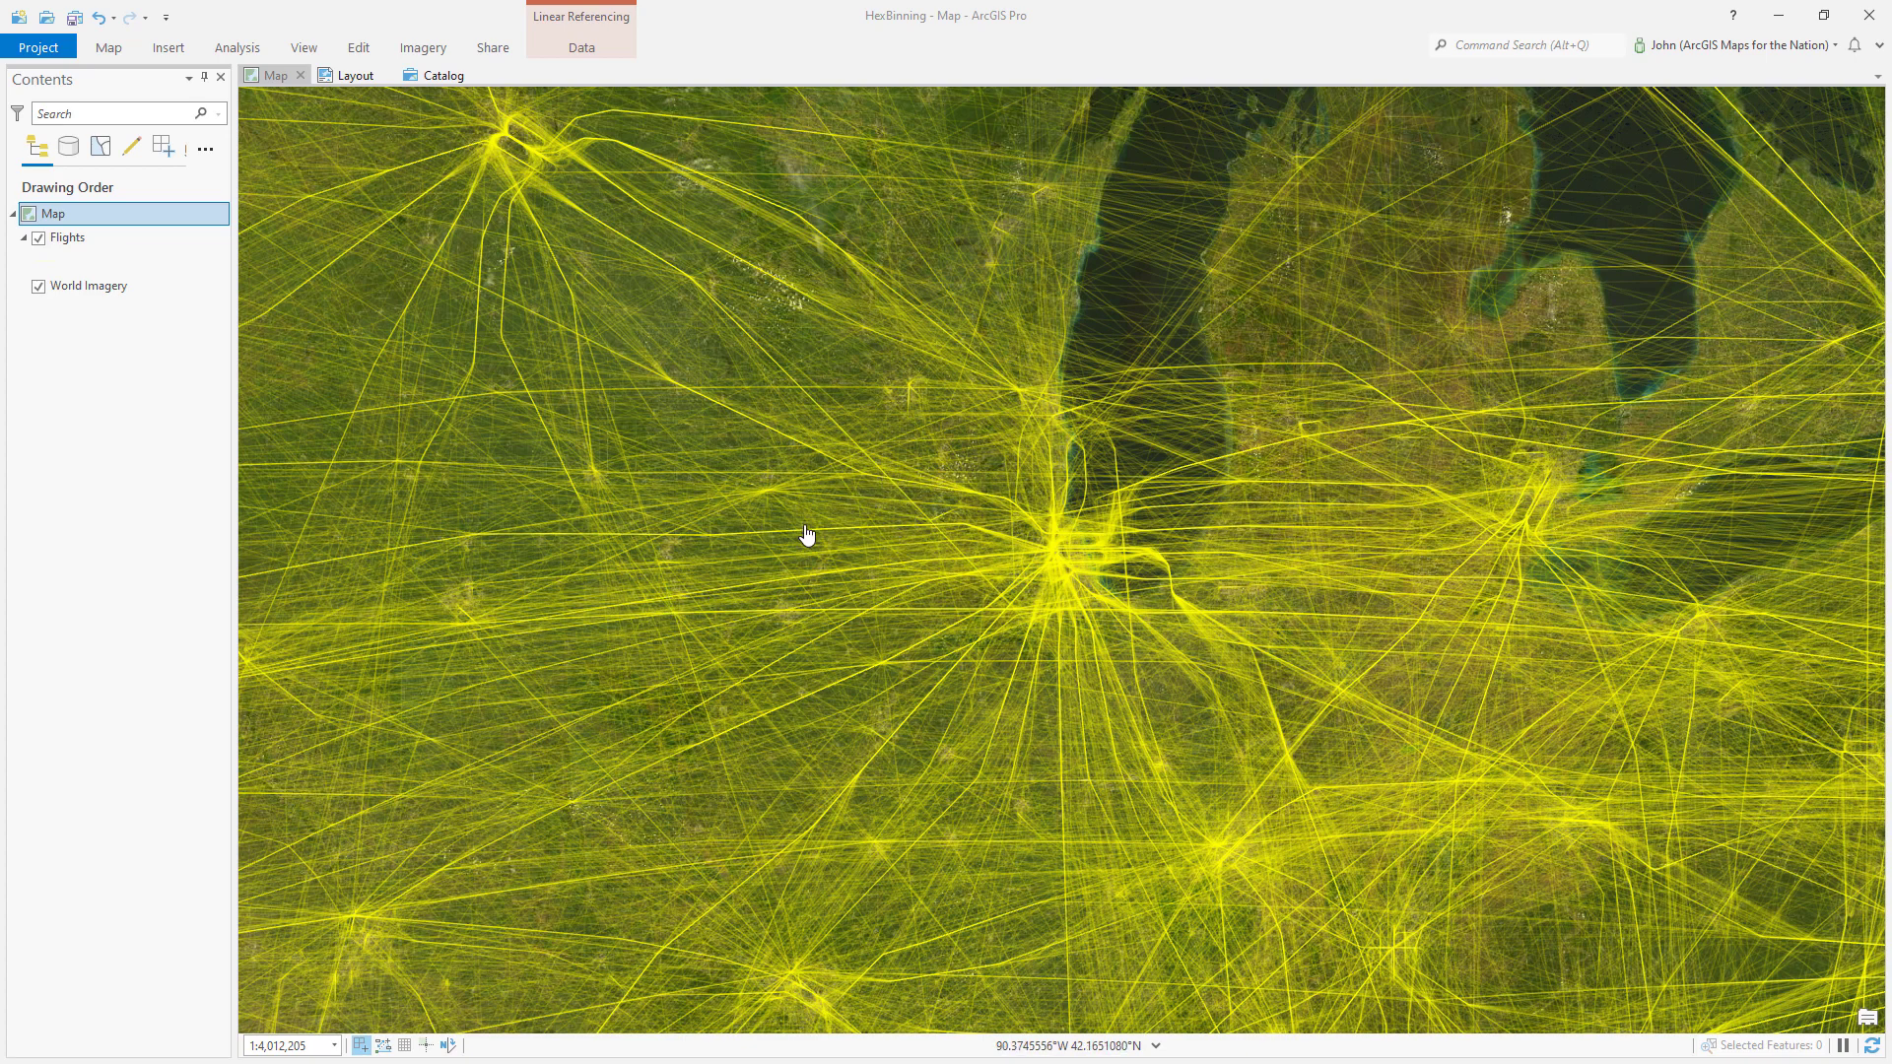
# - Search the Geoprocessing tools for 'generate tess' to find Generate Tessellation
pyautogui.click(236, 47)
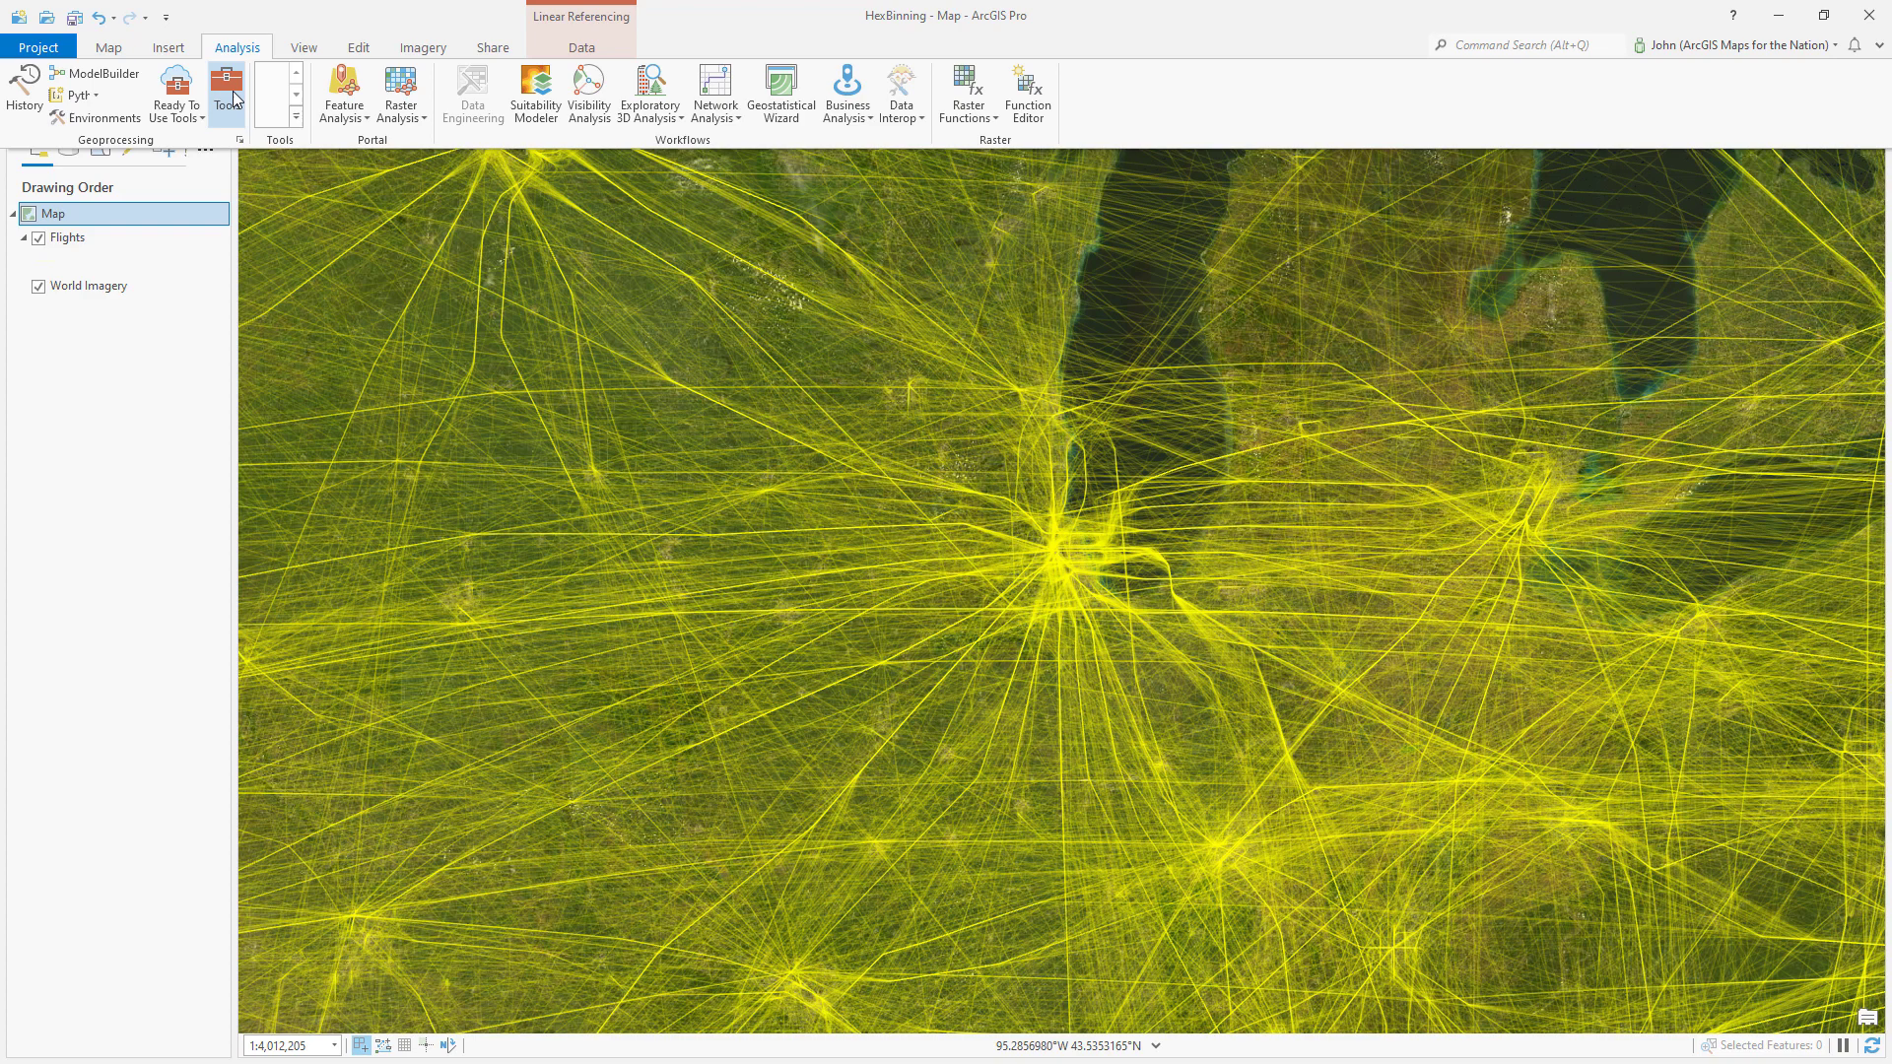
pyautogui.click(227, 86)
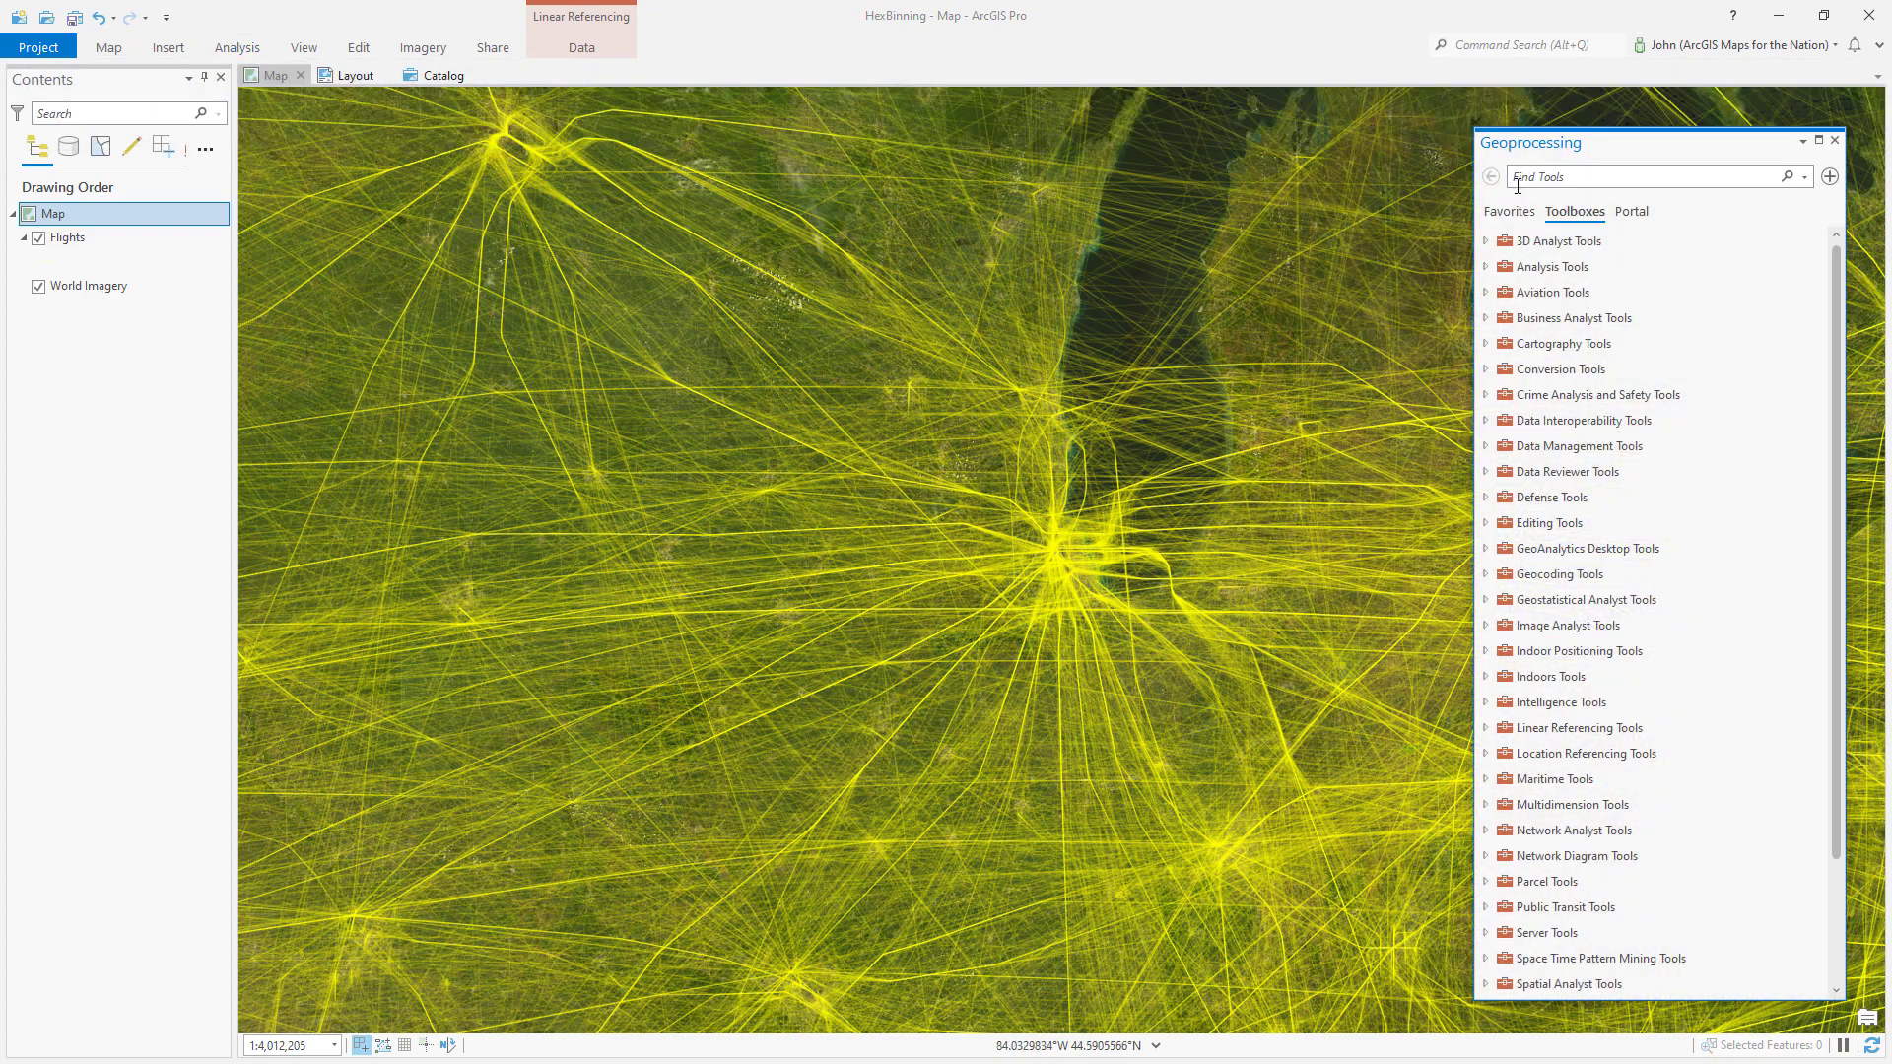
pyautogui.write('g')
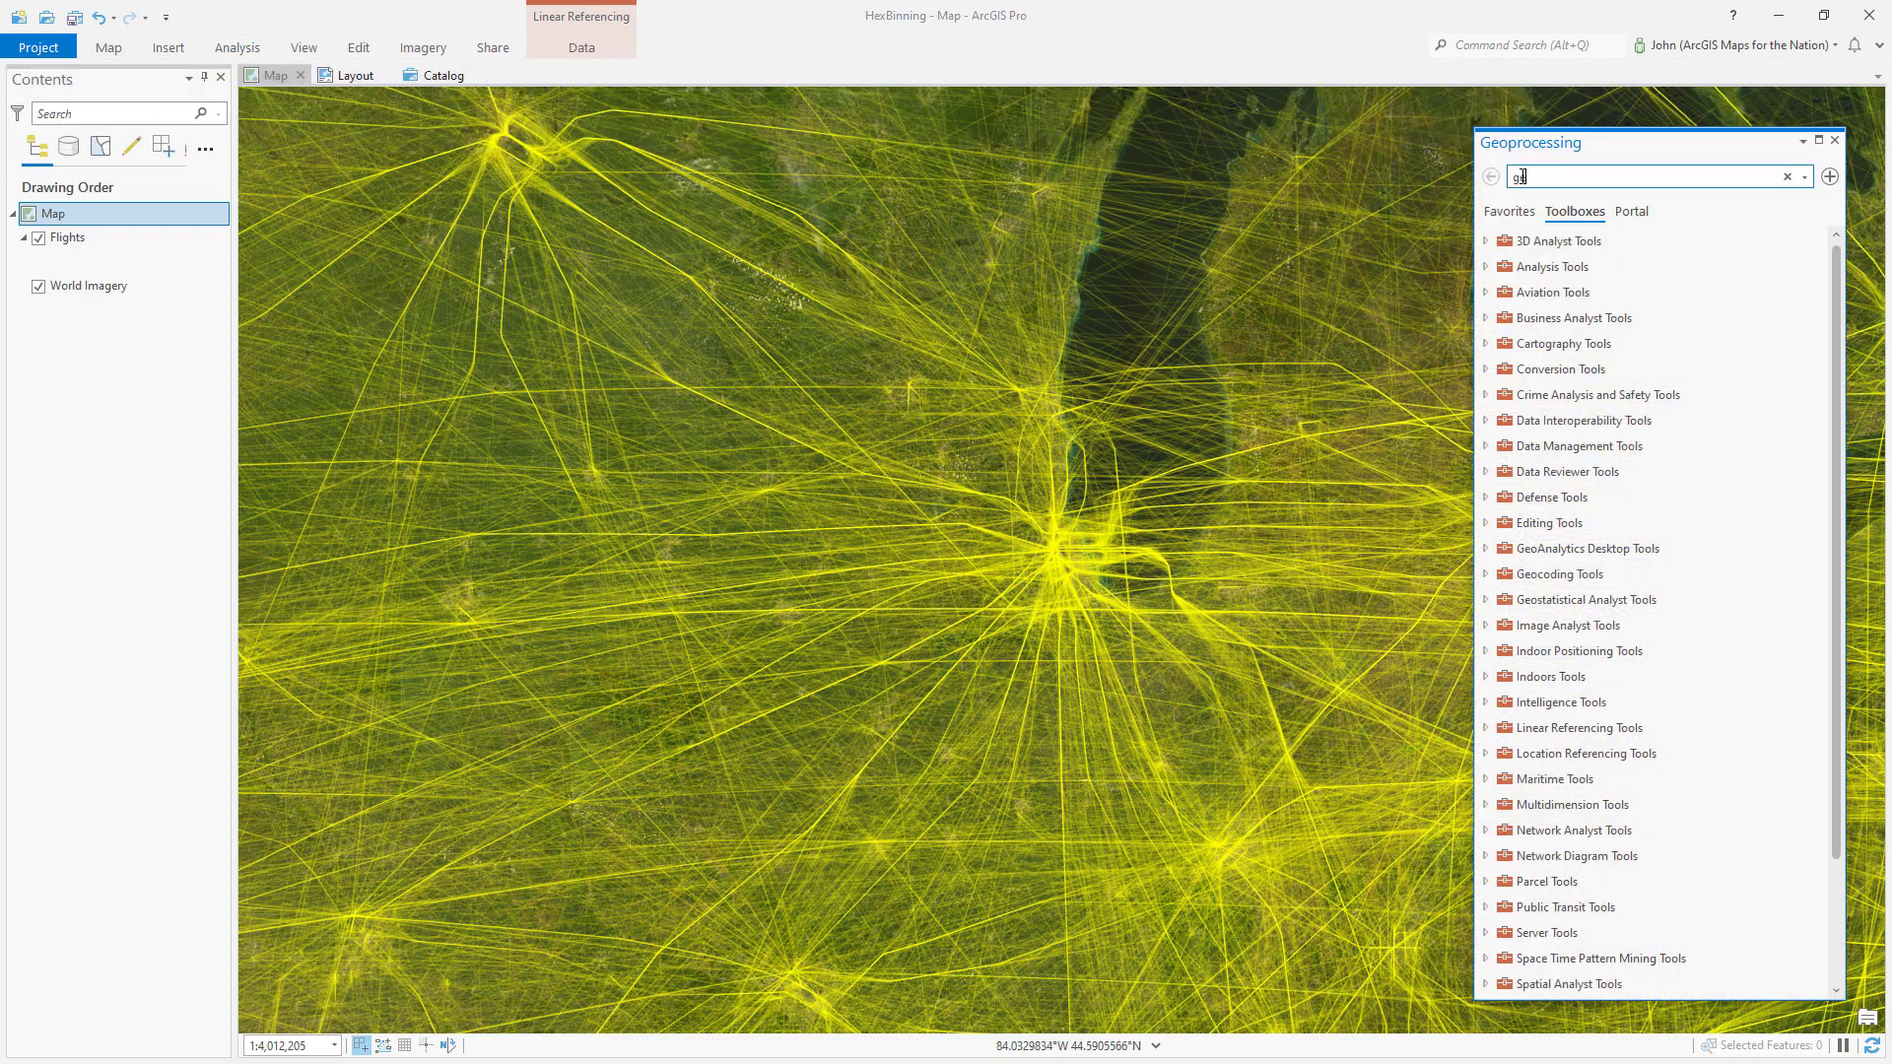
pyautogui.write('enerate tess')
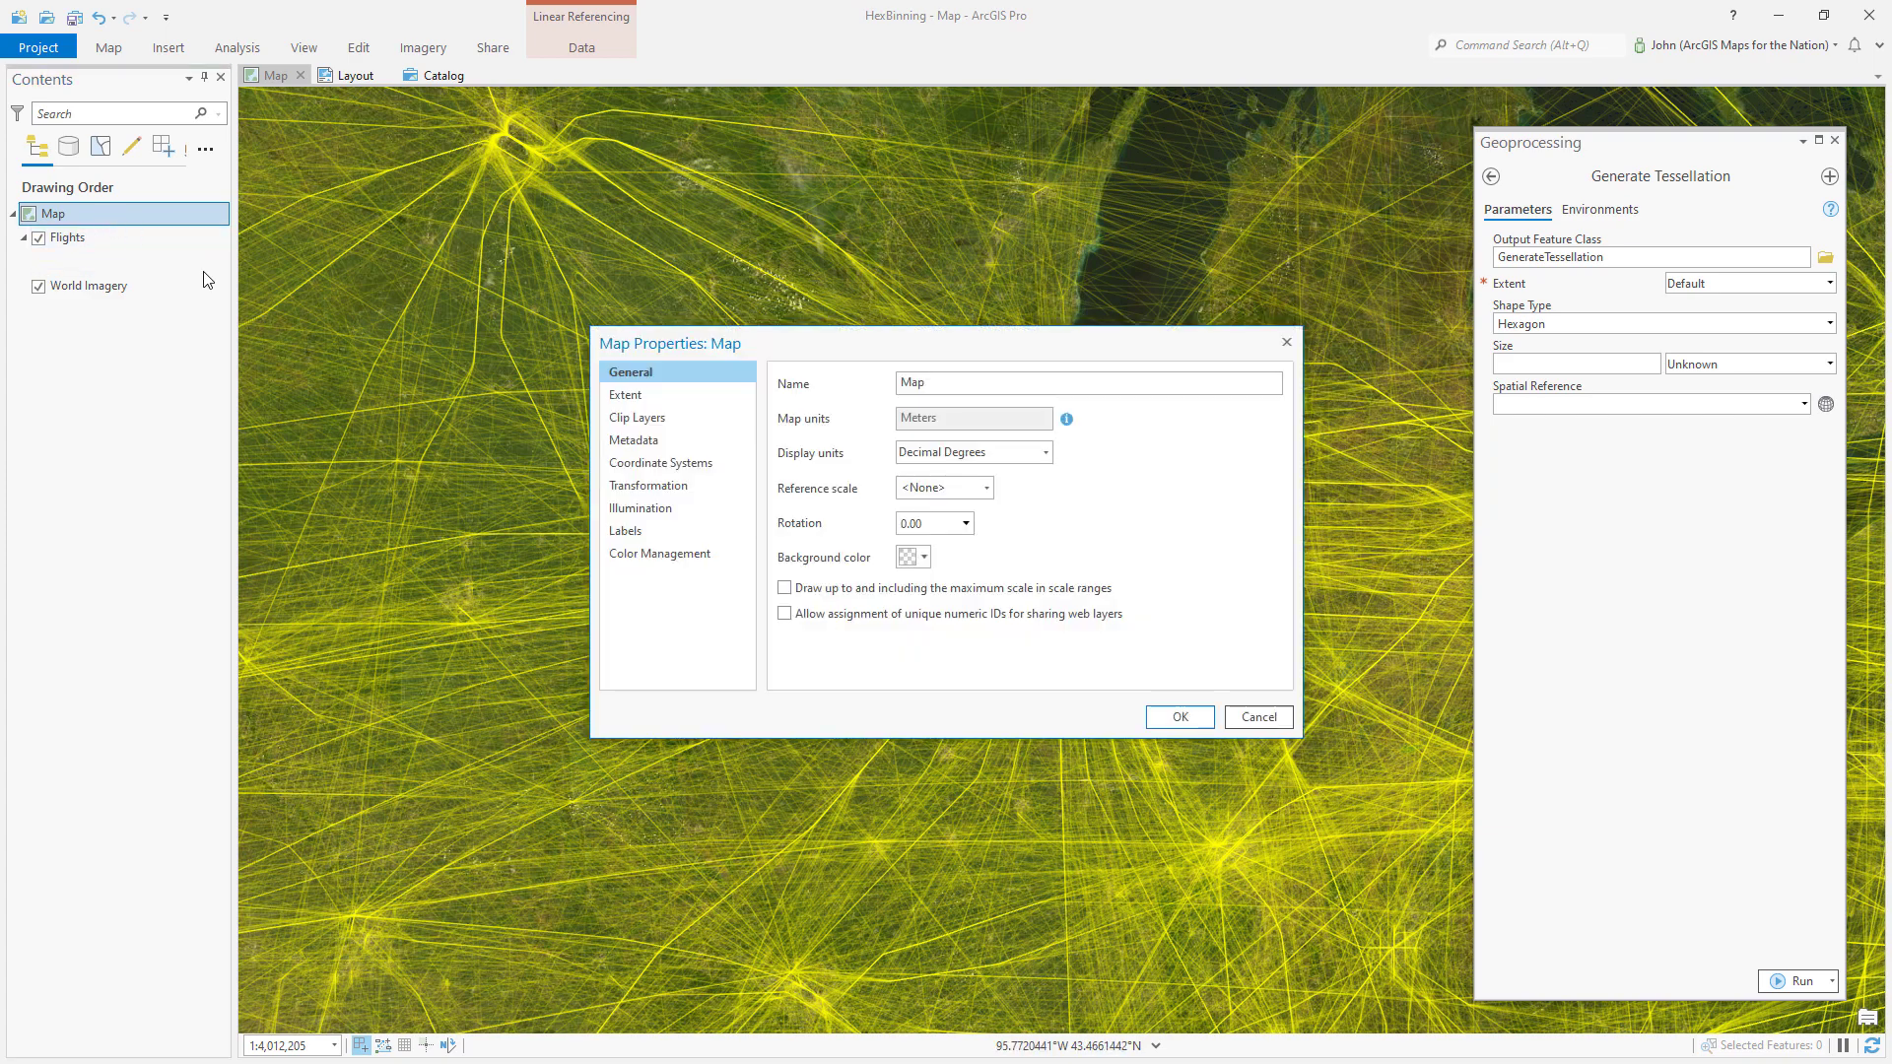
# - Review the map's XY coordinate system as WGS 1984 Web Mercator and close Map Properties
pyautogui.click(660, 461)
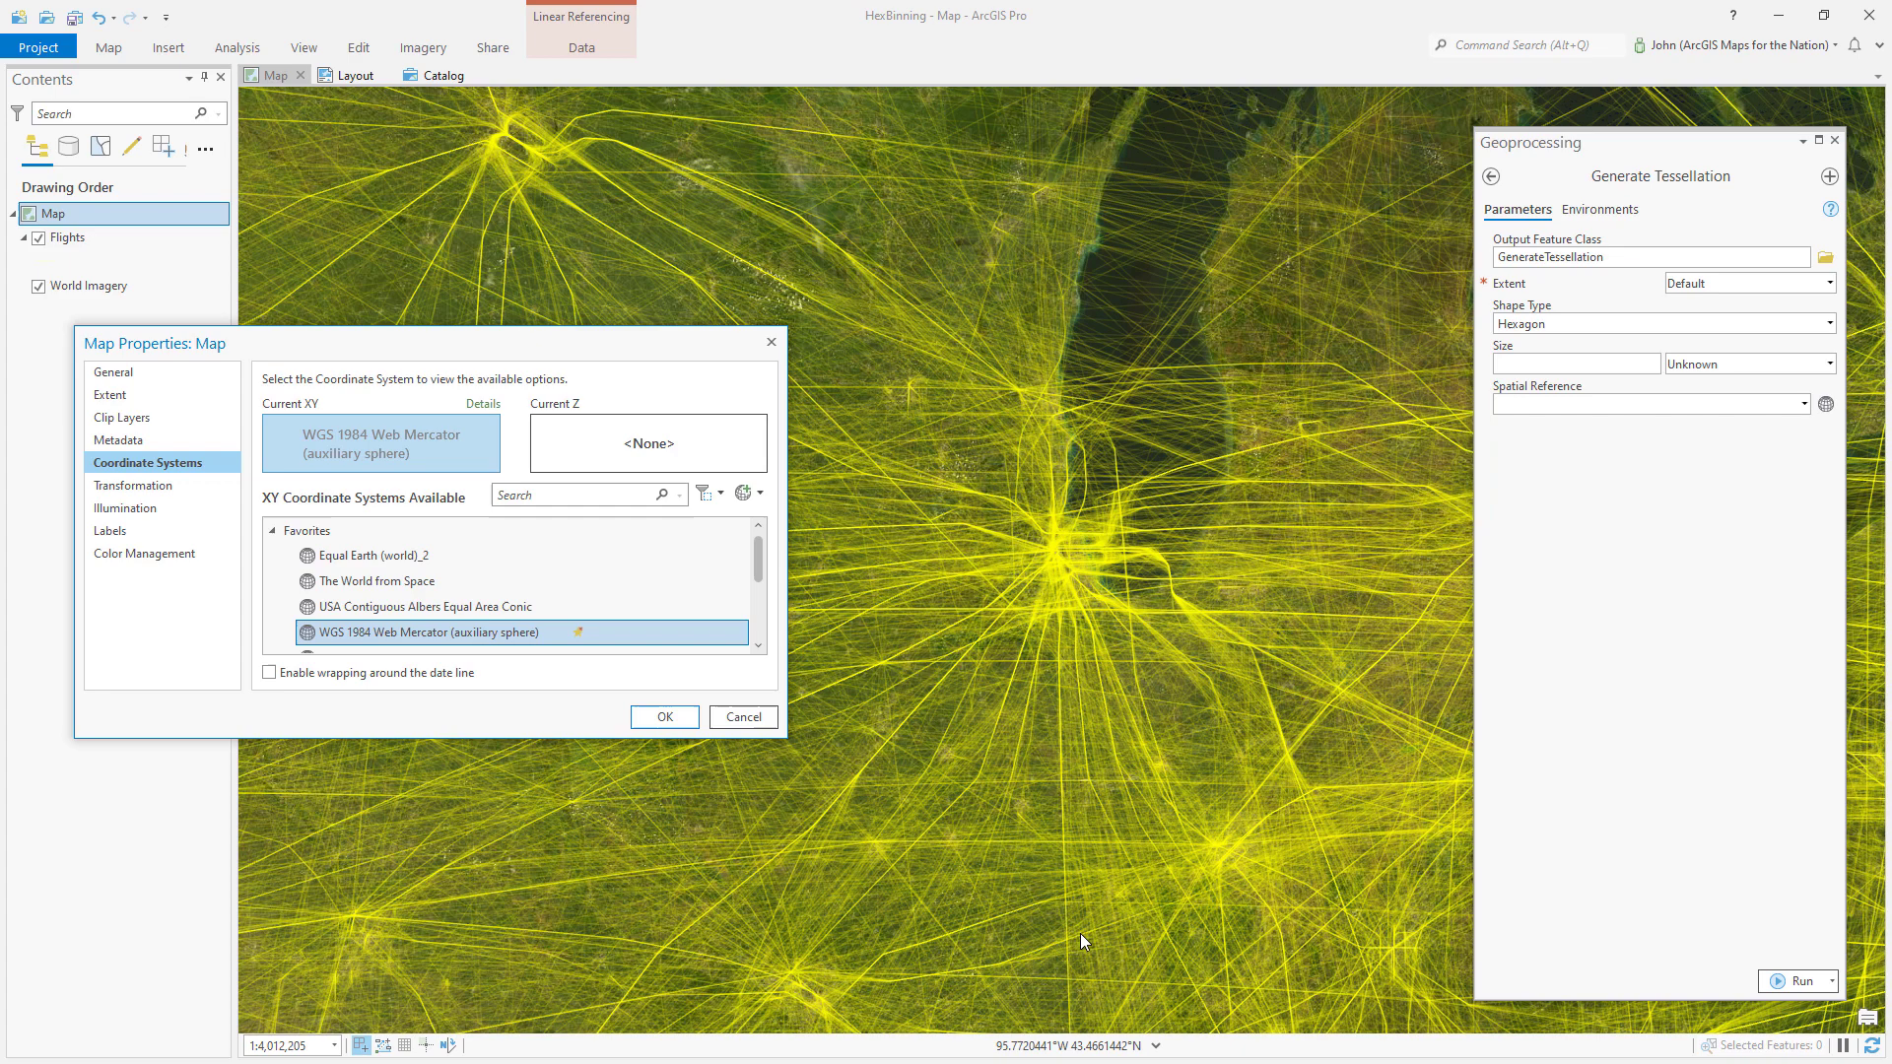
pyautogui.moveTo(1011, 963)
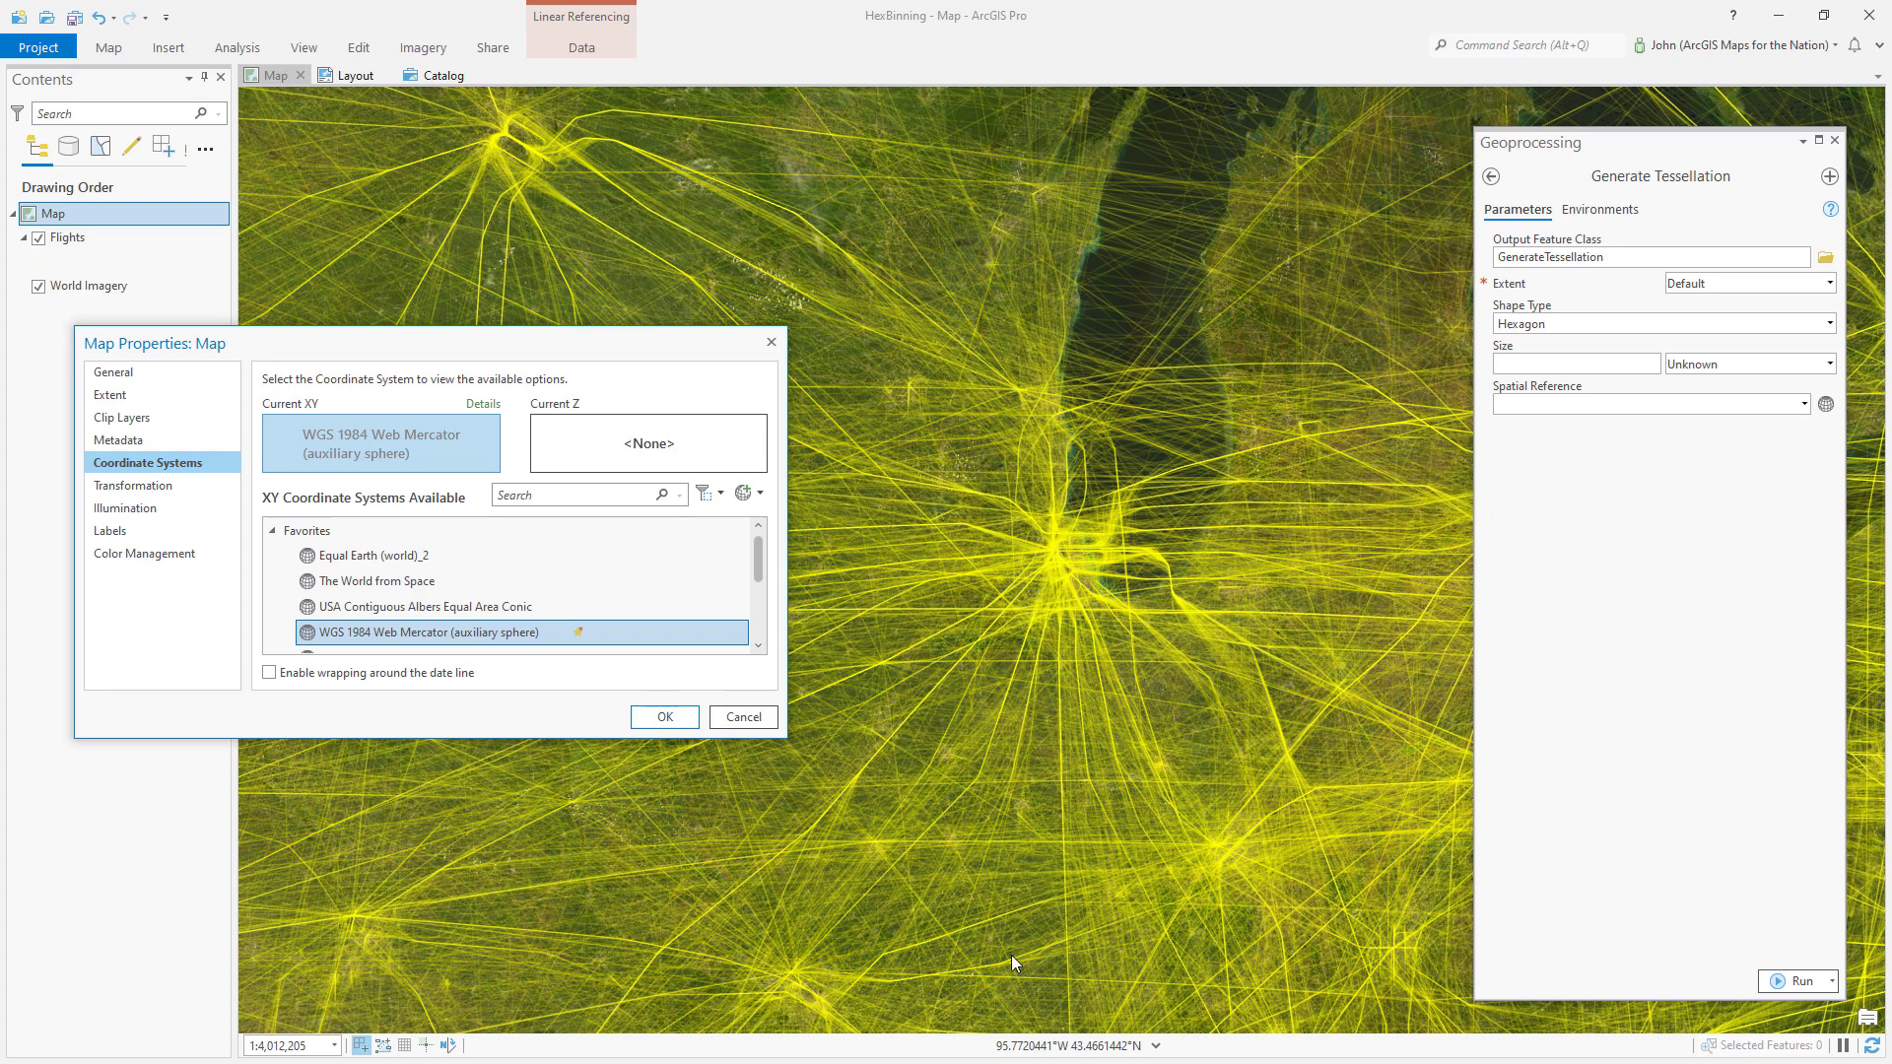
pyautogui.moveTo(1098, 901)
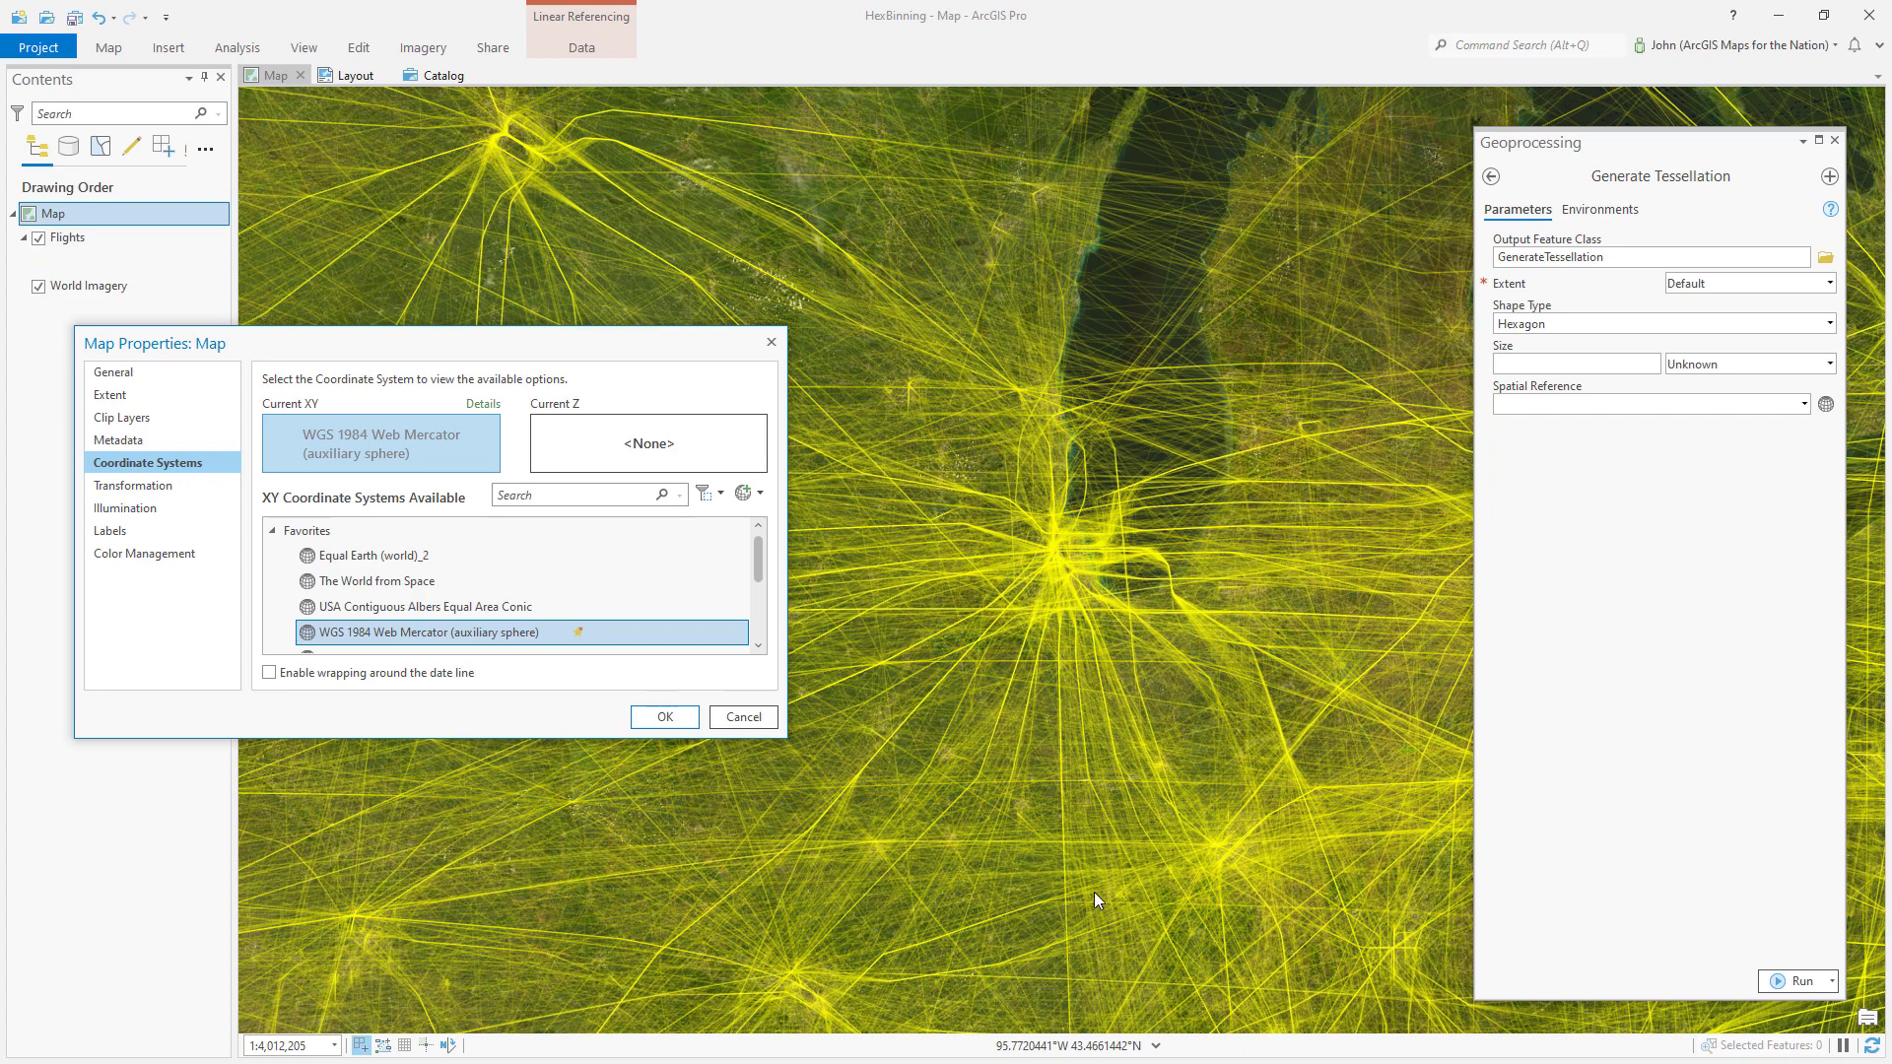
pyautogui.moveTo(1078, 873)
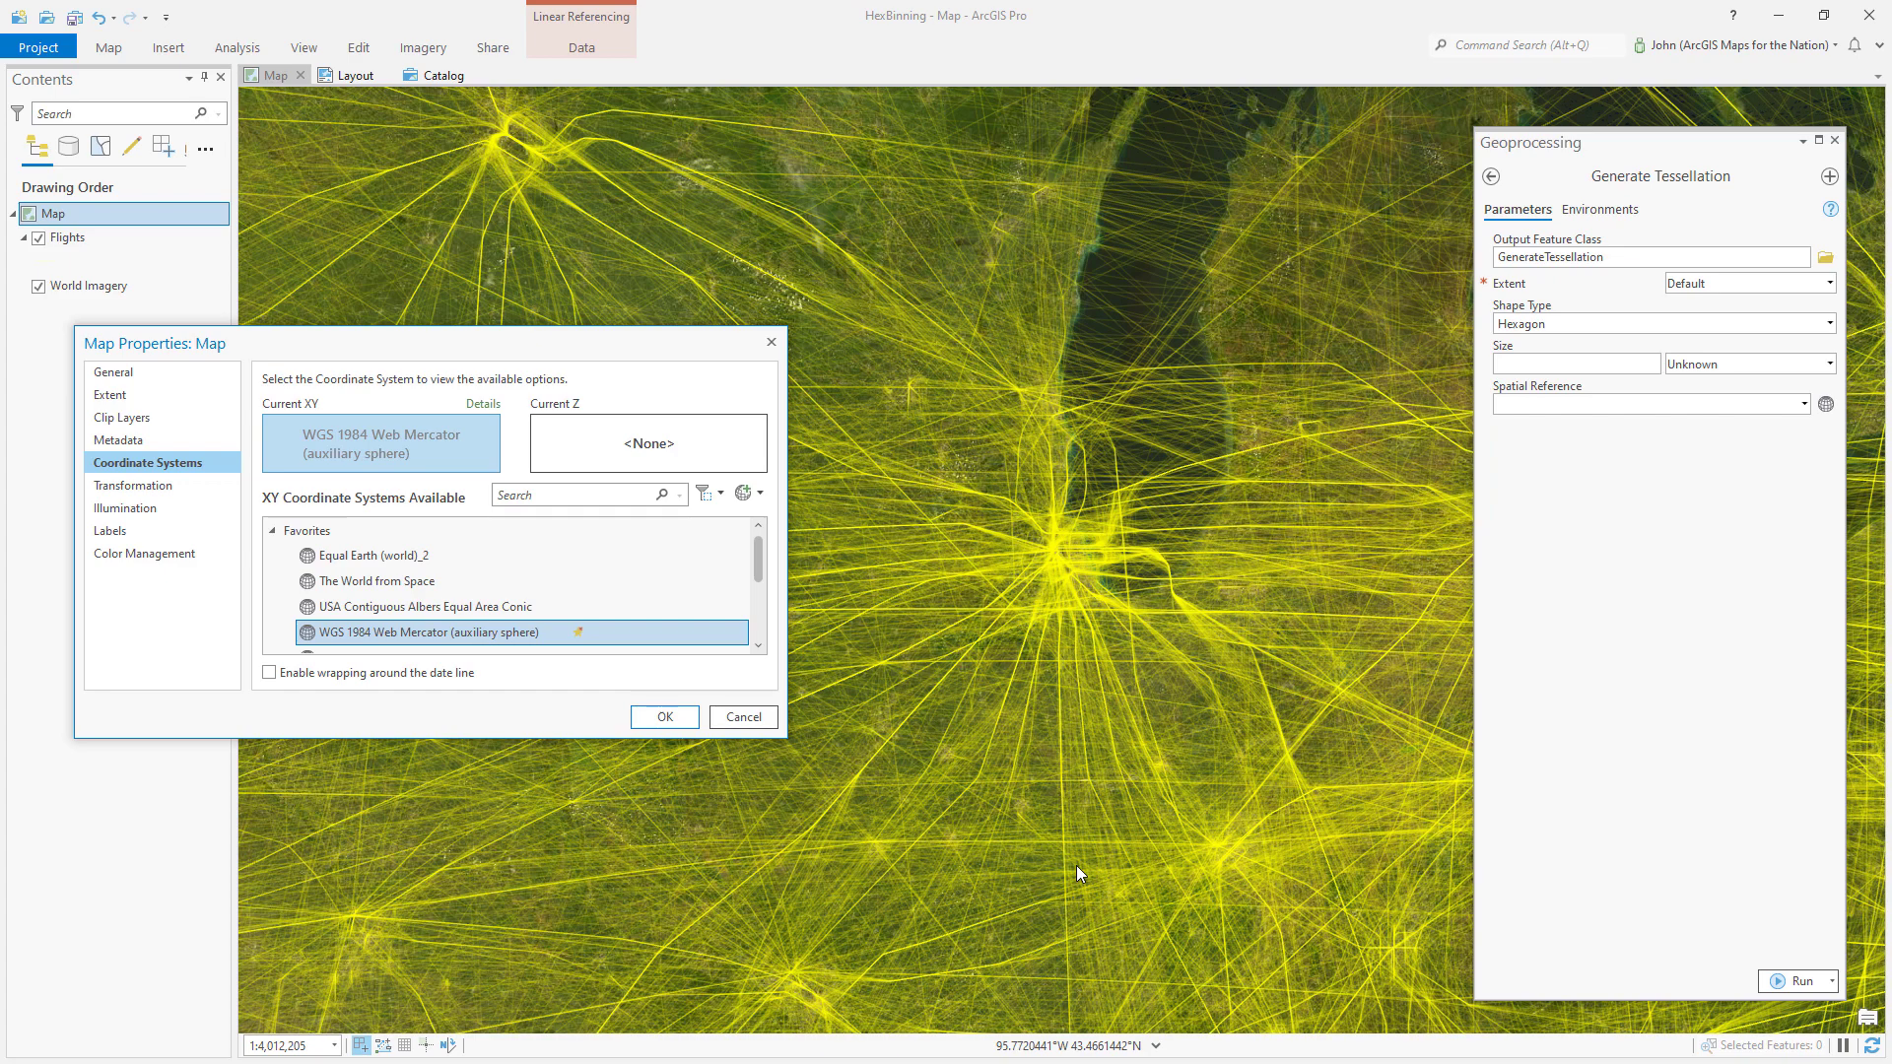
pyautogui.click(427, 605)
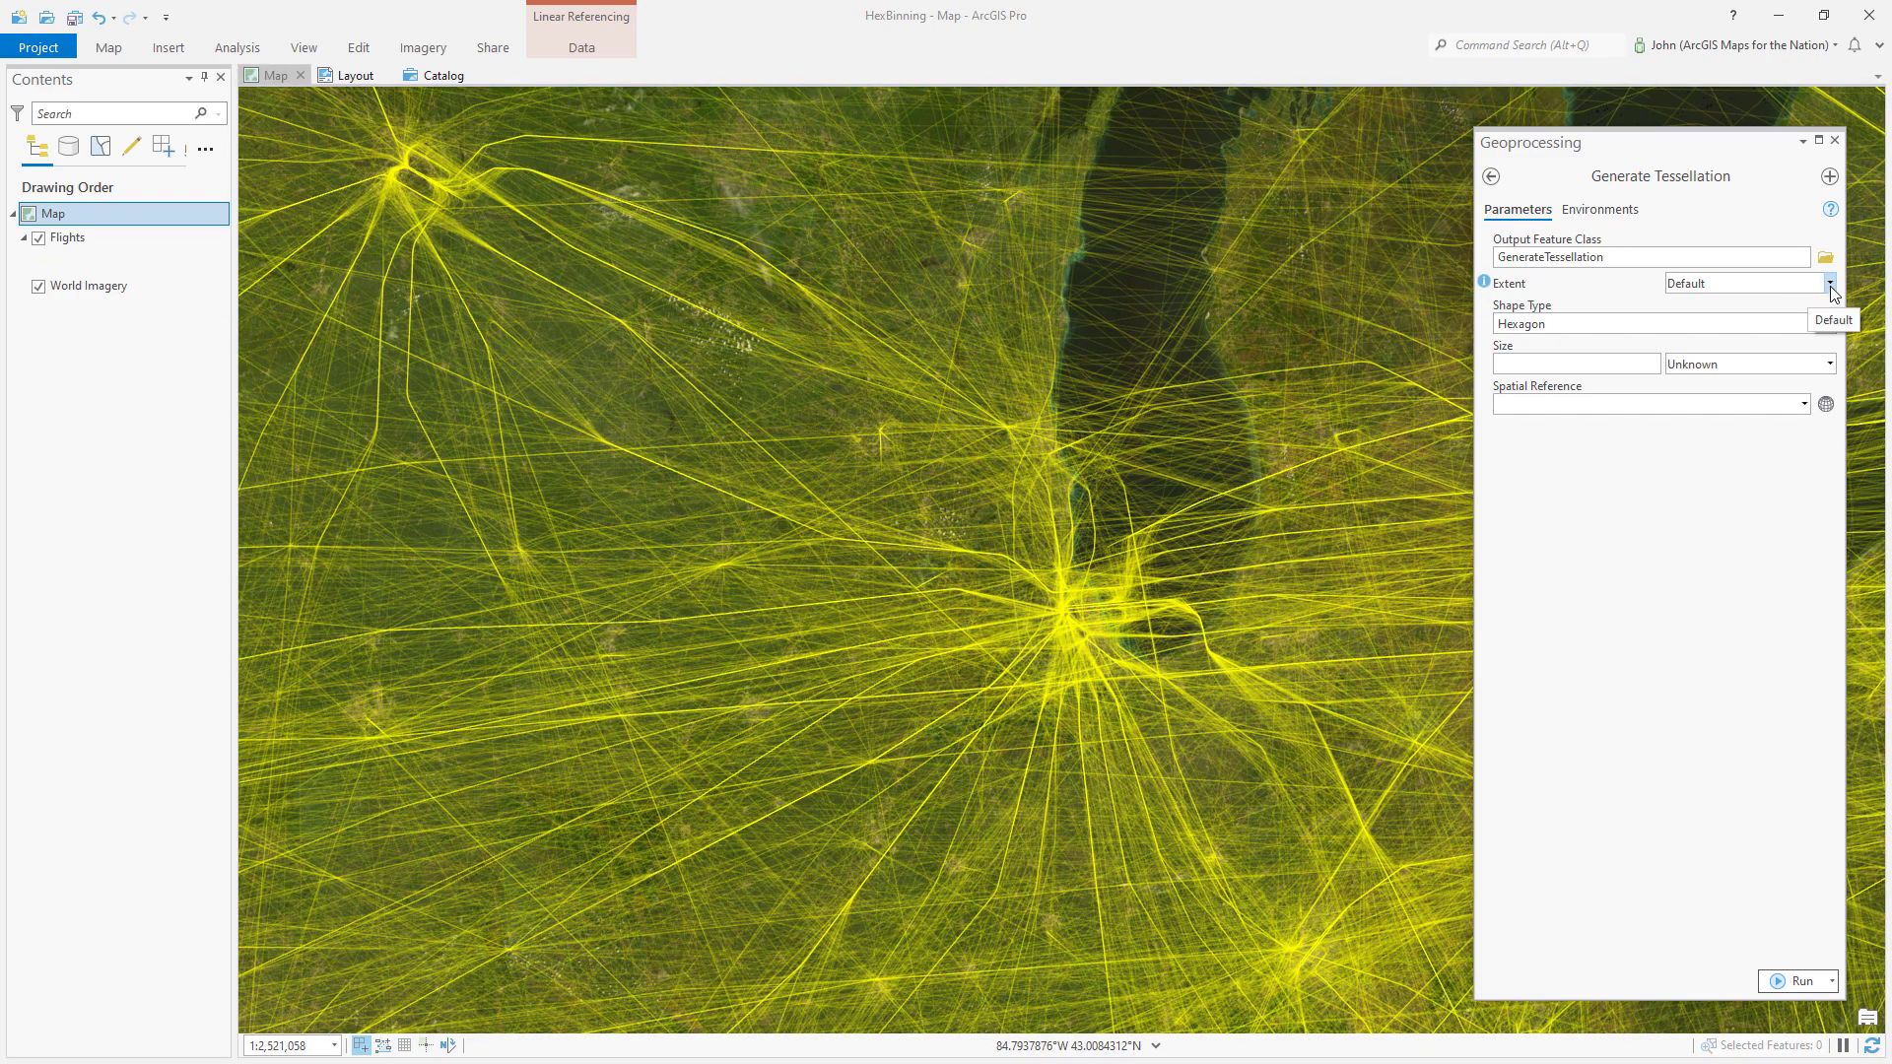
# - Use the Flights extent, transverse hexagon cells, square kilometre units and a size of 100
pyautogui.click(1828, 282)
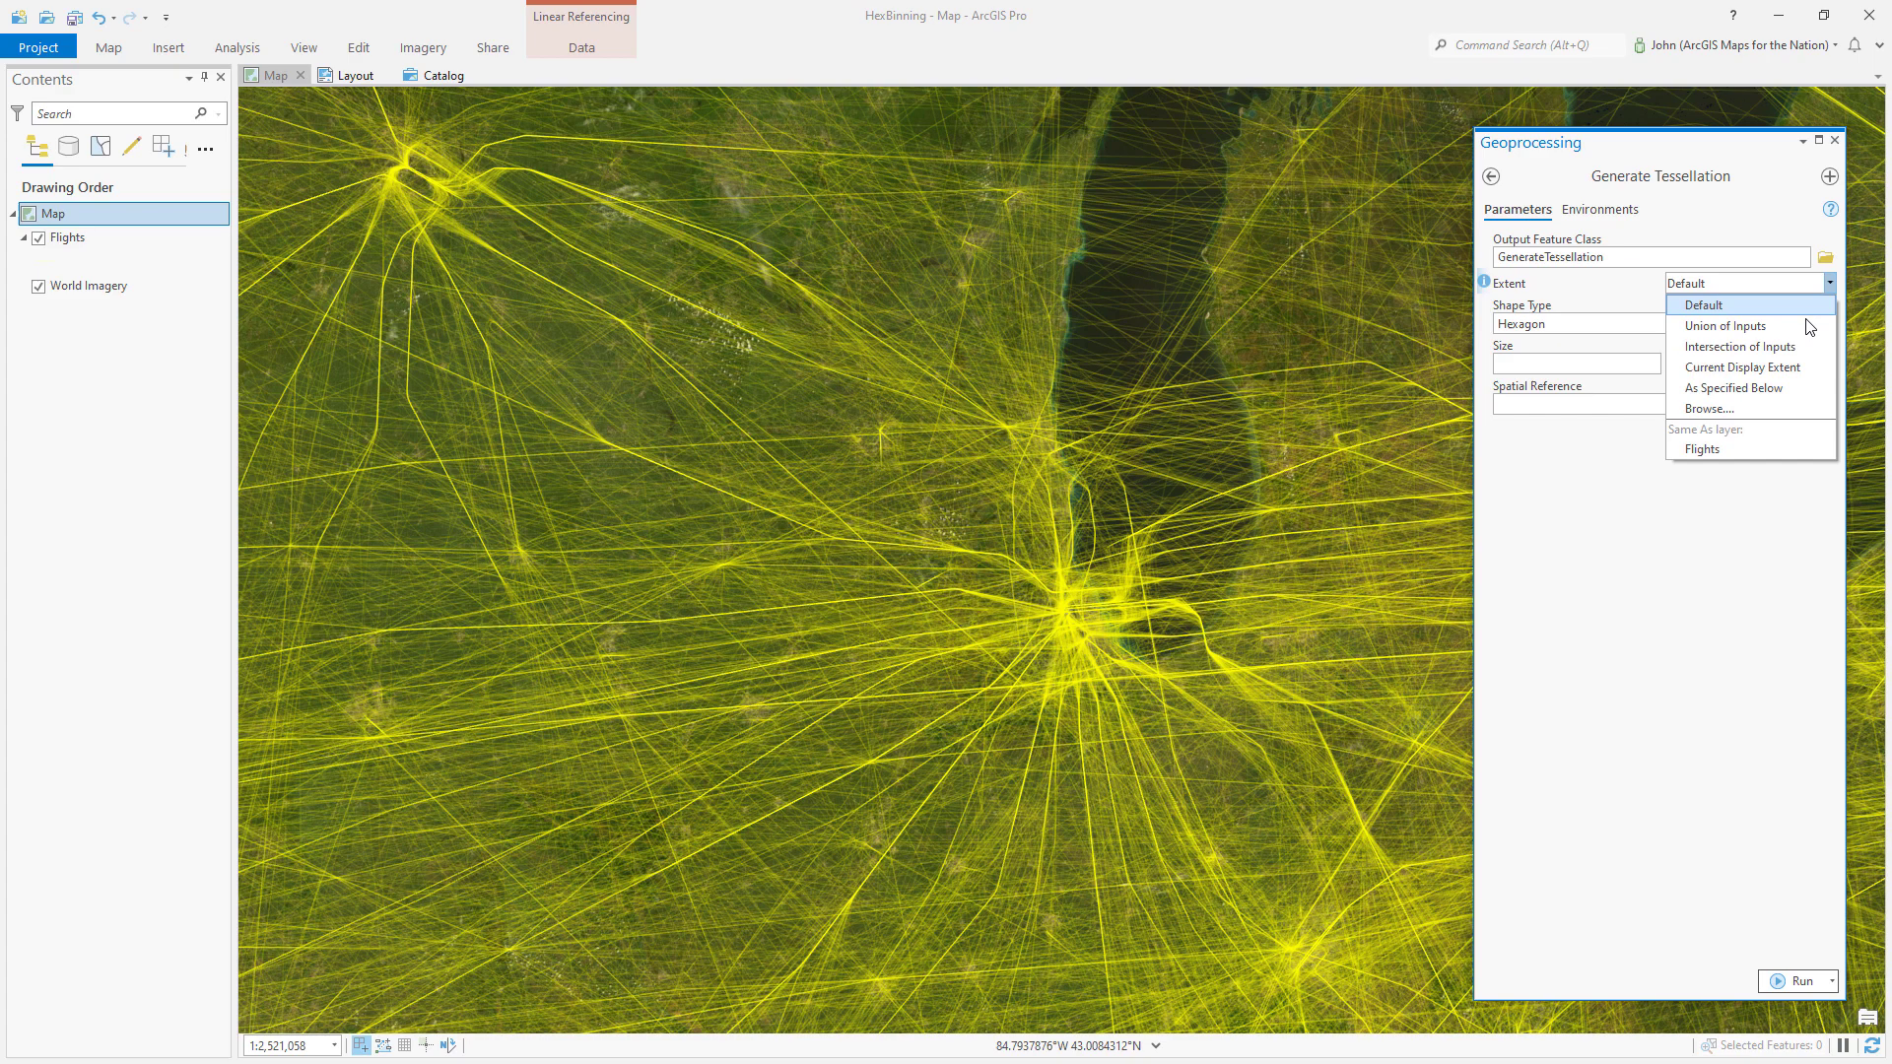
pyautogui.click(1732, 388)
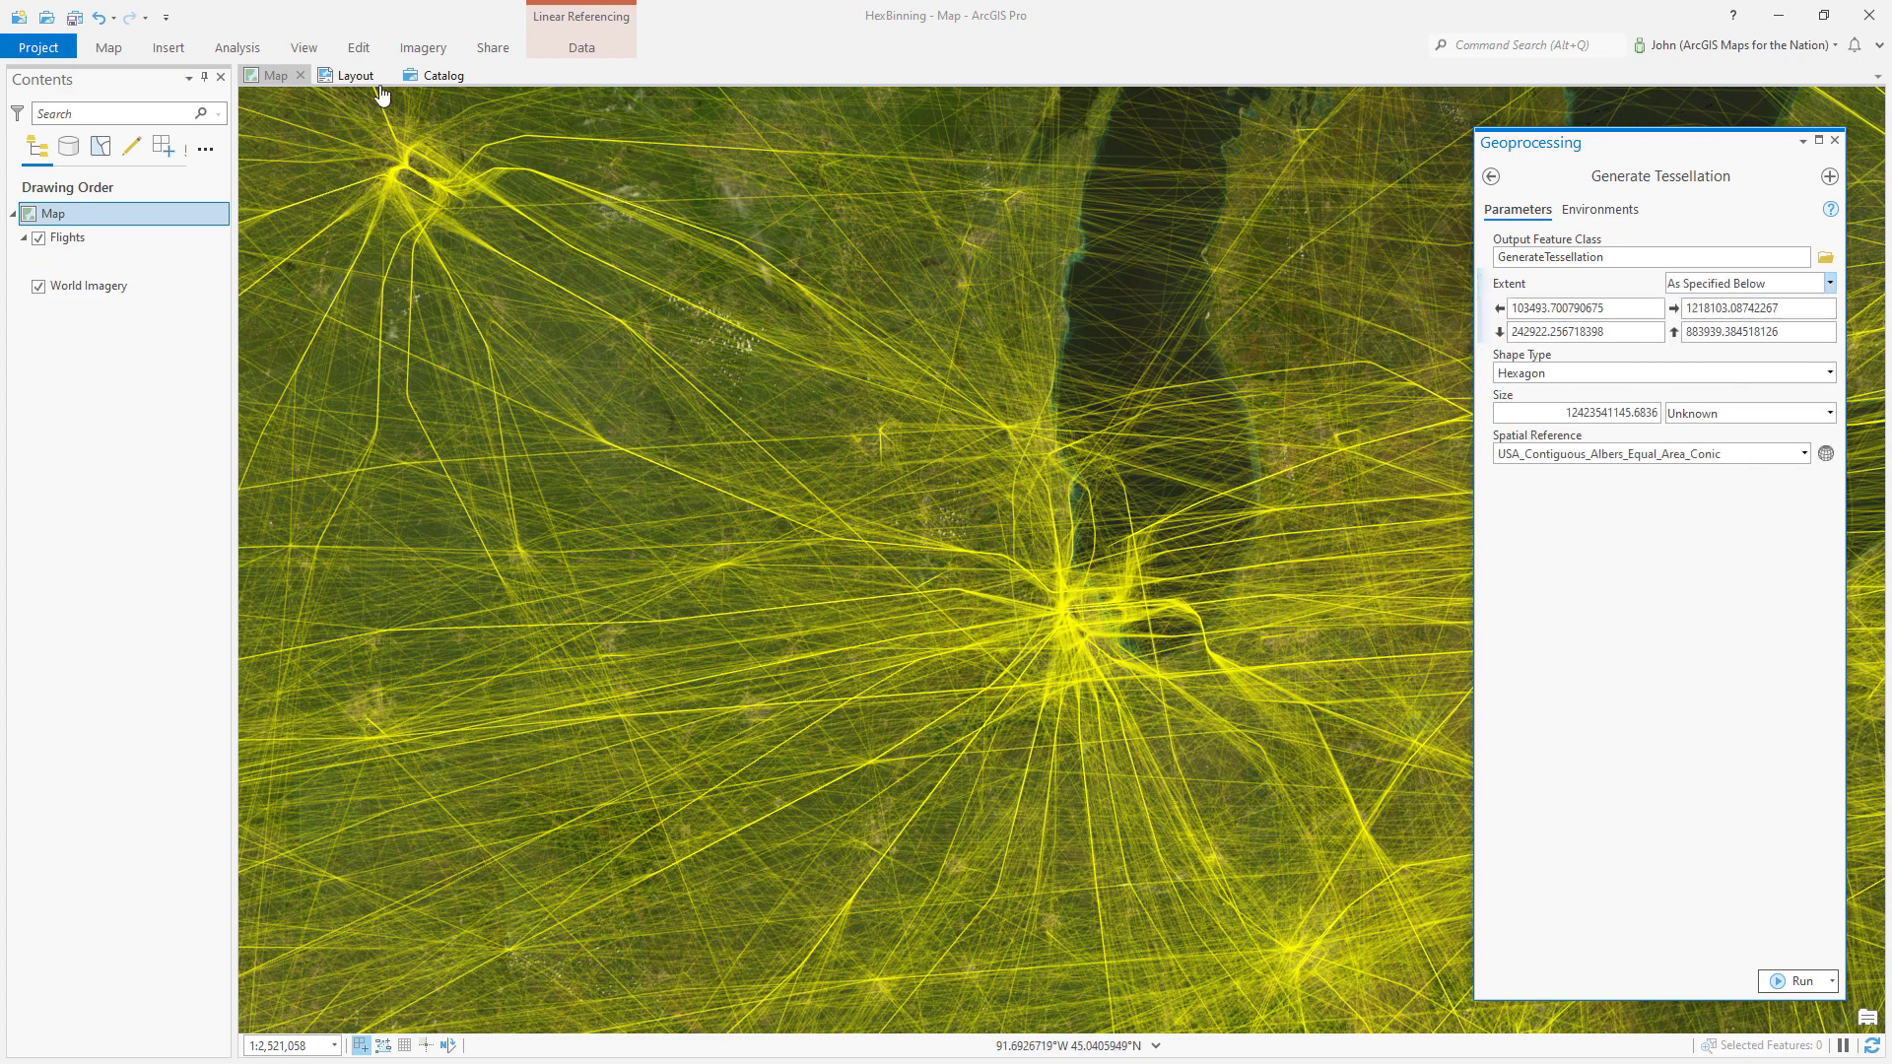
pyautogui.moveTo(1238, 256)
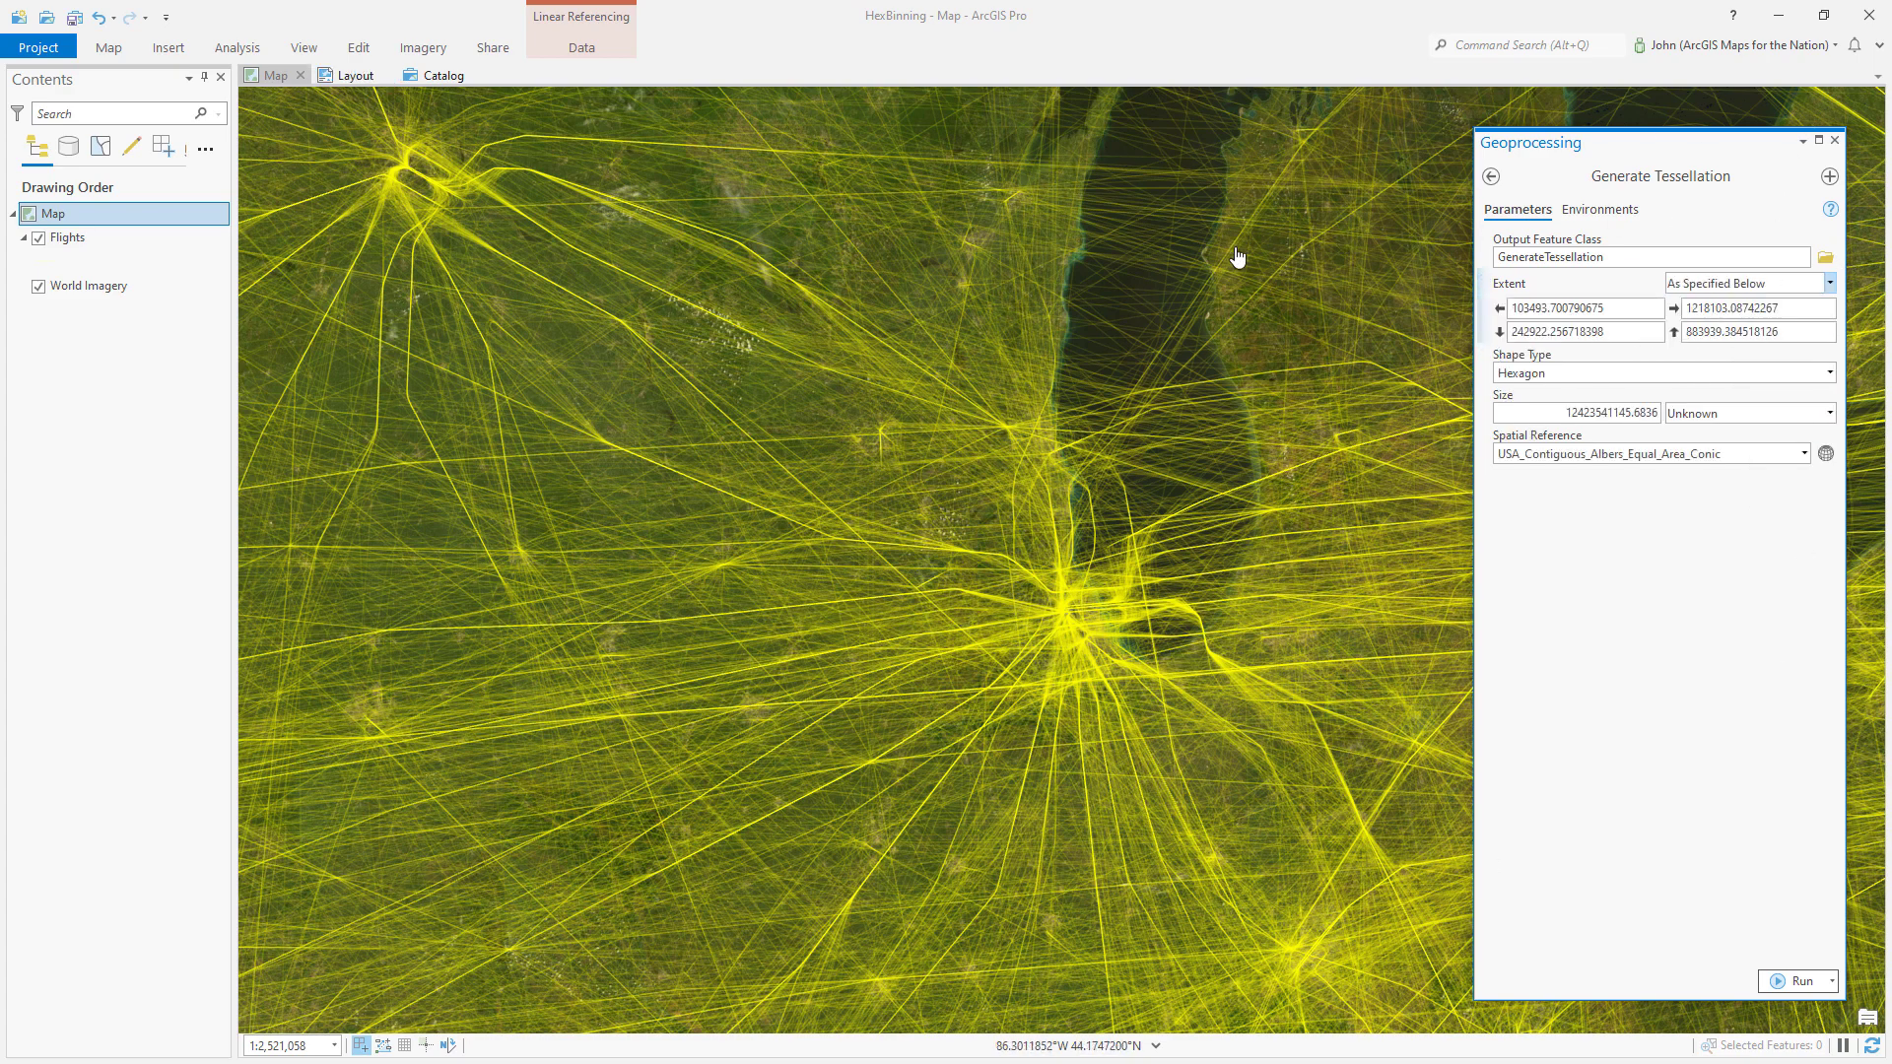
pyautogui.click(1828, 372)
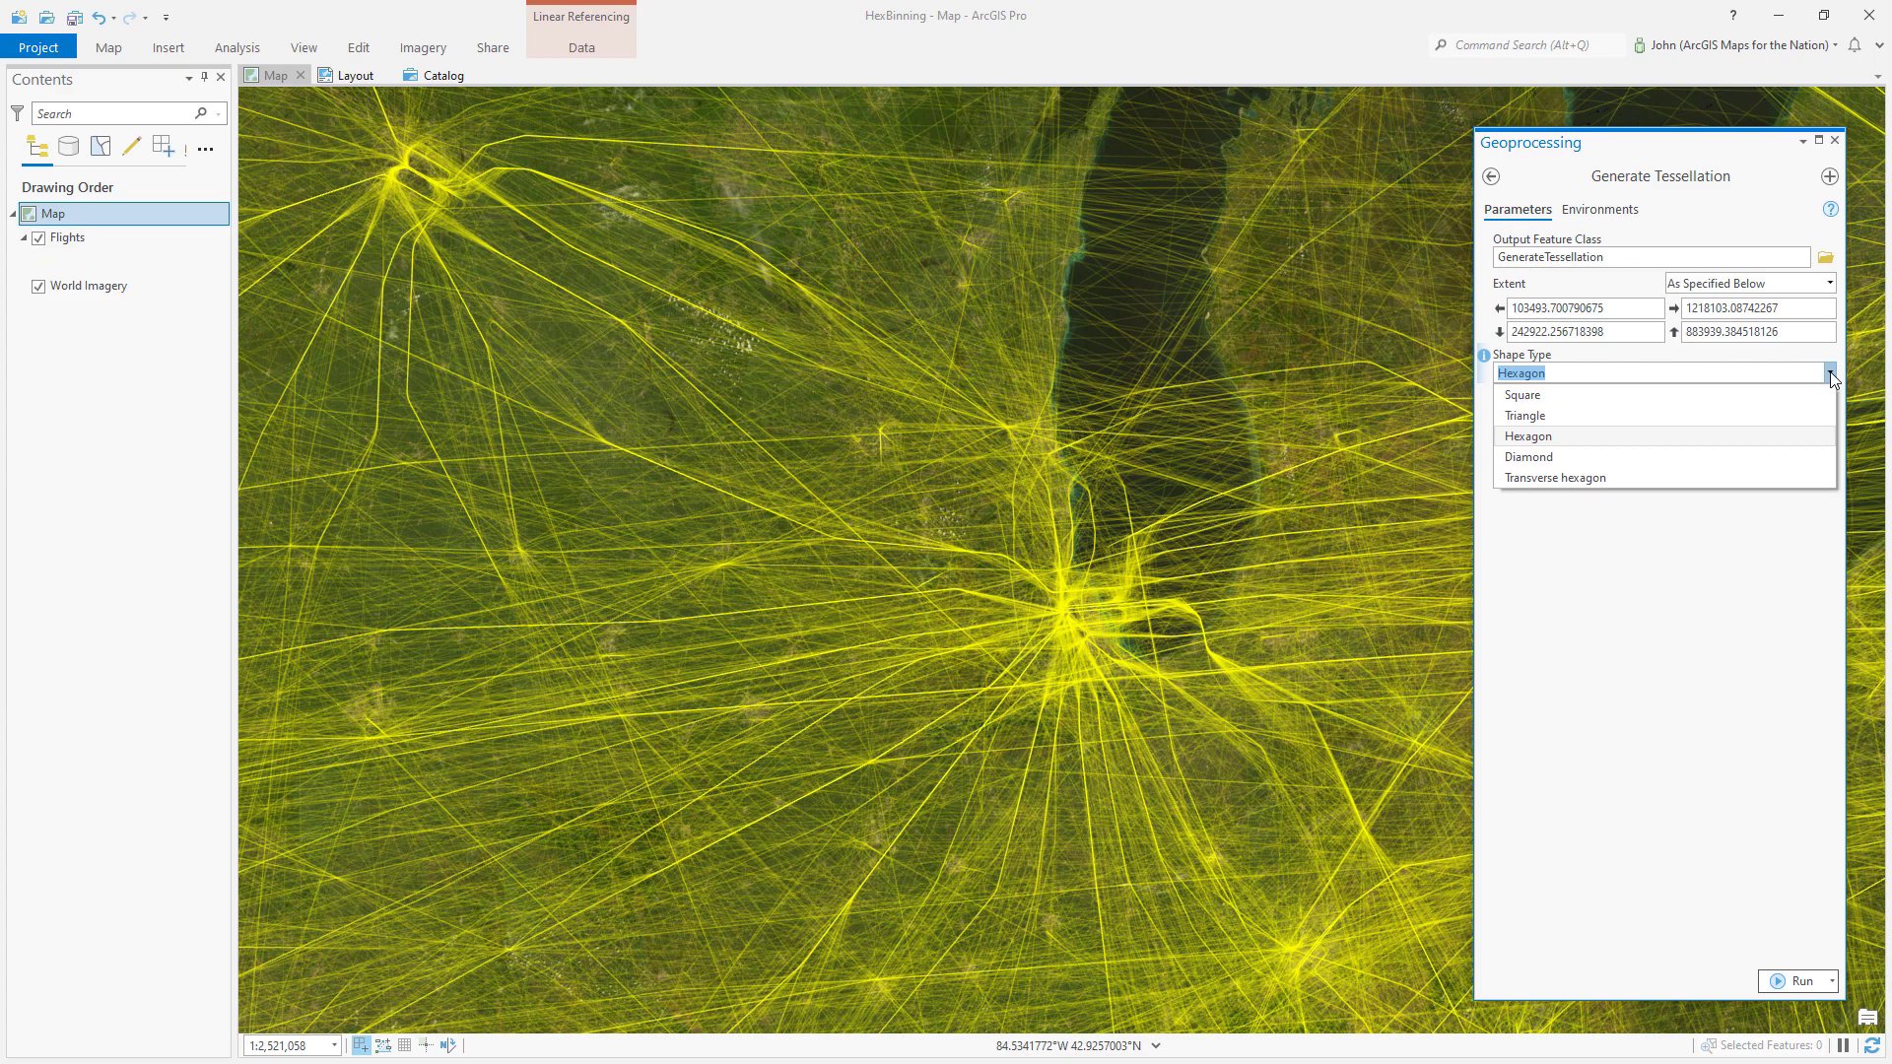
pyautogui.moveTo(1560, 477)
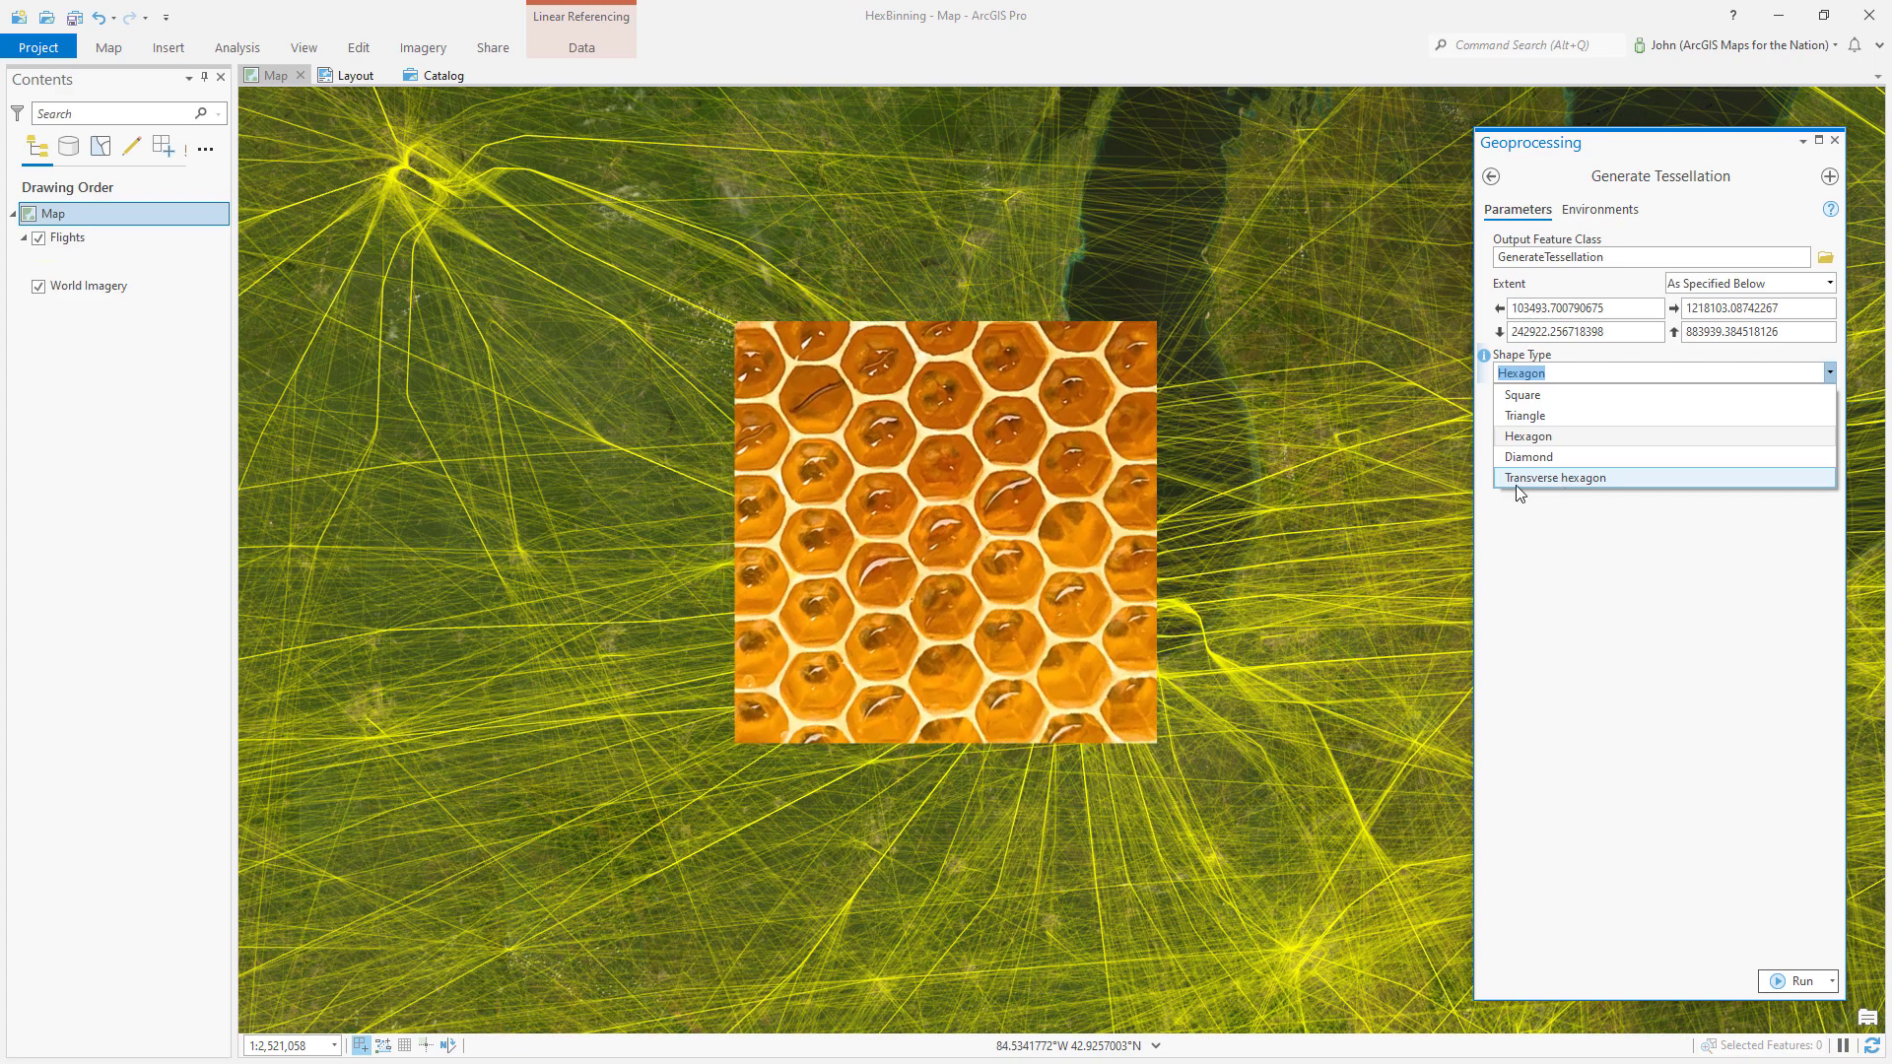
pyautogui.click(1555, 477)
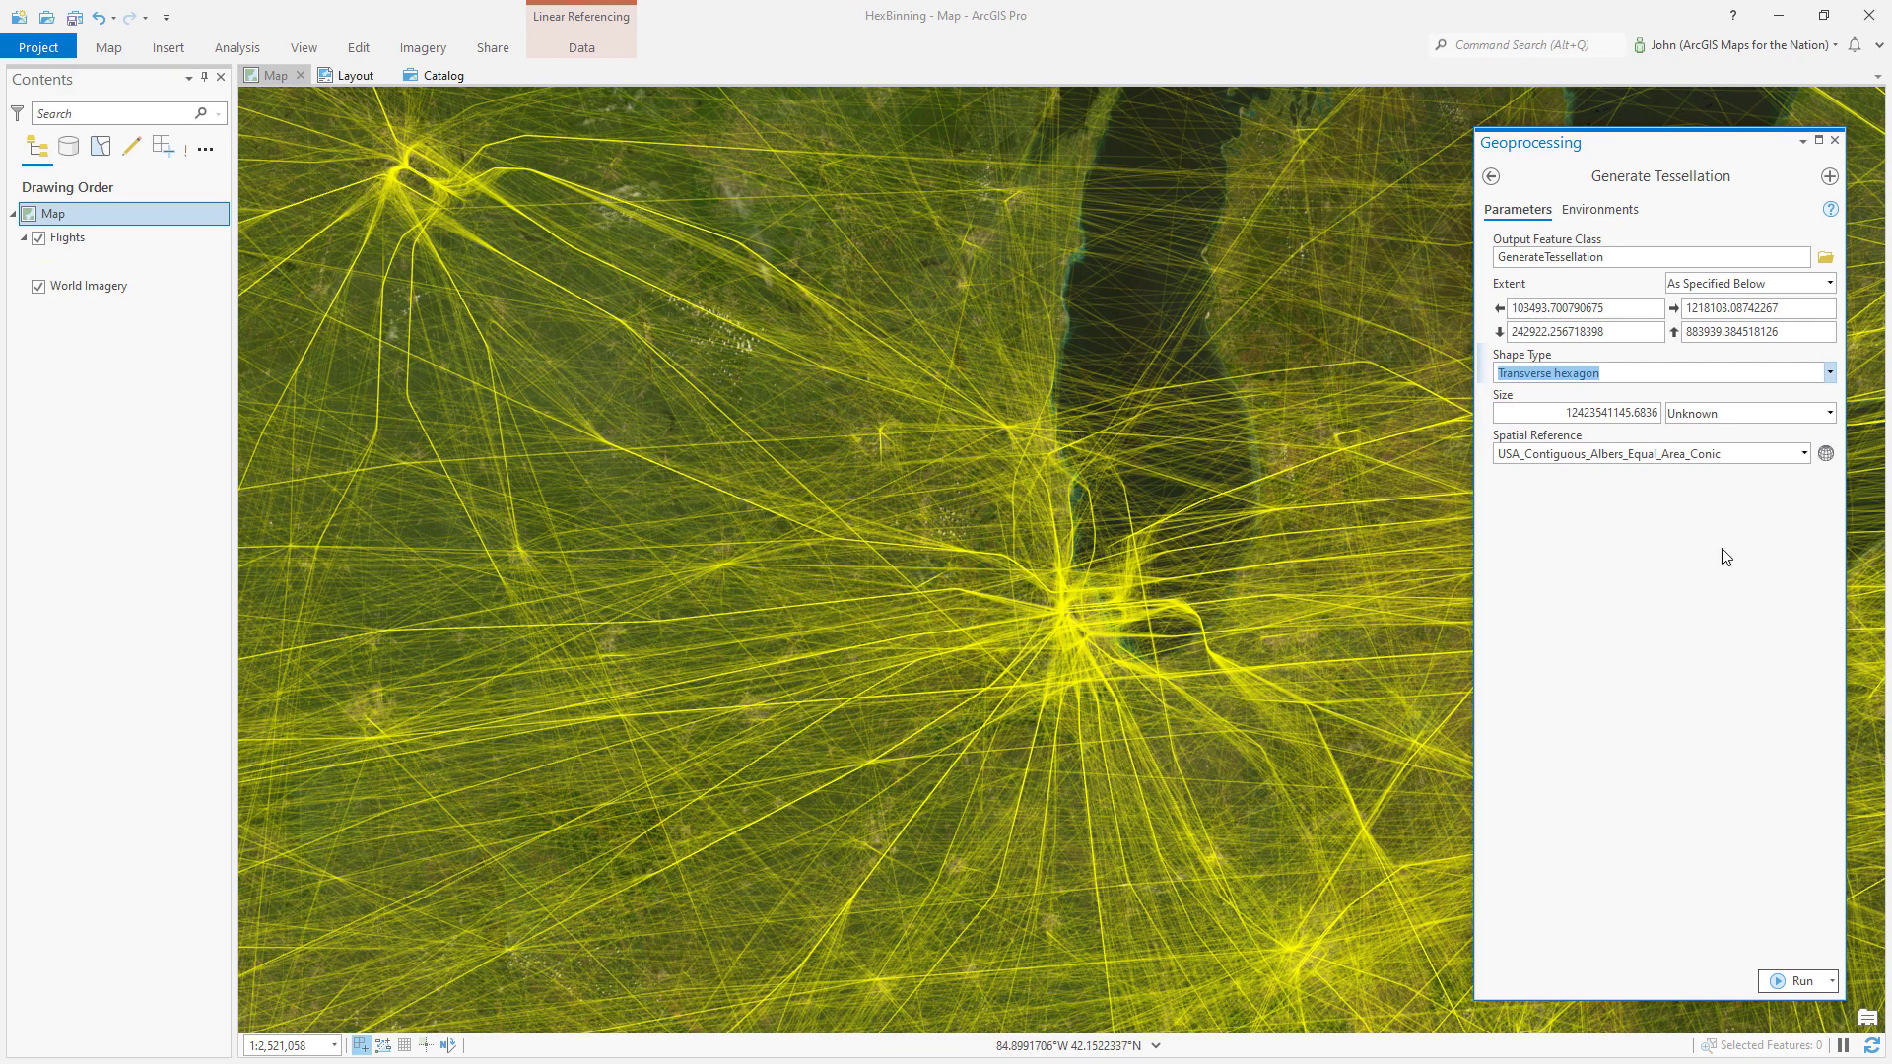
pyautogui.click(1750, 412)
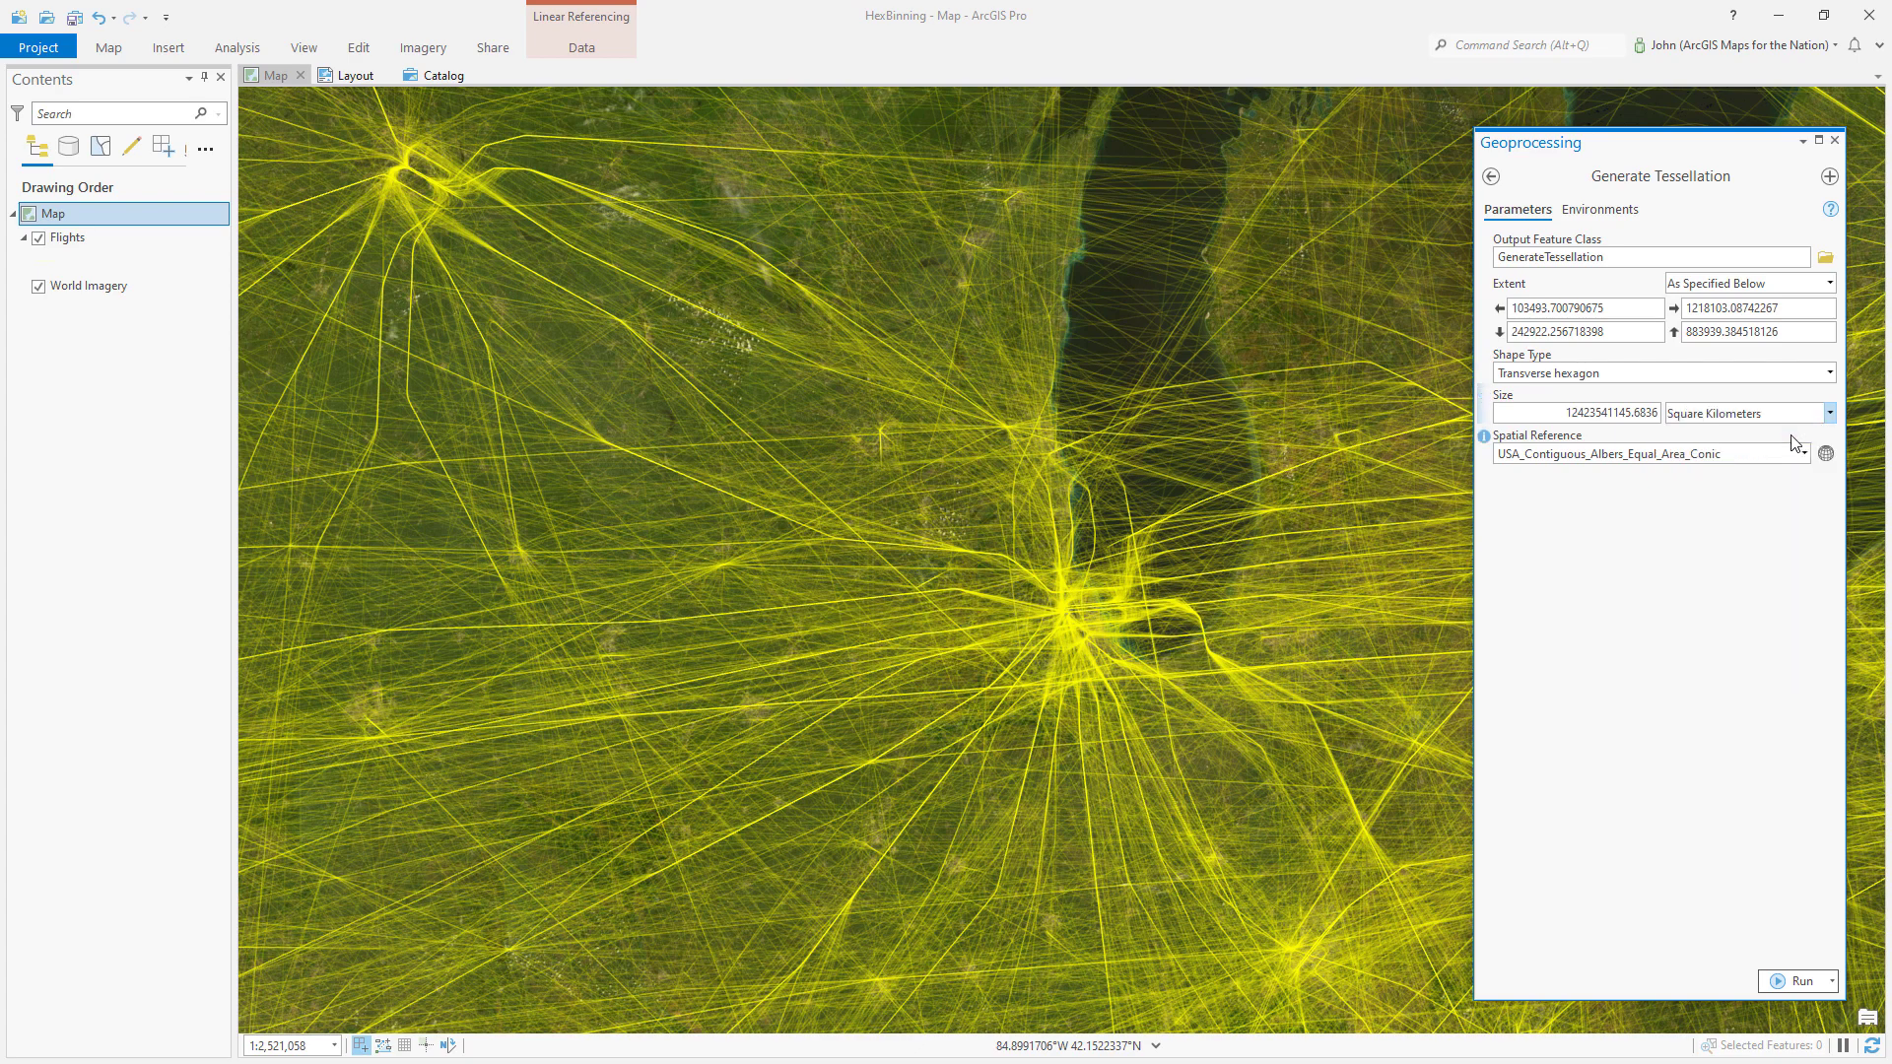
pyautogui.write('100')
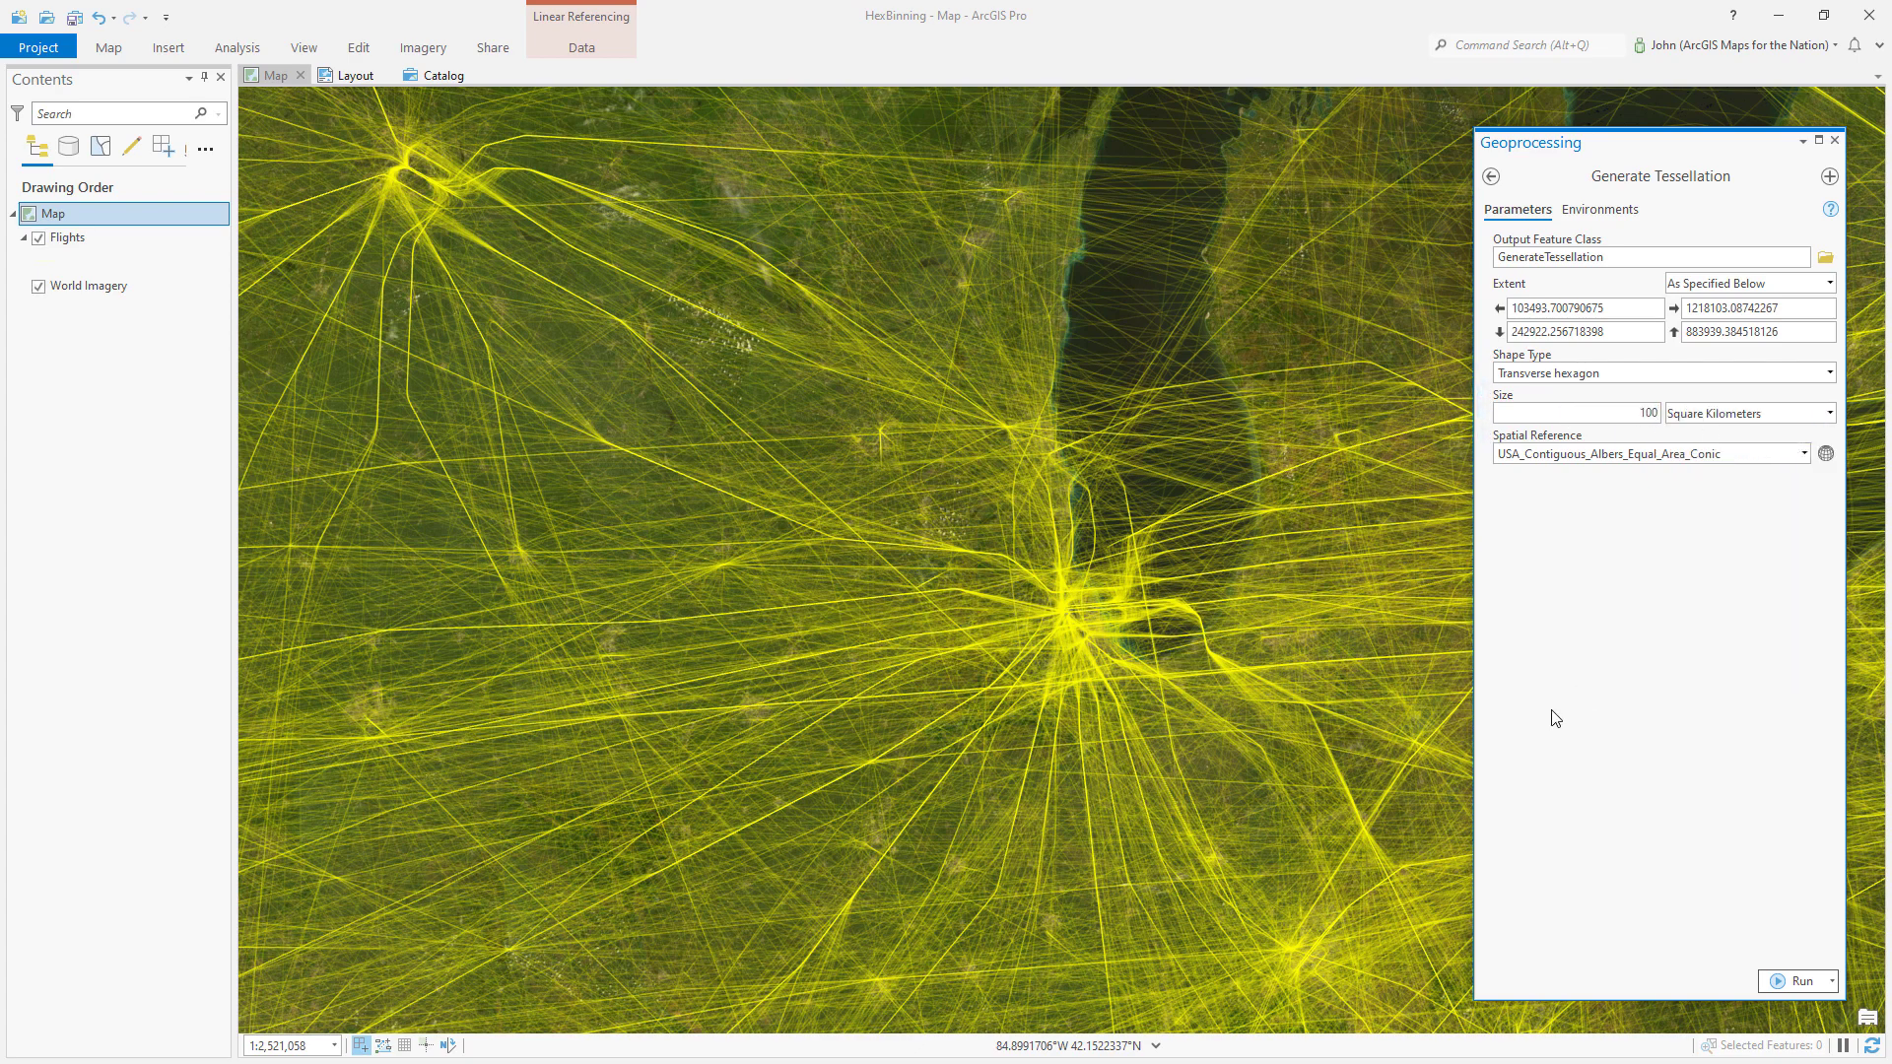
pyautogui.moveTo(1683, 810)
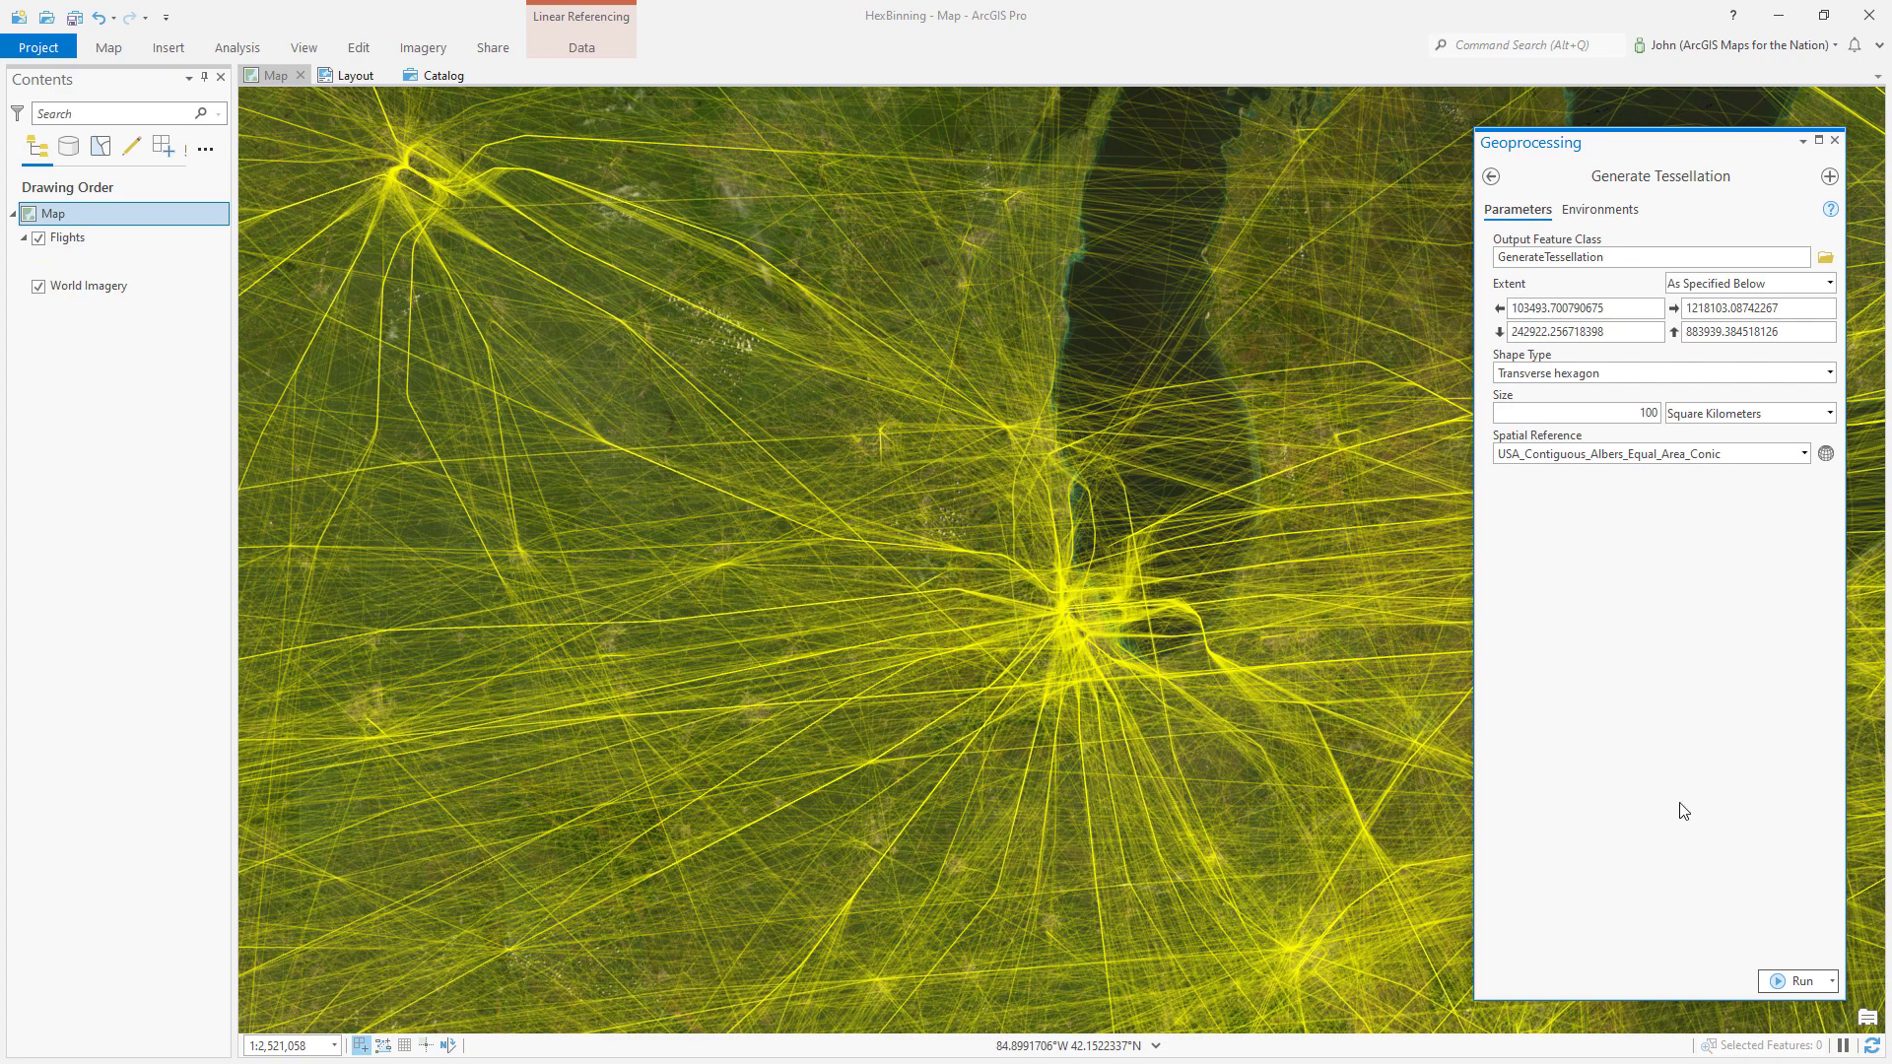
# - Run Generate Tessellation to add the hexagon grid layer over the flight lines
pyautogui.click(1797, 979)
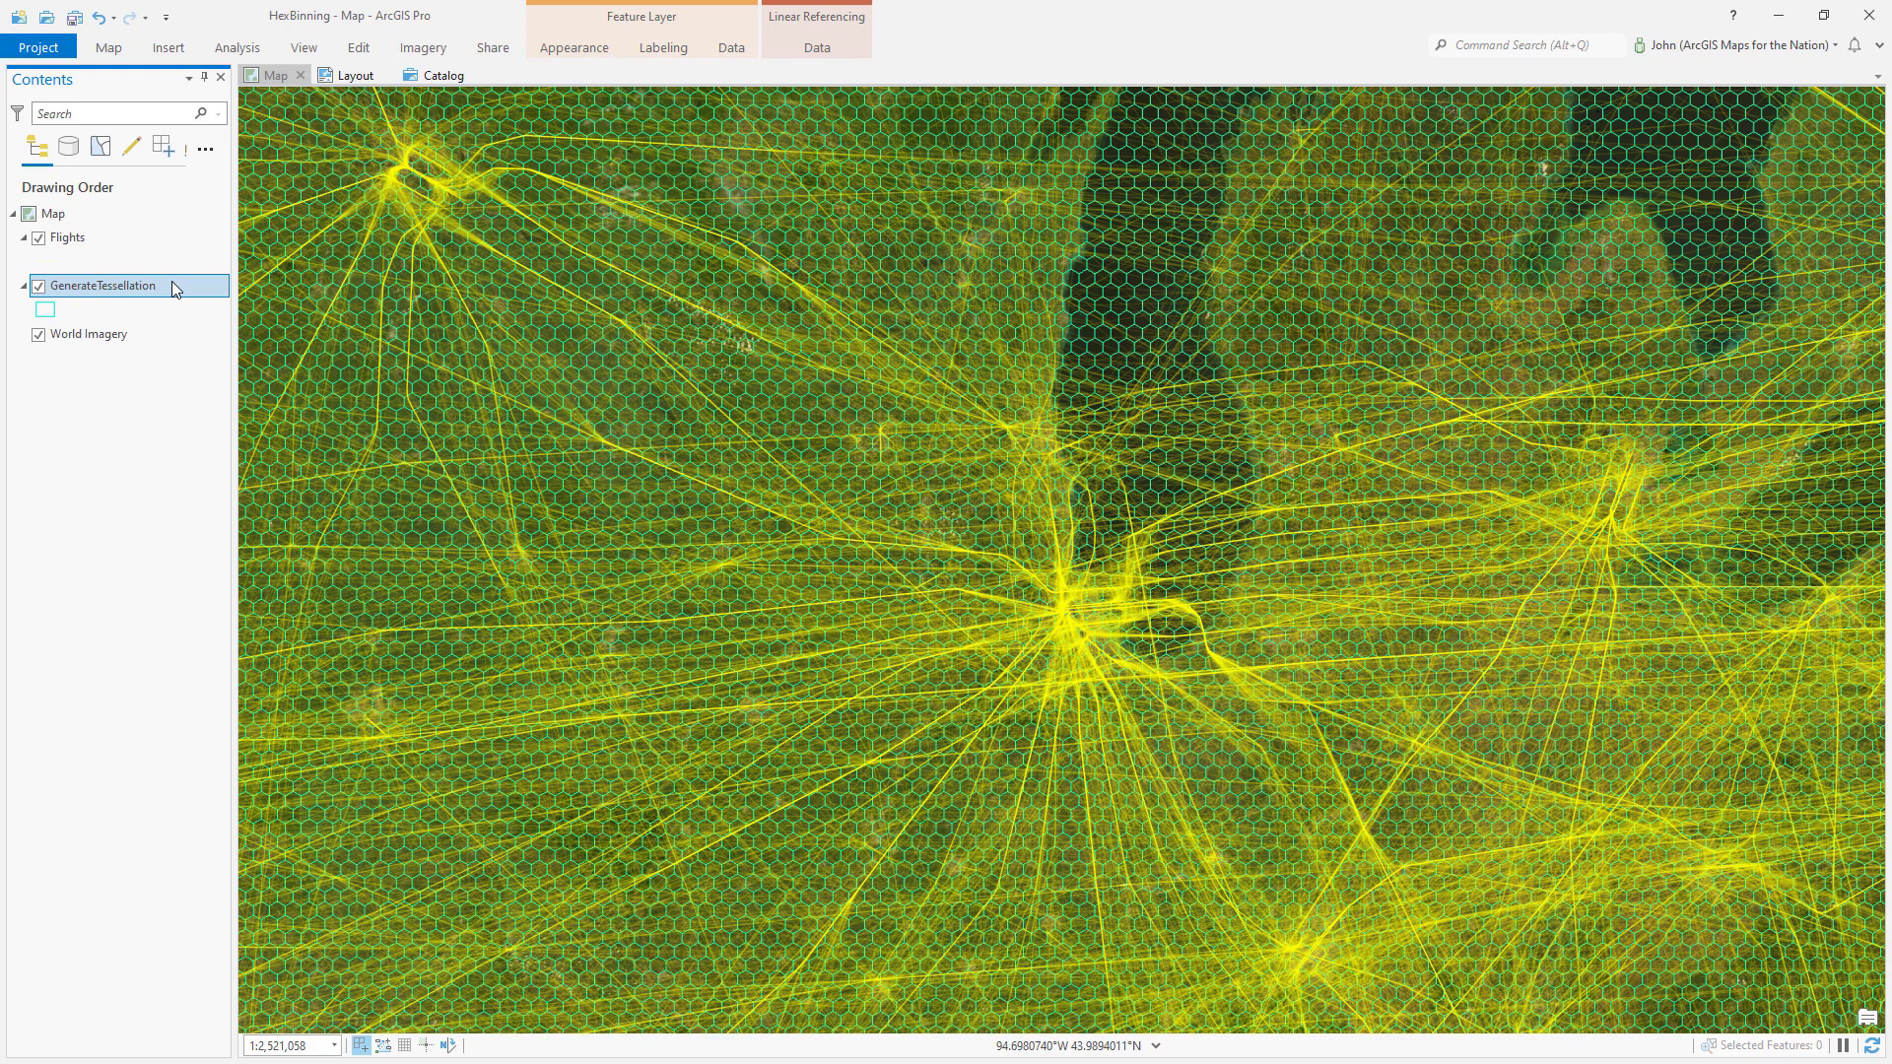
# - Start a Spatial Join on GenerateTessellation with Flights as join features, matched by Intersect
pyautogui.rightClick(102, 285)
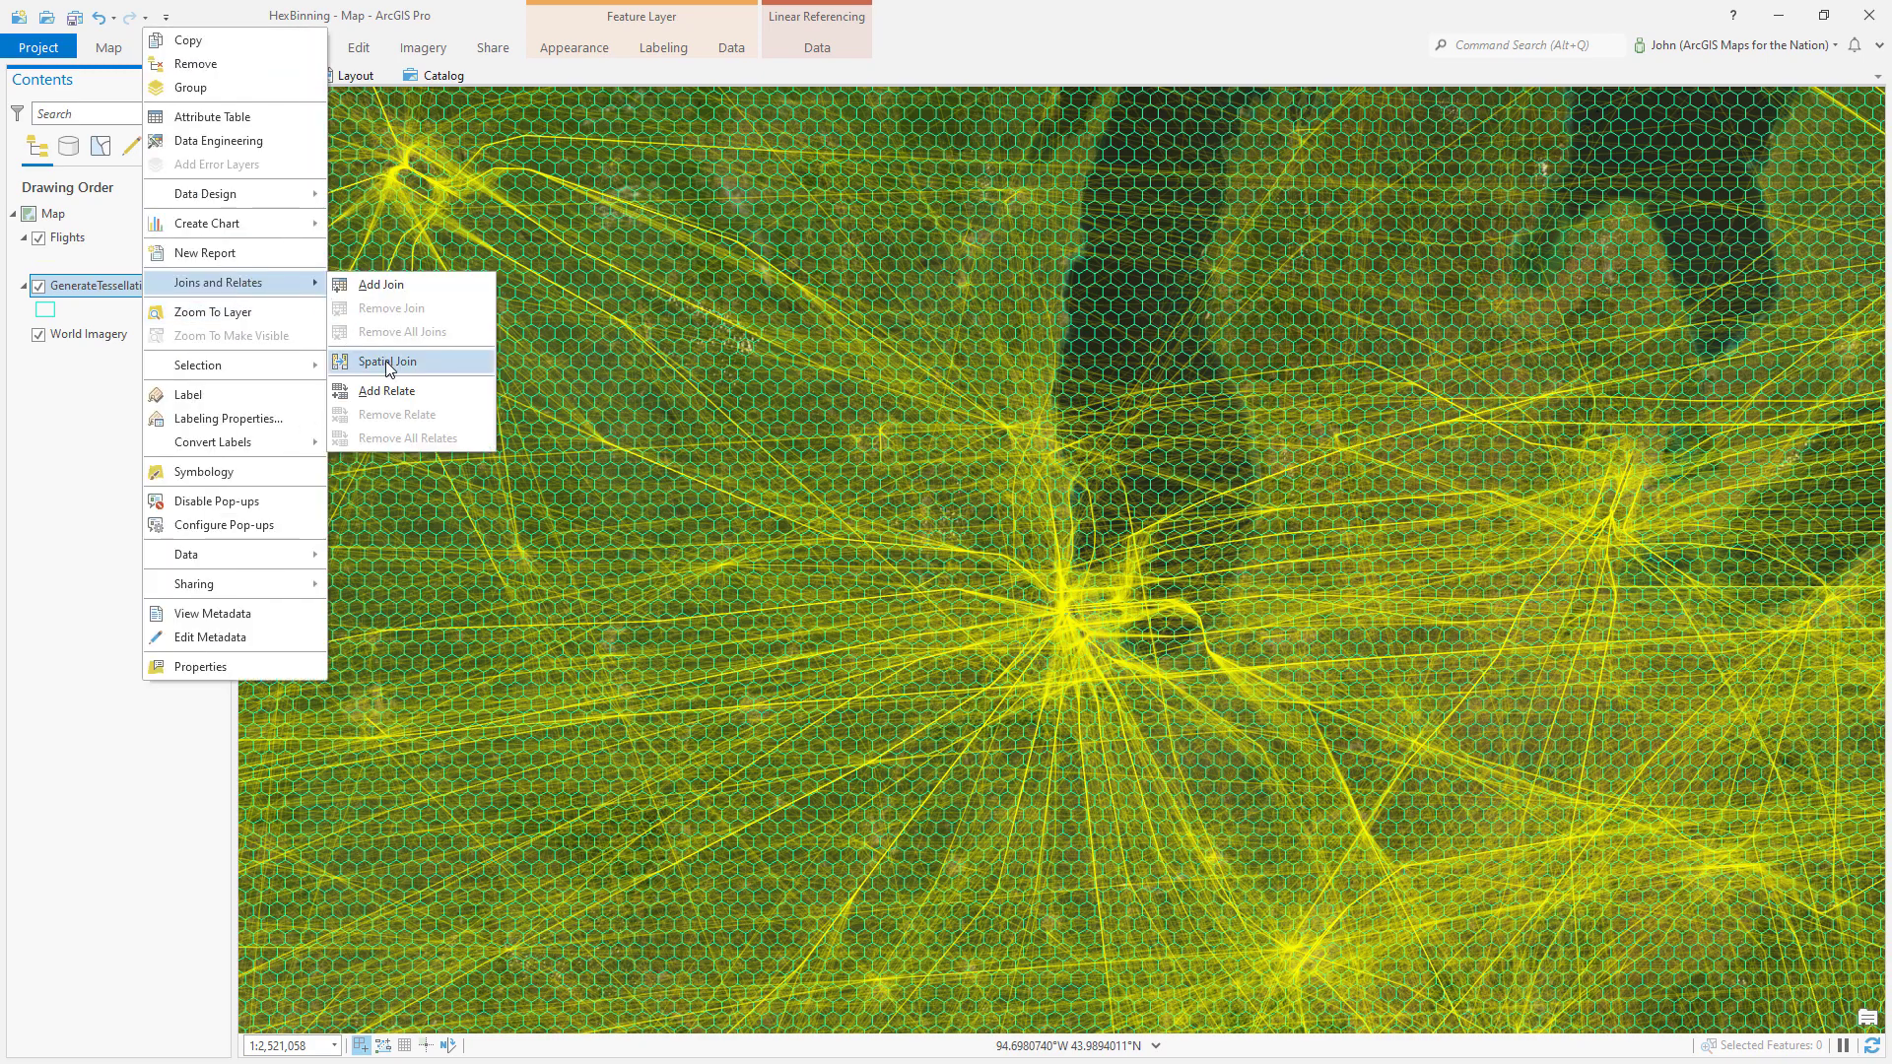
pyautogui.click(387, 360)
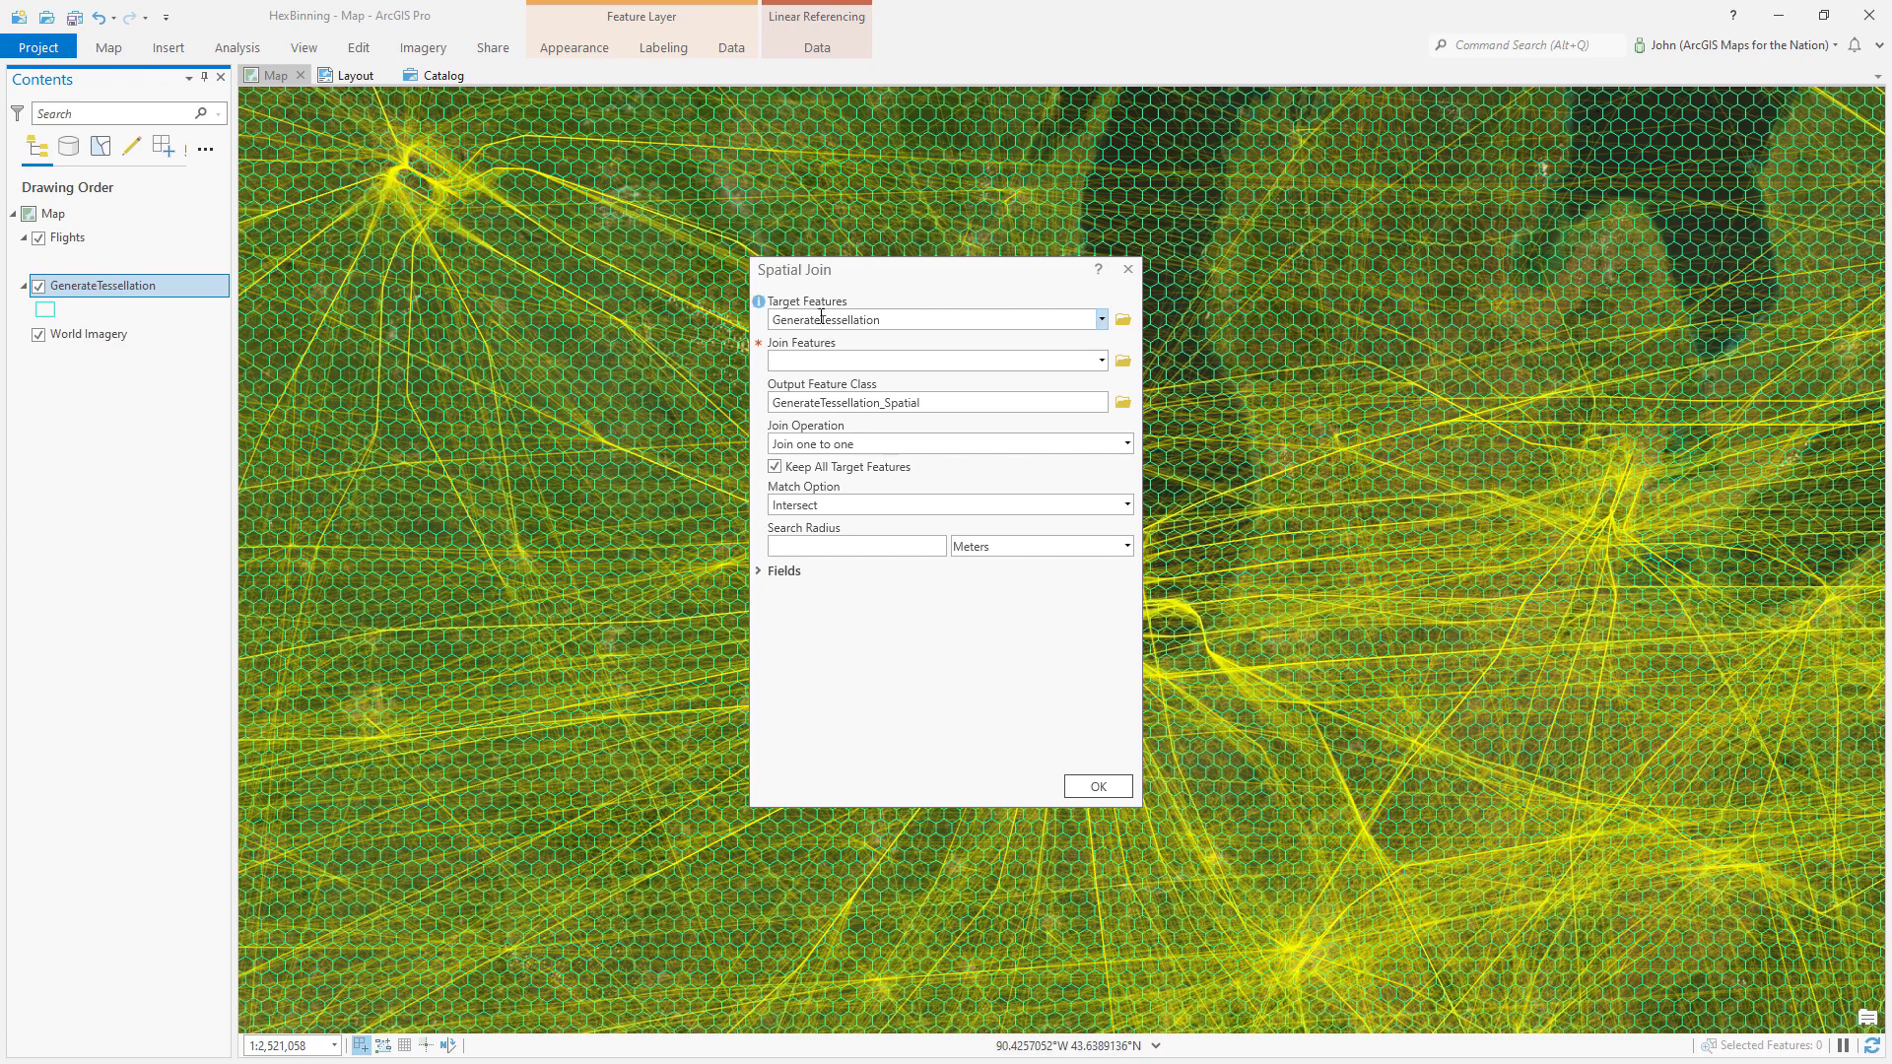
pyautogui.click(1100, 360)
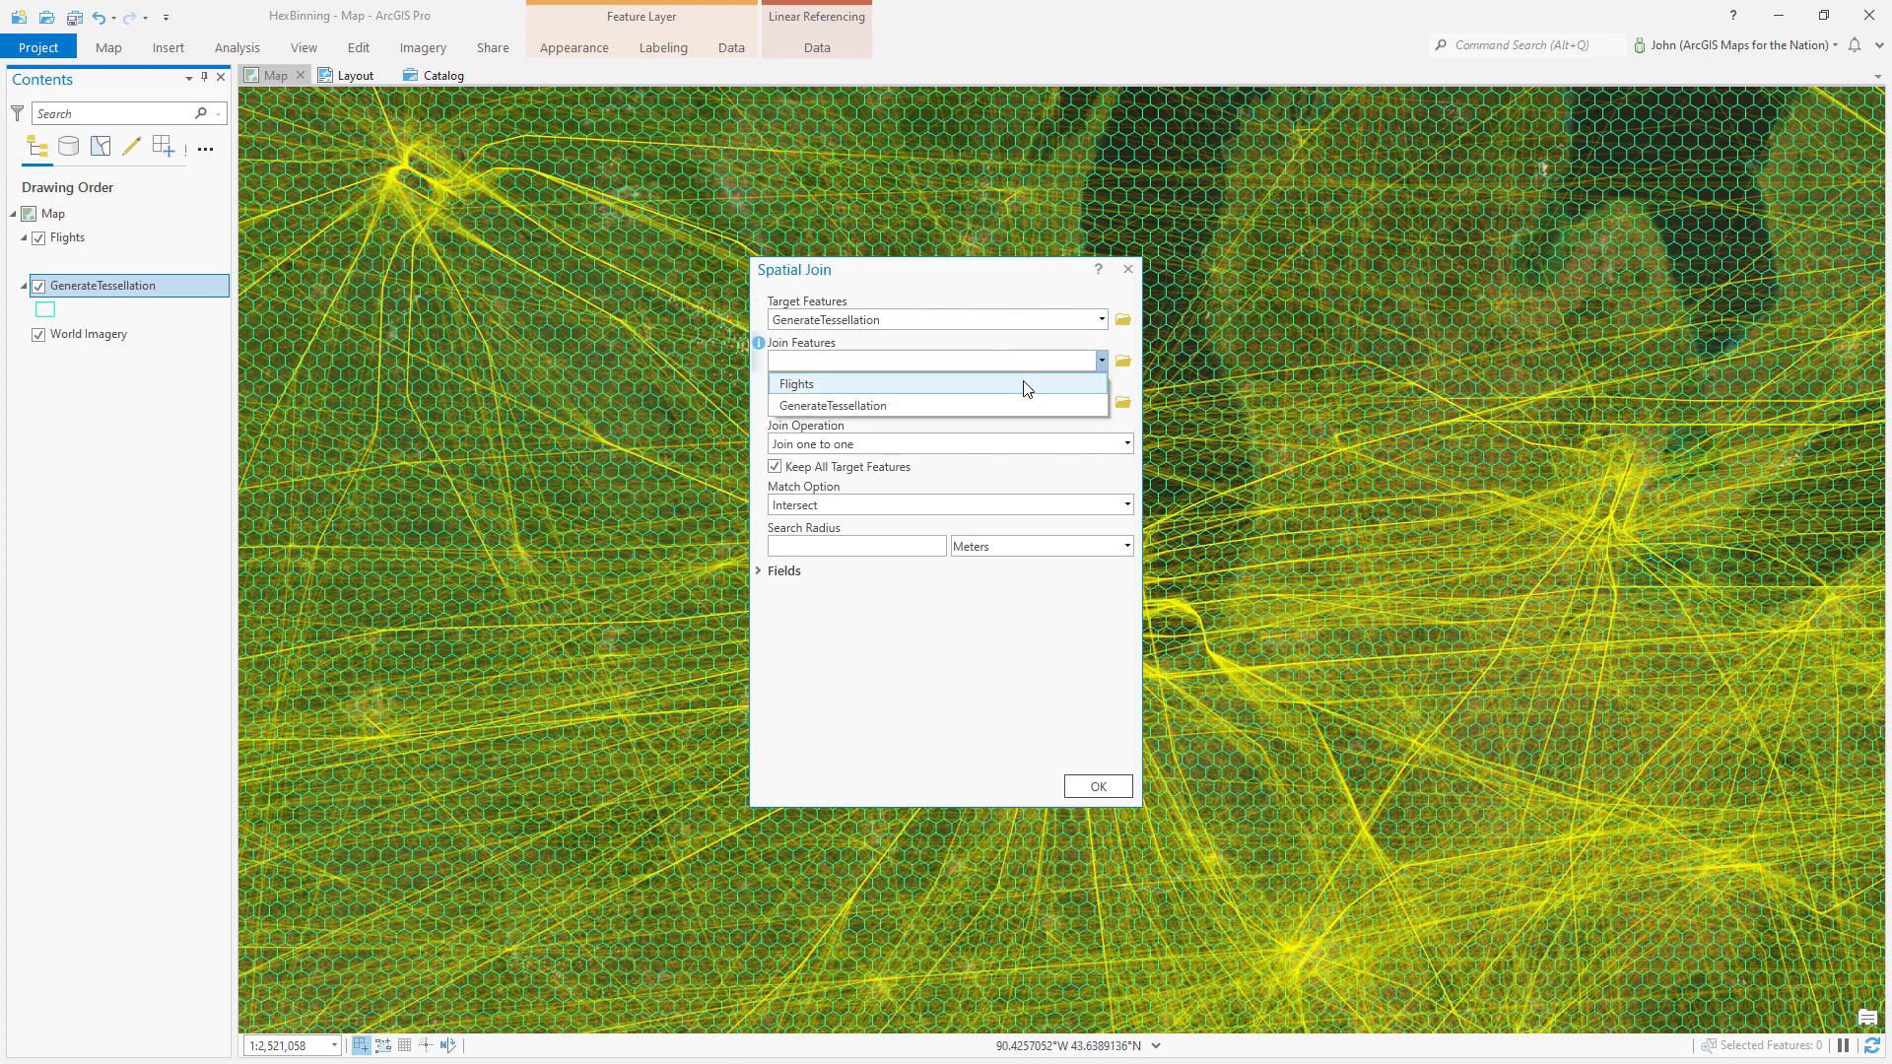
pyautogui.click(796, 385)
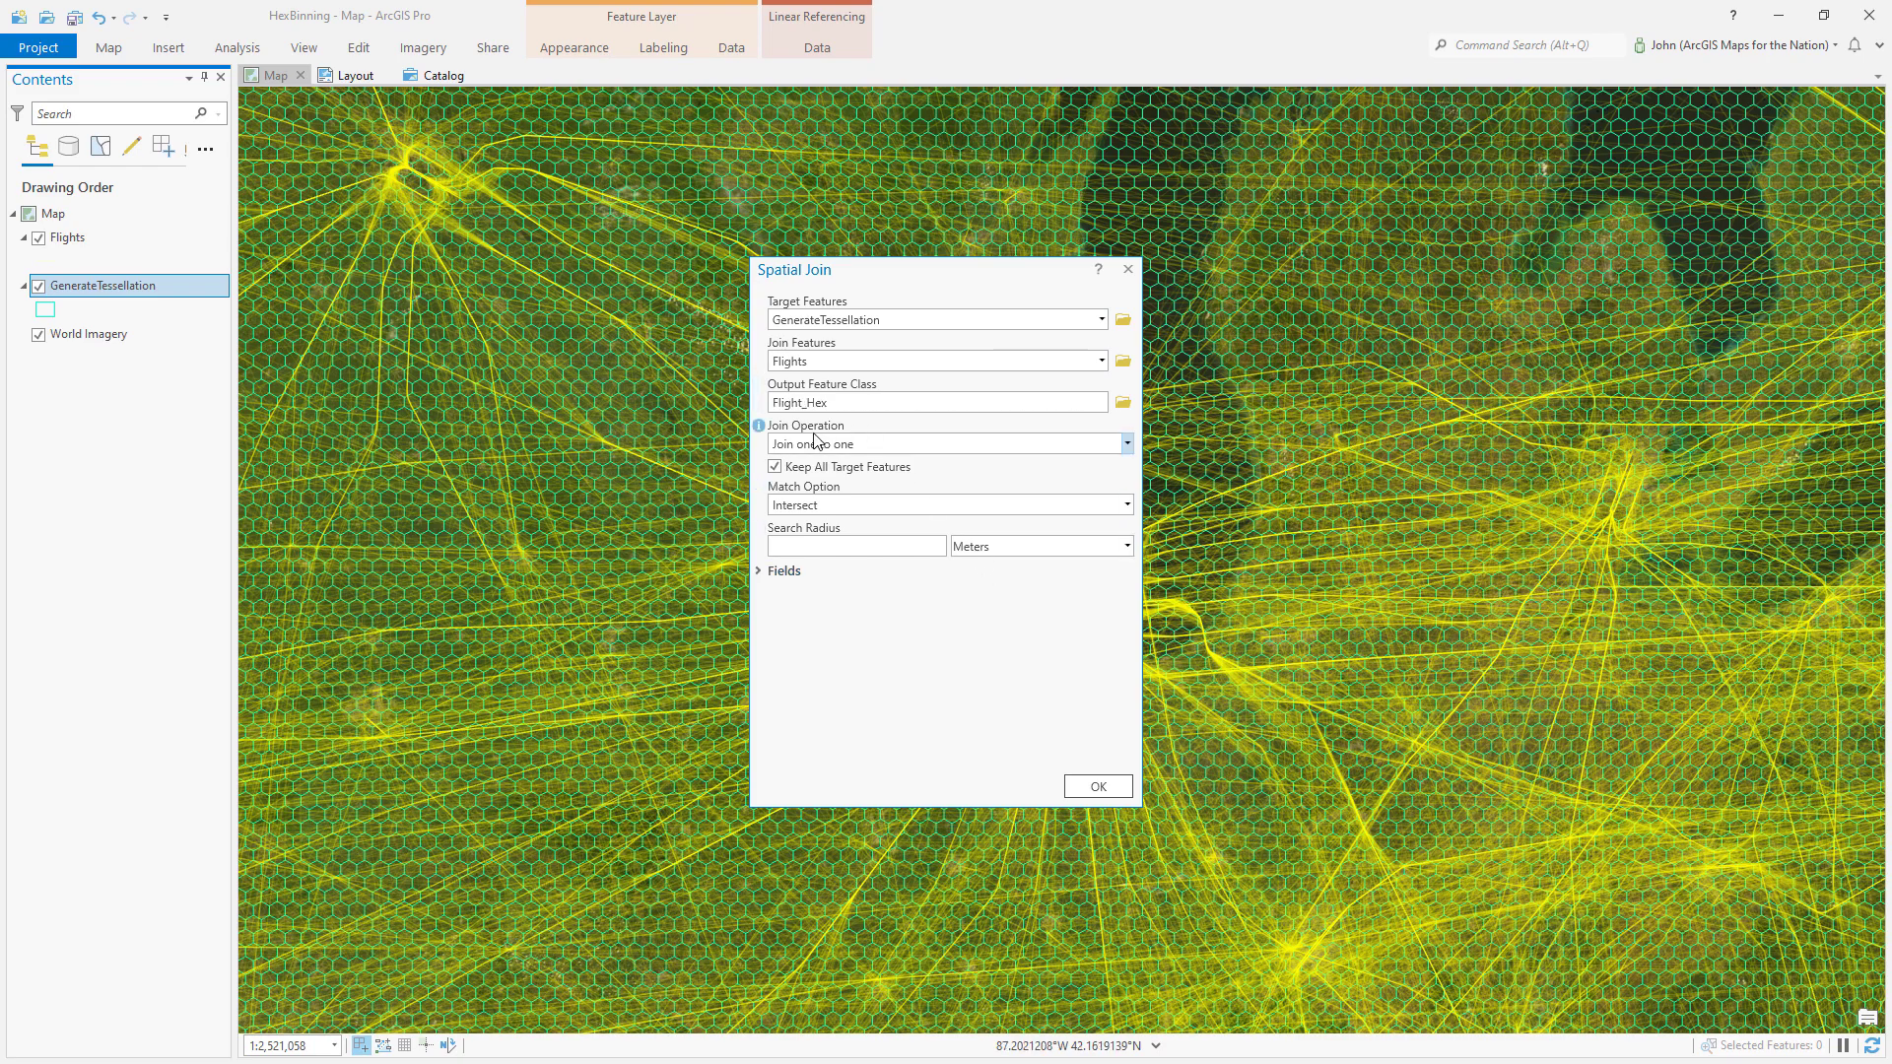
pyautogui.moveTo(758, 427)
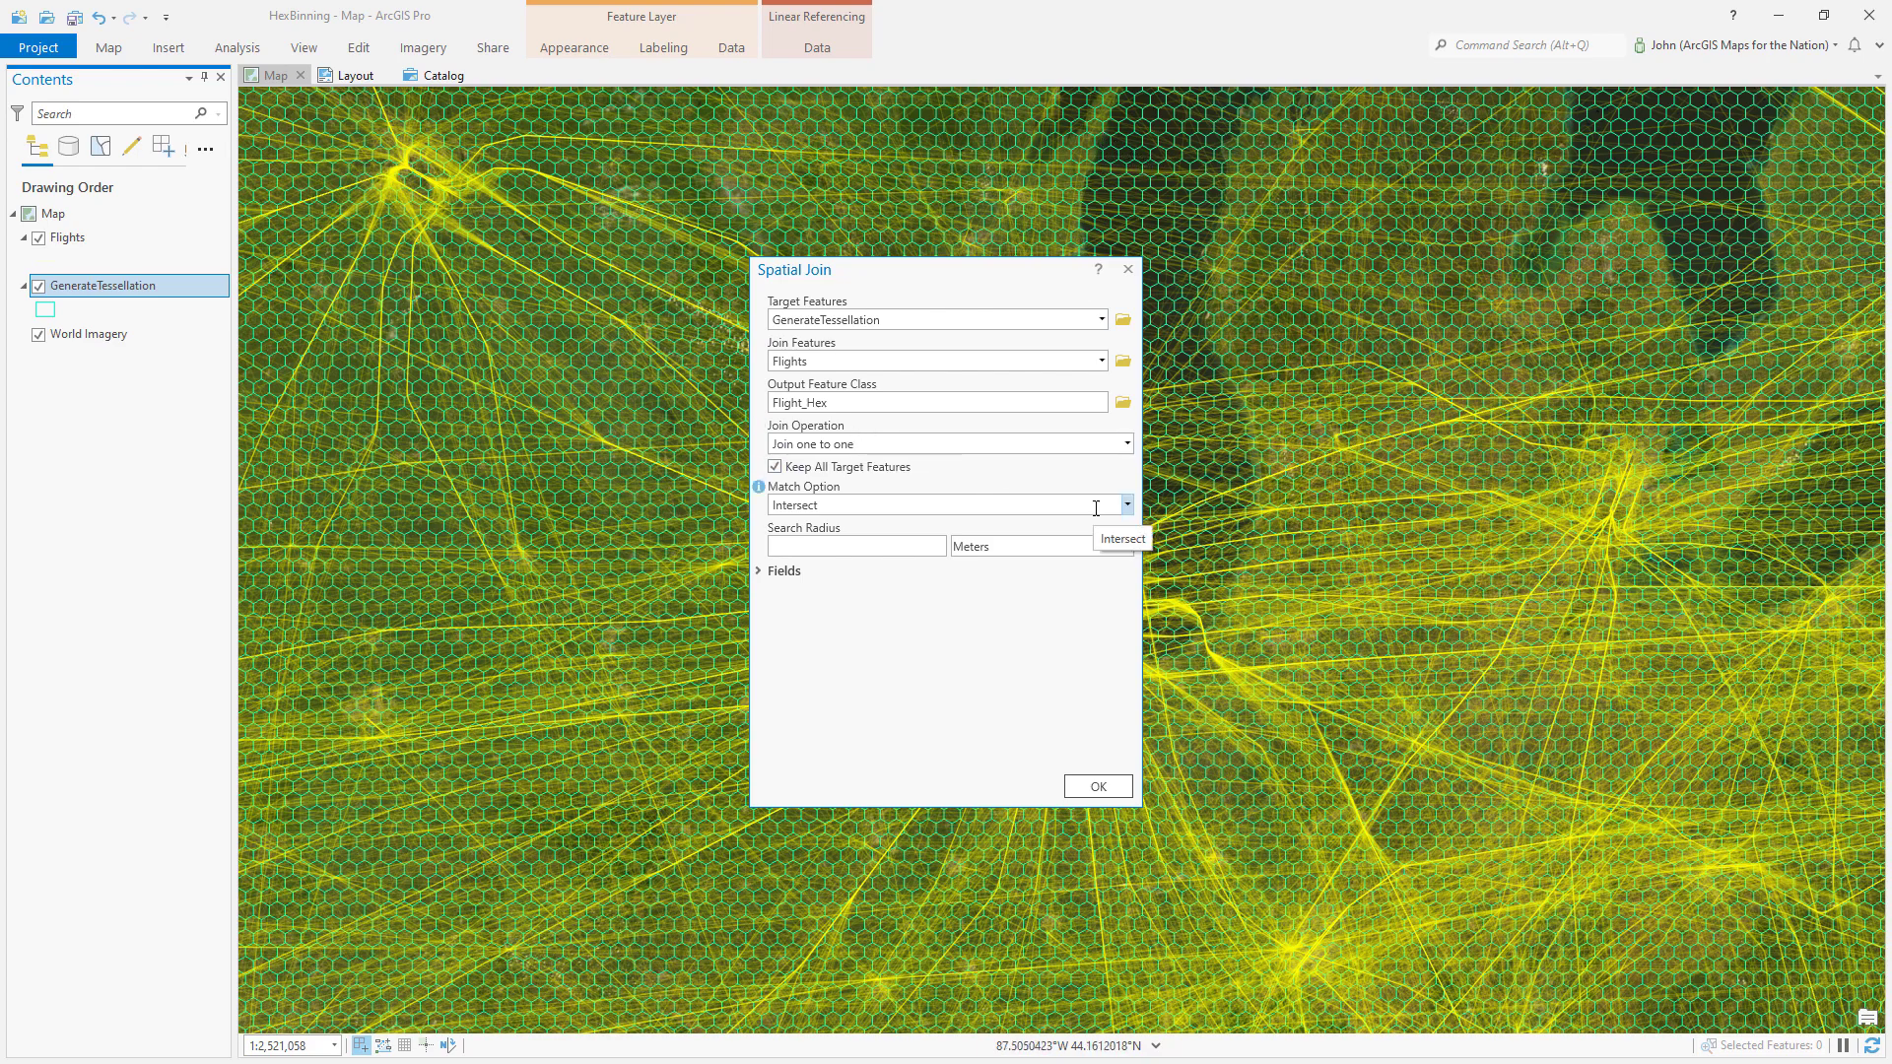
pyautogui.click(1123, 504)
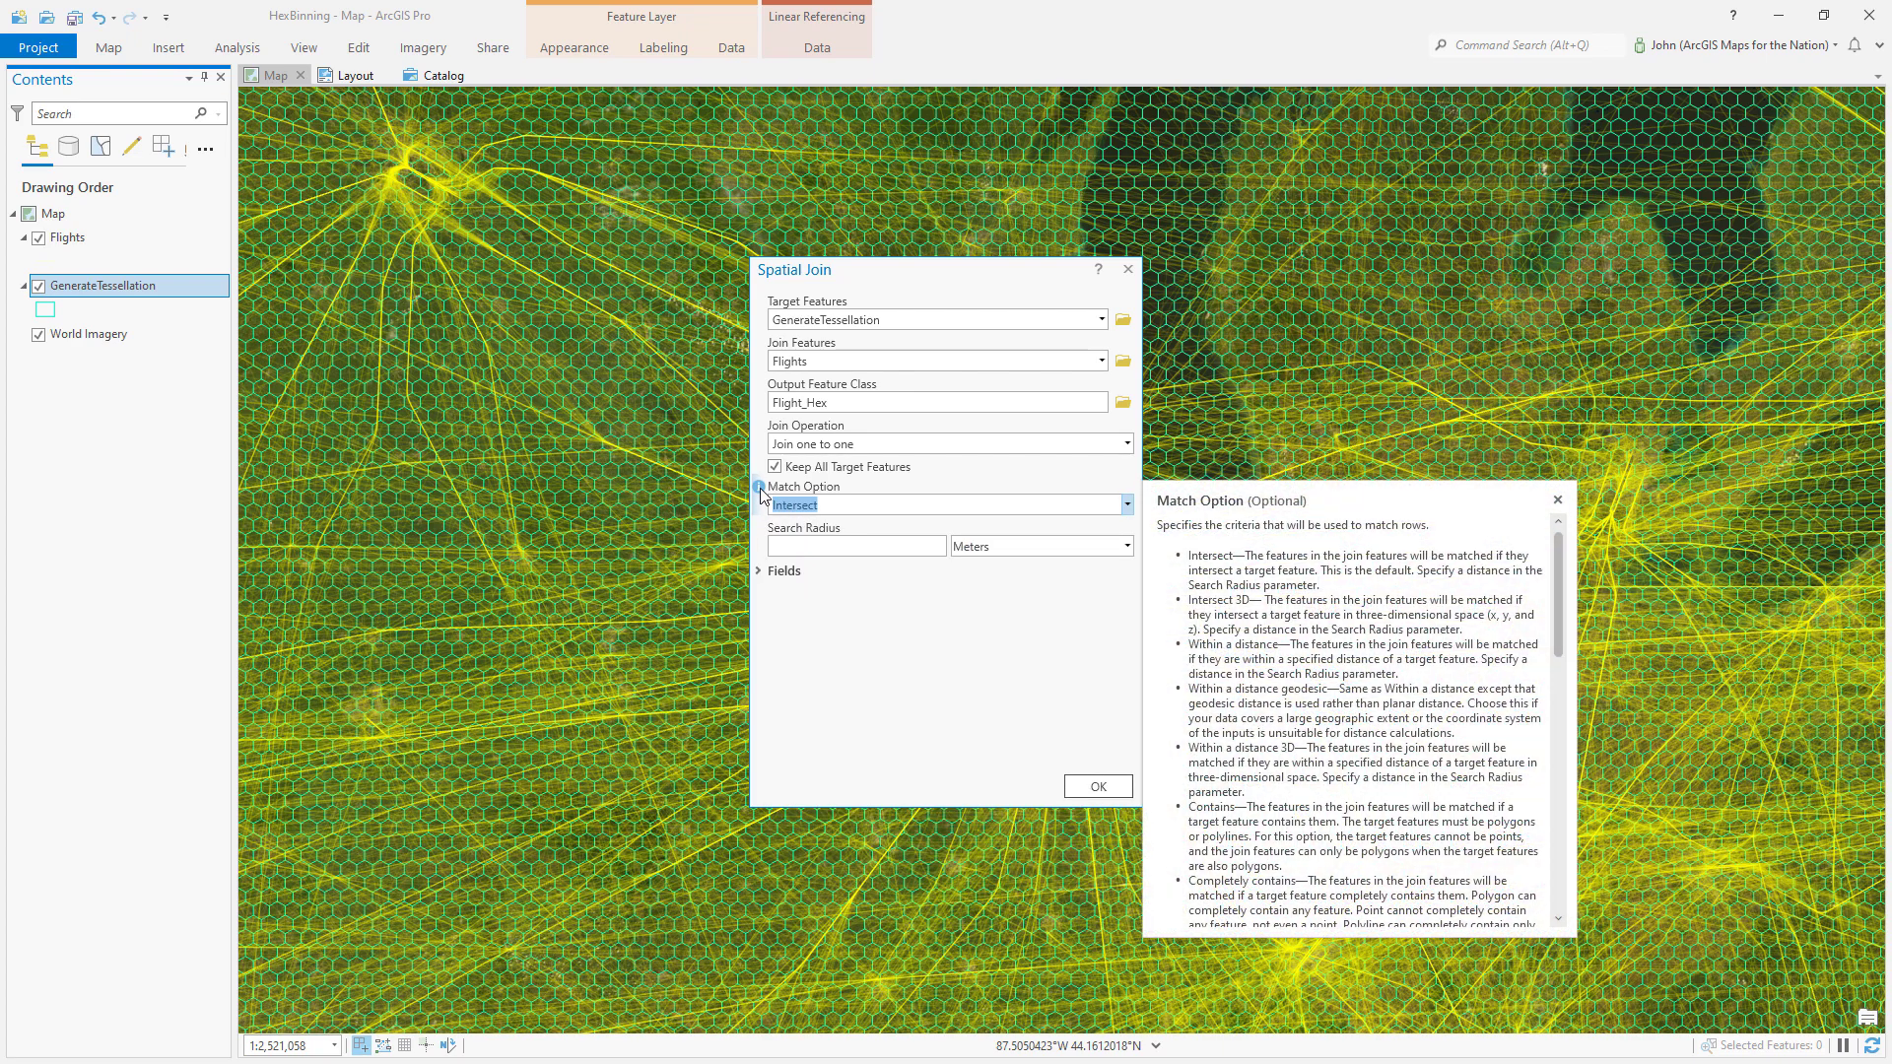
pyautogui.click(942, 505)
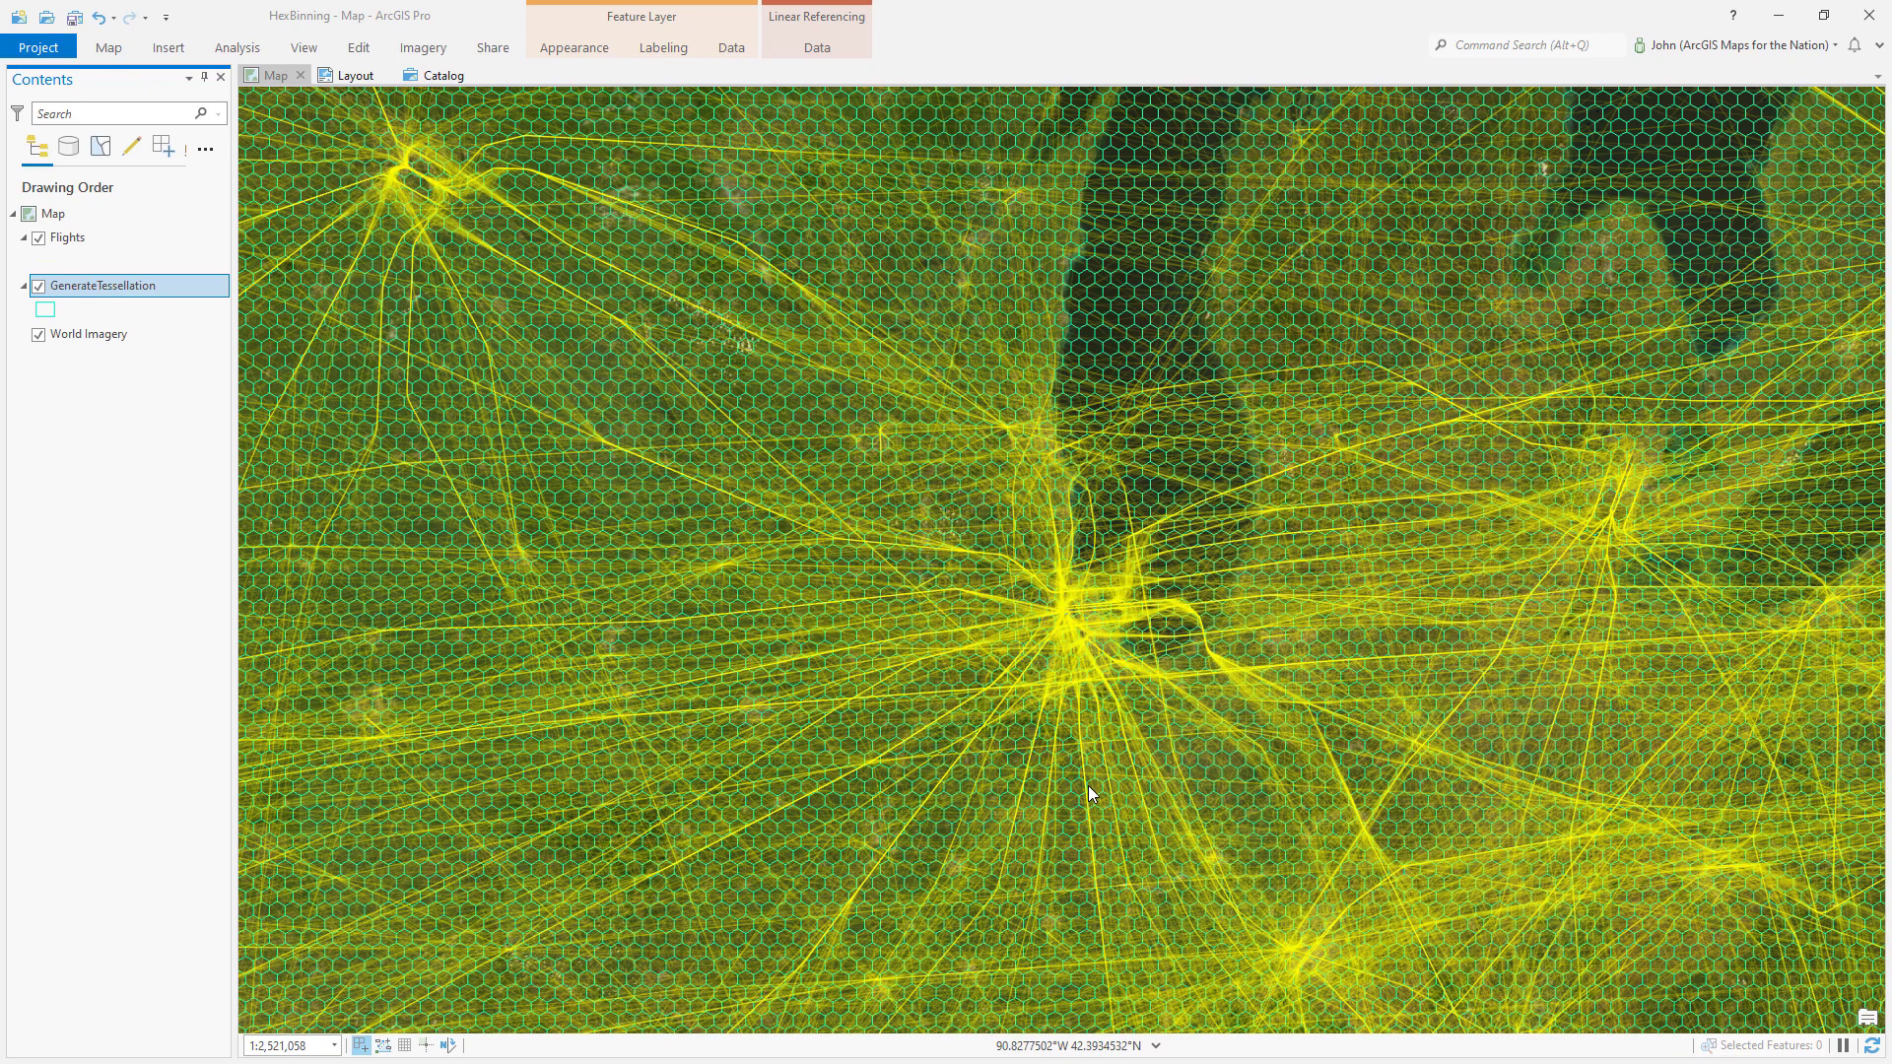
# - Hide the source layers and inspect Join_Count in the Flight_Hex attribute table
pyautogui.click(39, 238)
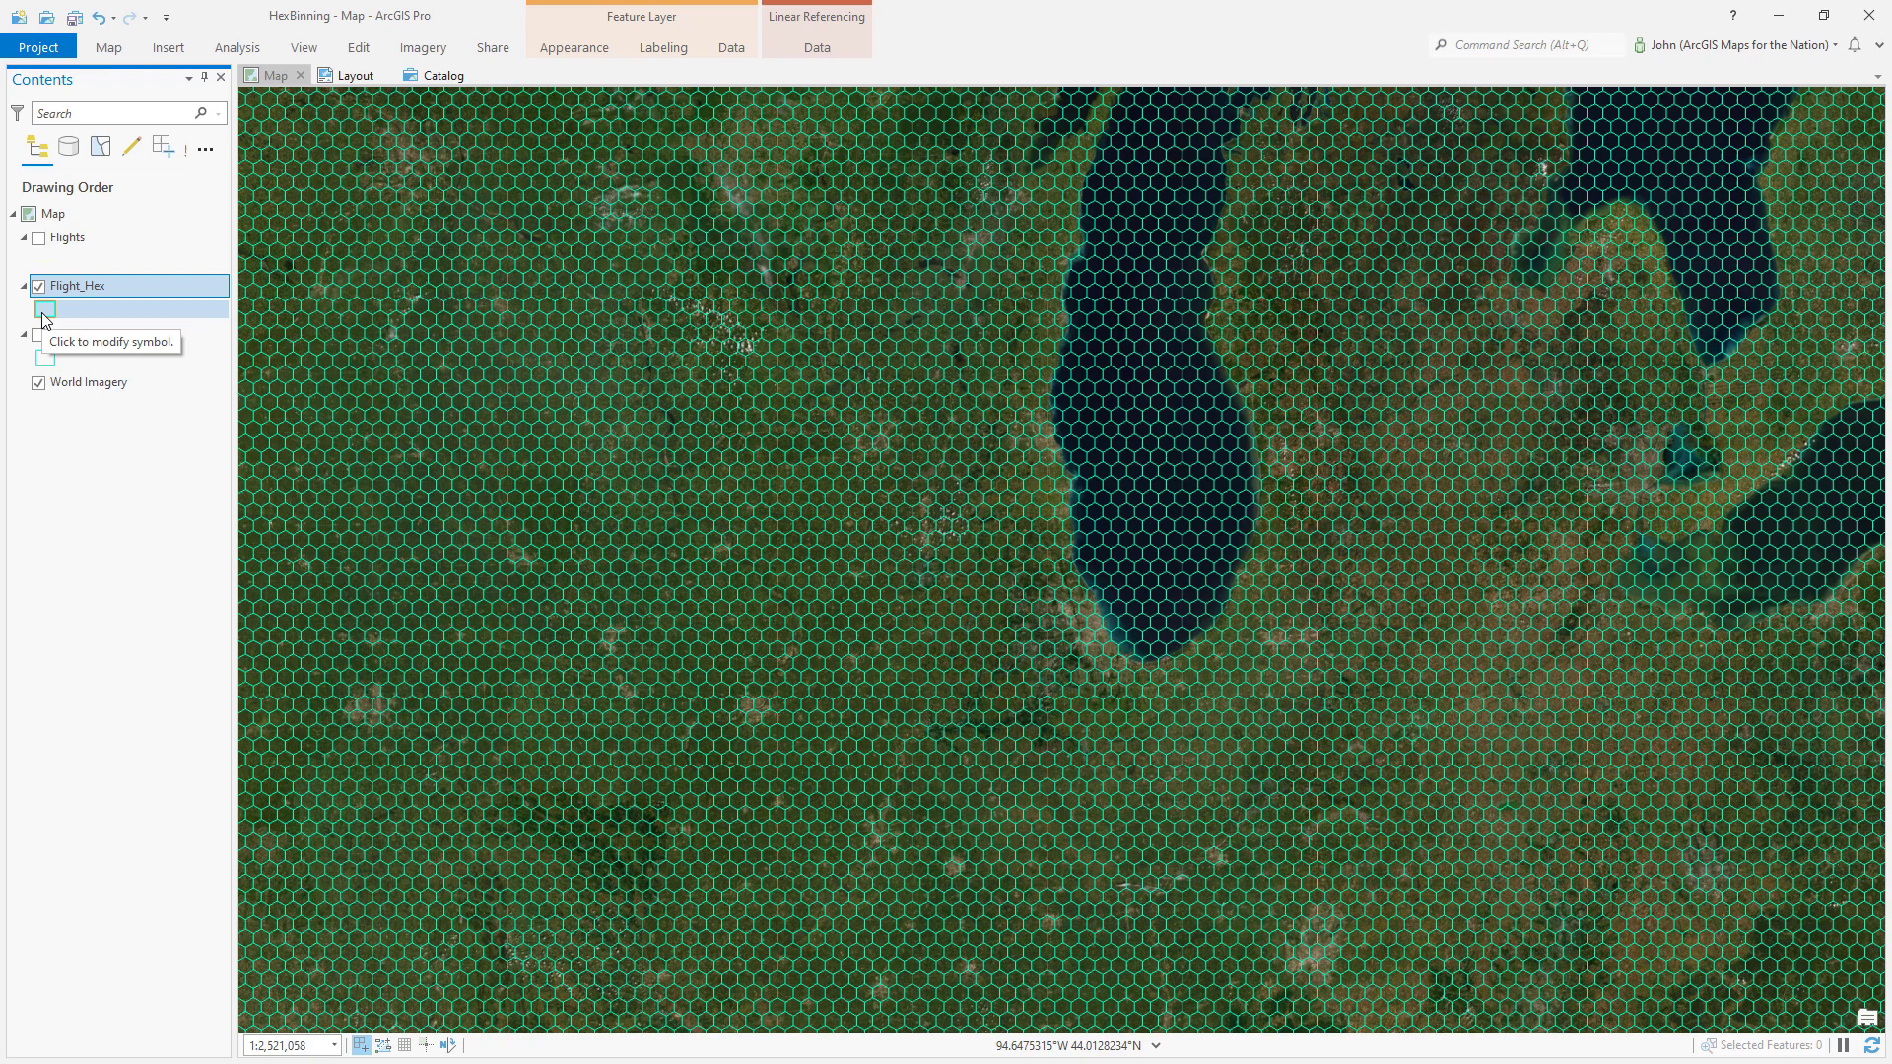
pyautogui.rightClick(76, 284)
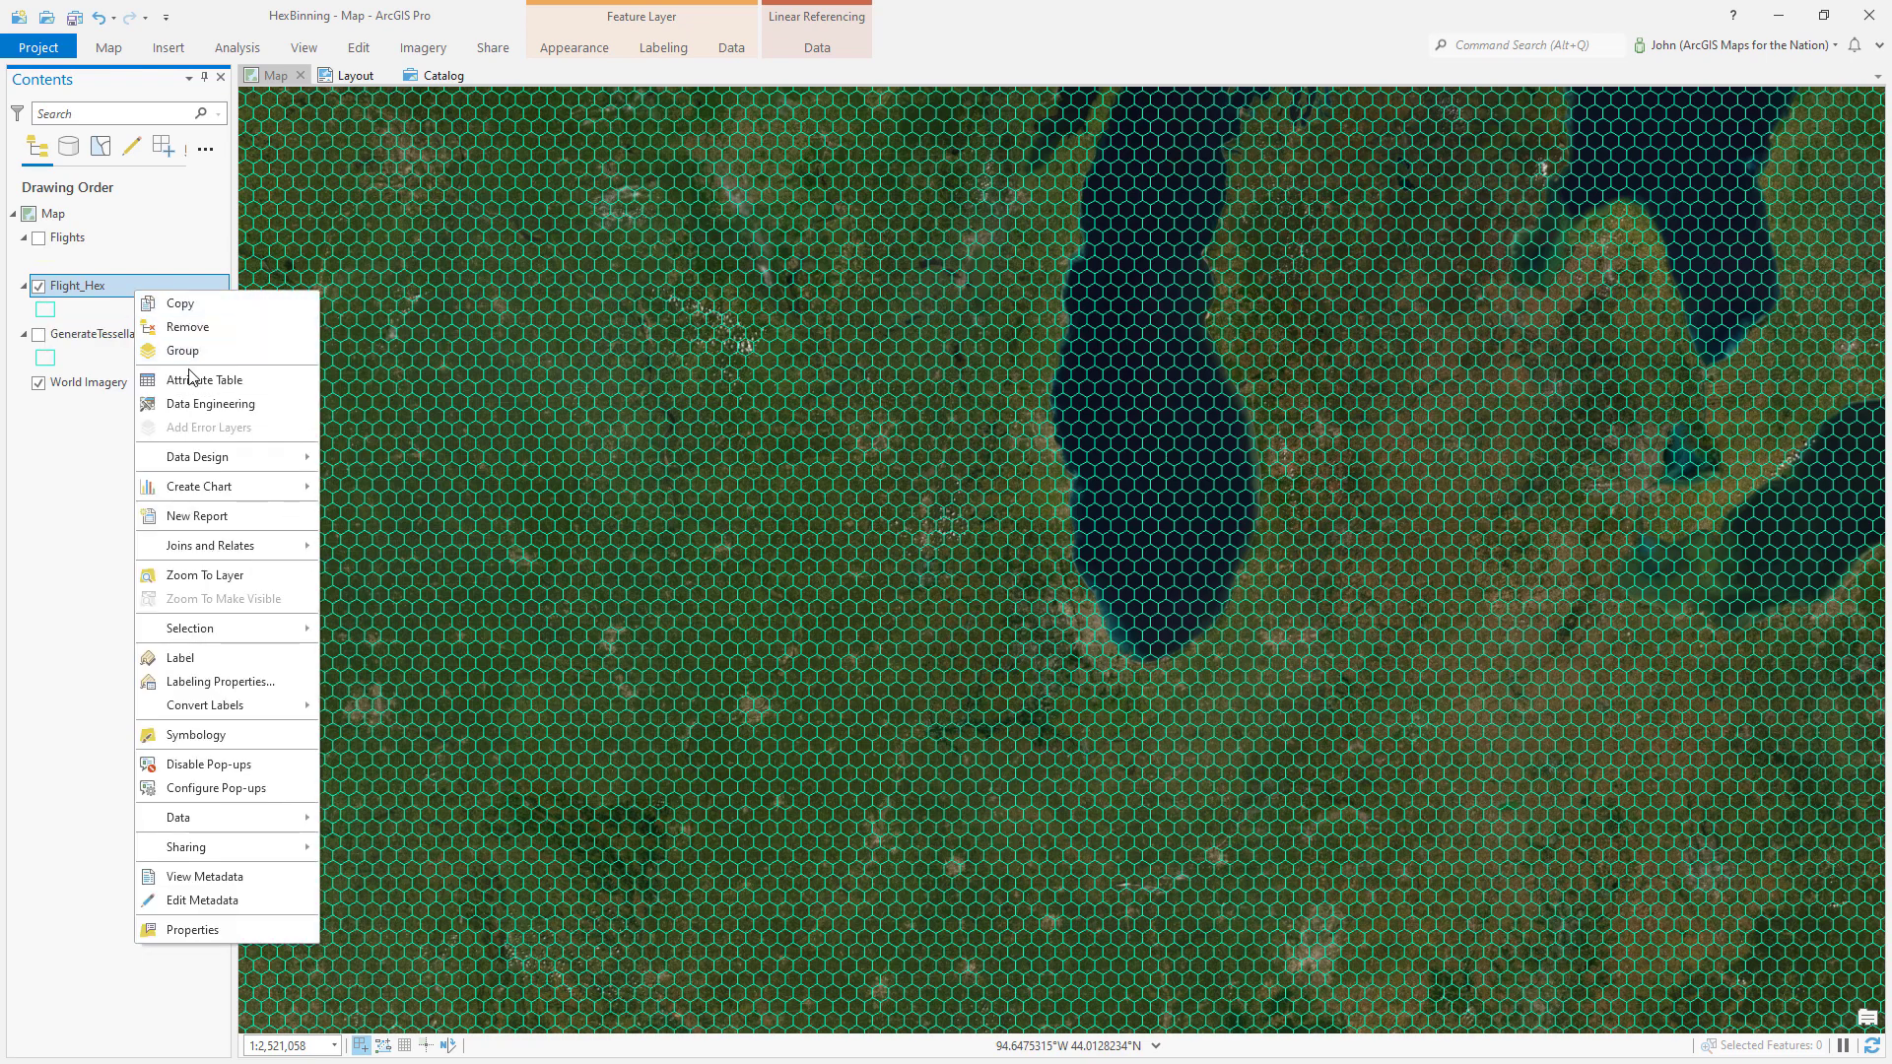
pyautogui.click(205, 378)
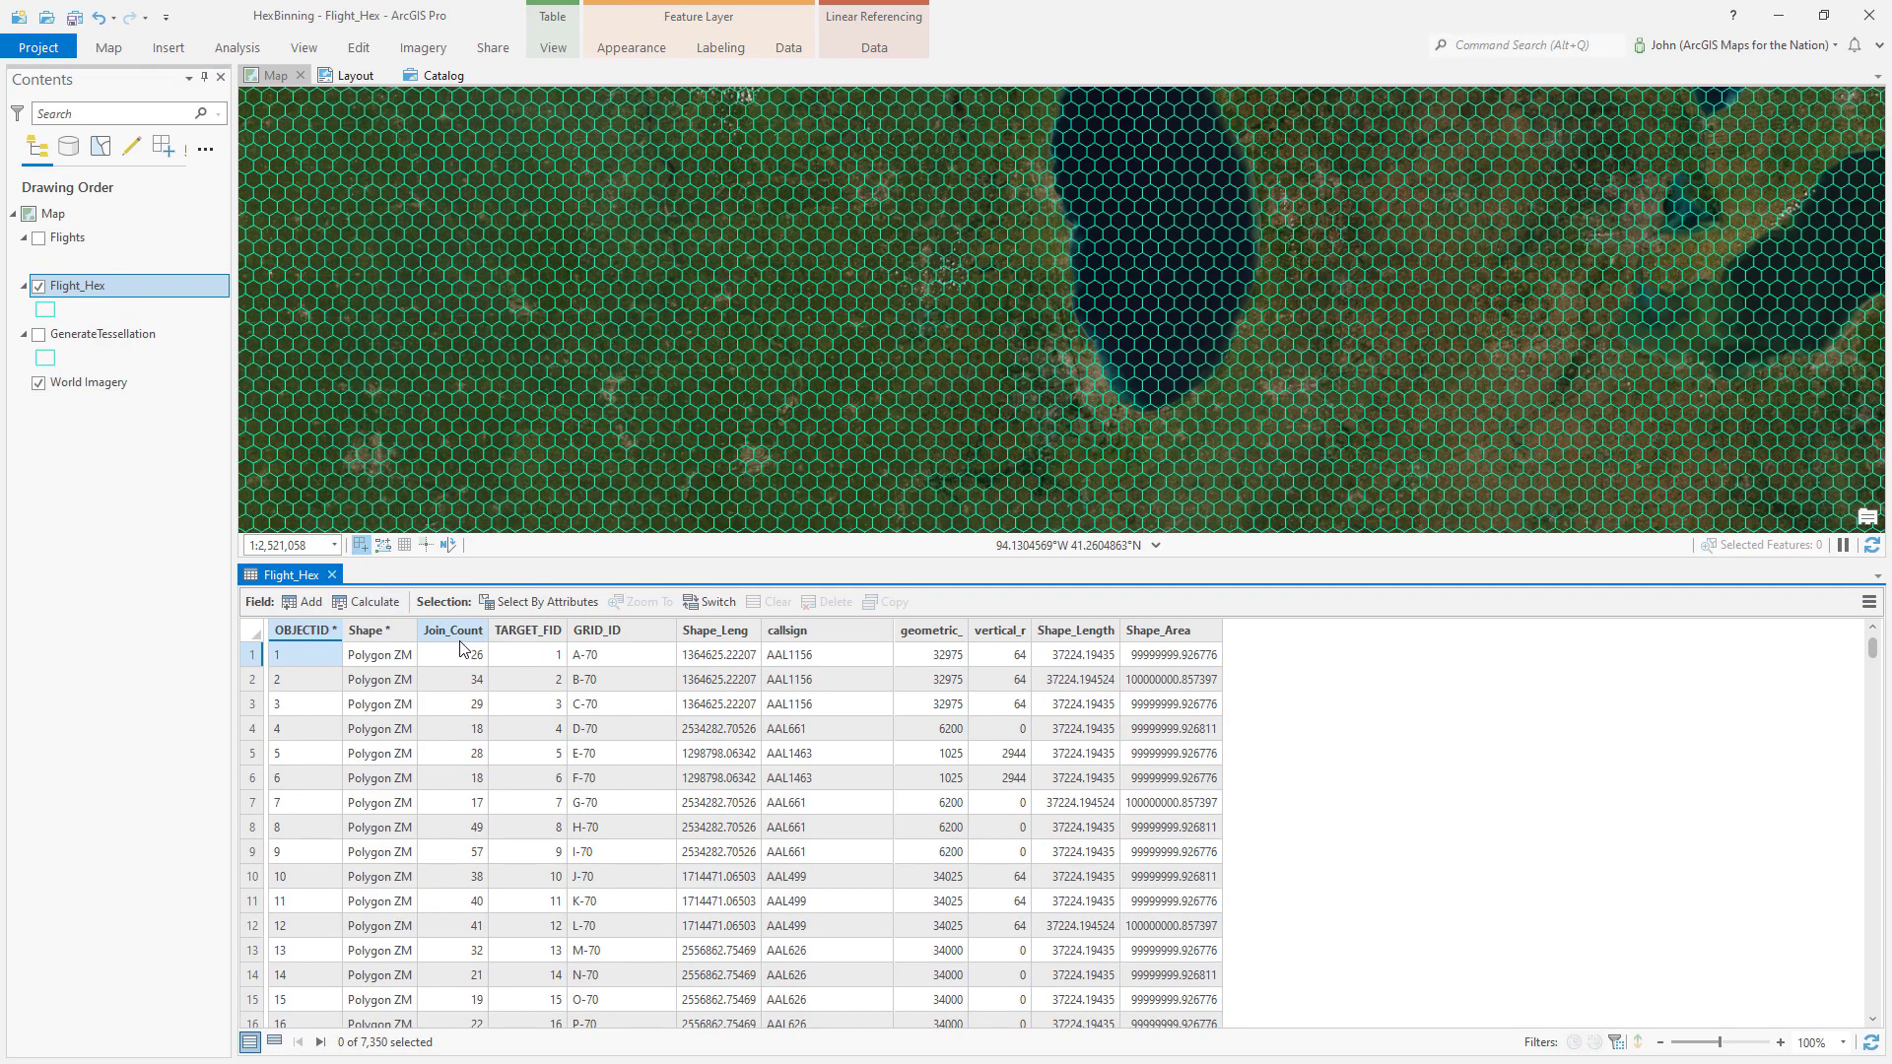
pyautogui.click(251, 776)
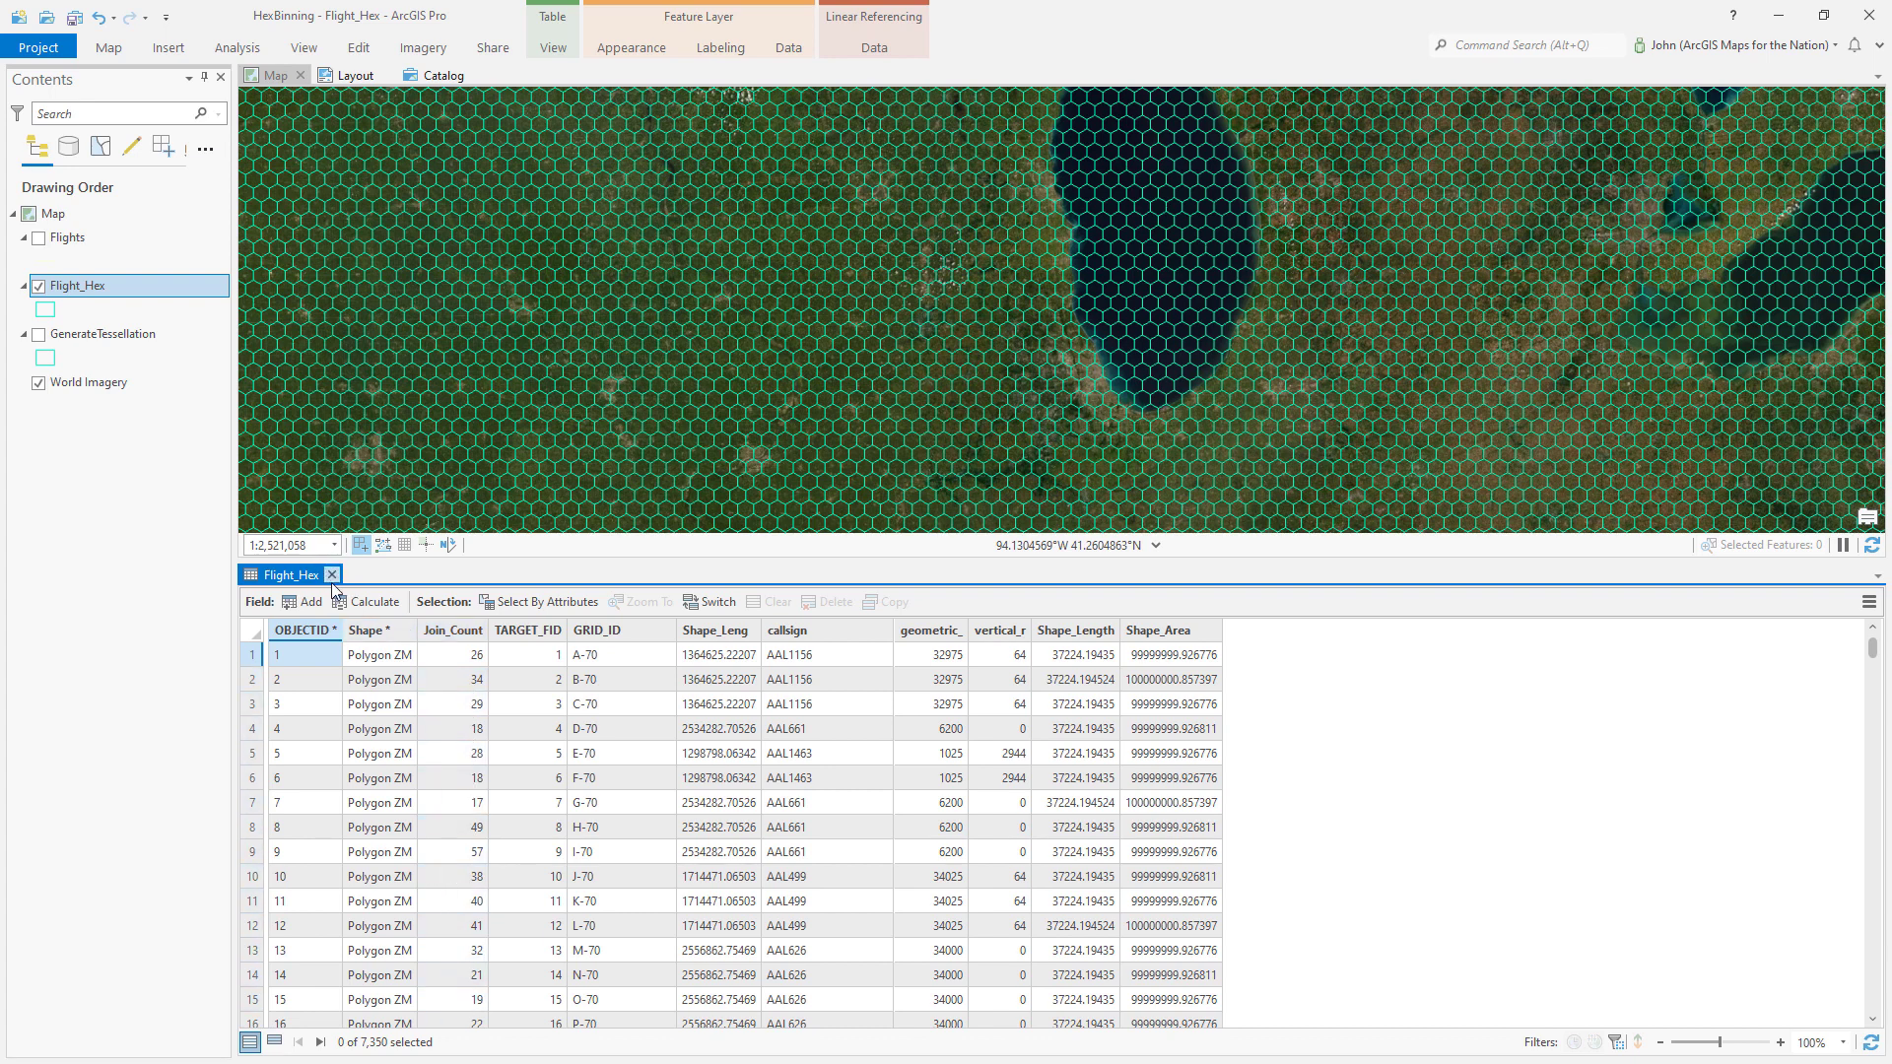
pyautogui.moveTo(331, 578)
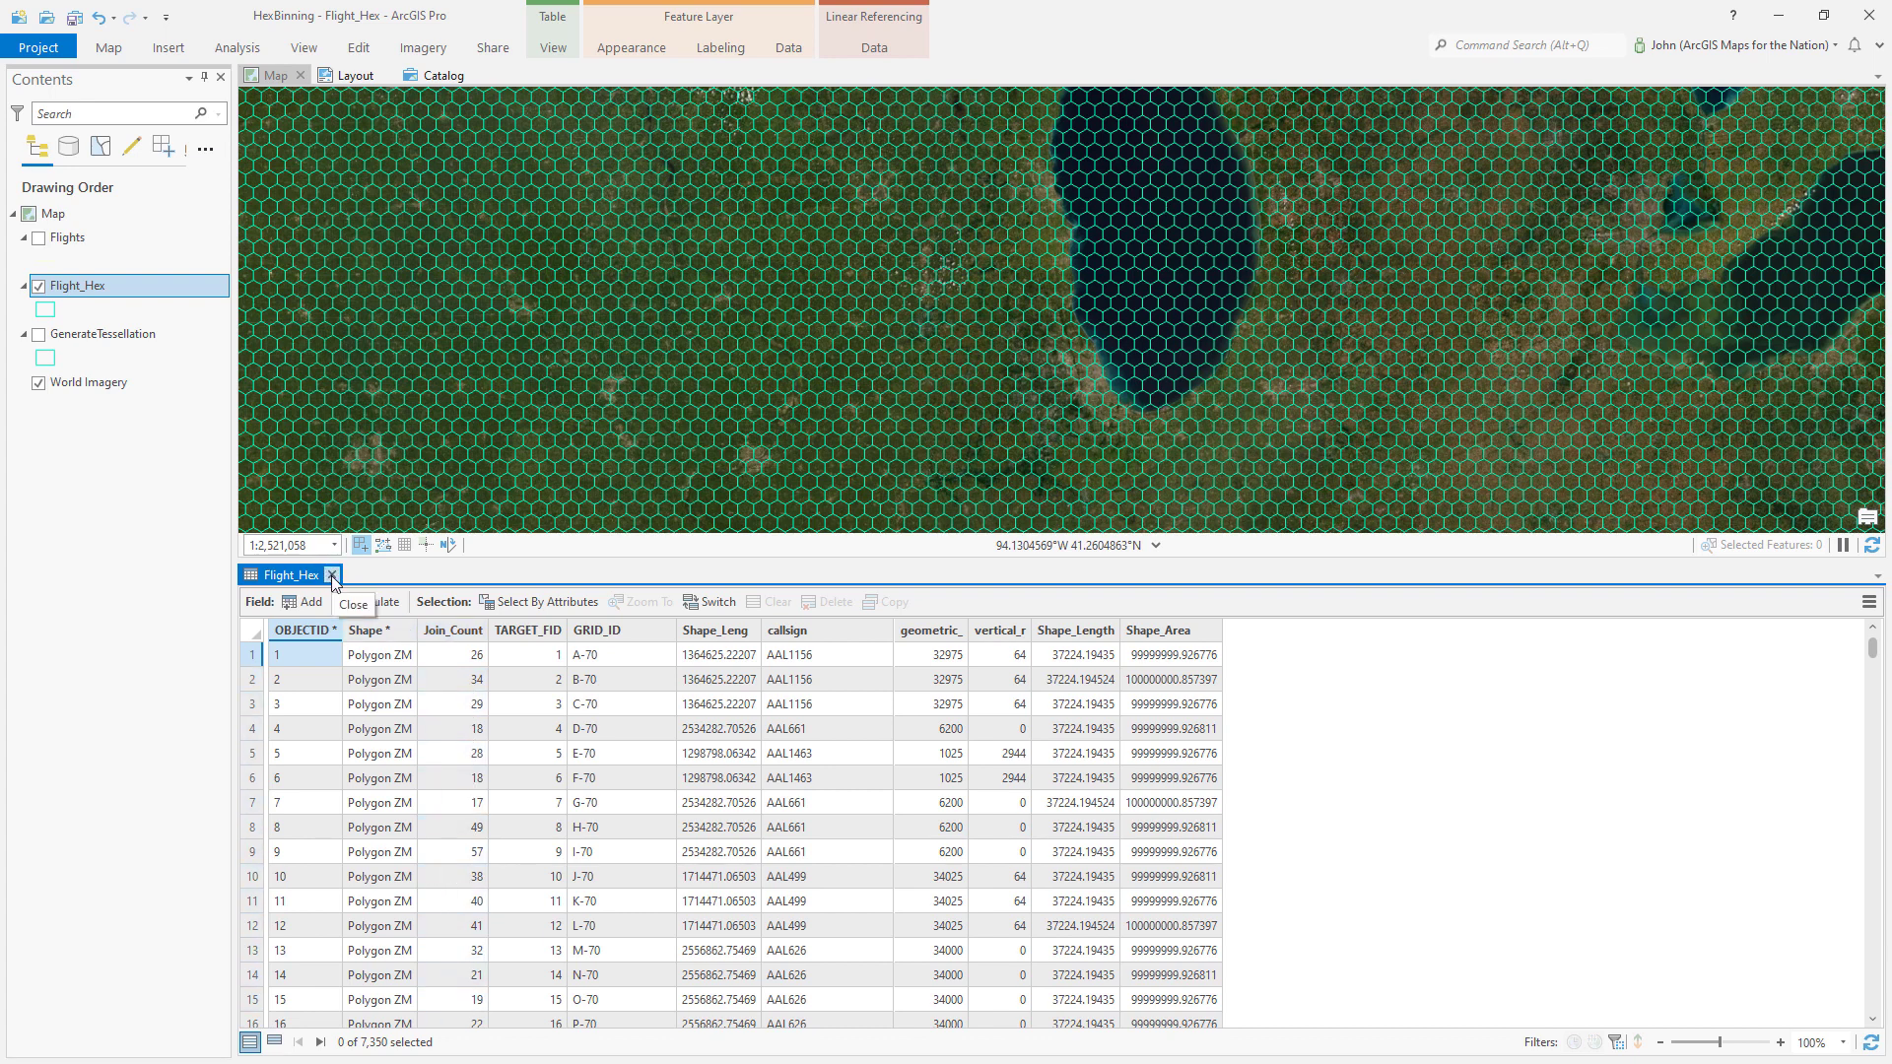
# - Close the table and symbolise Flight_Hex with graduated colours on Join_Count by Quantile
pyautogui.click(331, 573)
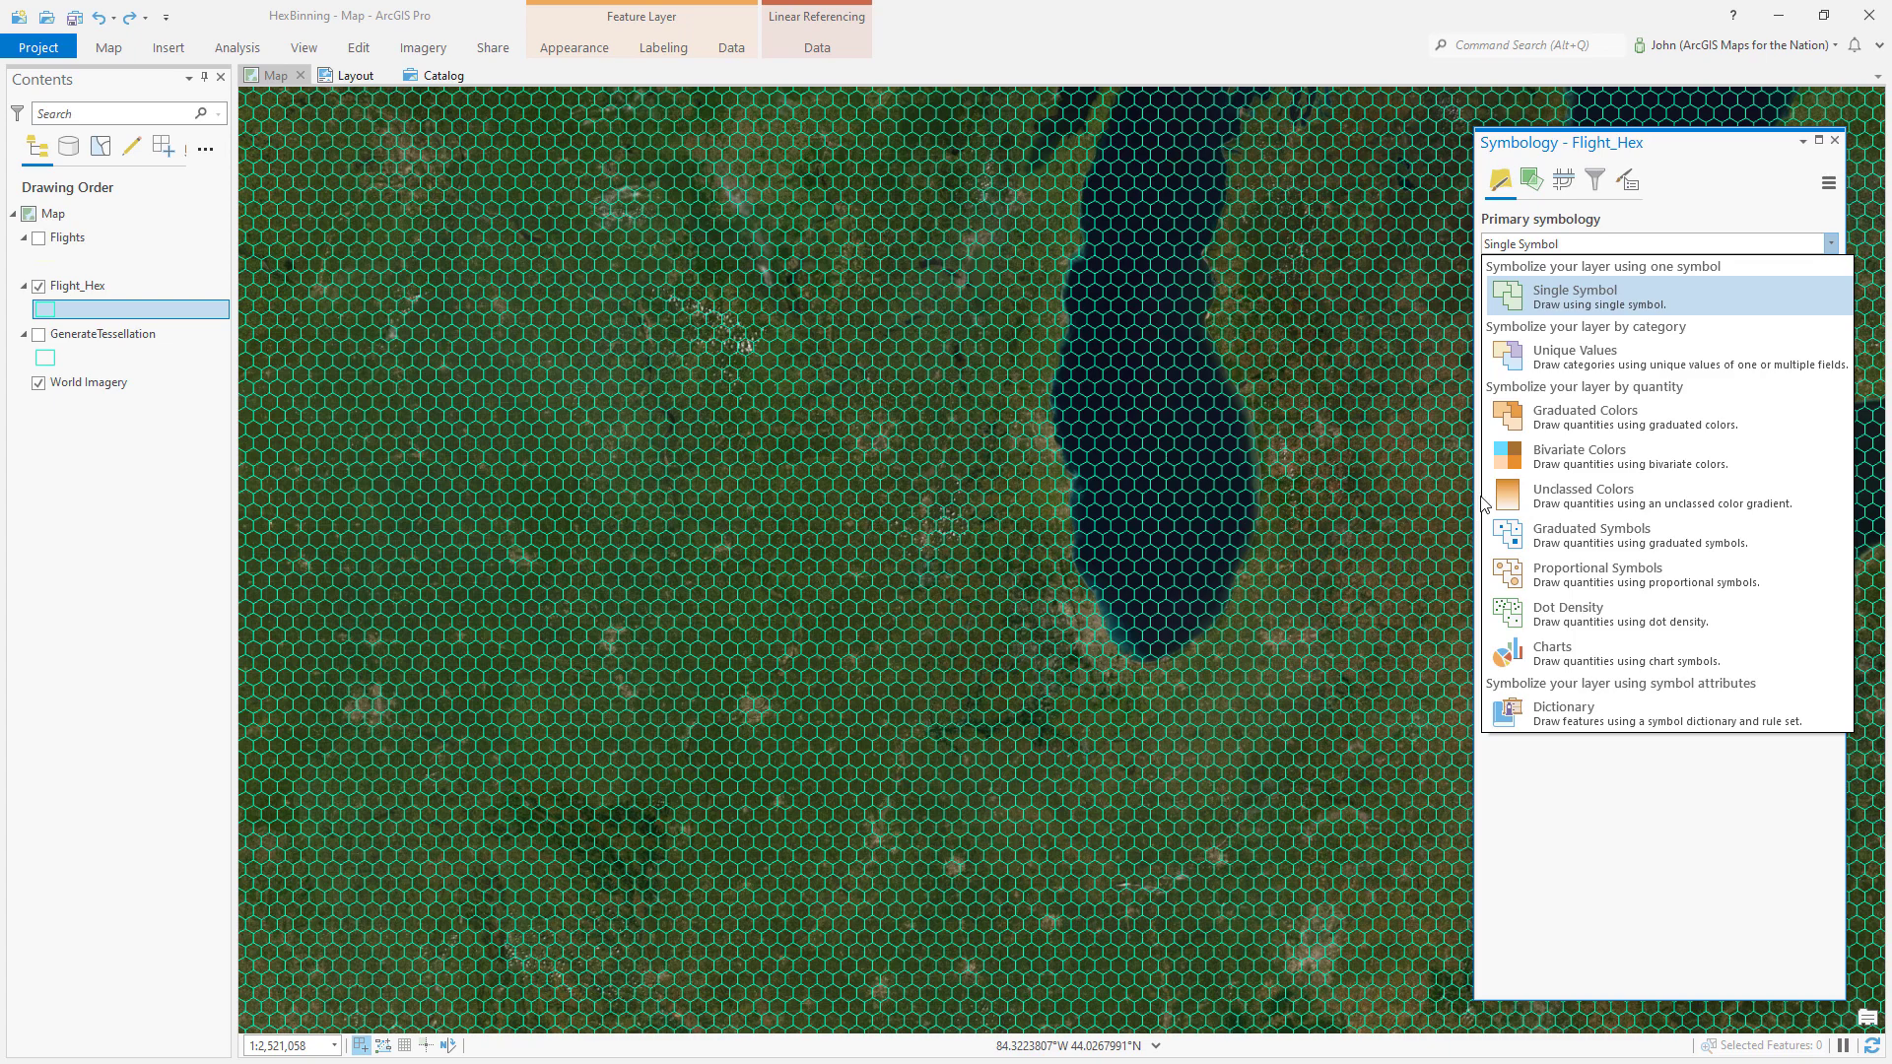
pyautogui.click(1584, 416)
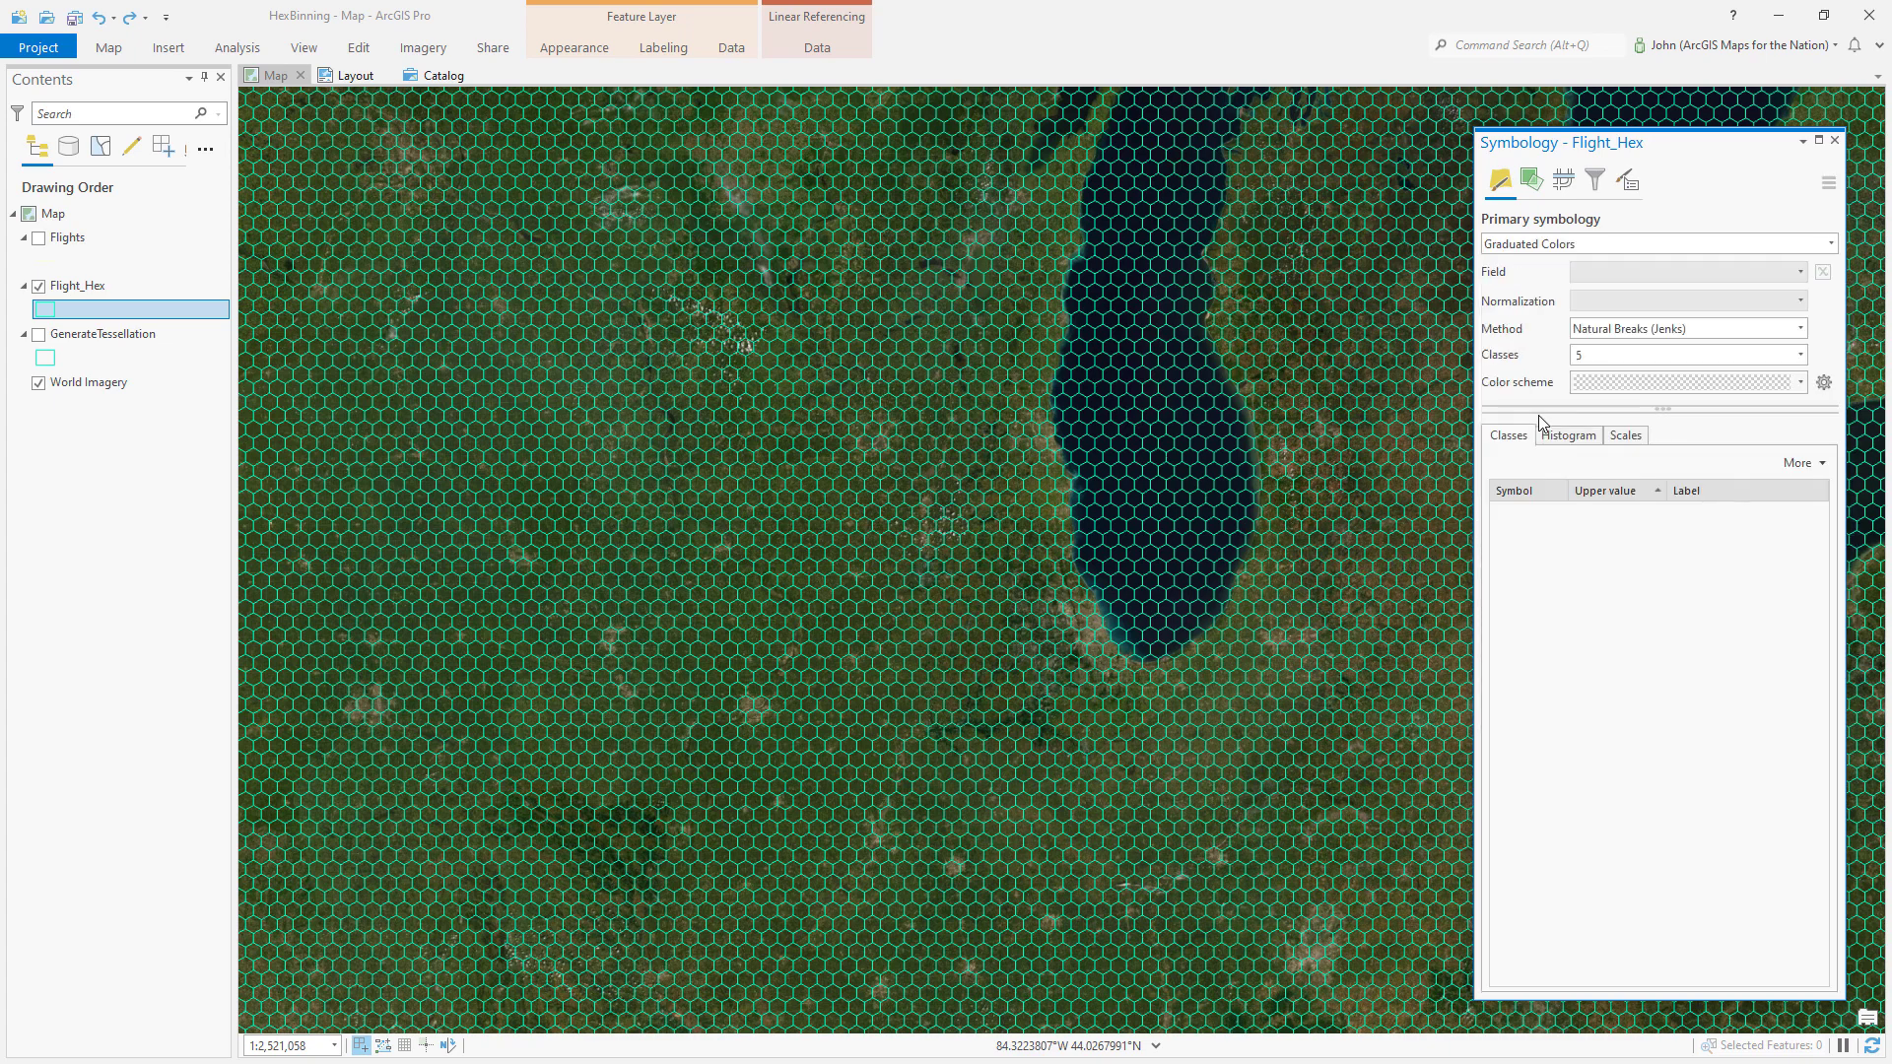
pyautogui.click(1685, 272)
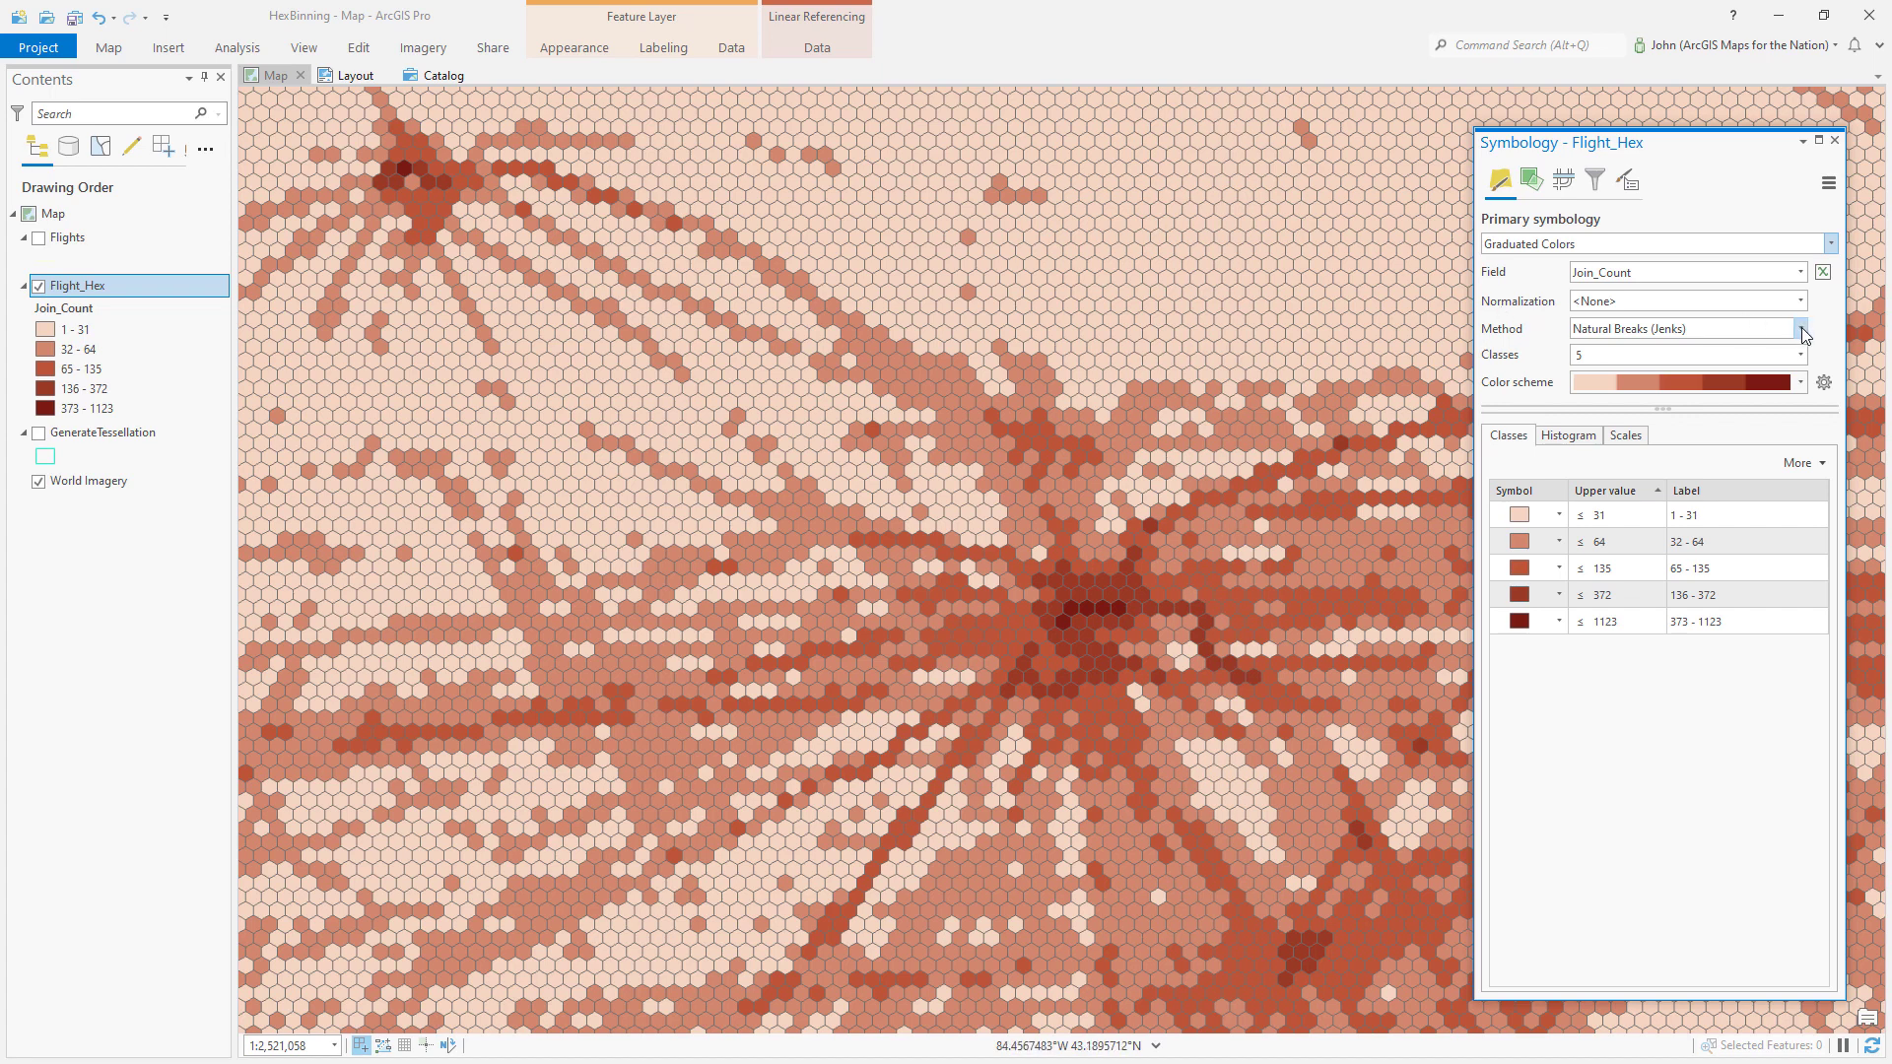
pyautogui.click(1803, 329)
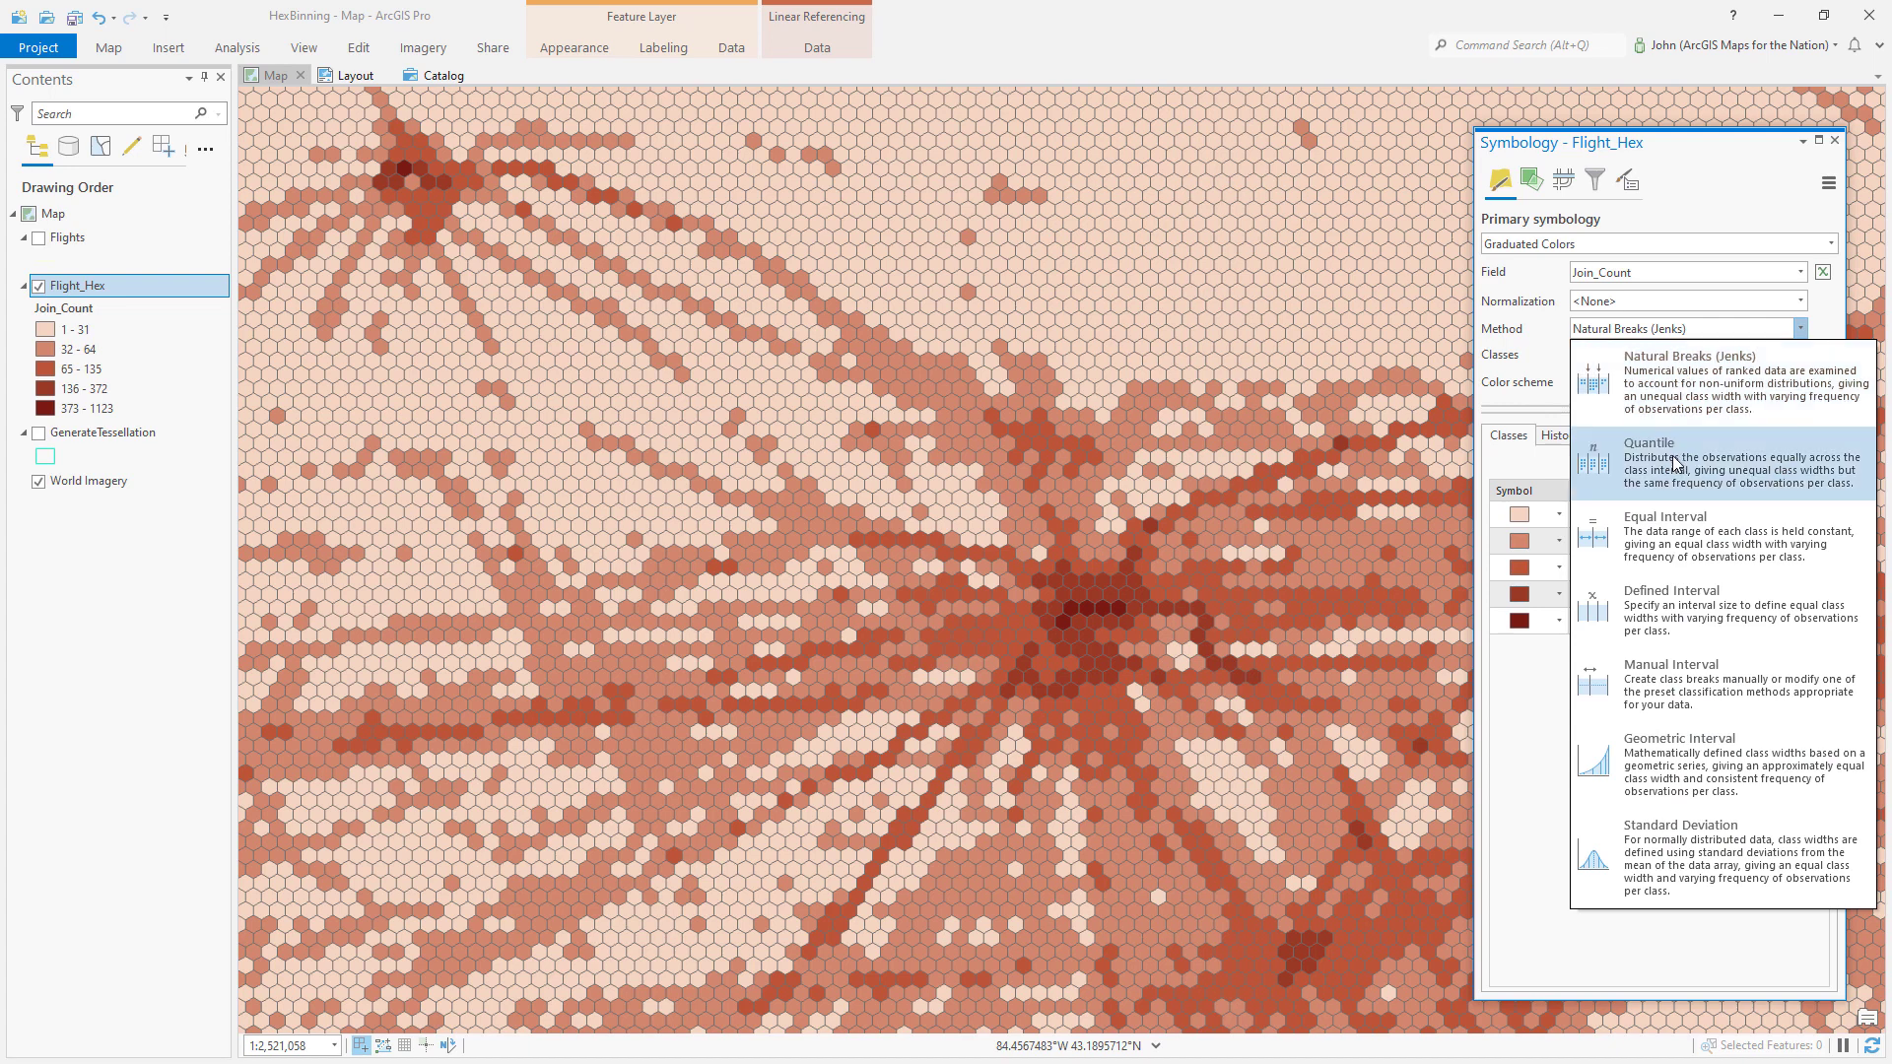
pyautogui.click(1665, 471)
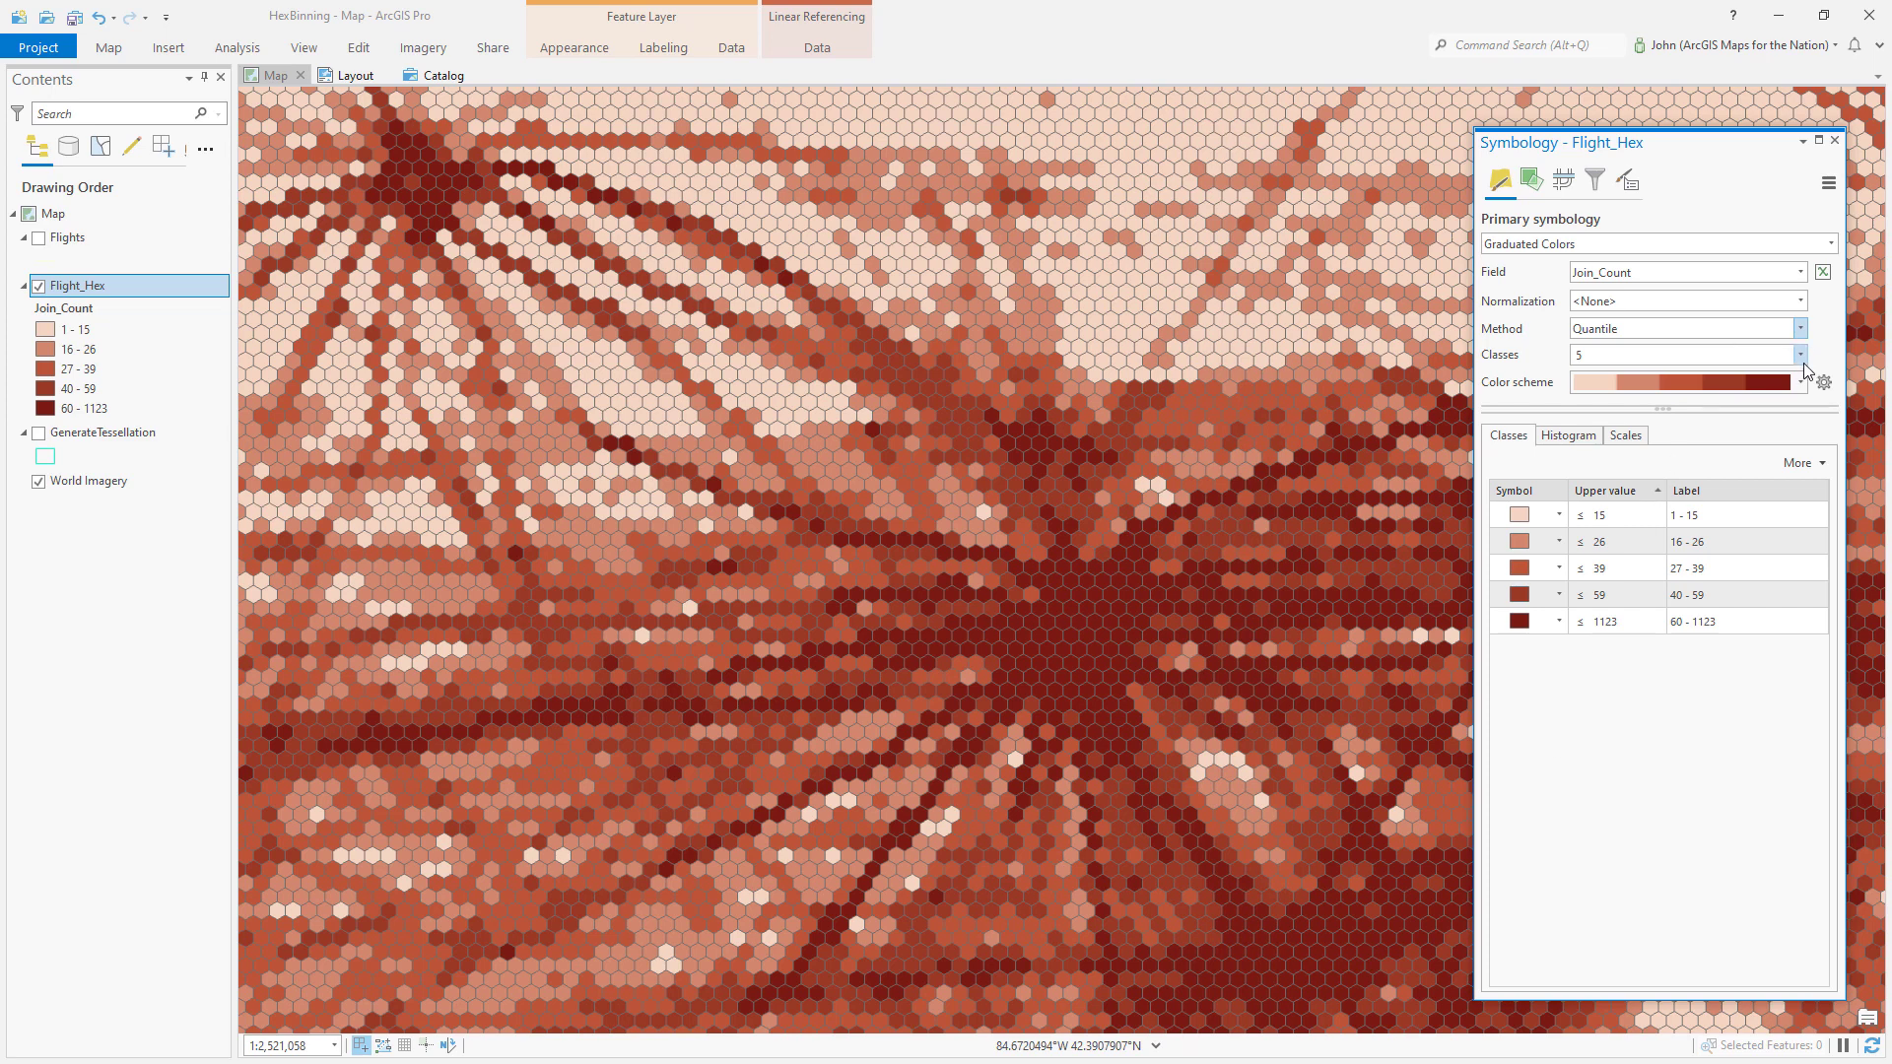
pyautogui.moveTo(1712, 388)
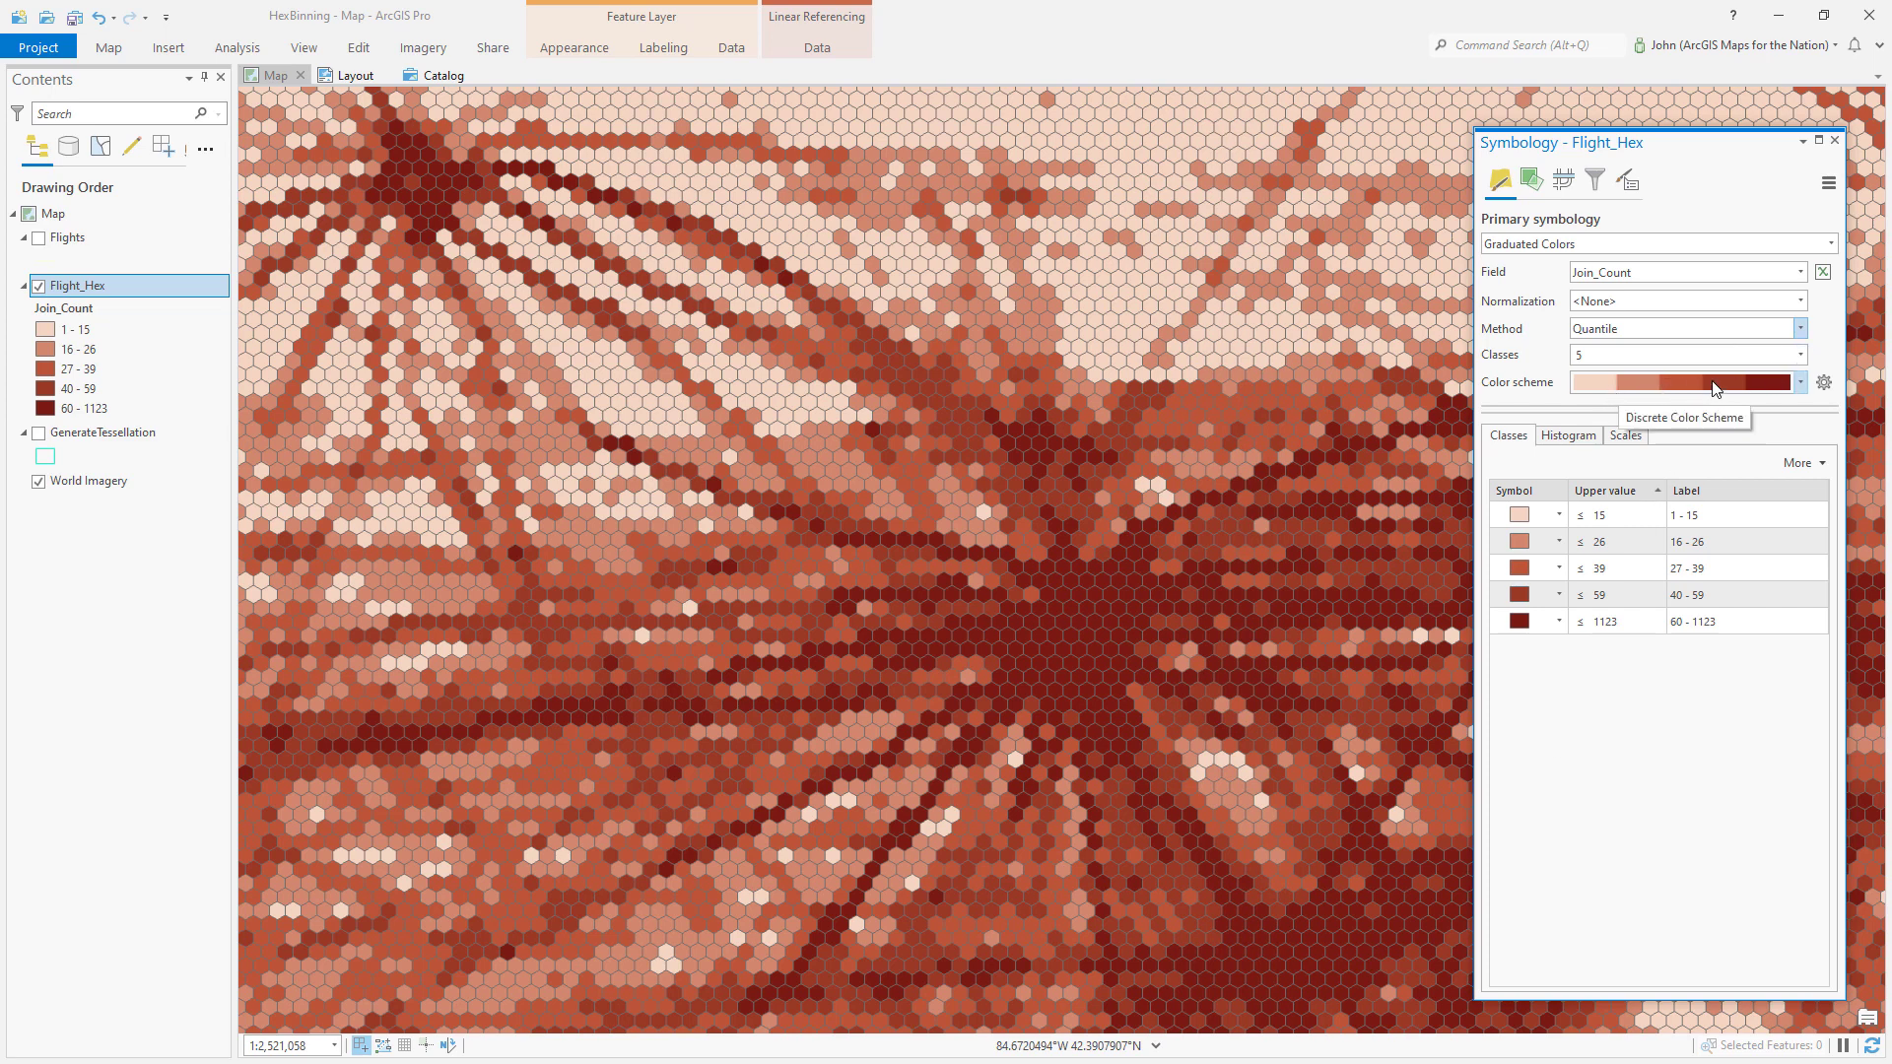
# - Use 32 classes and a transparent-to-green-yellow colour scheme, checked in the Color Scheme Editor
pyautogui.click(1799, 353)
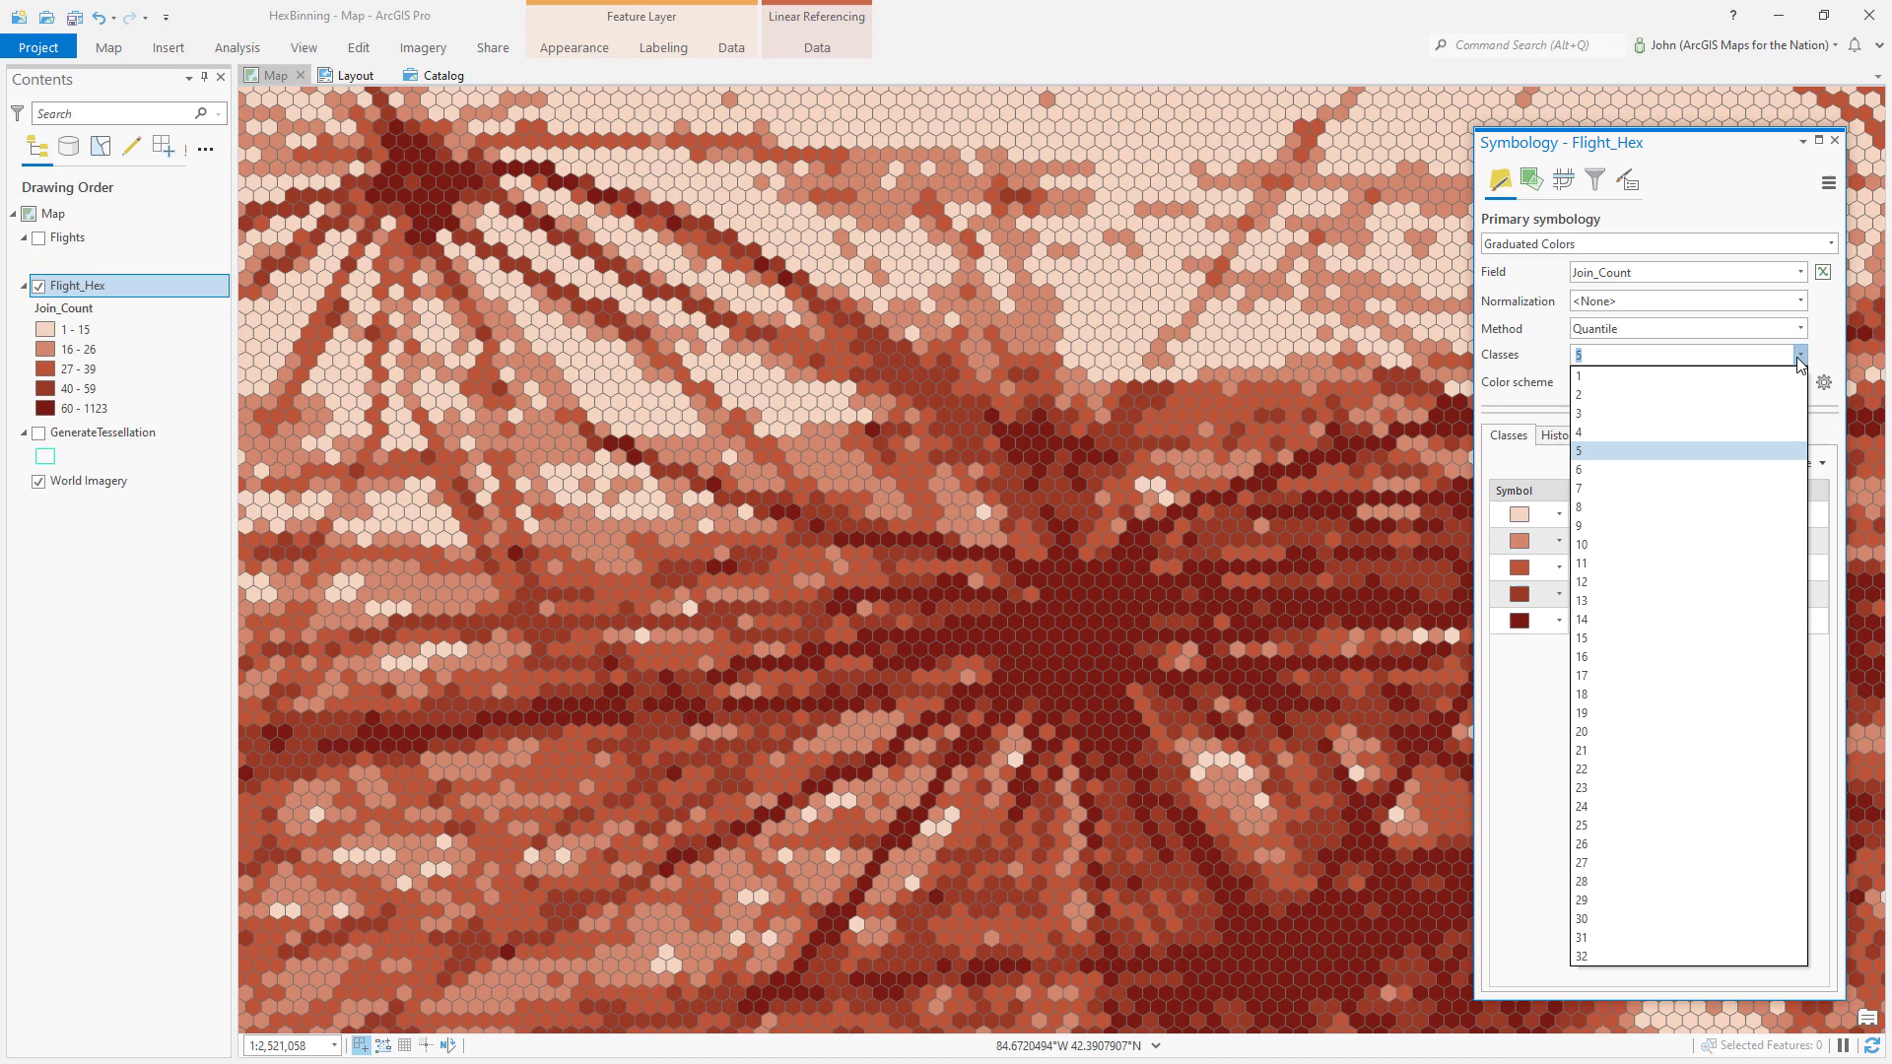
pyautogui.click(1580, 957)
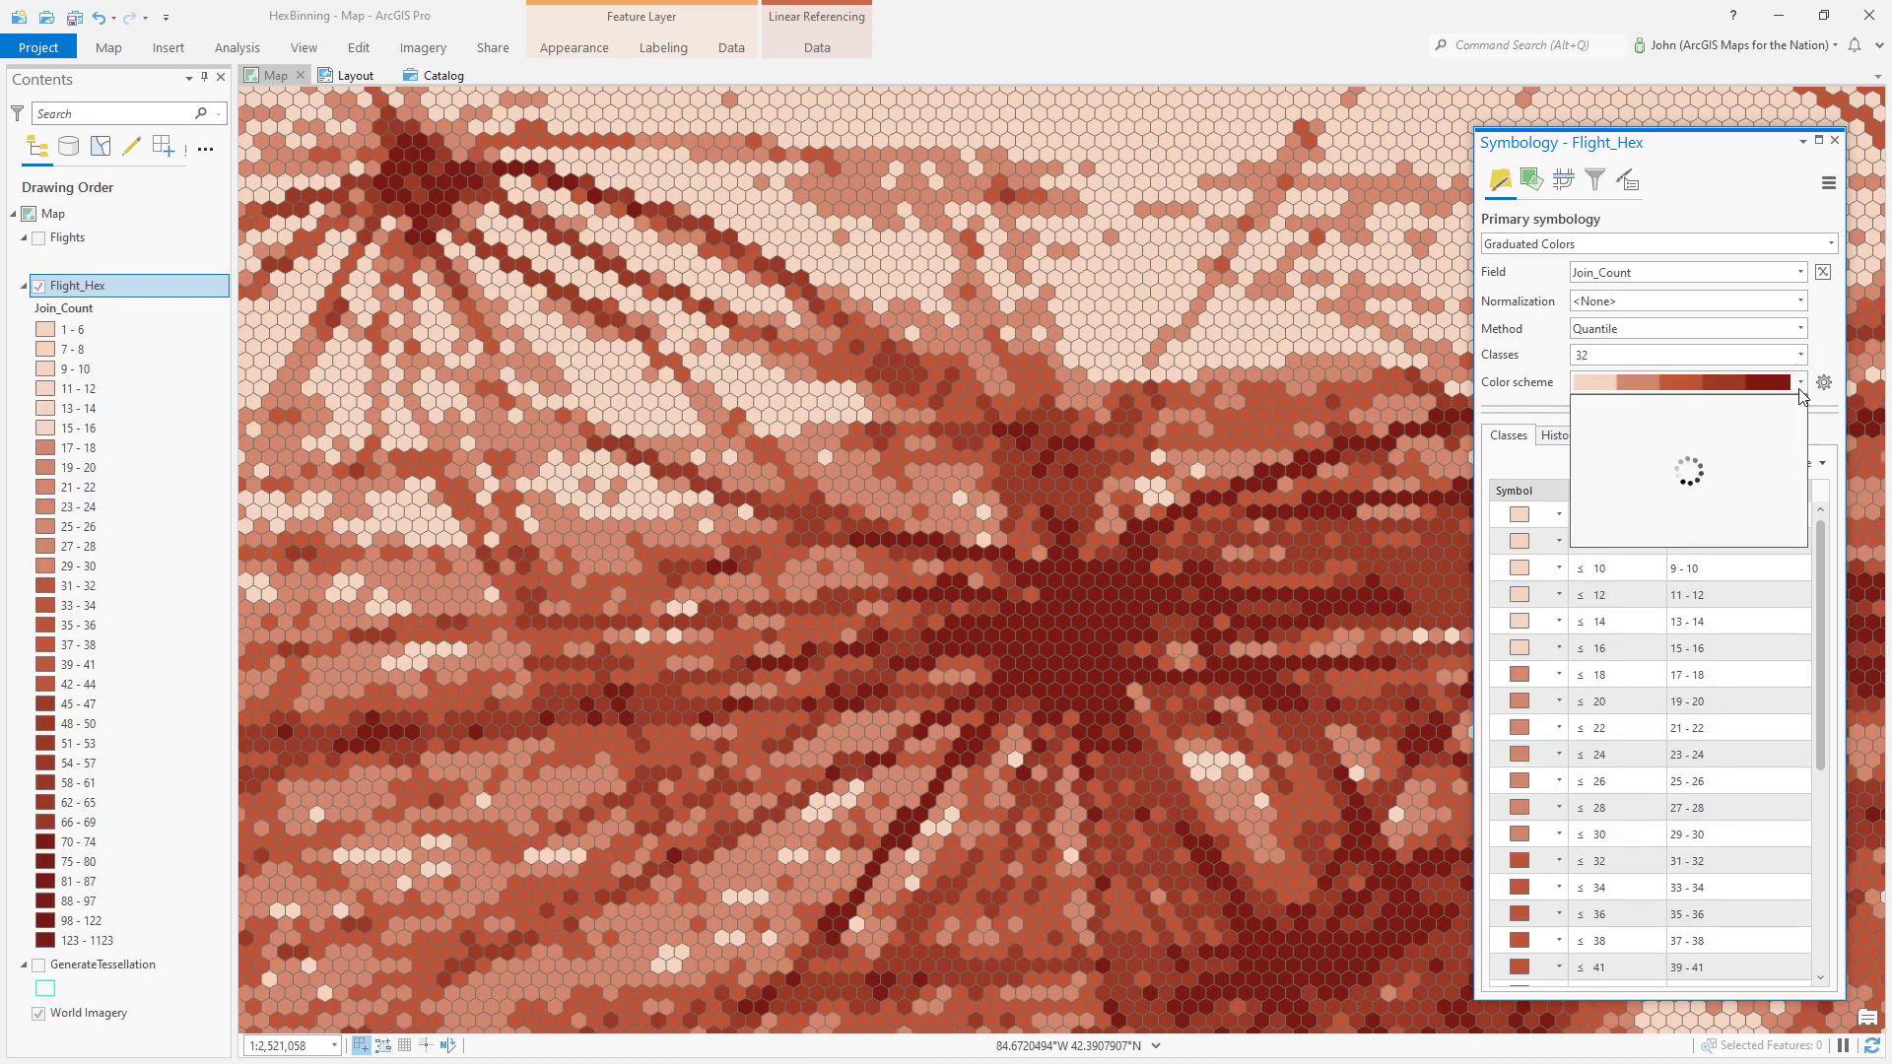
pyautogui.click(1803, 382)
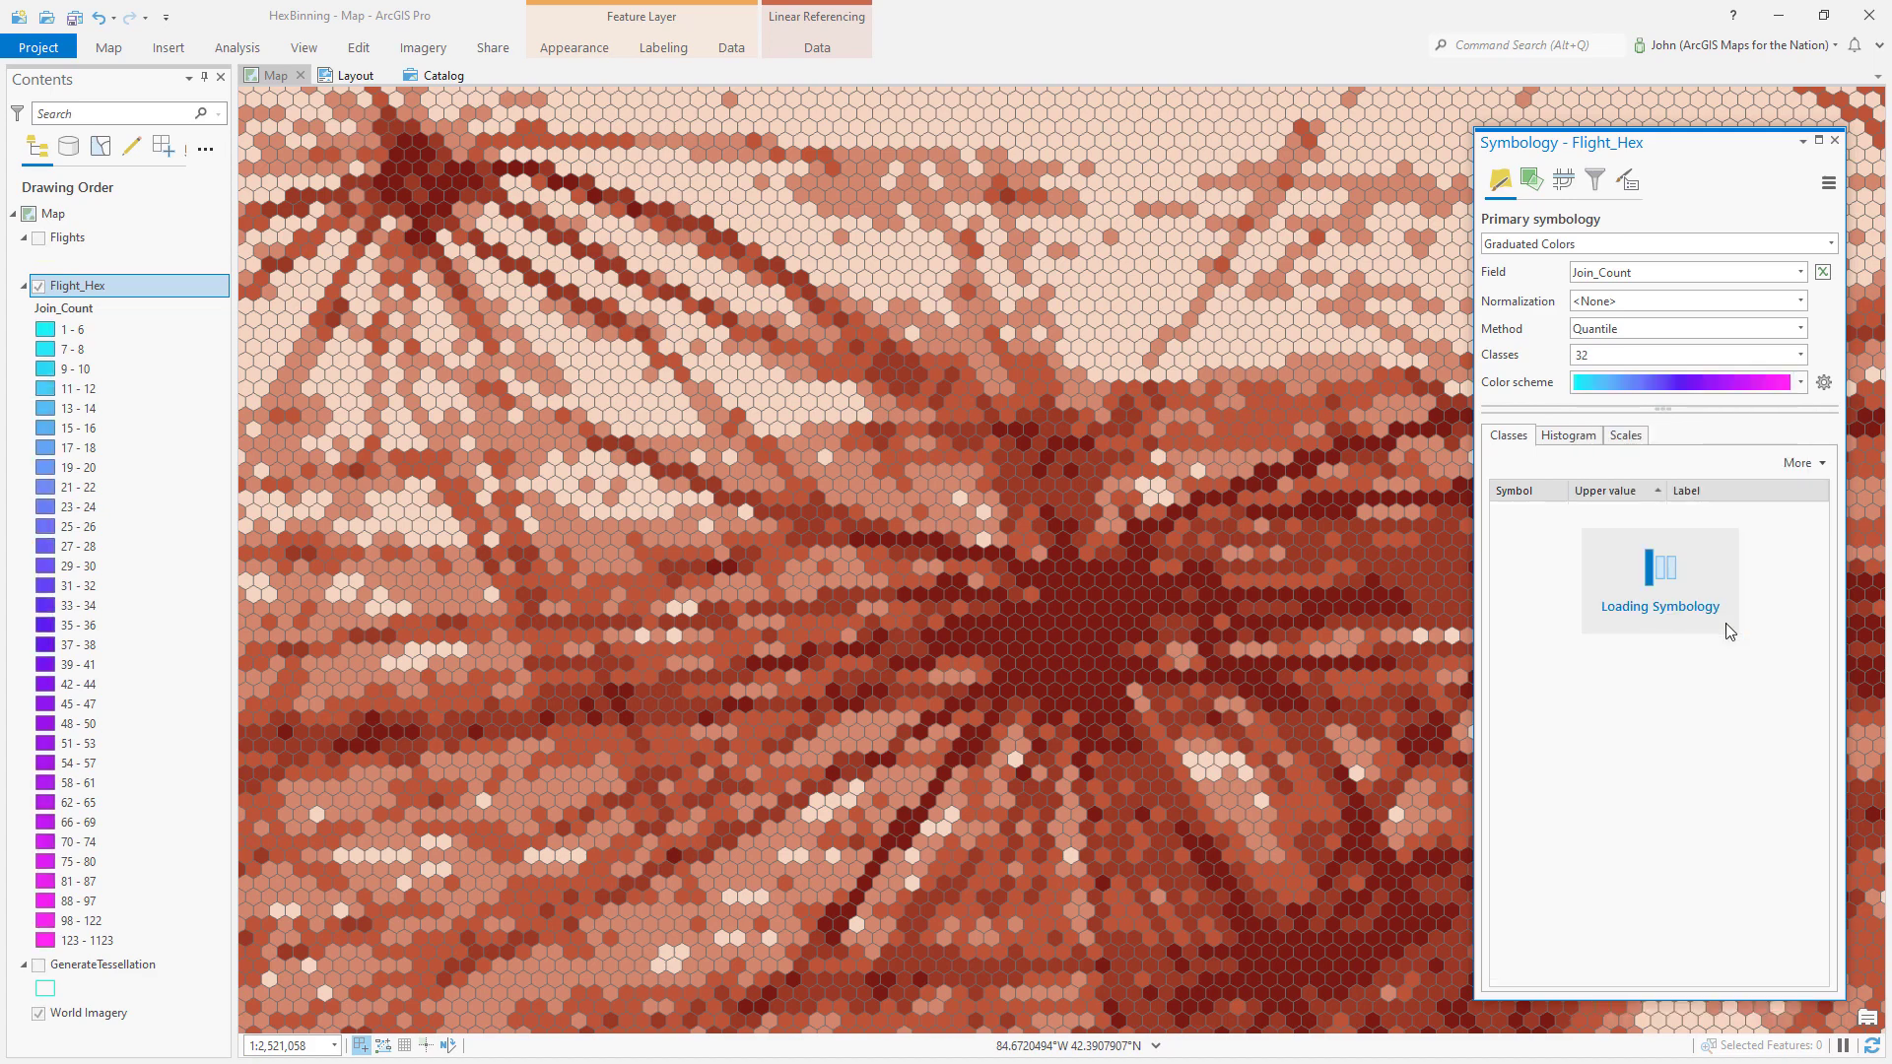
pyautogui.click(1797, 383)
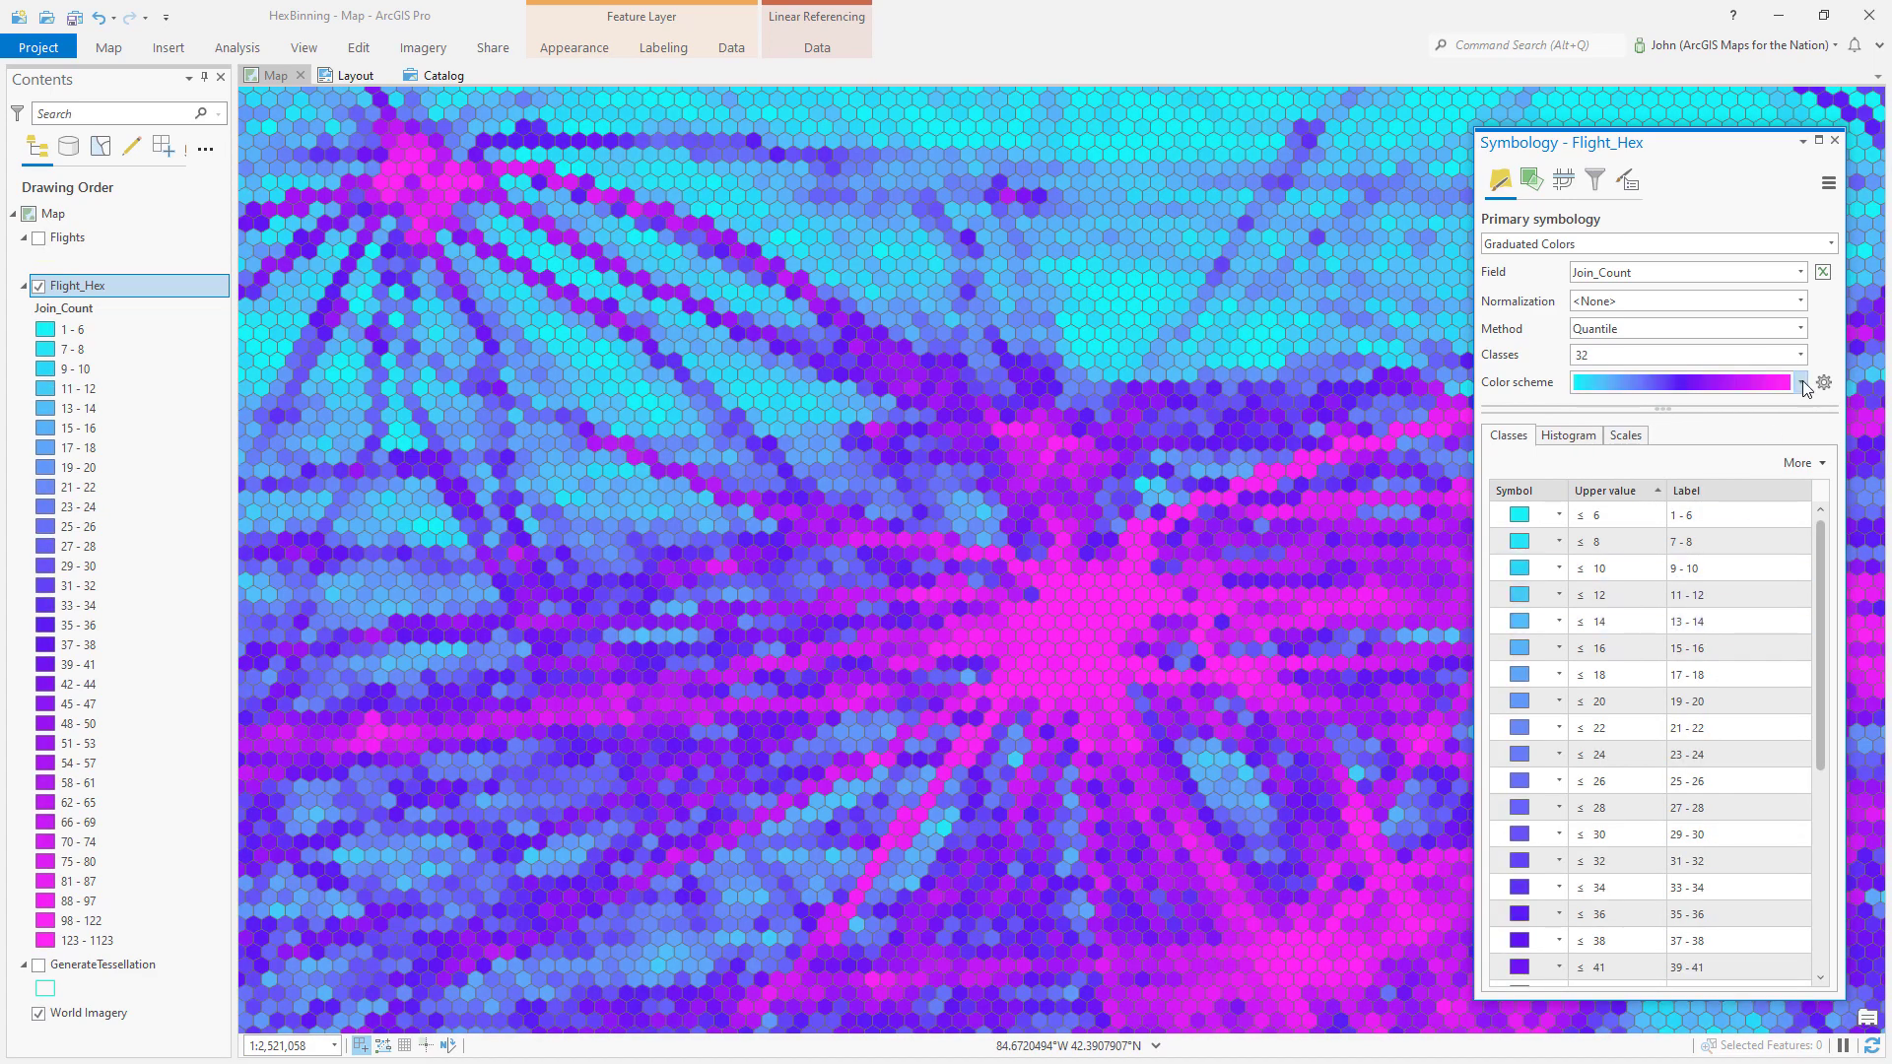
pyautogui.click(1799, 382)
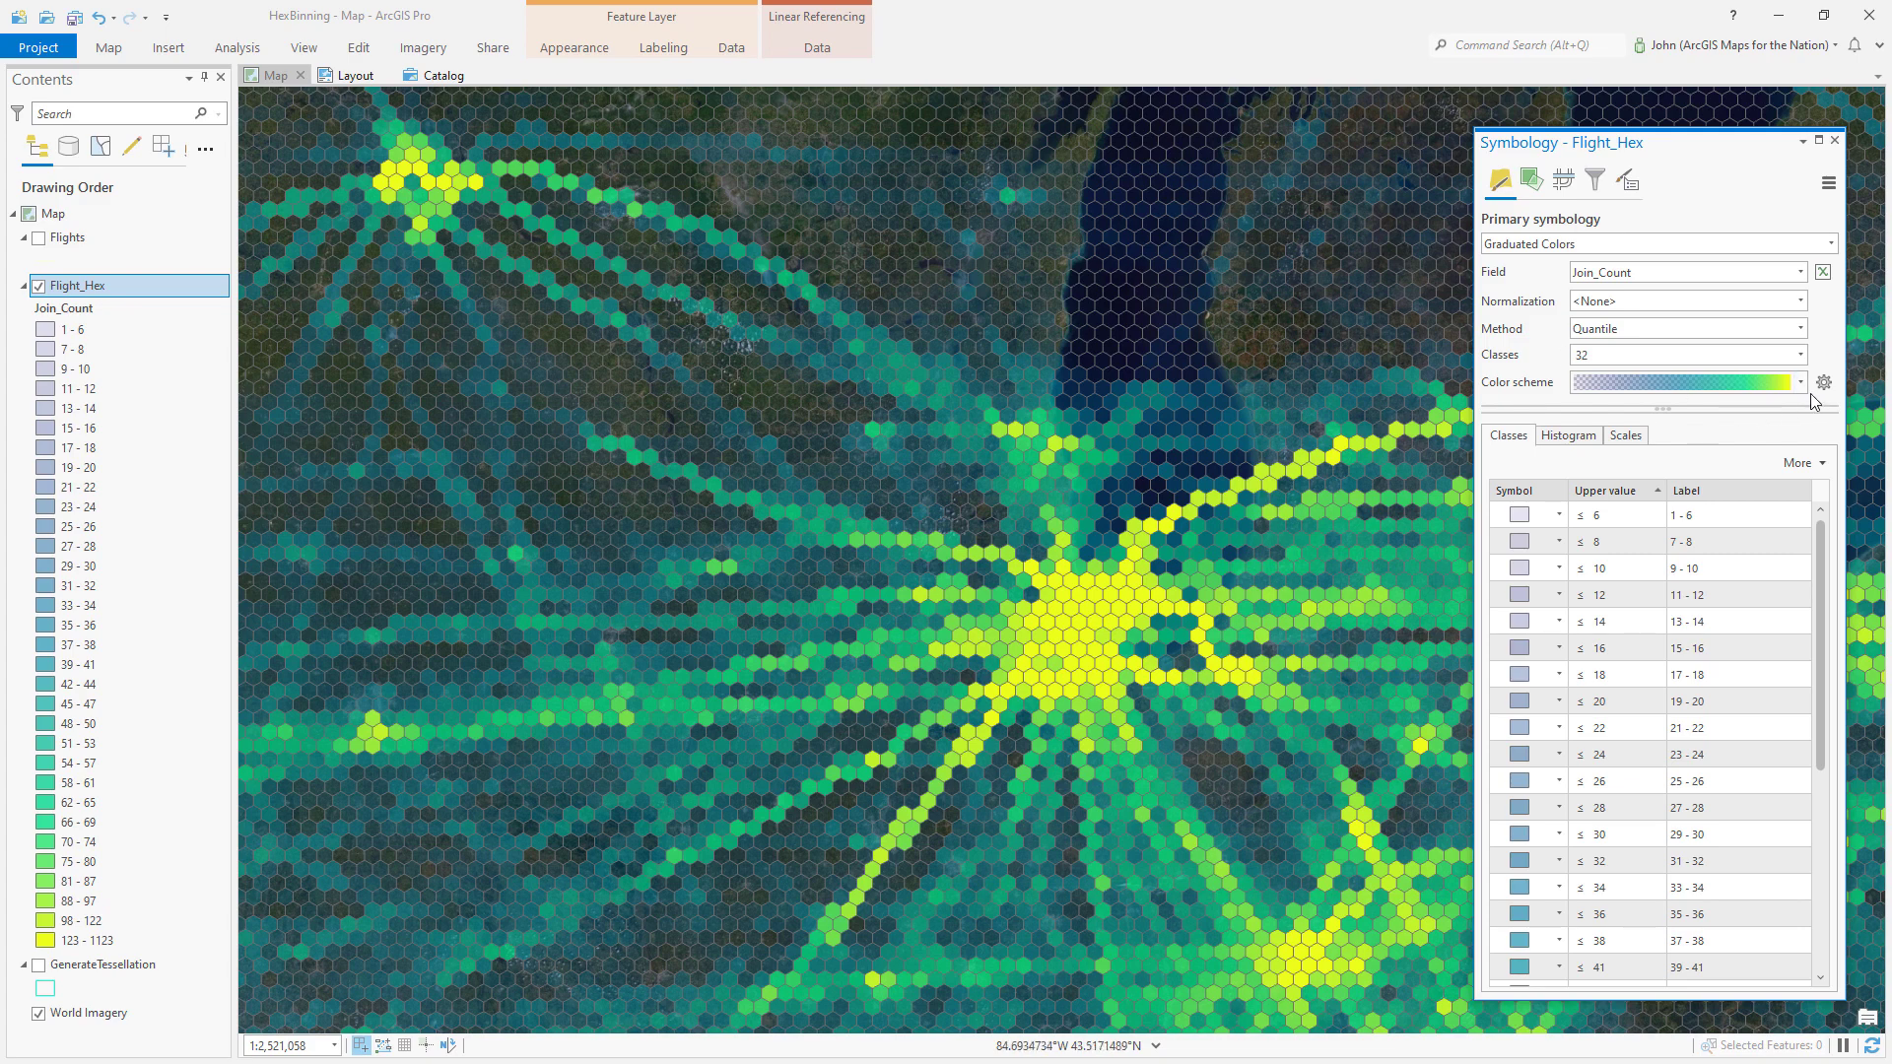
pyautogui.moveTo(1704, 966)
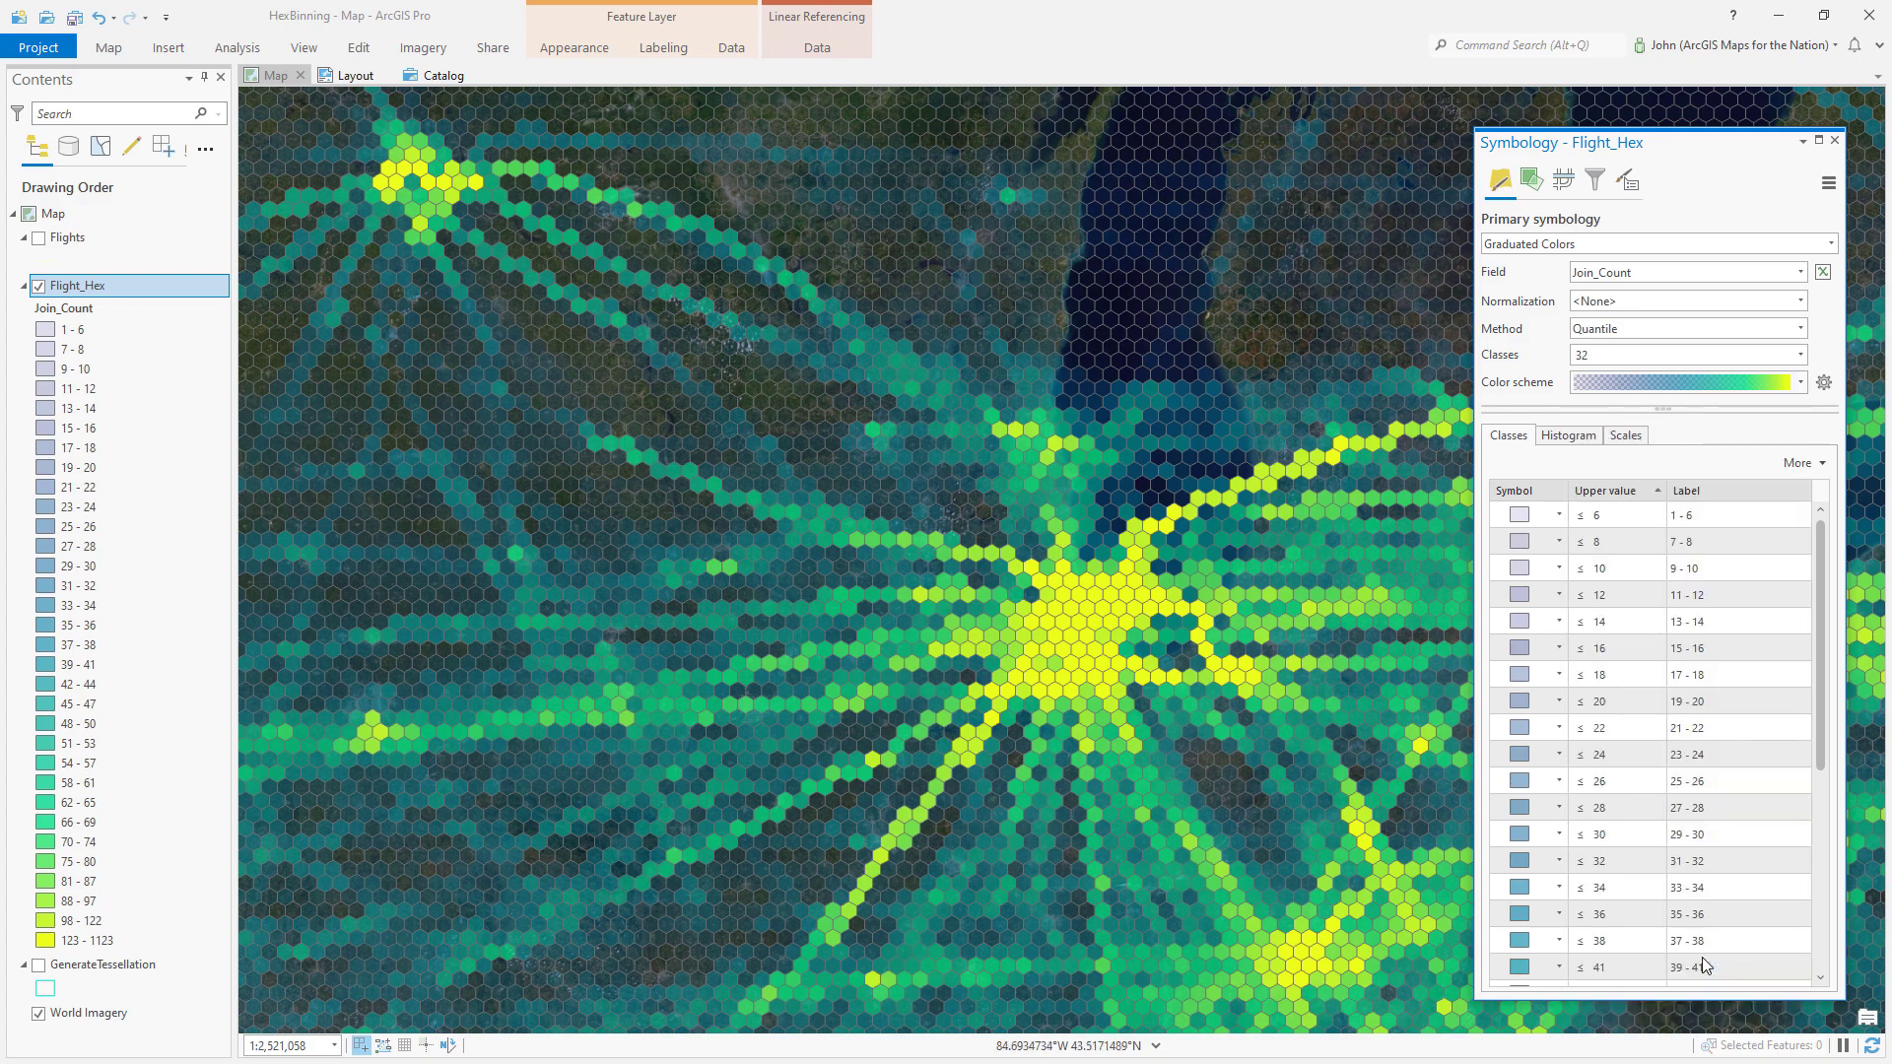
pyautogui.click(1823, 382)
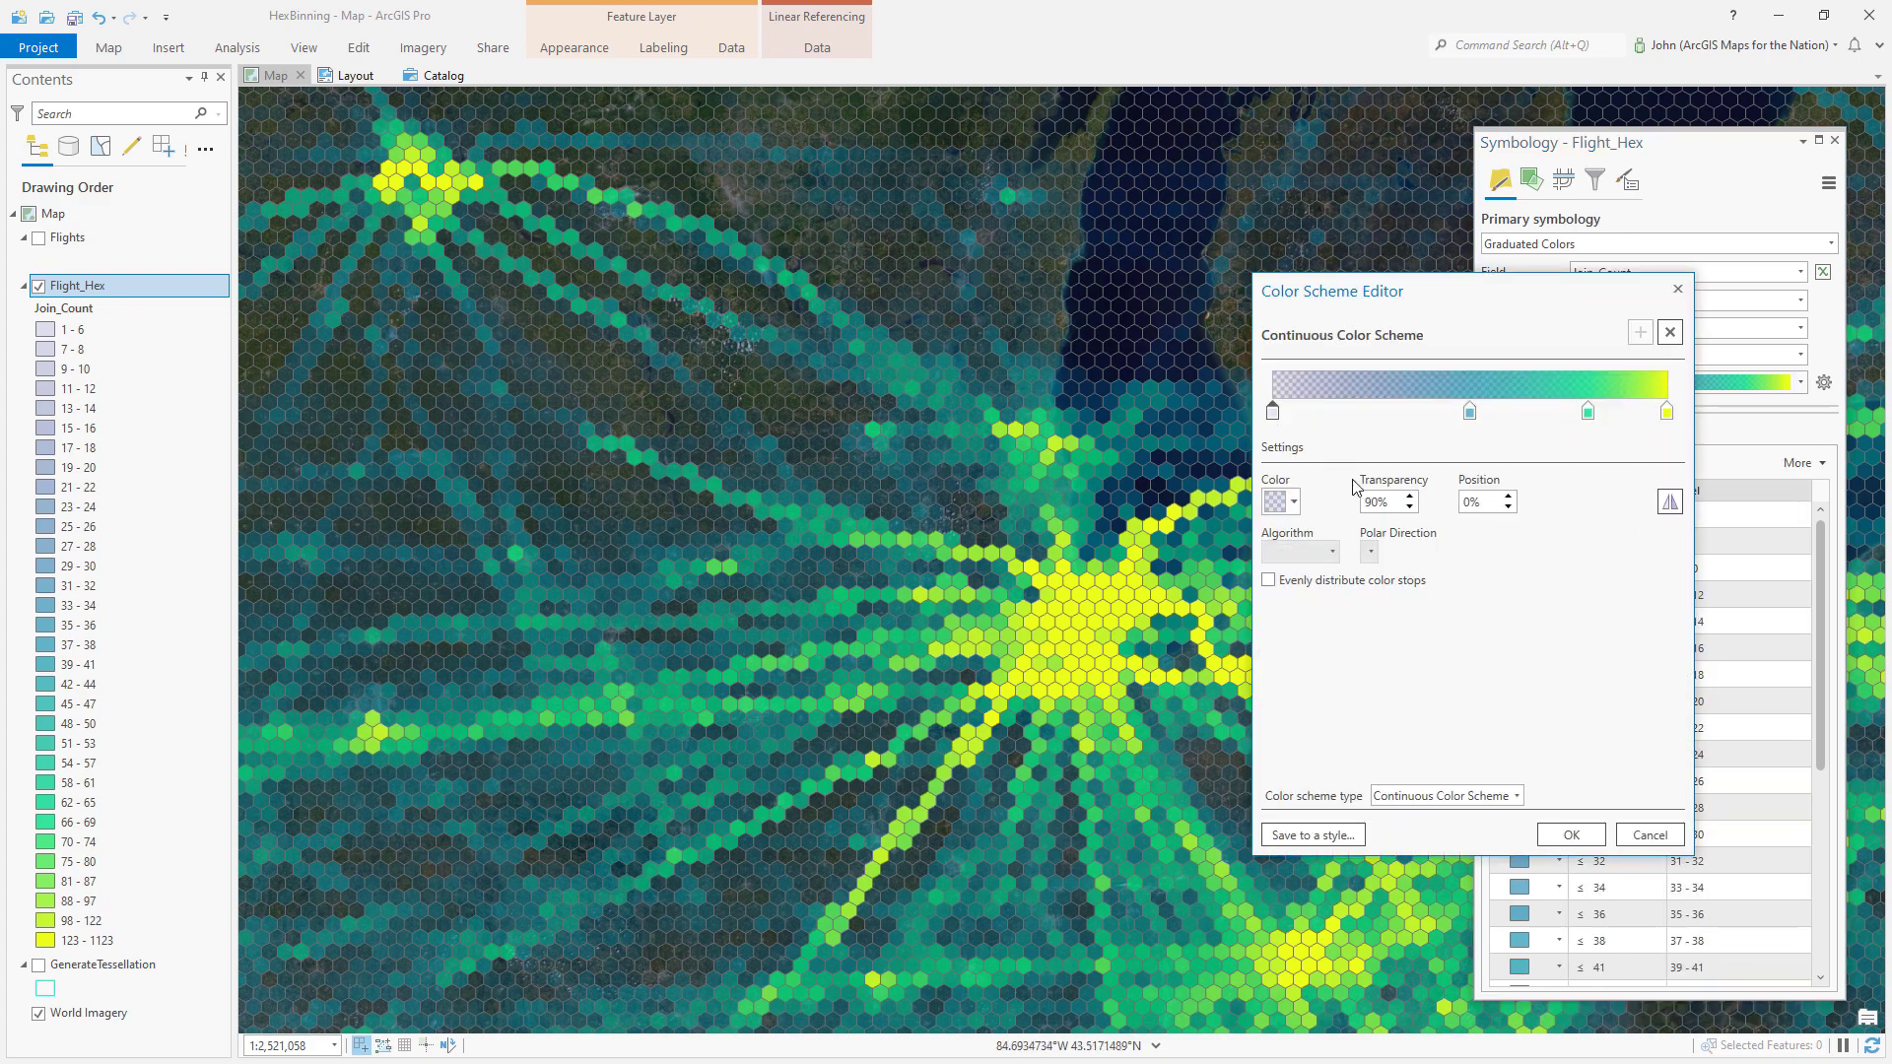
pyautogui.click(1568, 834)
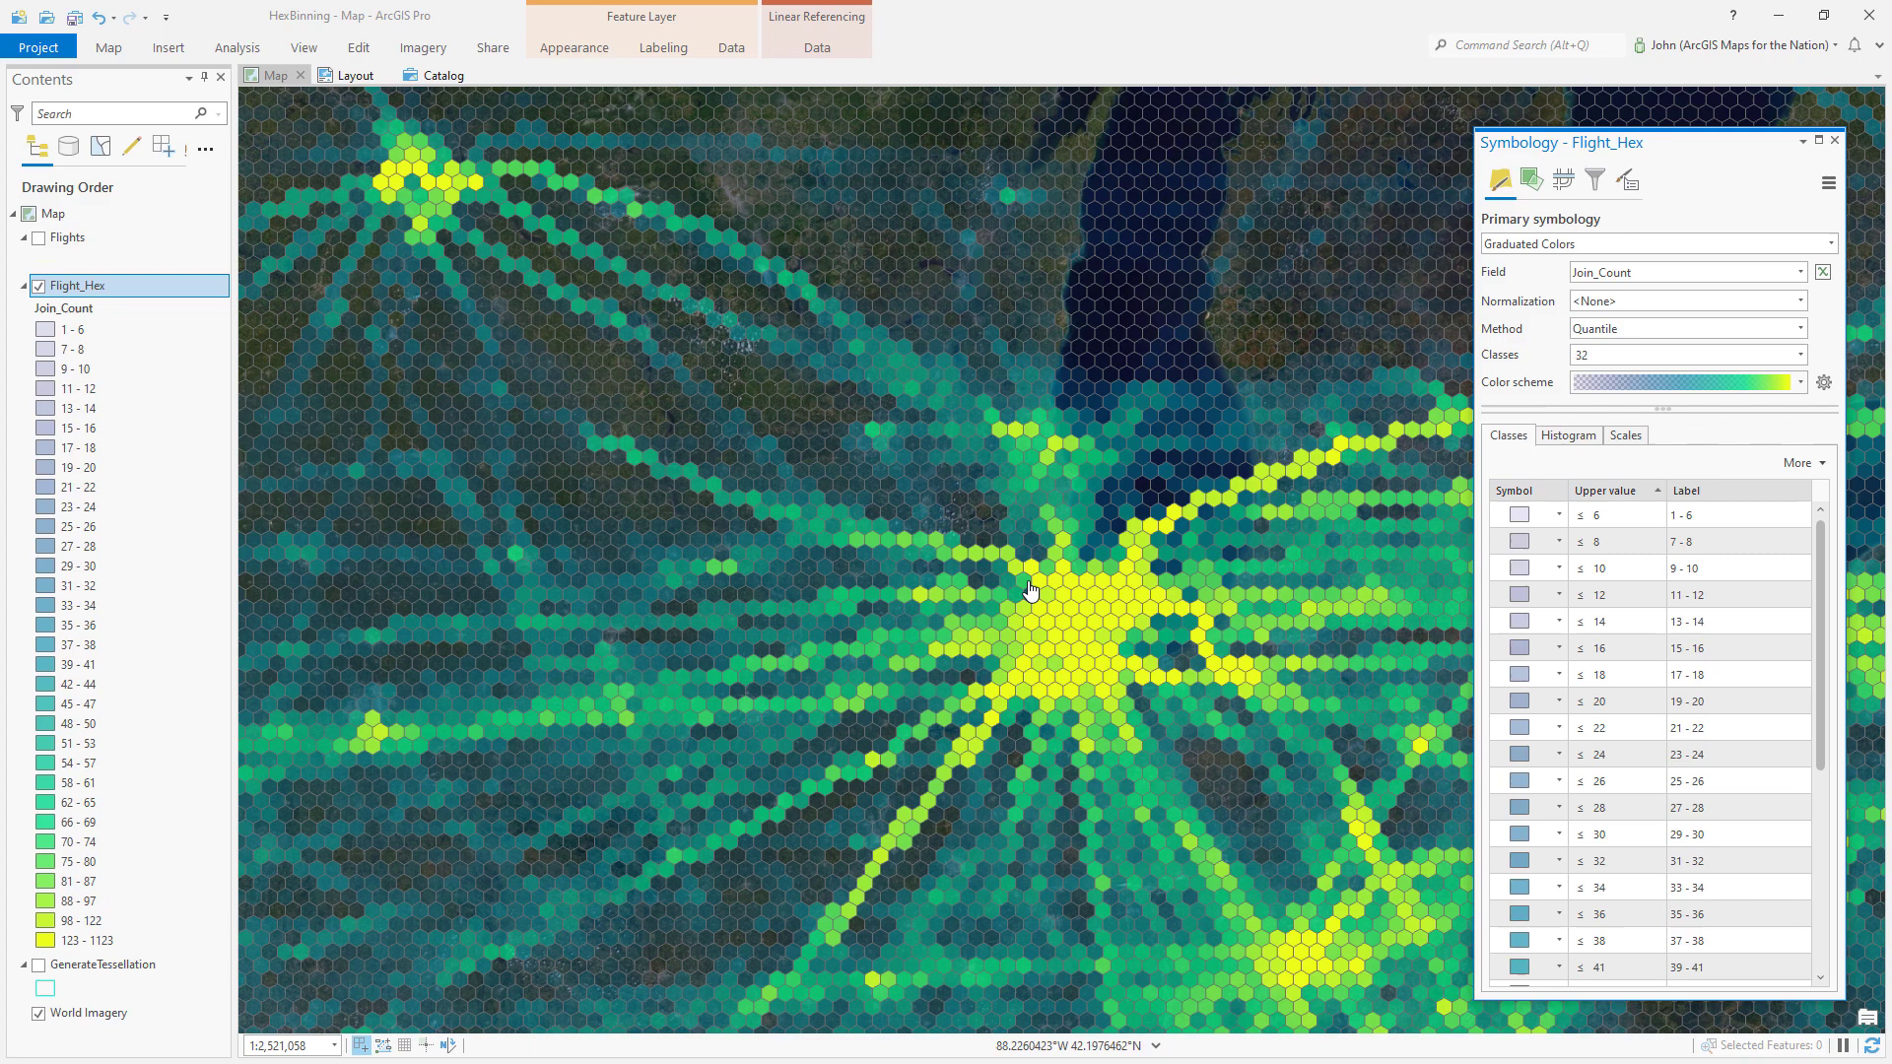
pyautogui.moveTo(1147, 619)
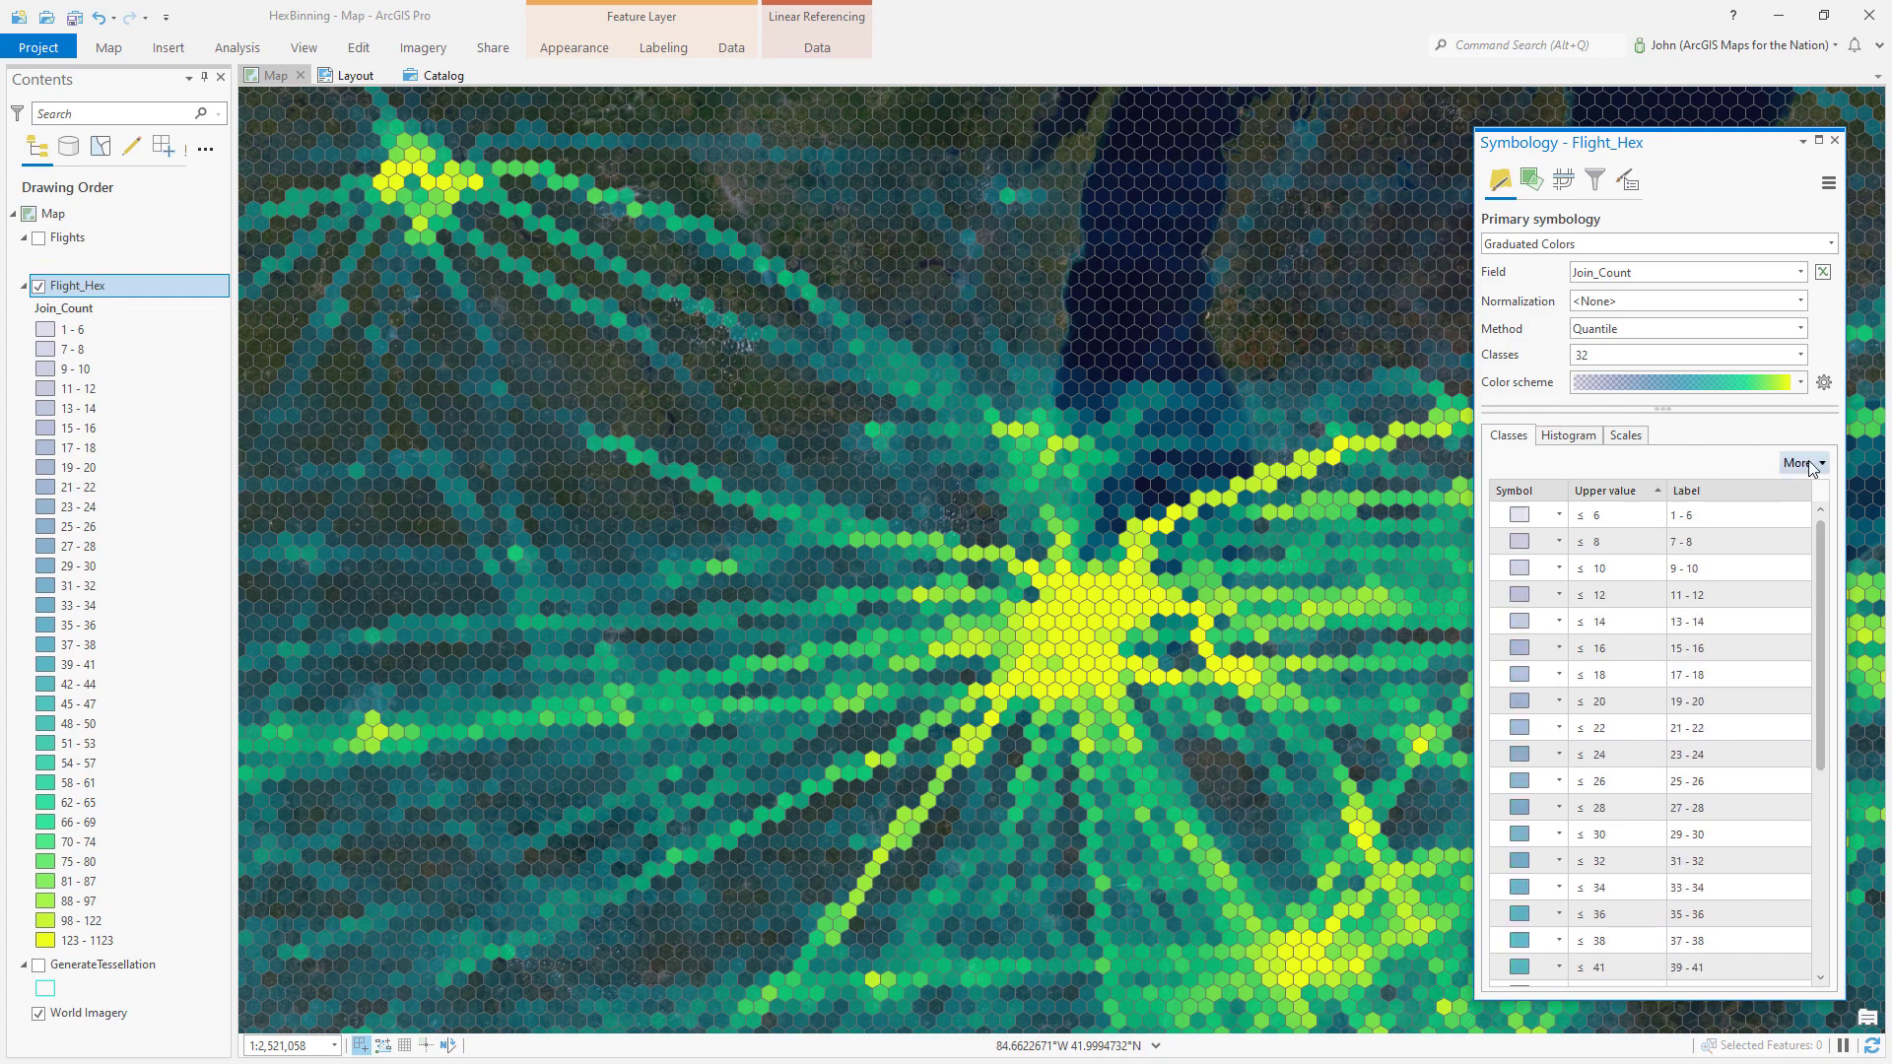
# - Format all 32 class symbols together with outline width 0 pt and outline colour No color
pyautogui.click(1799, 461)
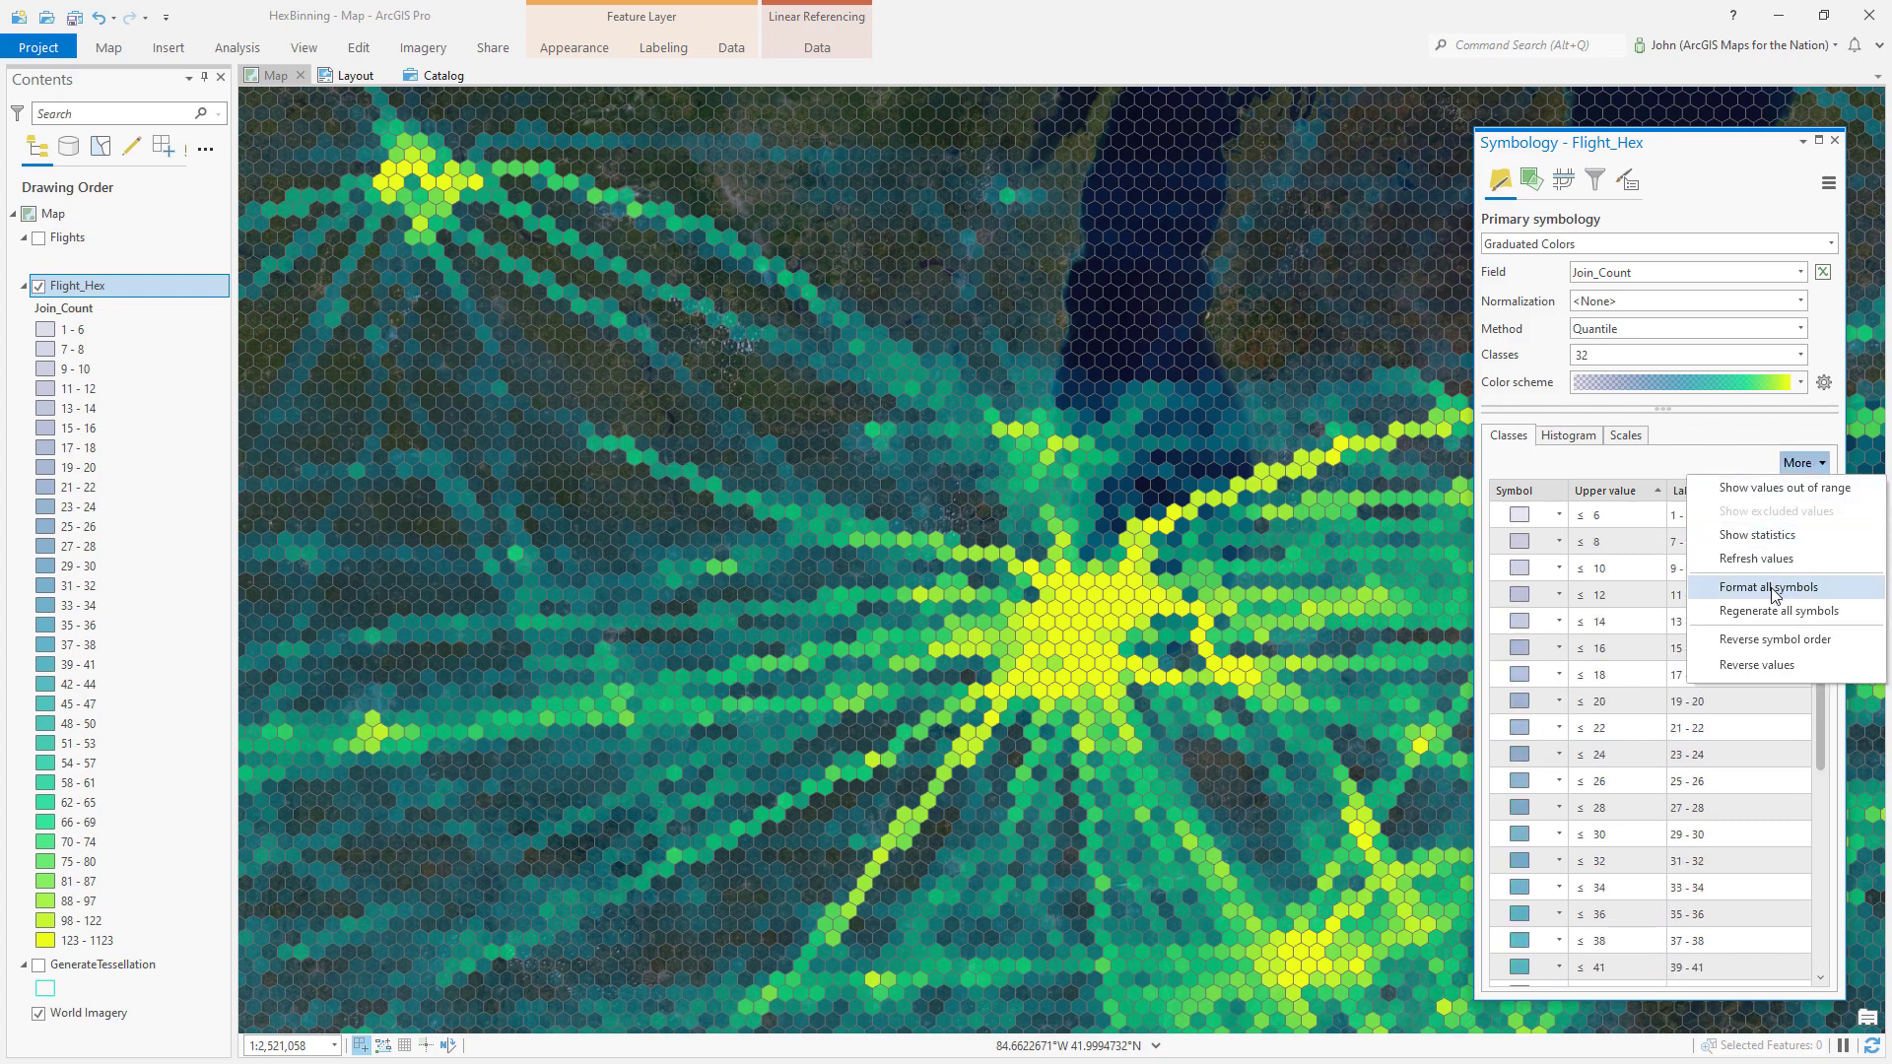
pyautogui.click(1767, 587)
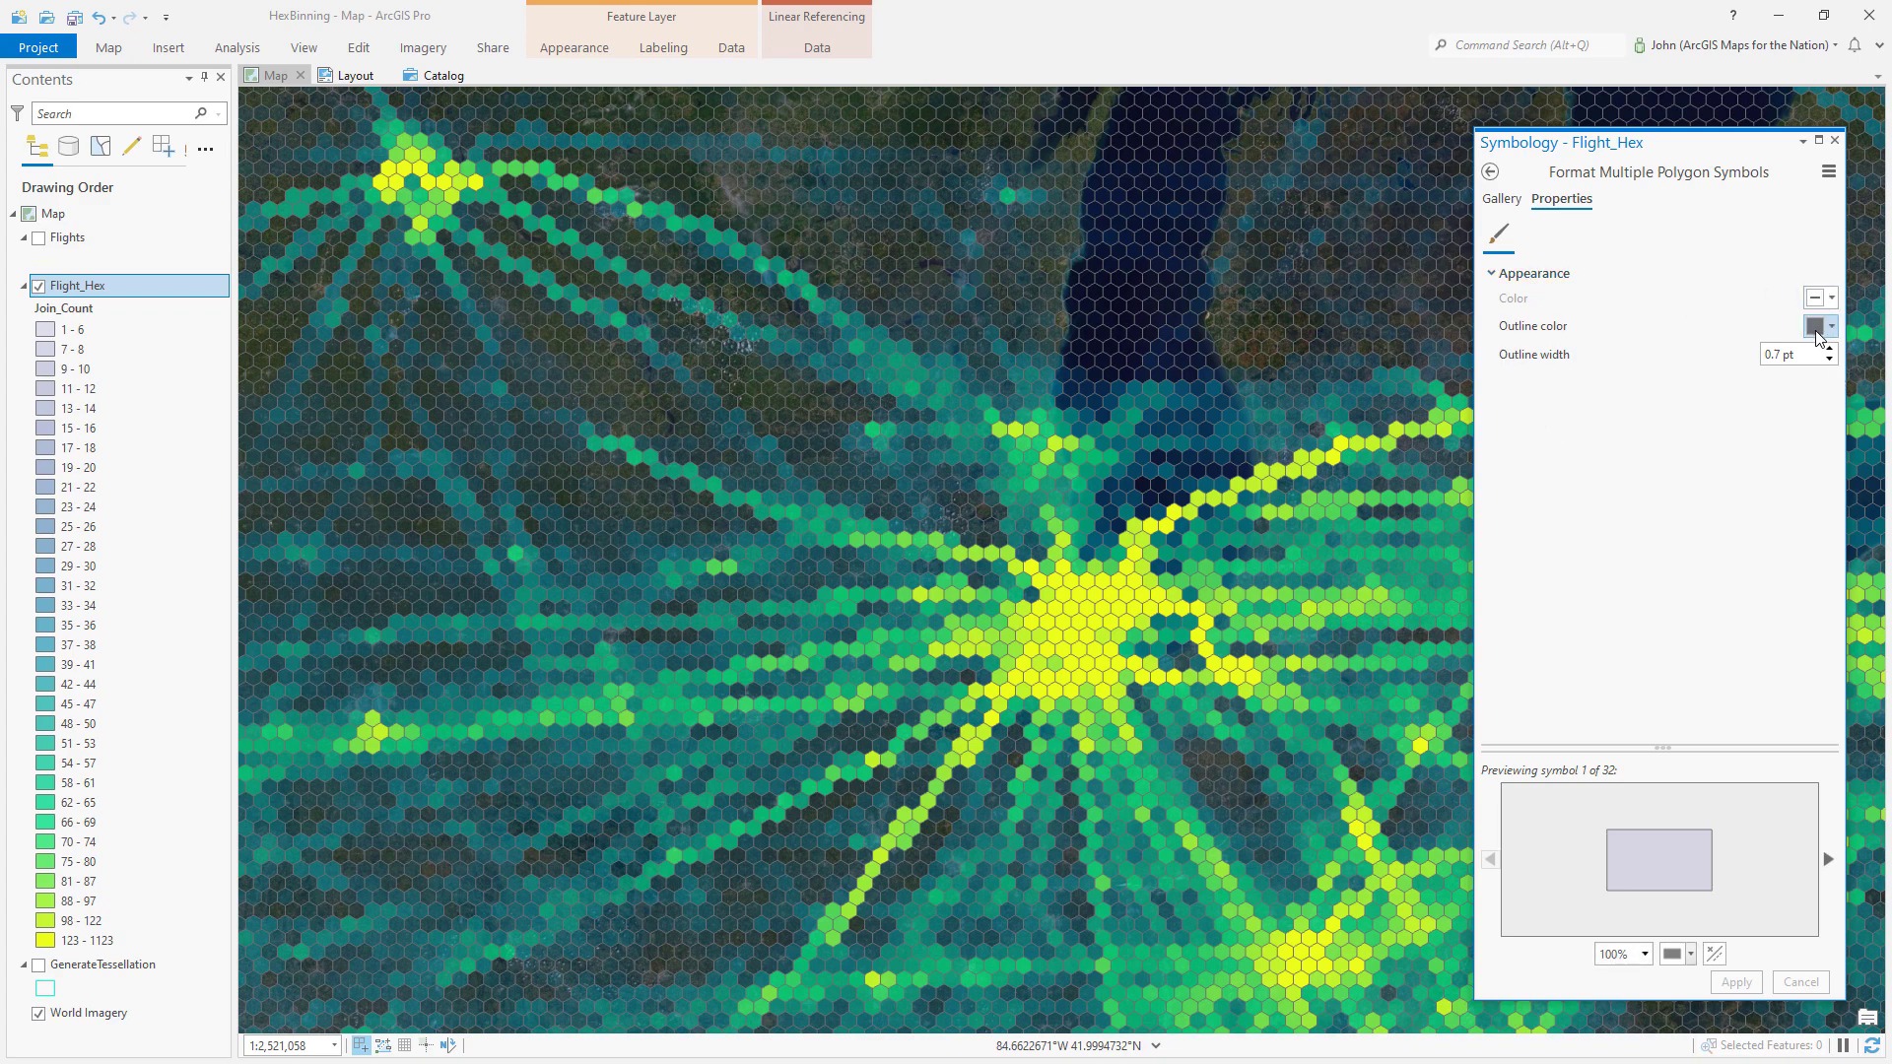
pyautogui.click(1821, 325)
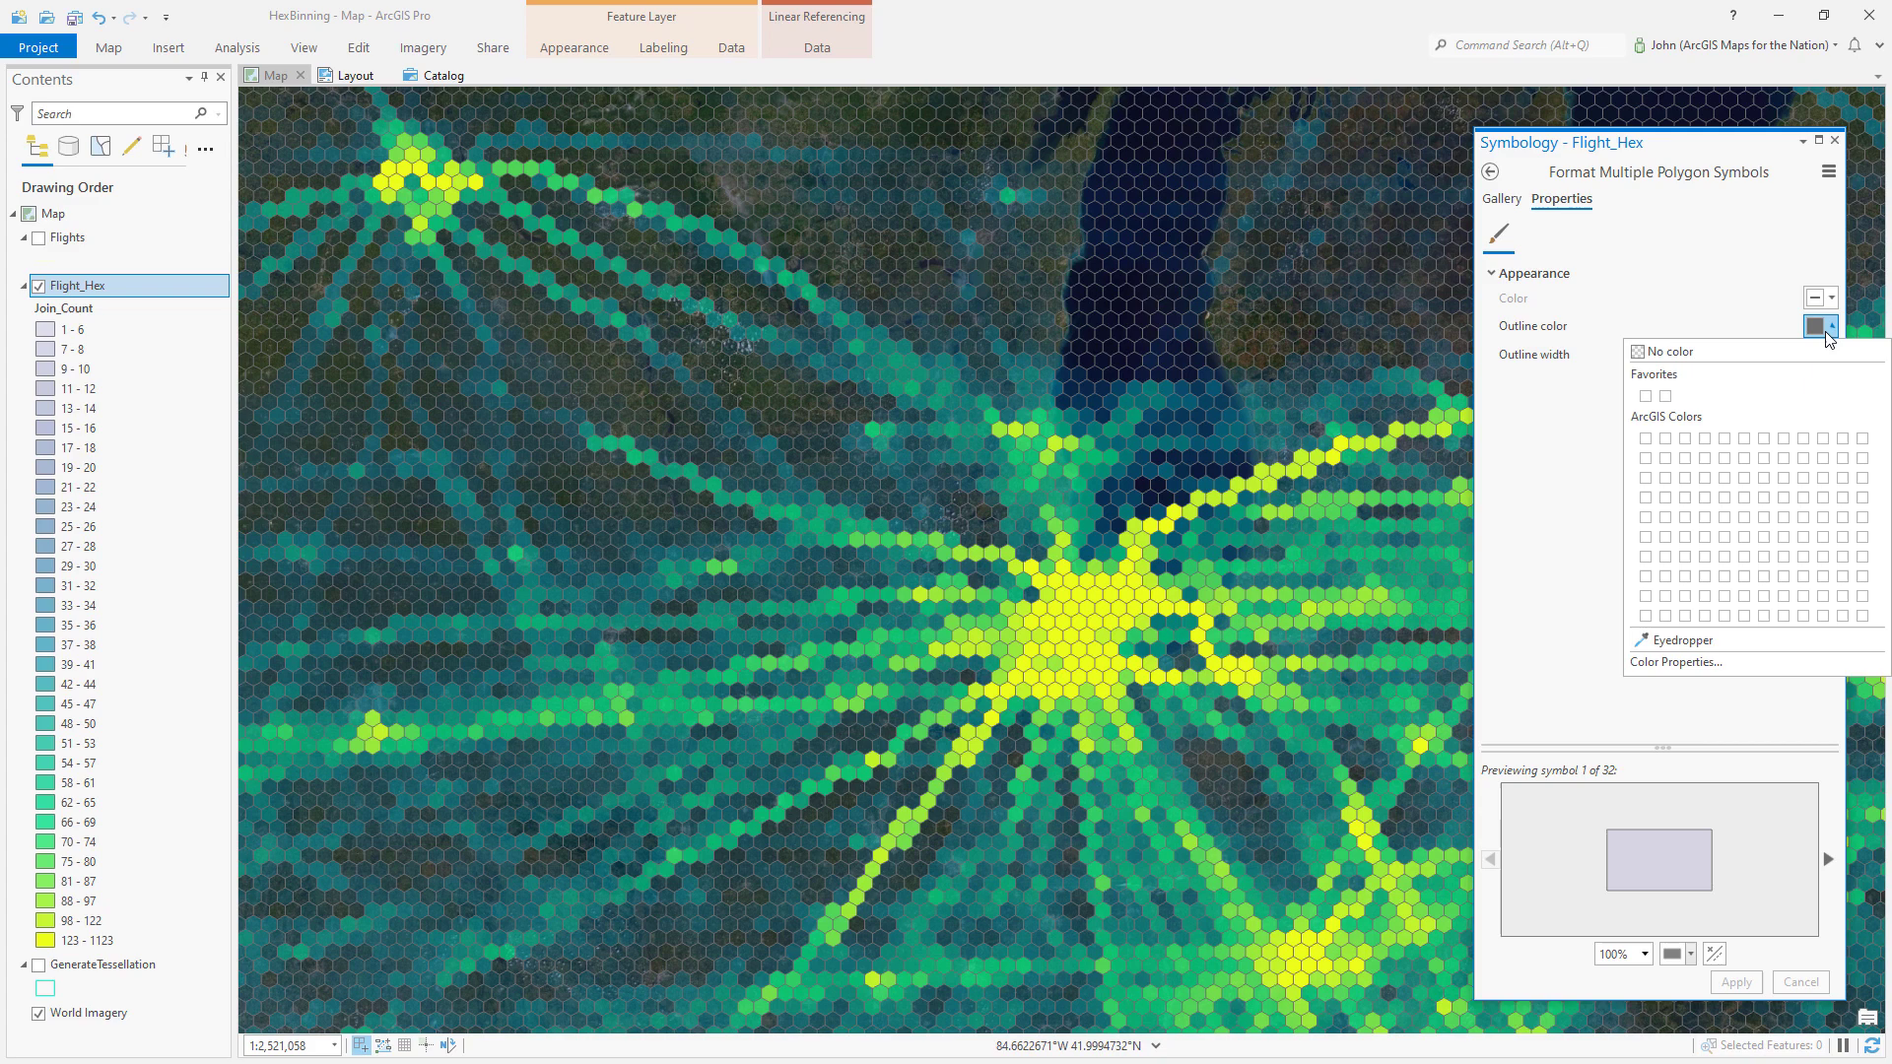
pyautogui.click(1665, 351)
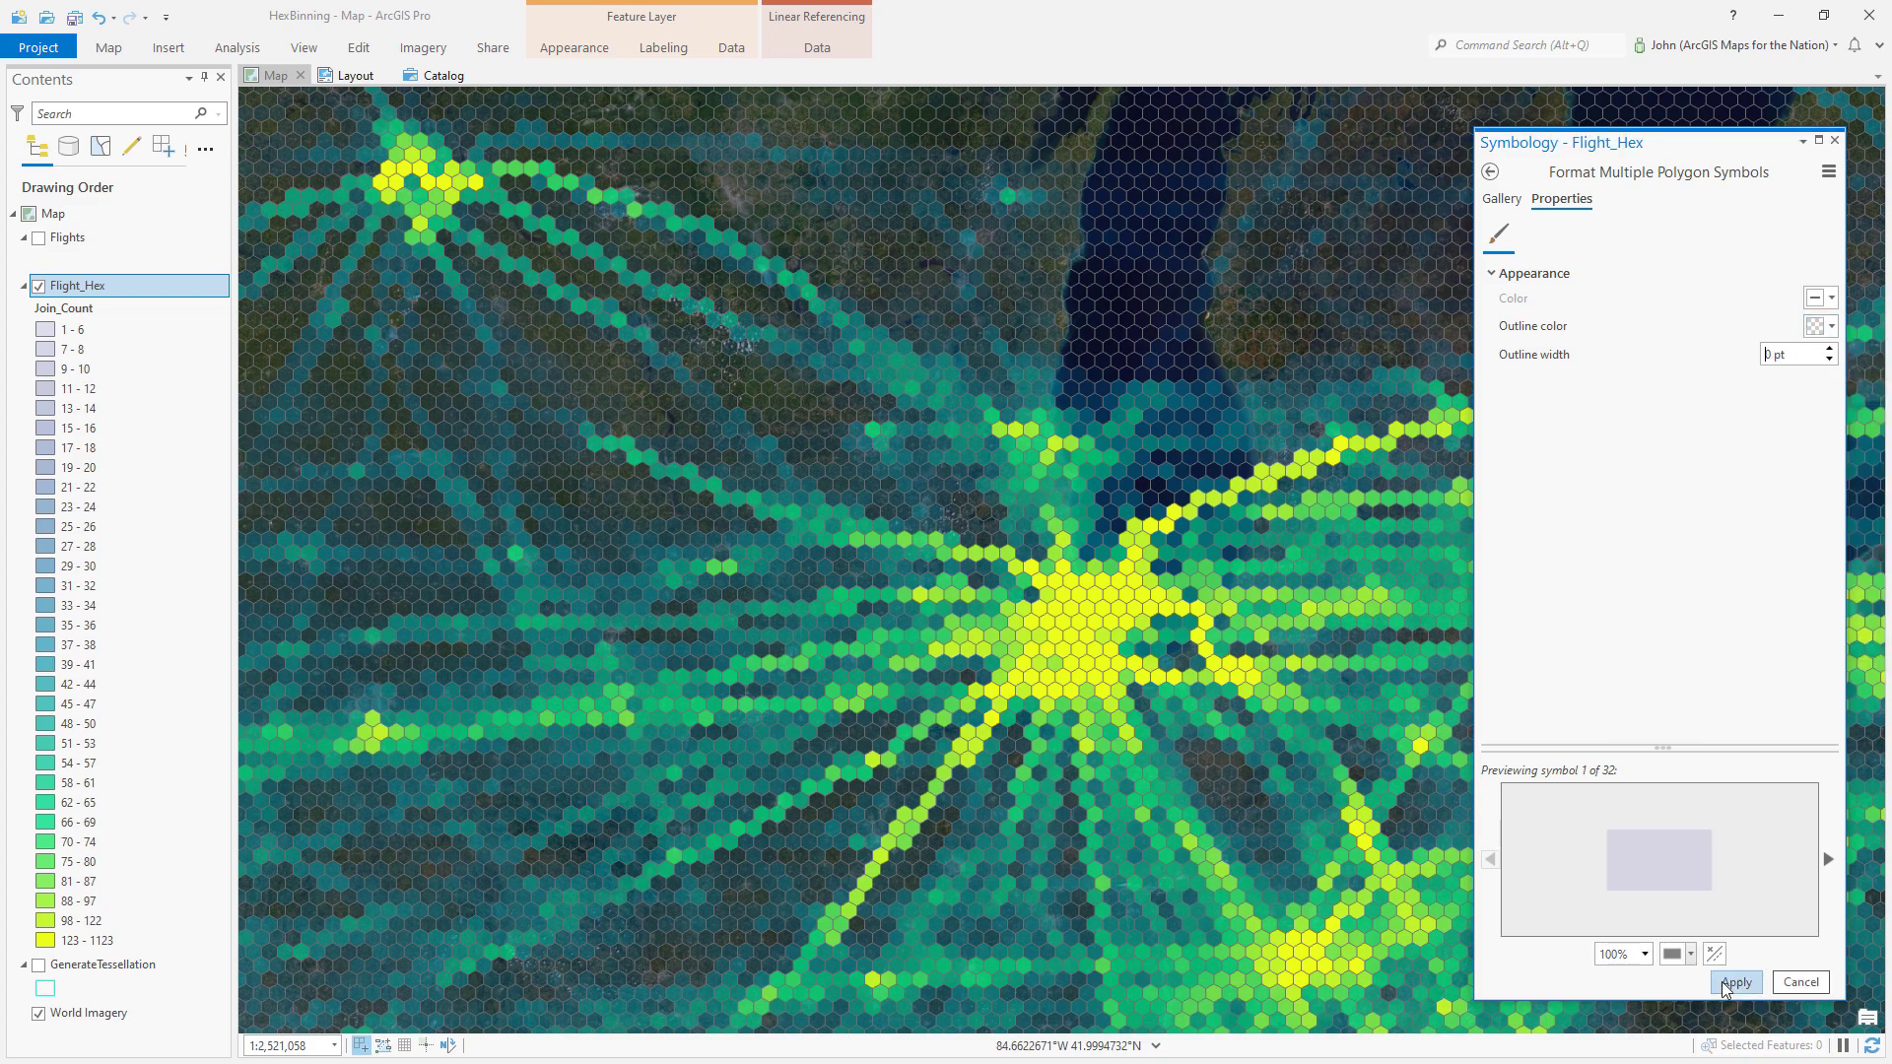
pyautogui.click(1734, 981)
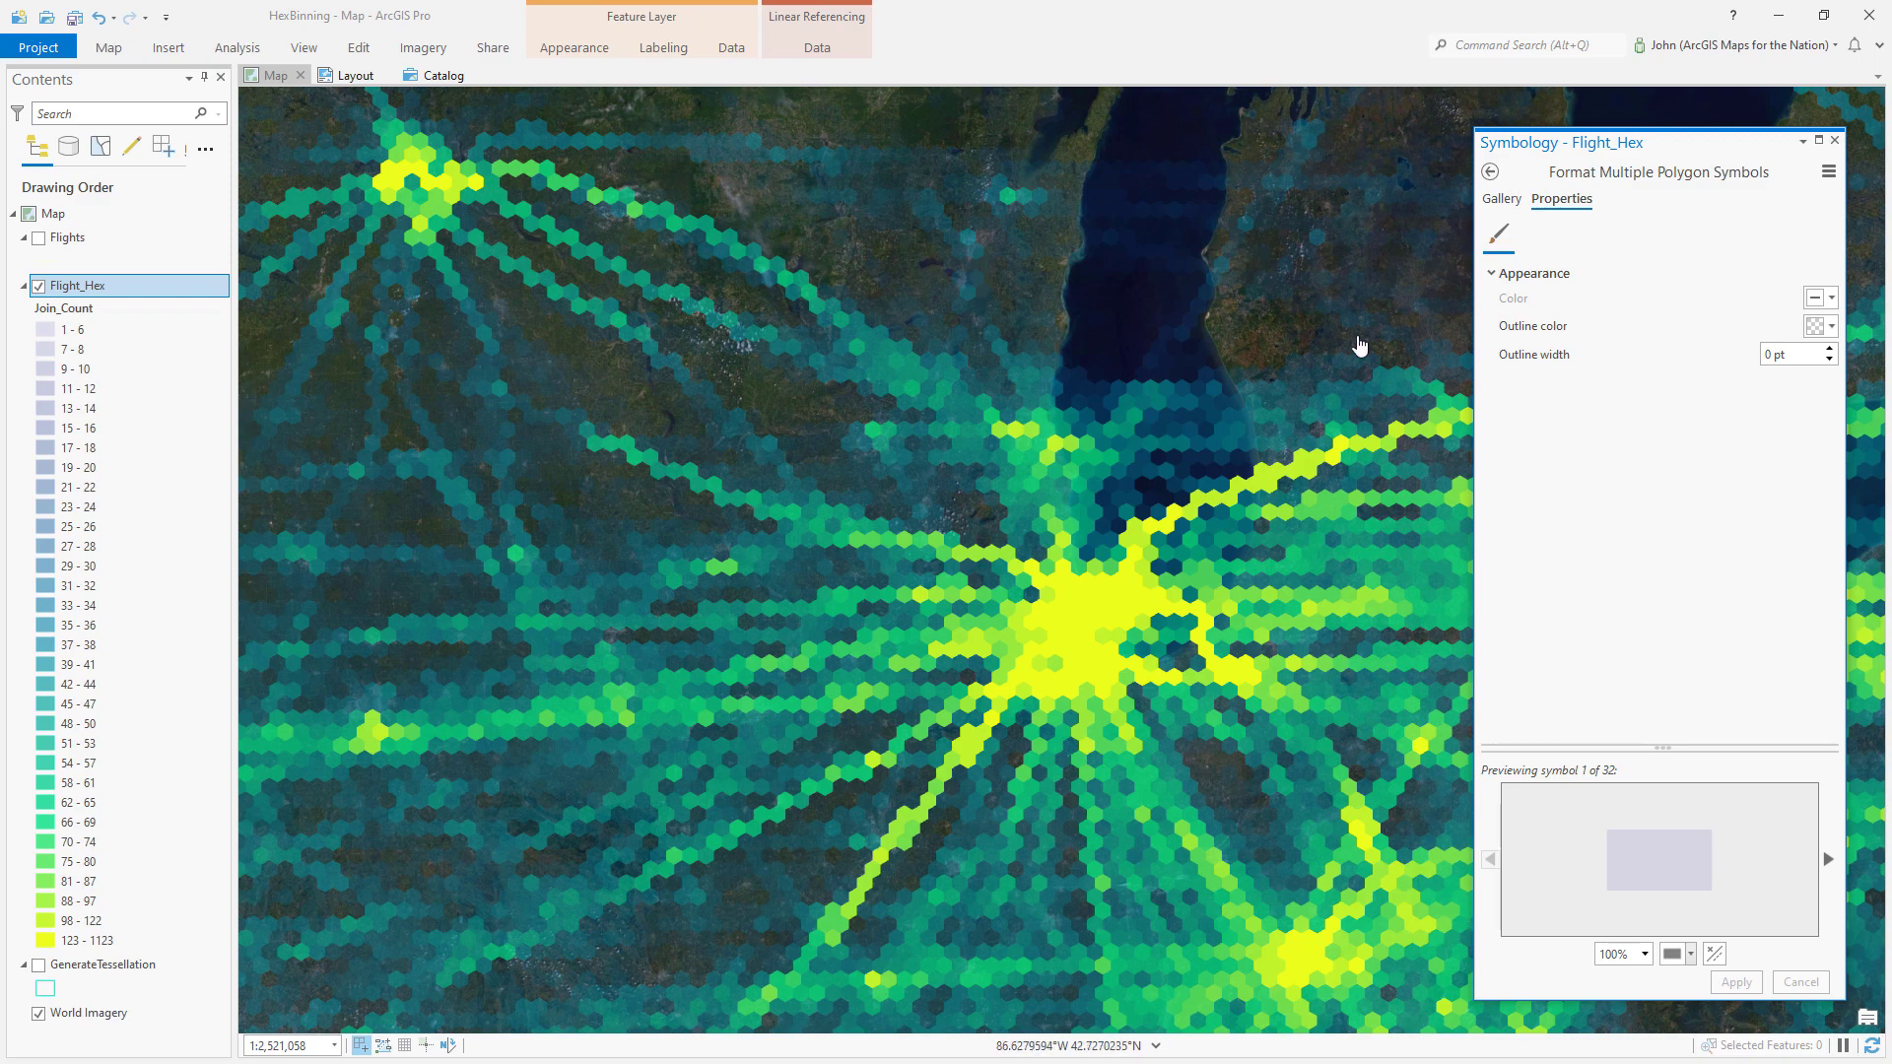
pyautogui.click(1820, 325)
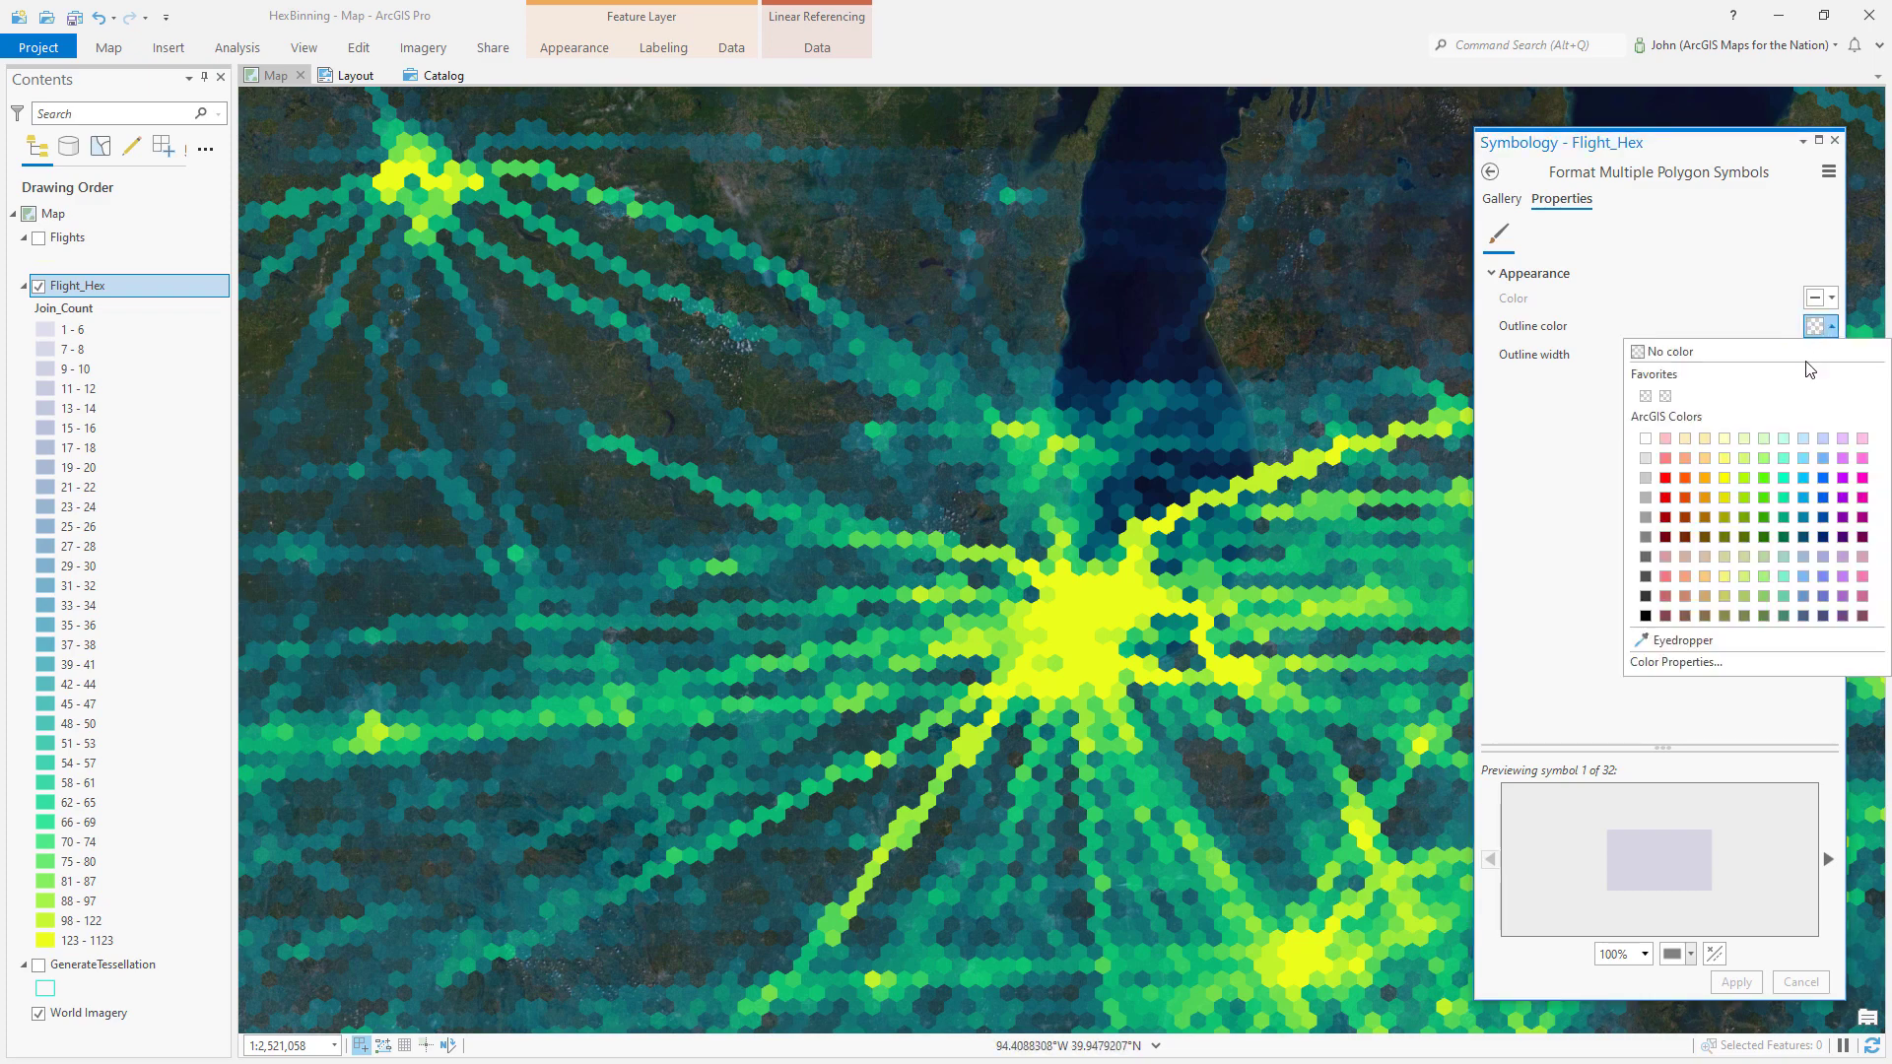
pyautogui.click(1783, 479)
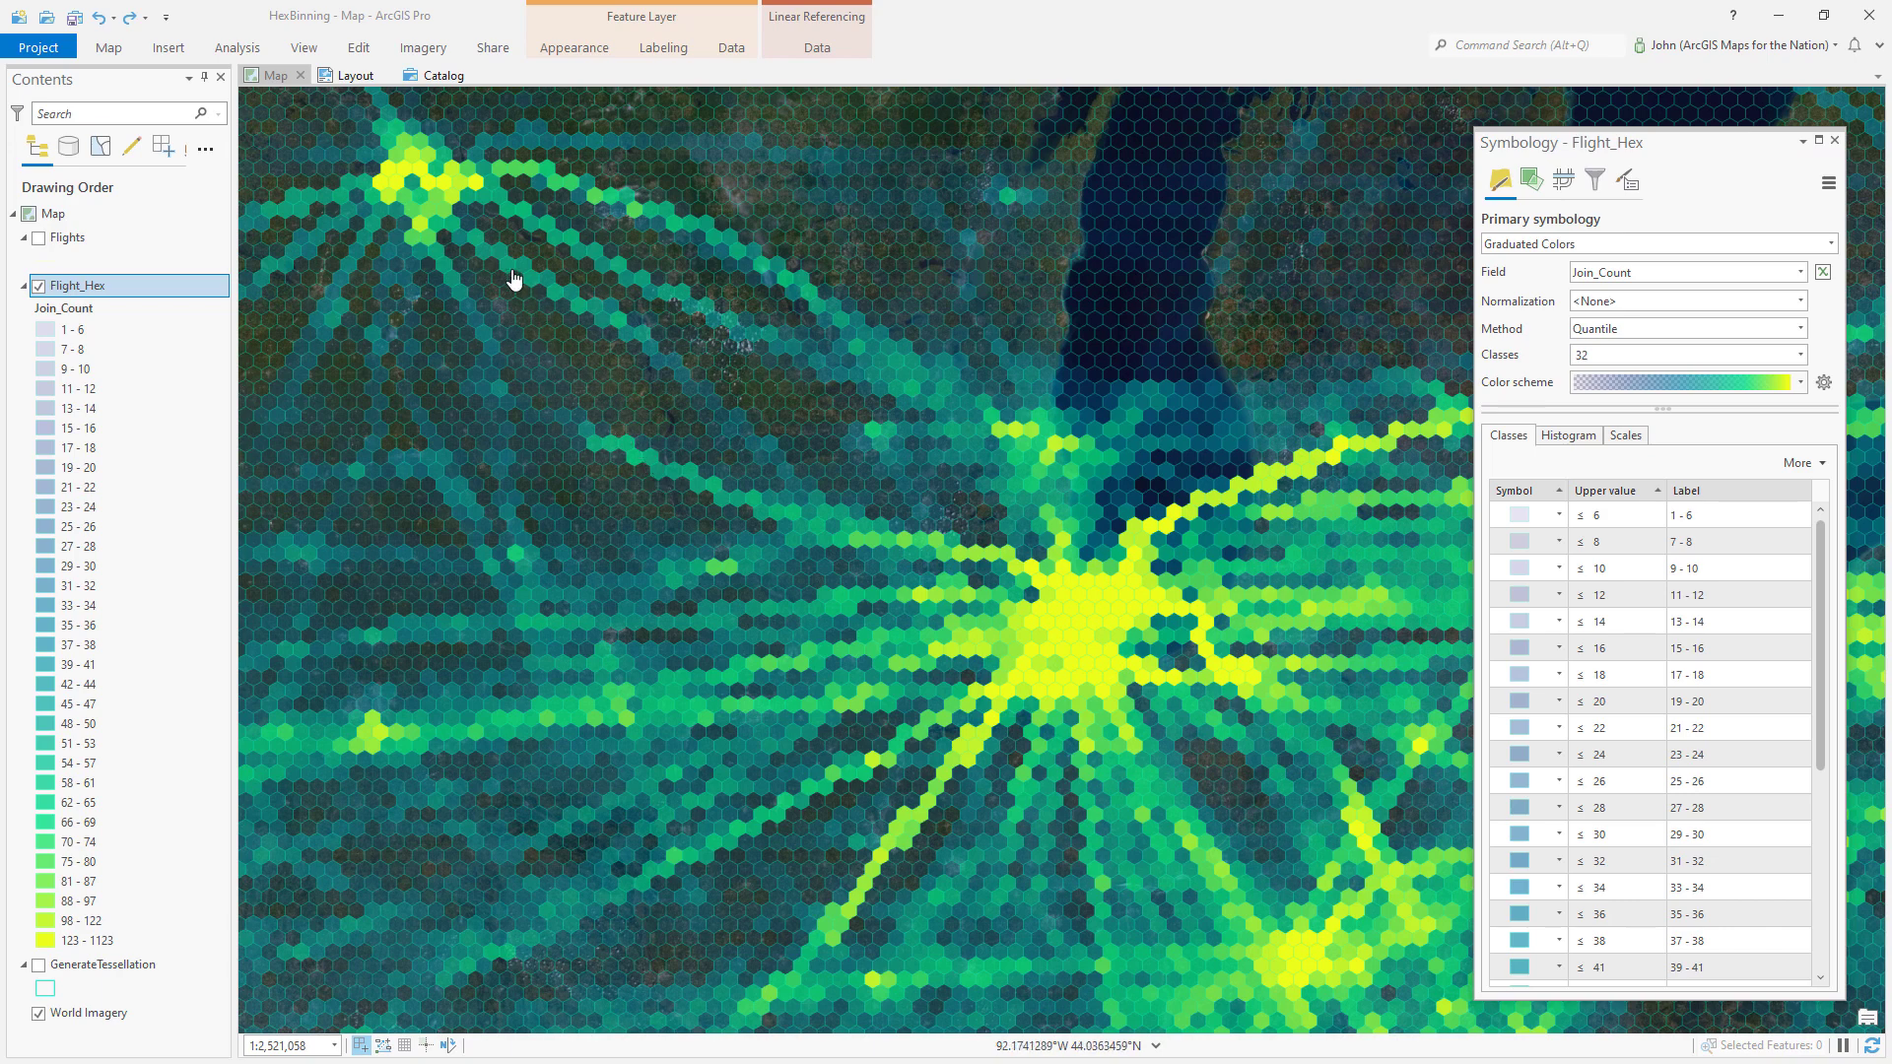
pyautogui.moveTo(832, 493)
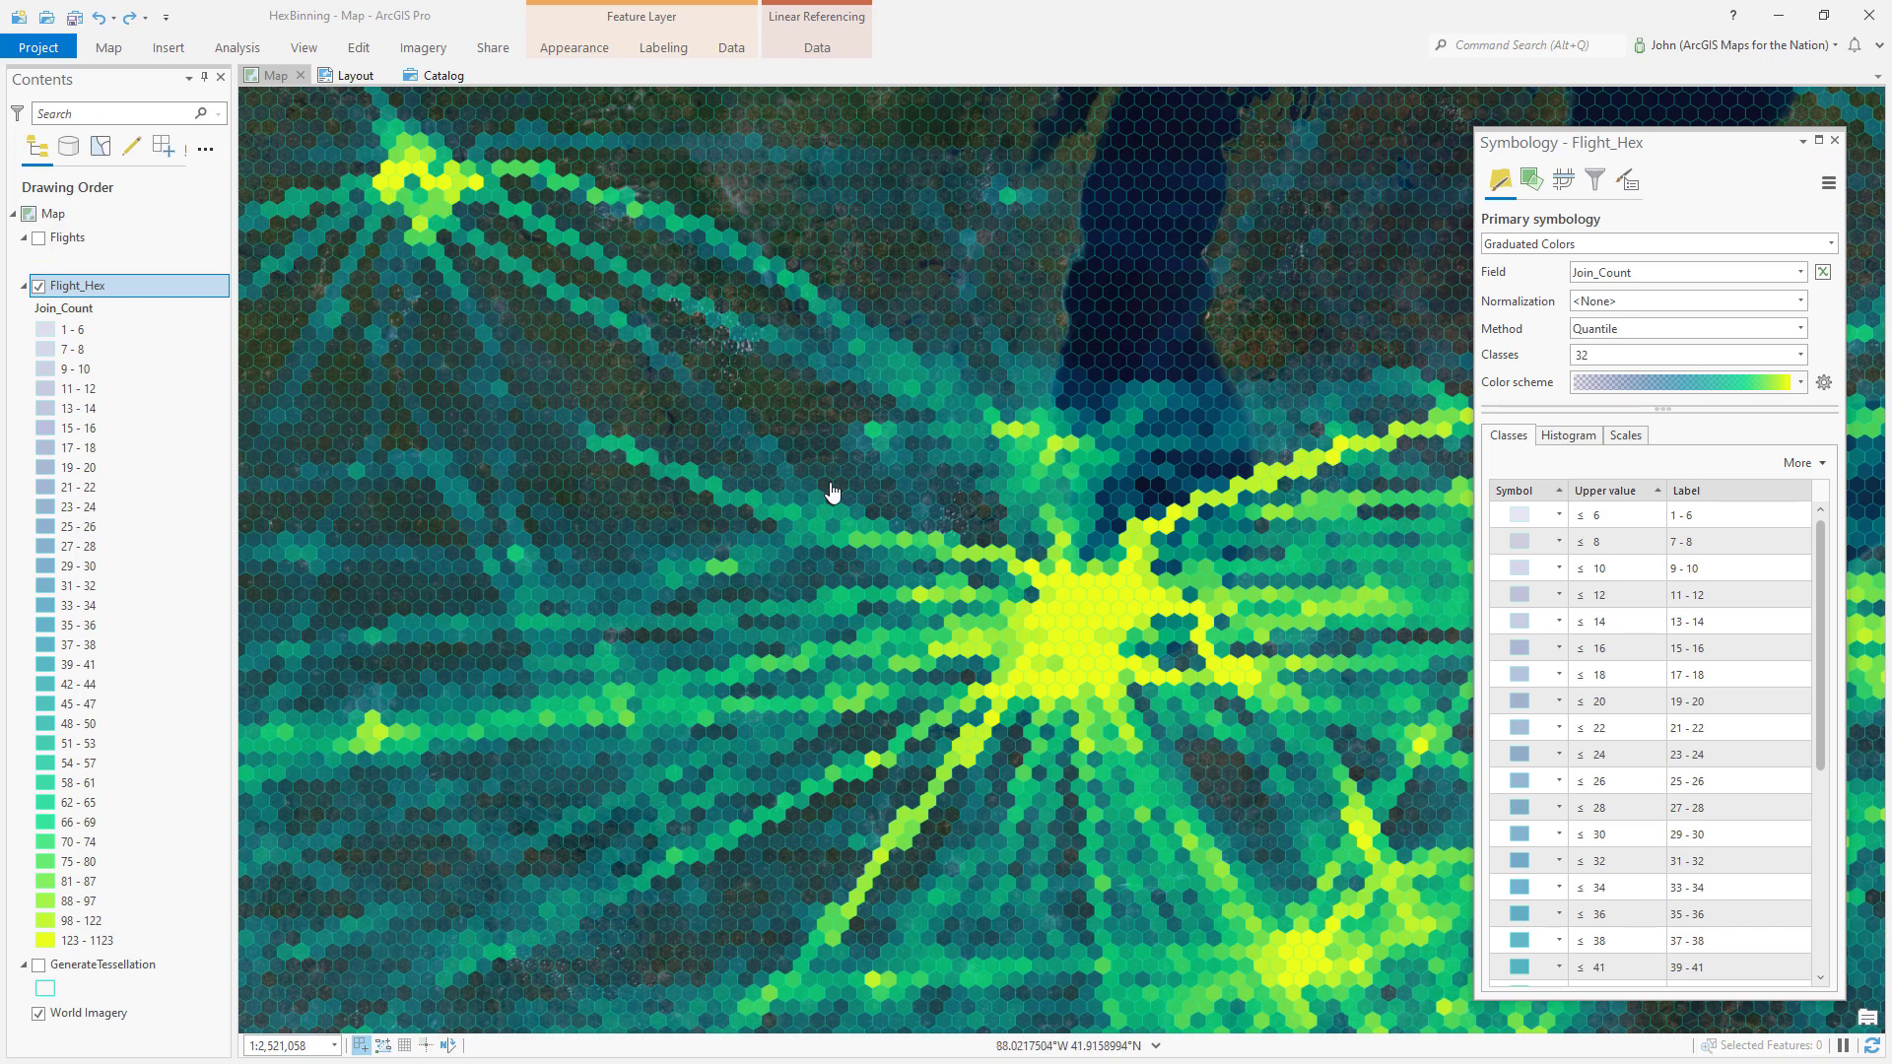
pyautogui.moveTo(1029, 652)
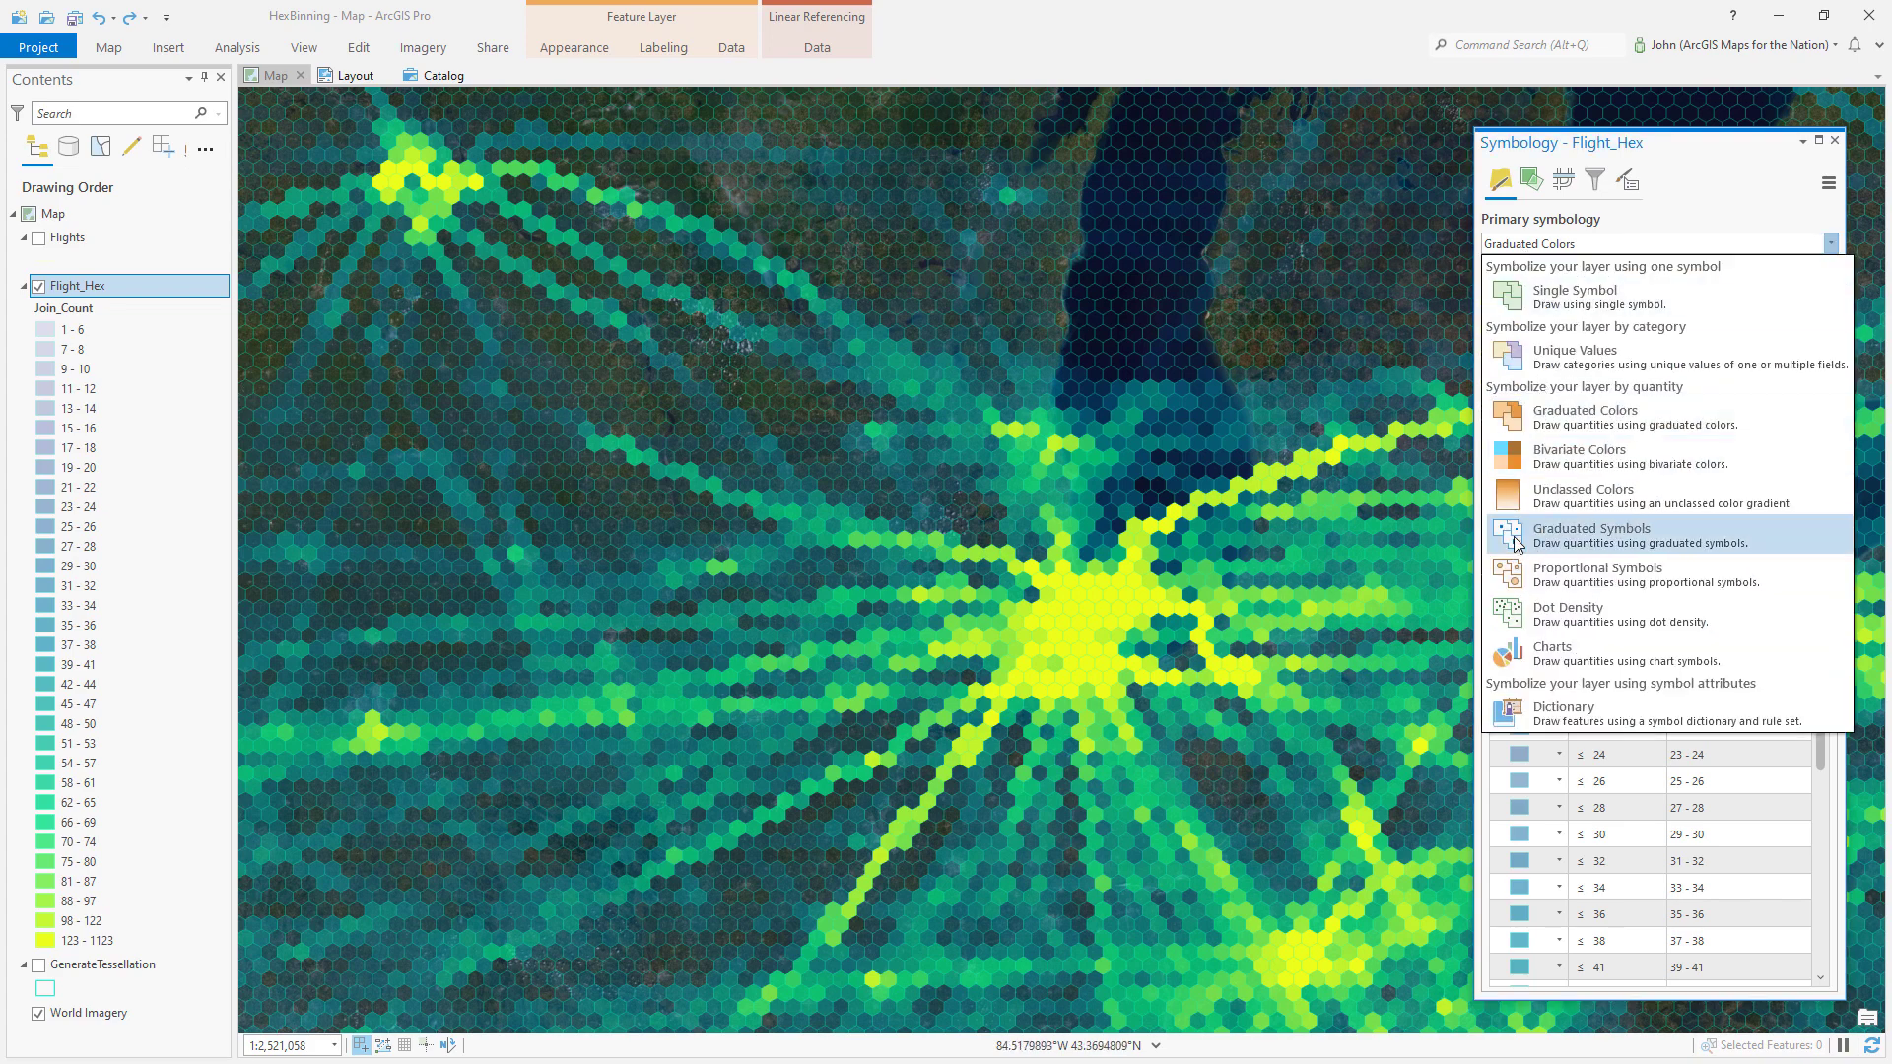
# - Switch to Graduated Symbols with a hexagon marker template at 90° and outline width 0 pt
pyautogui.click(1590, 534)
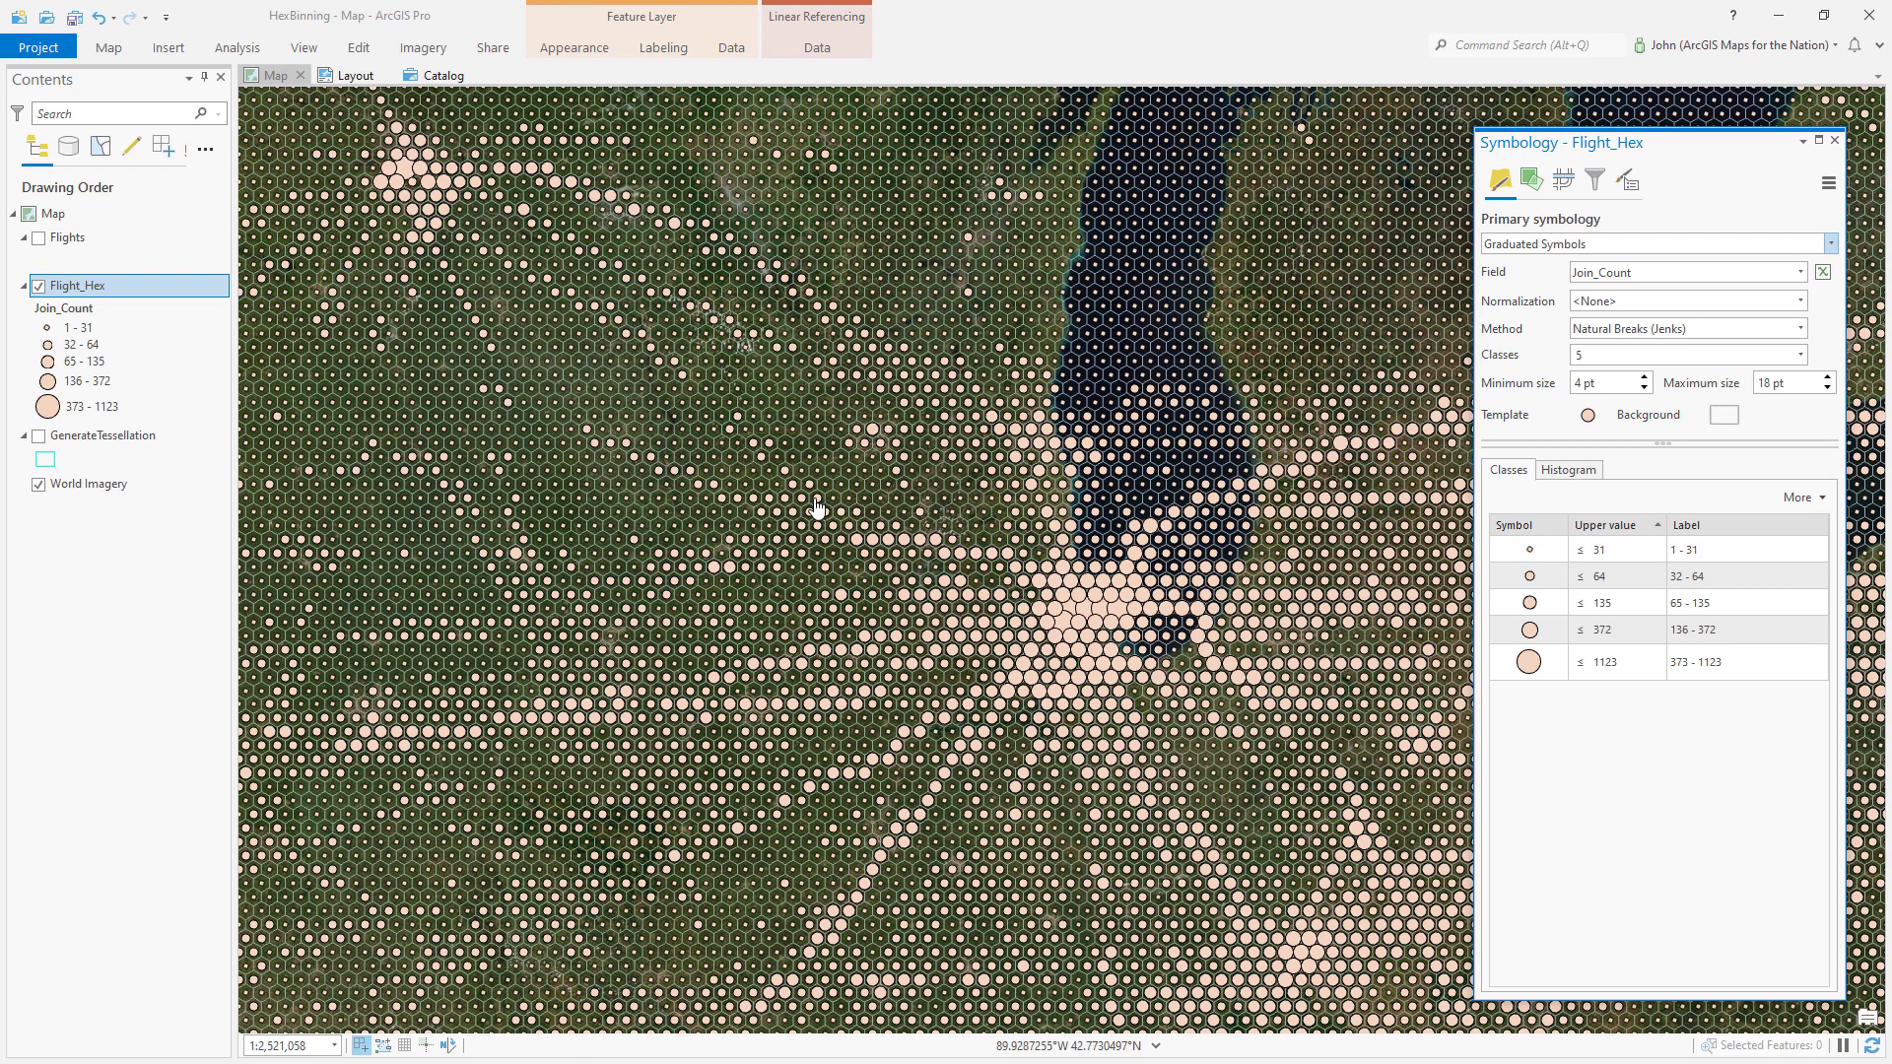
pyautogui.moveTo(853, 556)
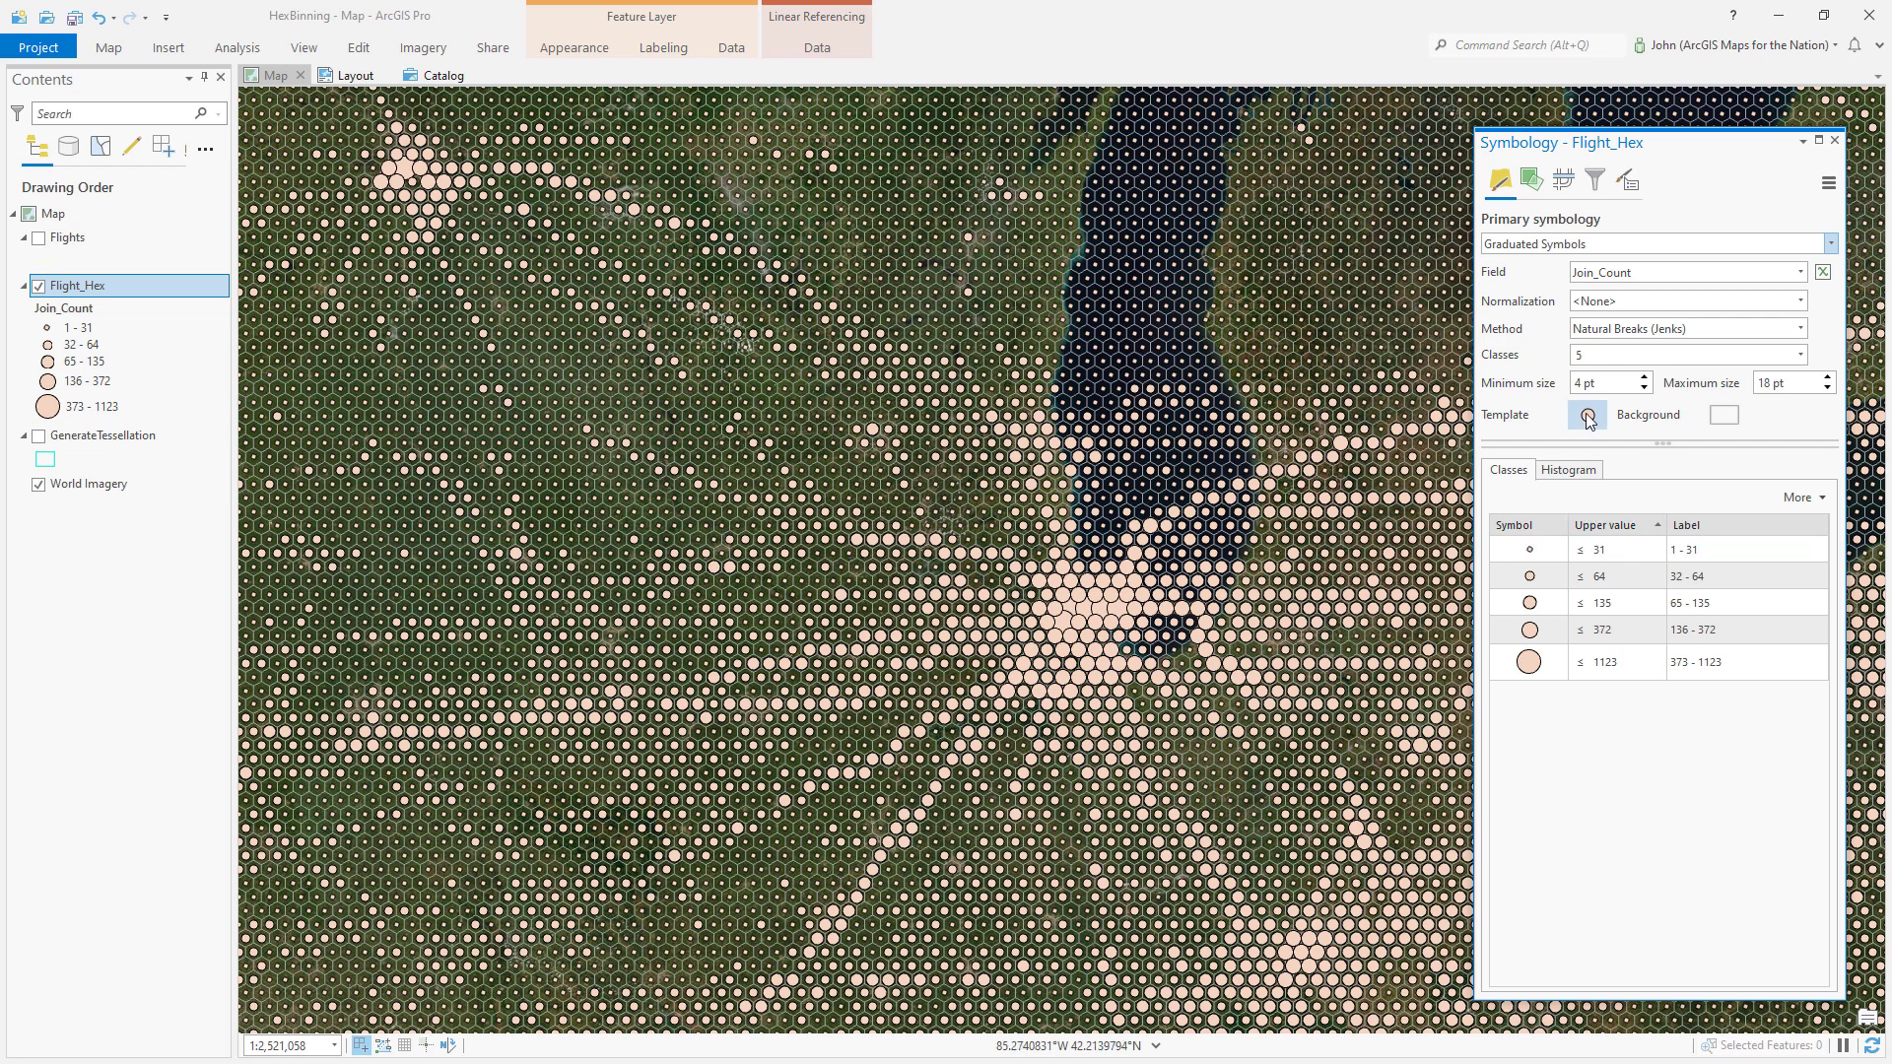
pyautogui.click(1584, 416)
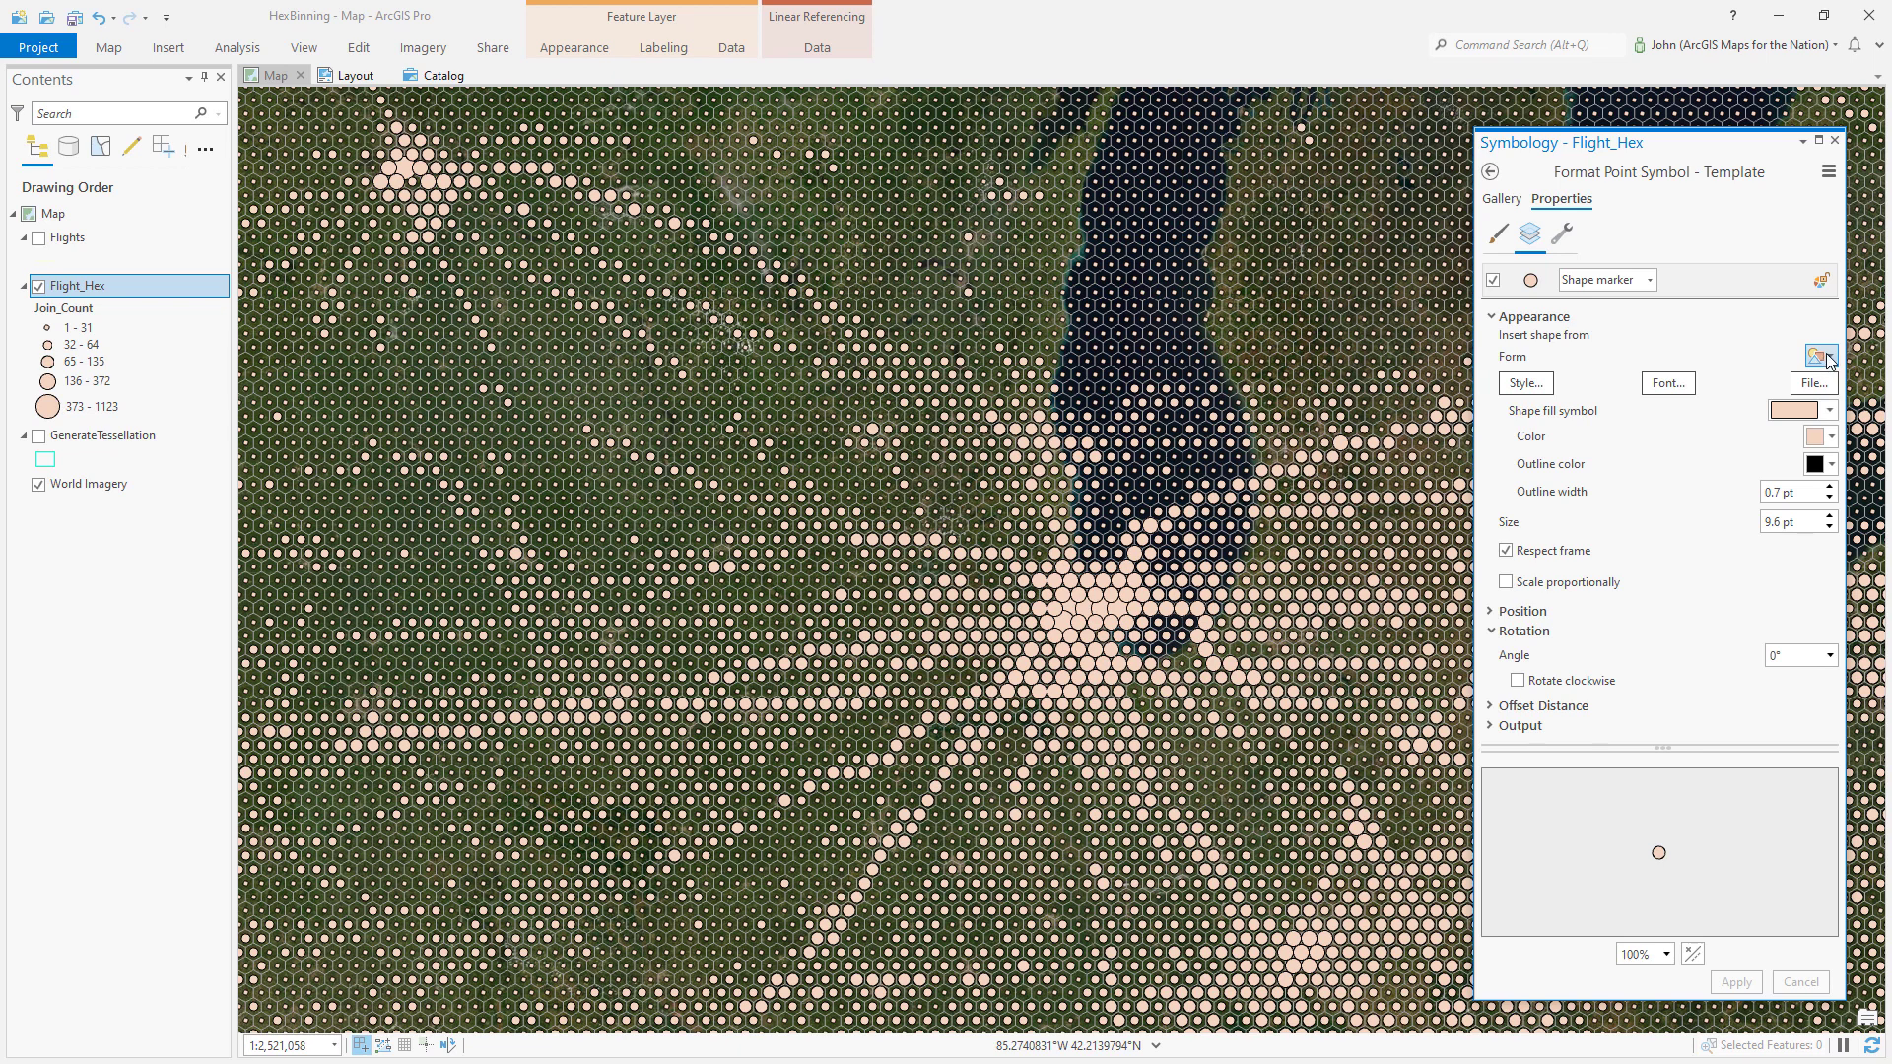
pyautogui.click(1821, 355)
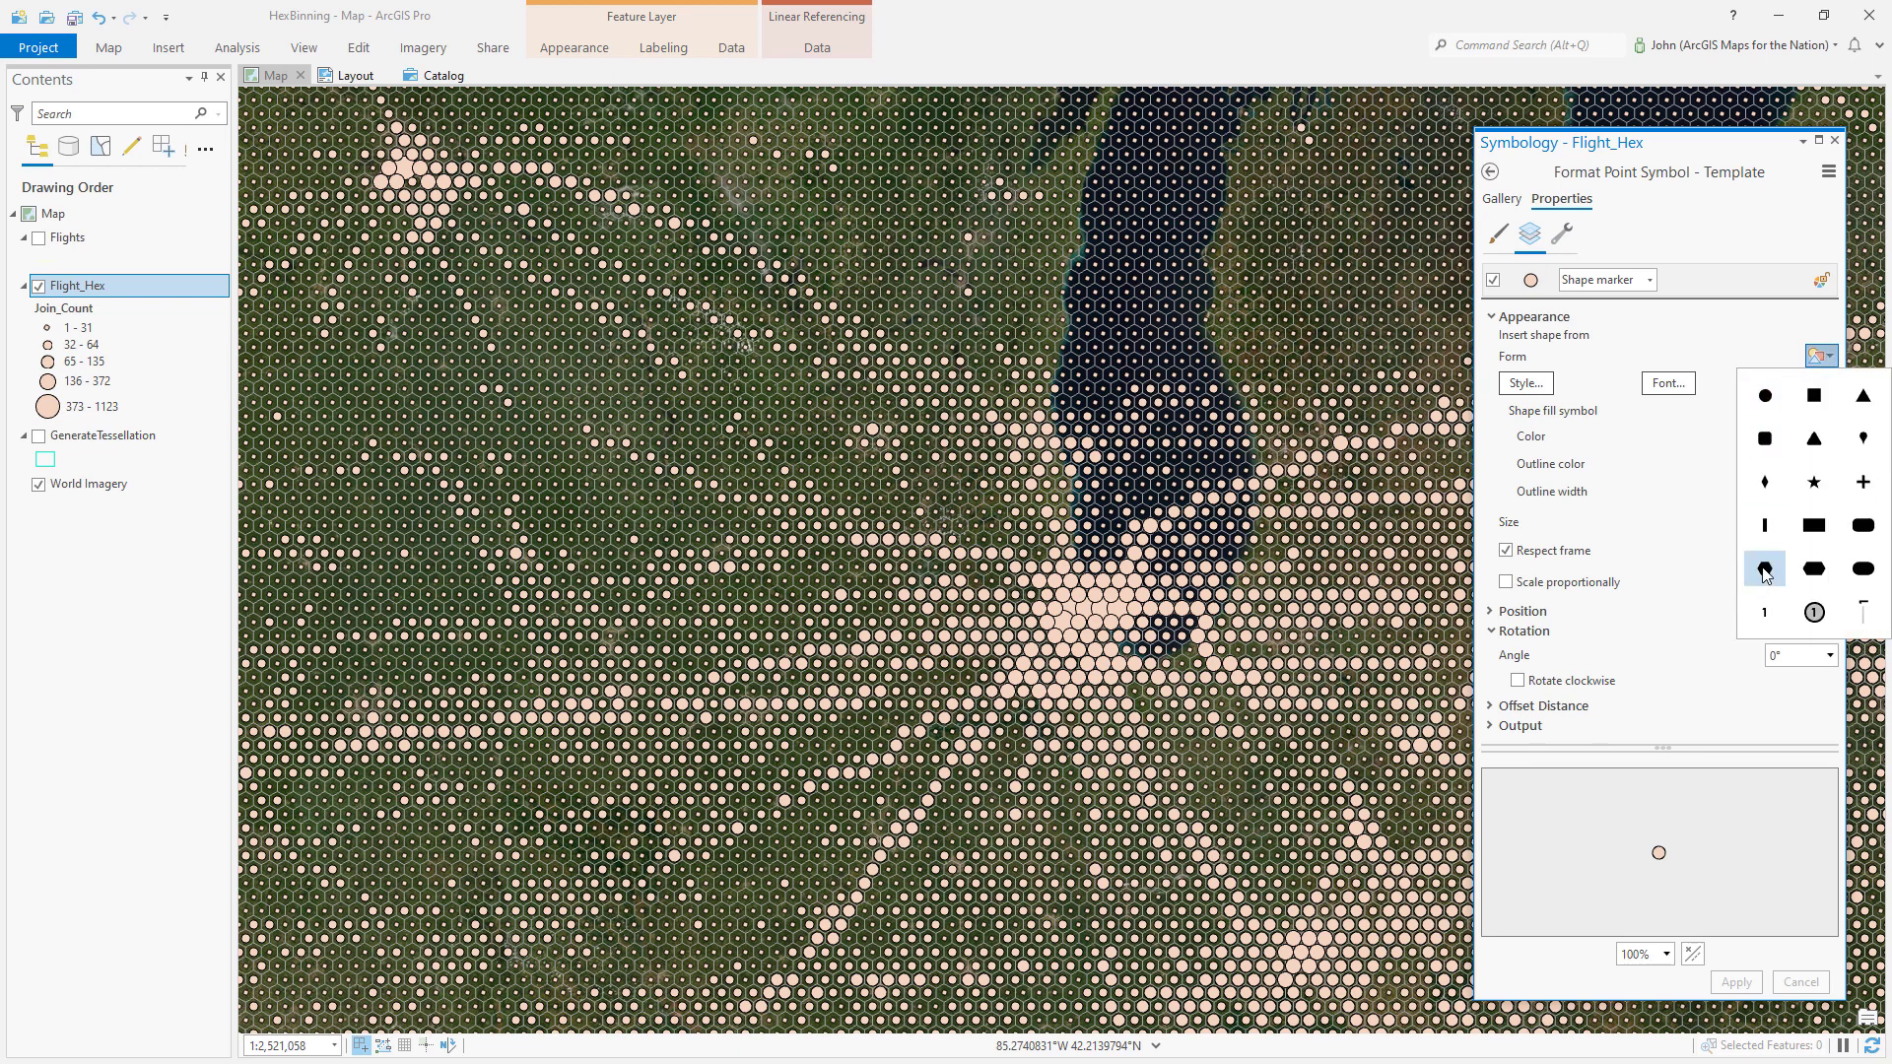
pyautogui.click(1761, 567)
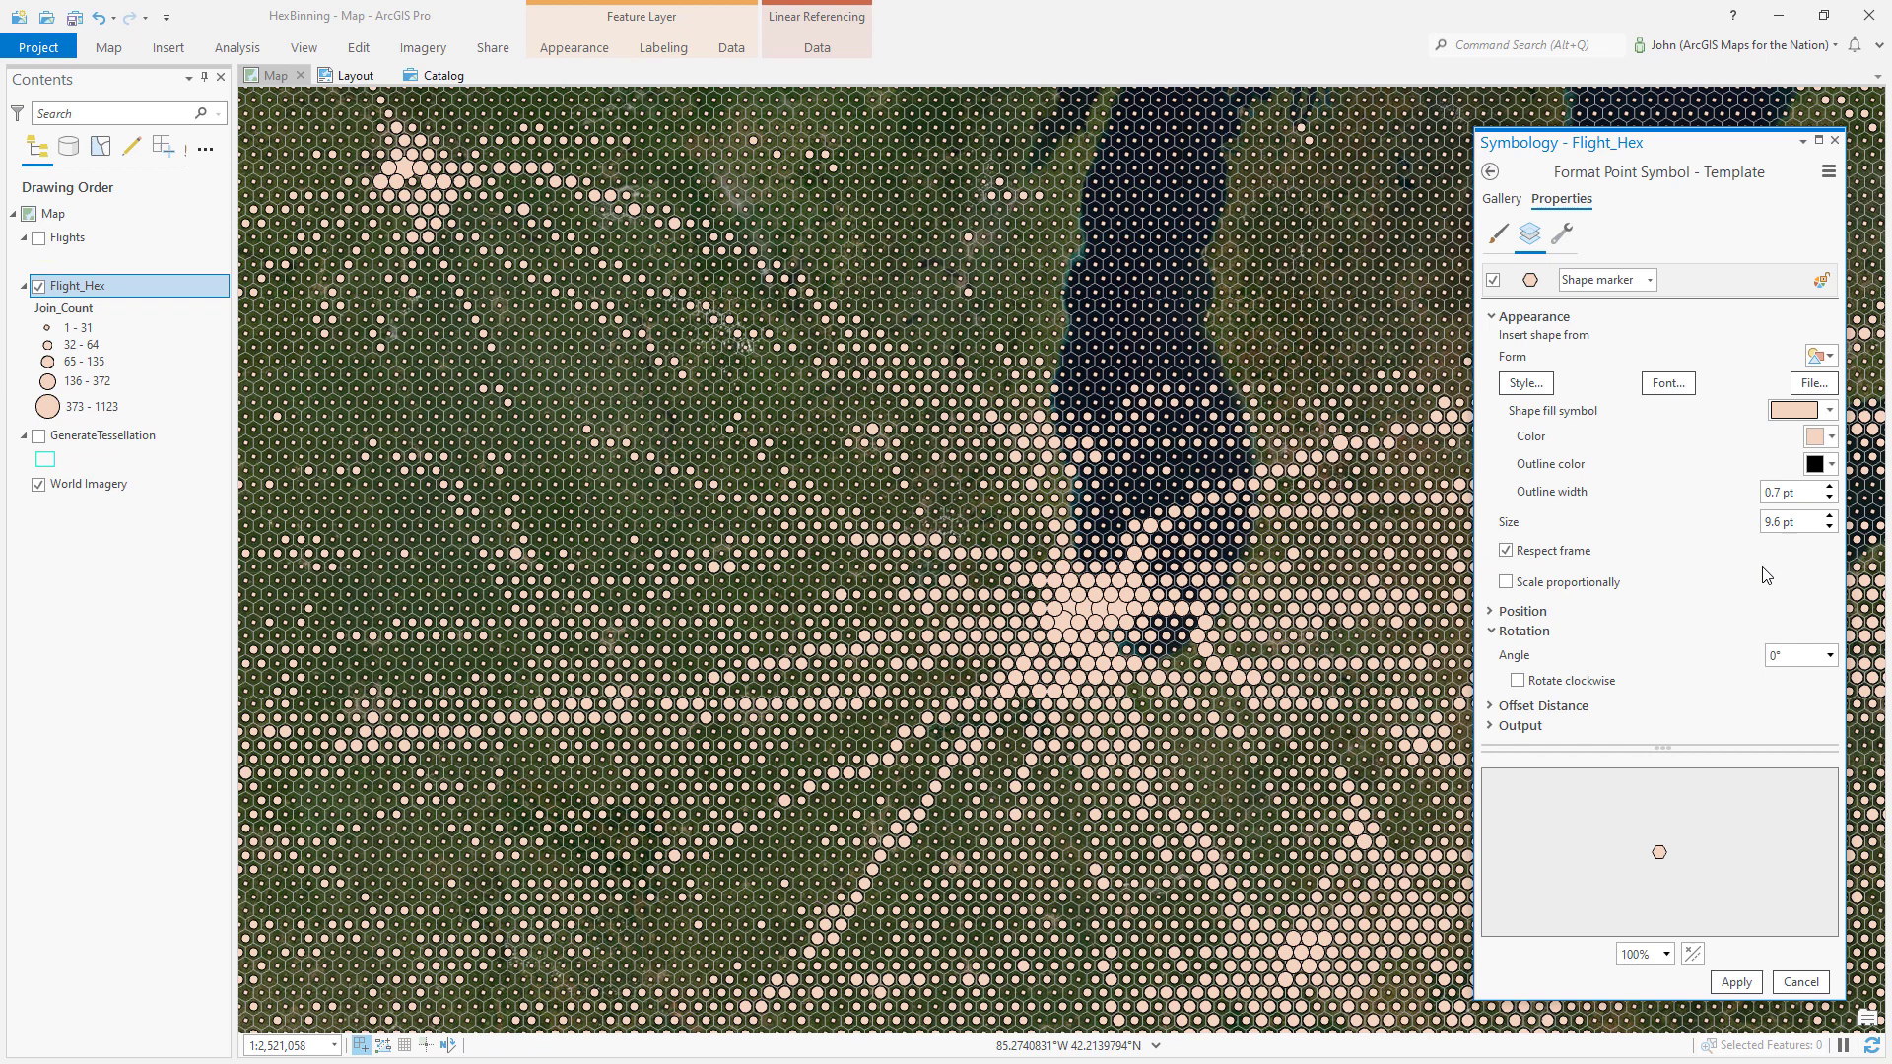
pyautogui.moveTo(1755, 668)
pyautogui.write('90')
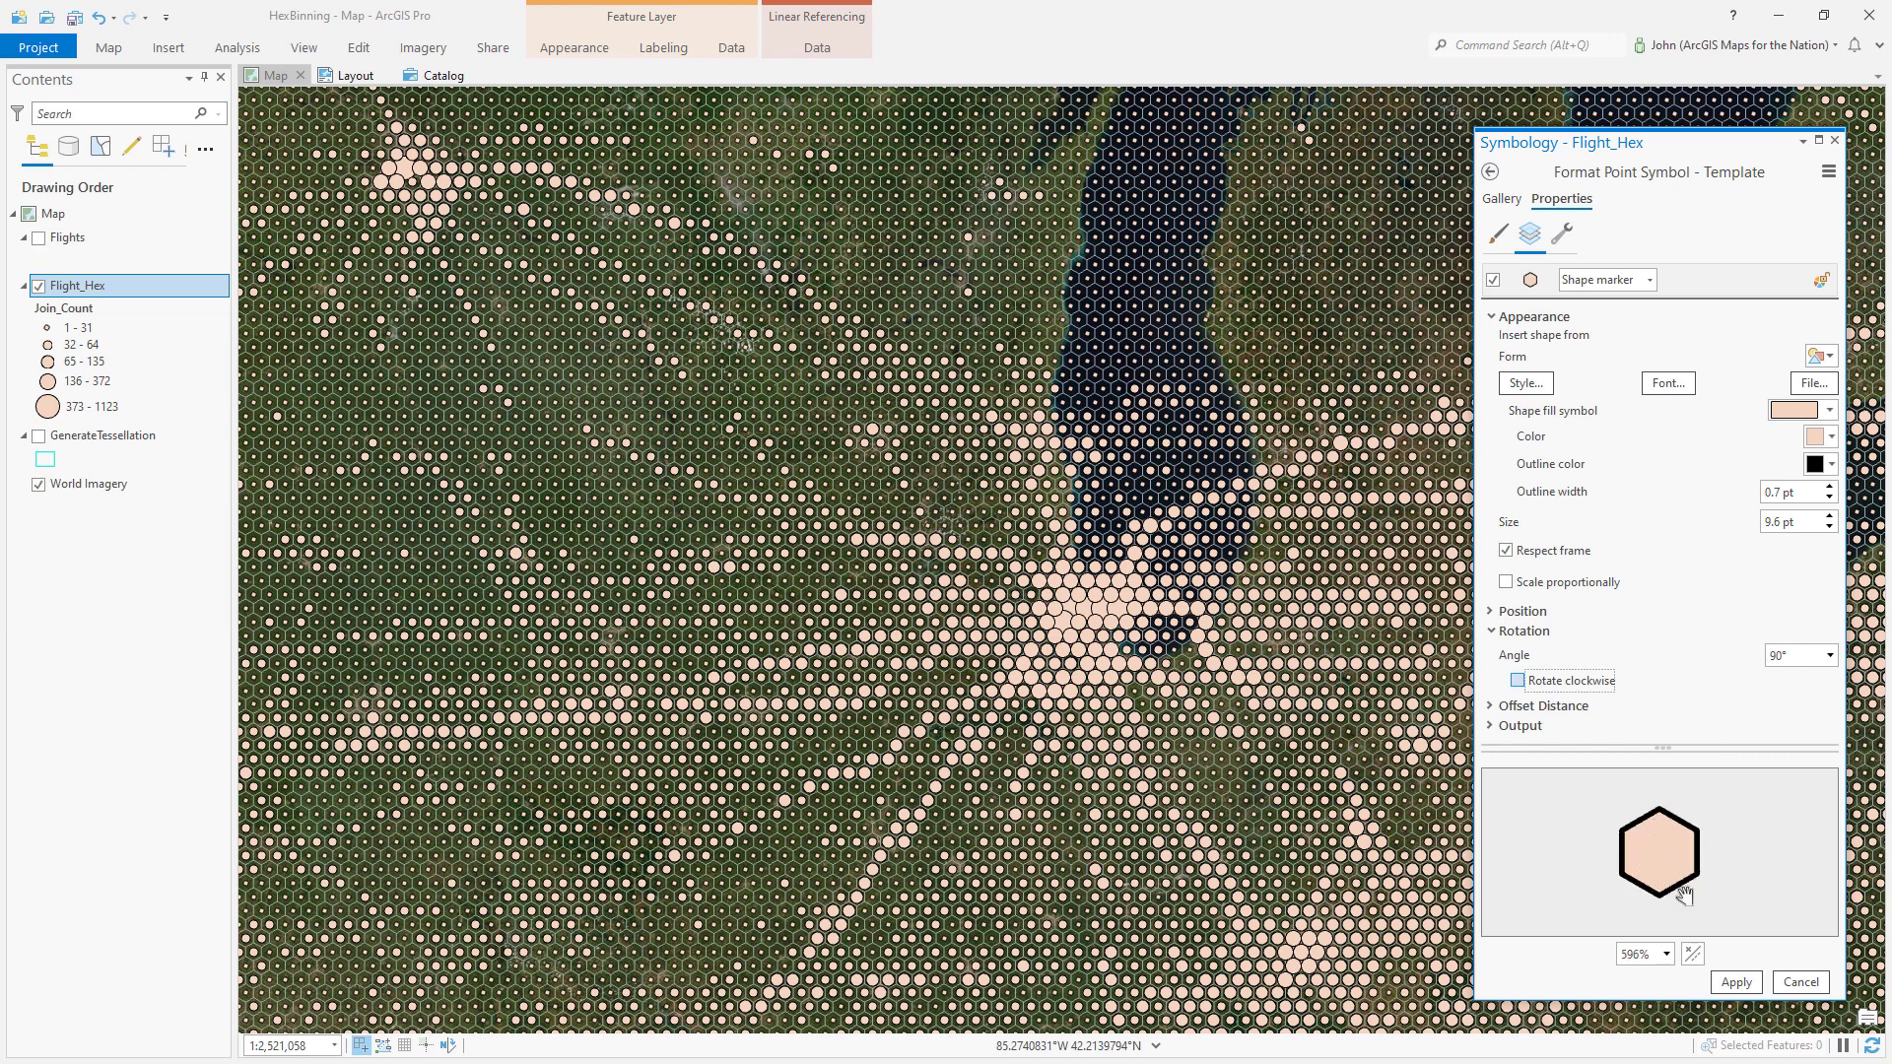
pyautogui.click(1734, 981)
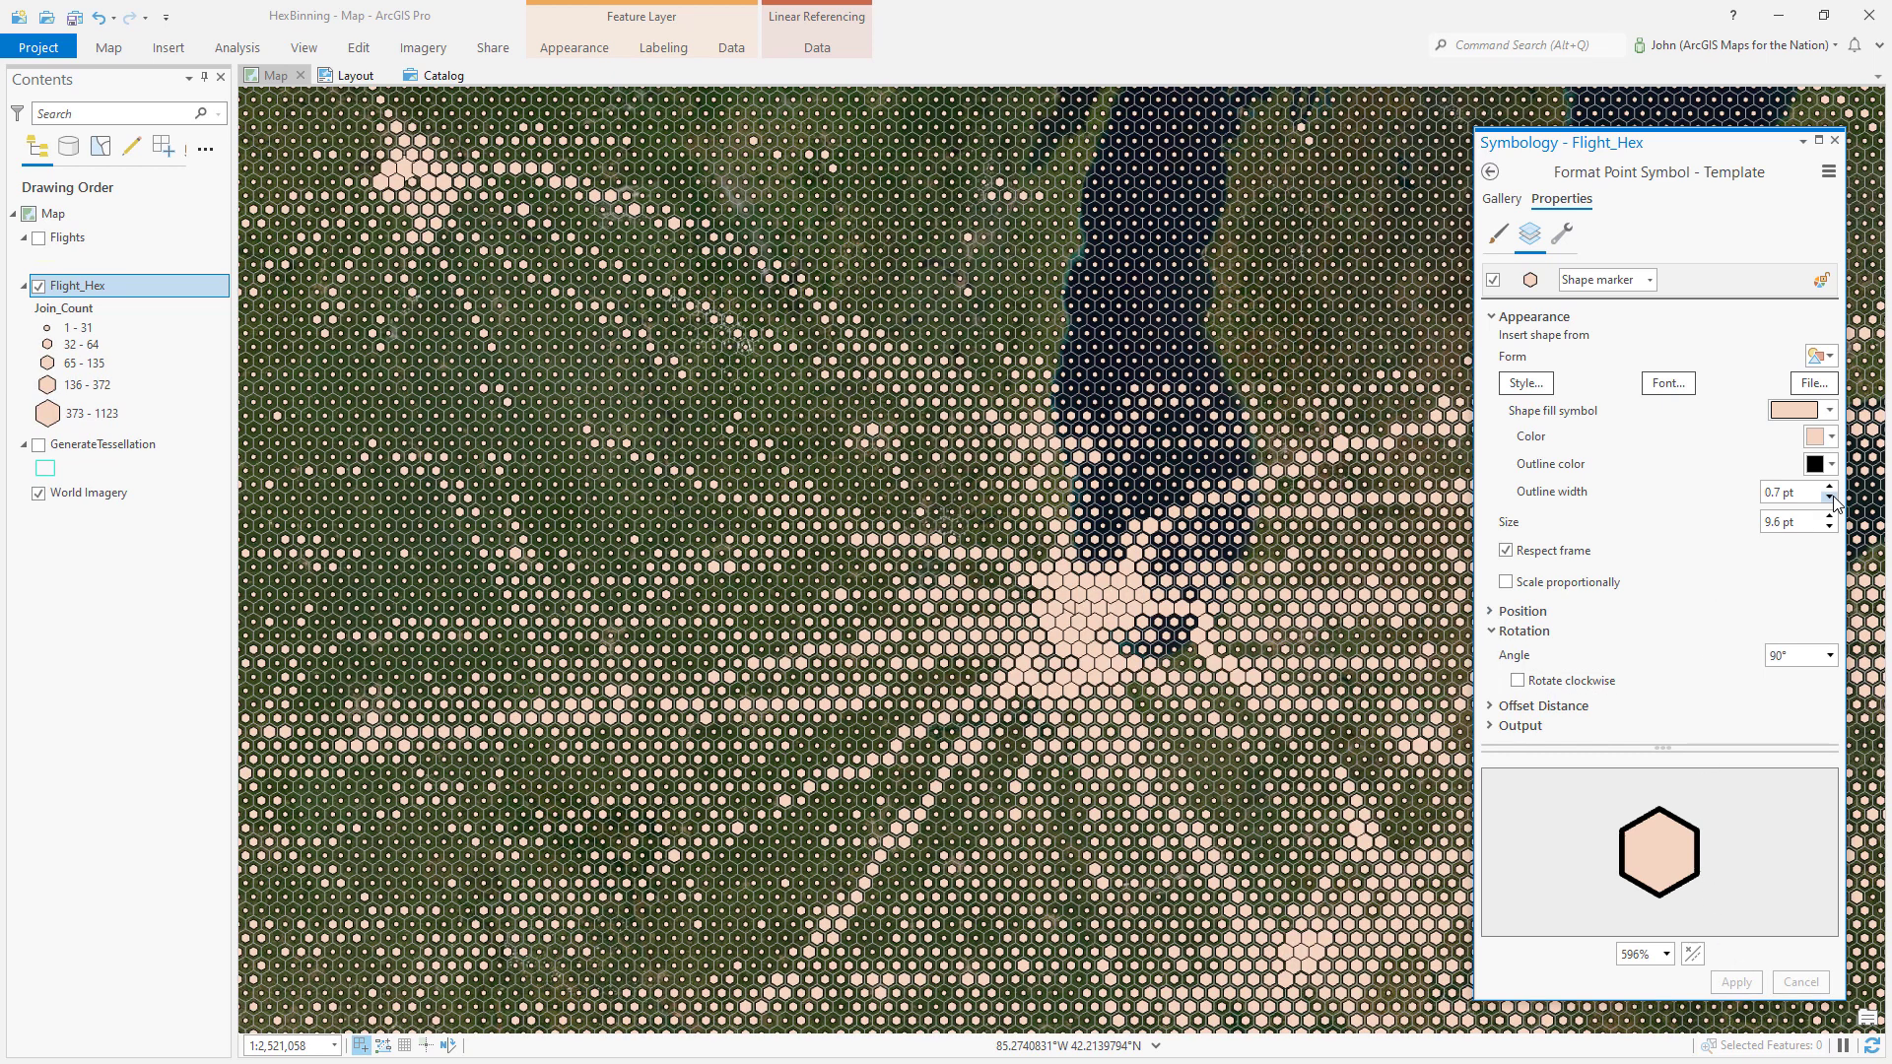
pyautogui.click(1830, 496)
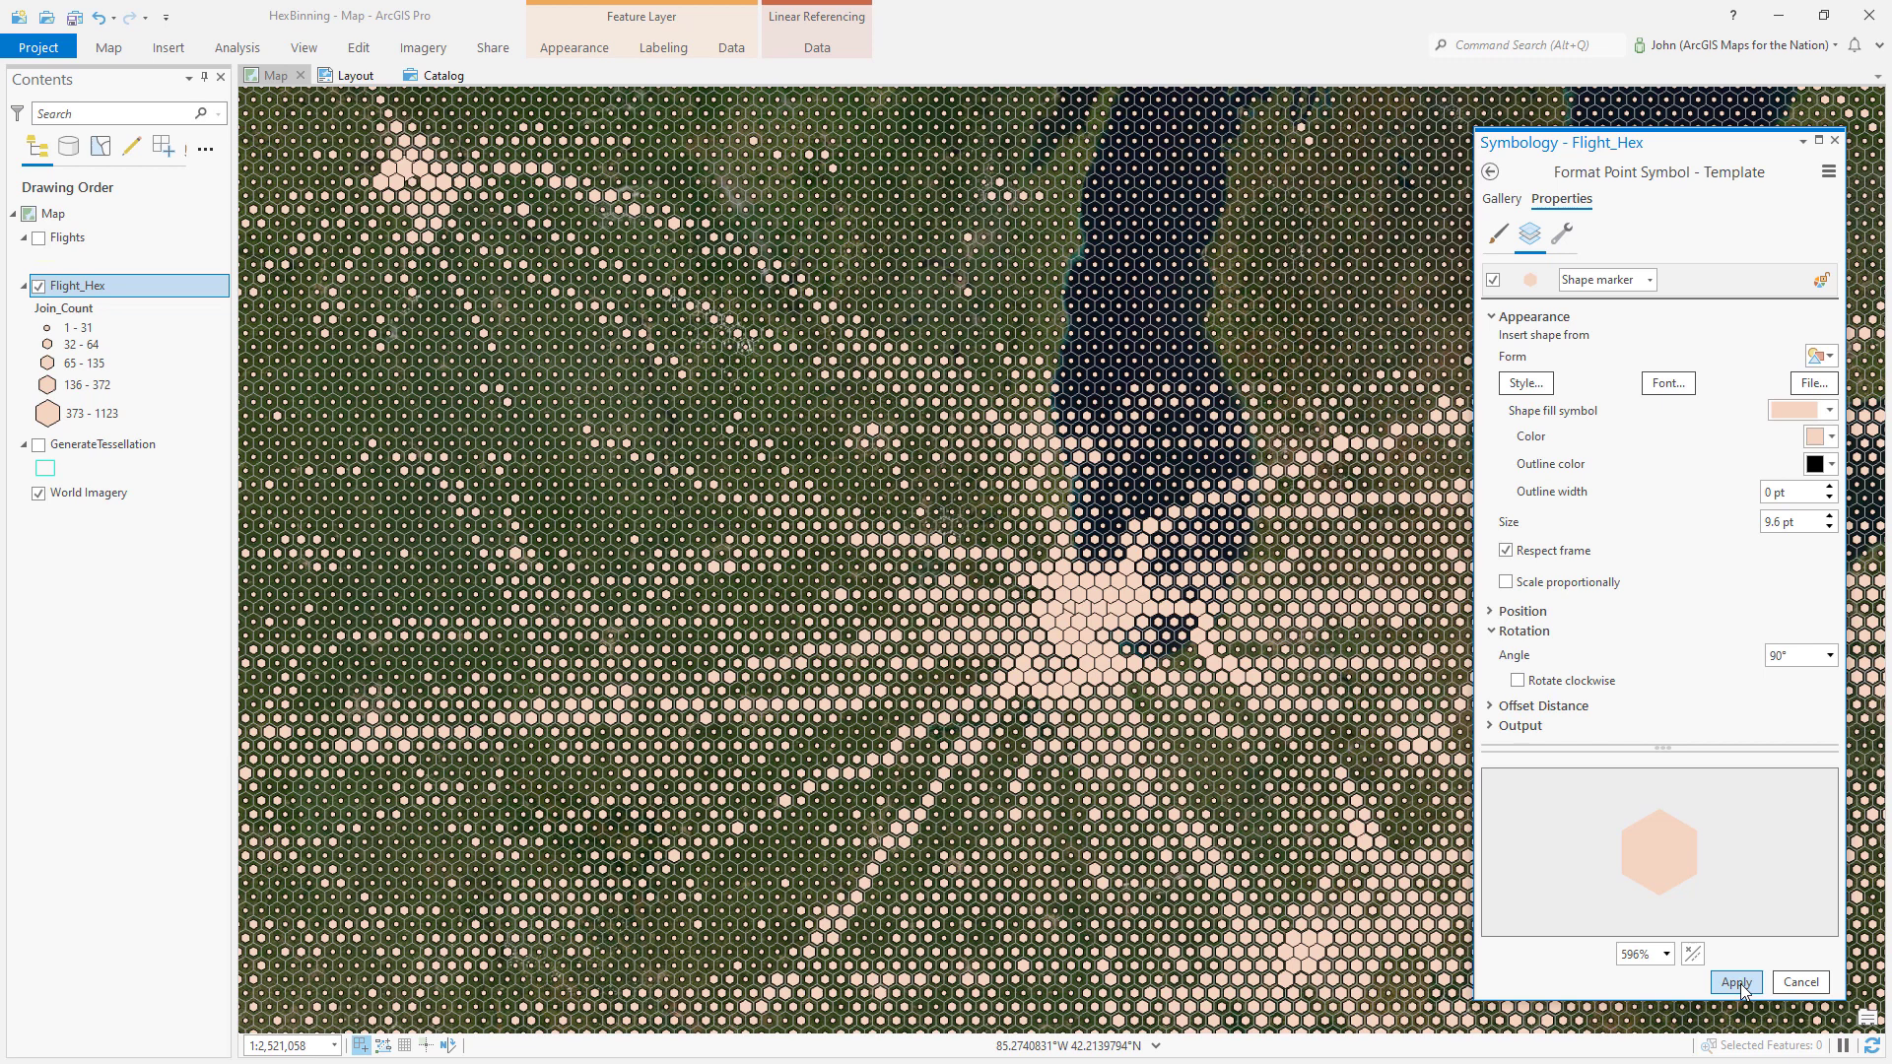
pyautogui.click(1734, 981)
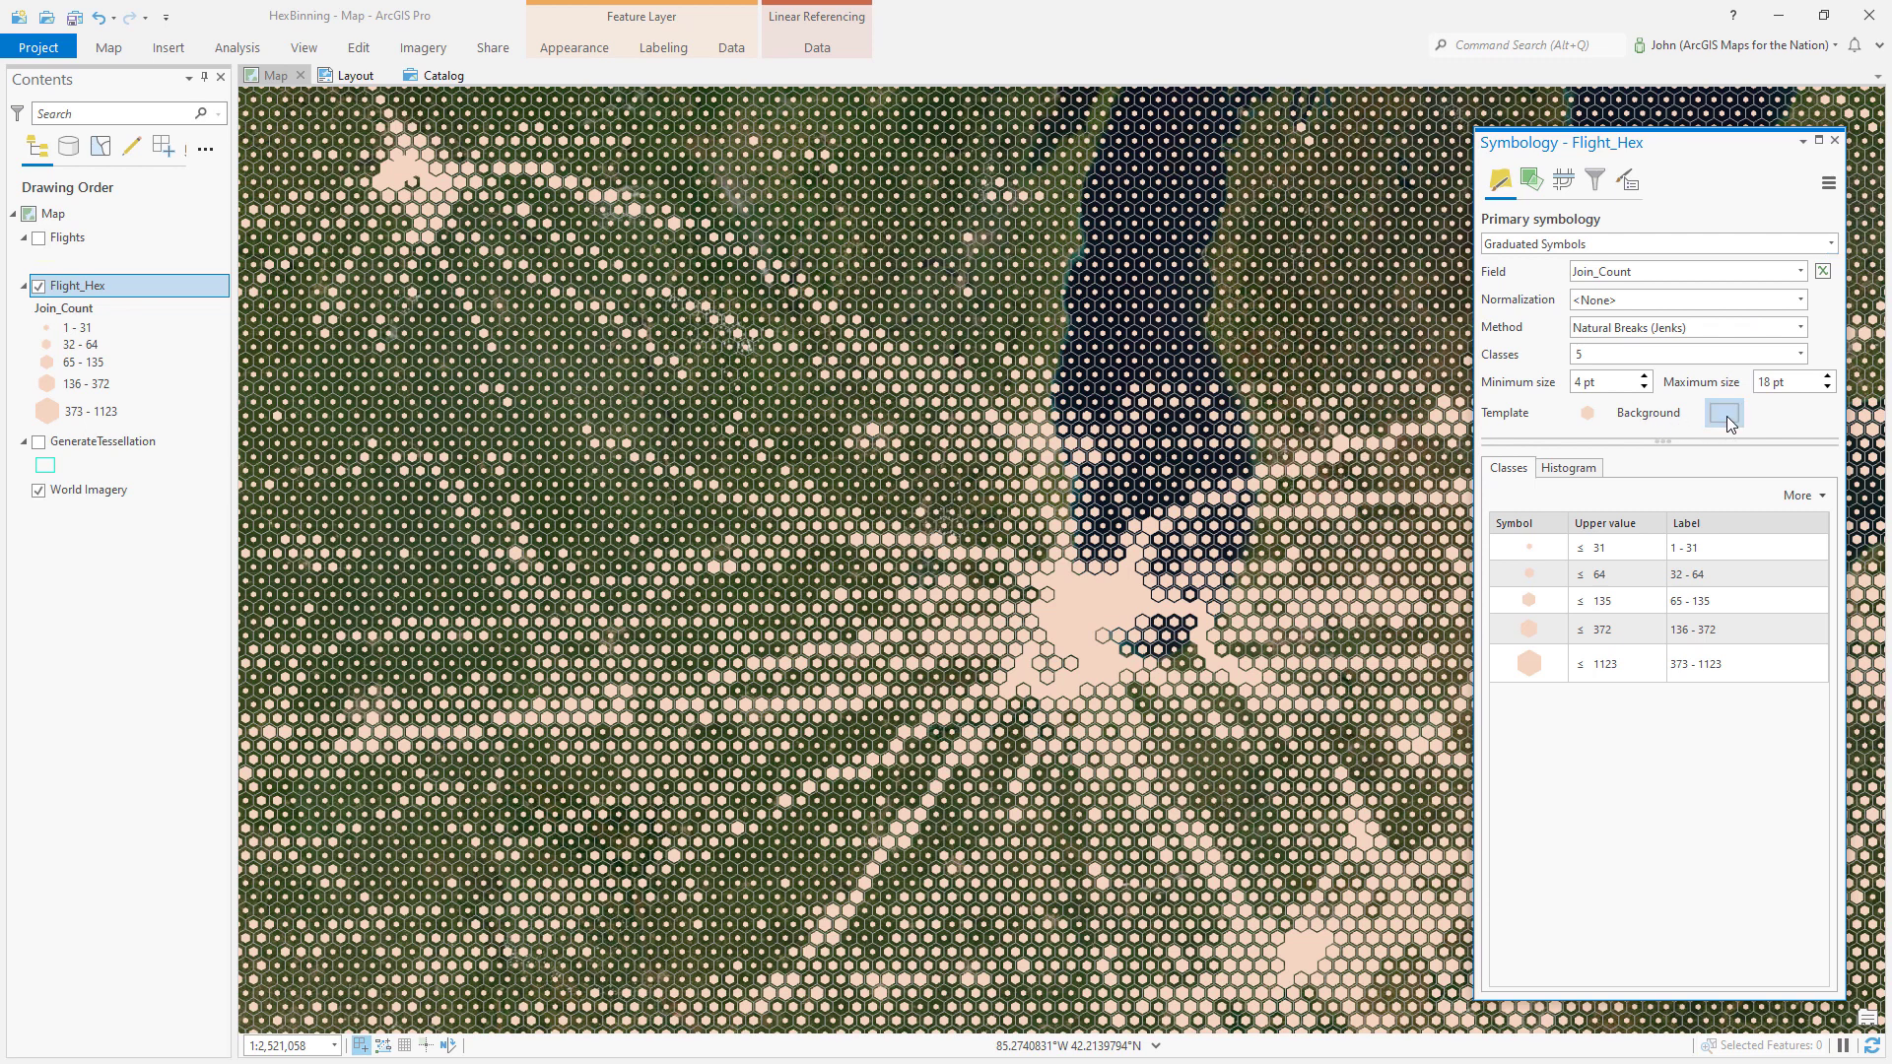
# - Recolour the symbol background outline with a light palette colour and apply it
pyautogui.click(1723, 412)
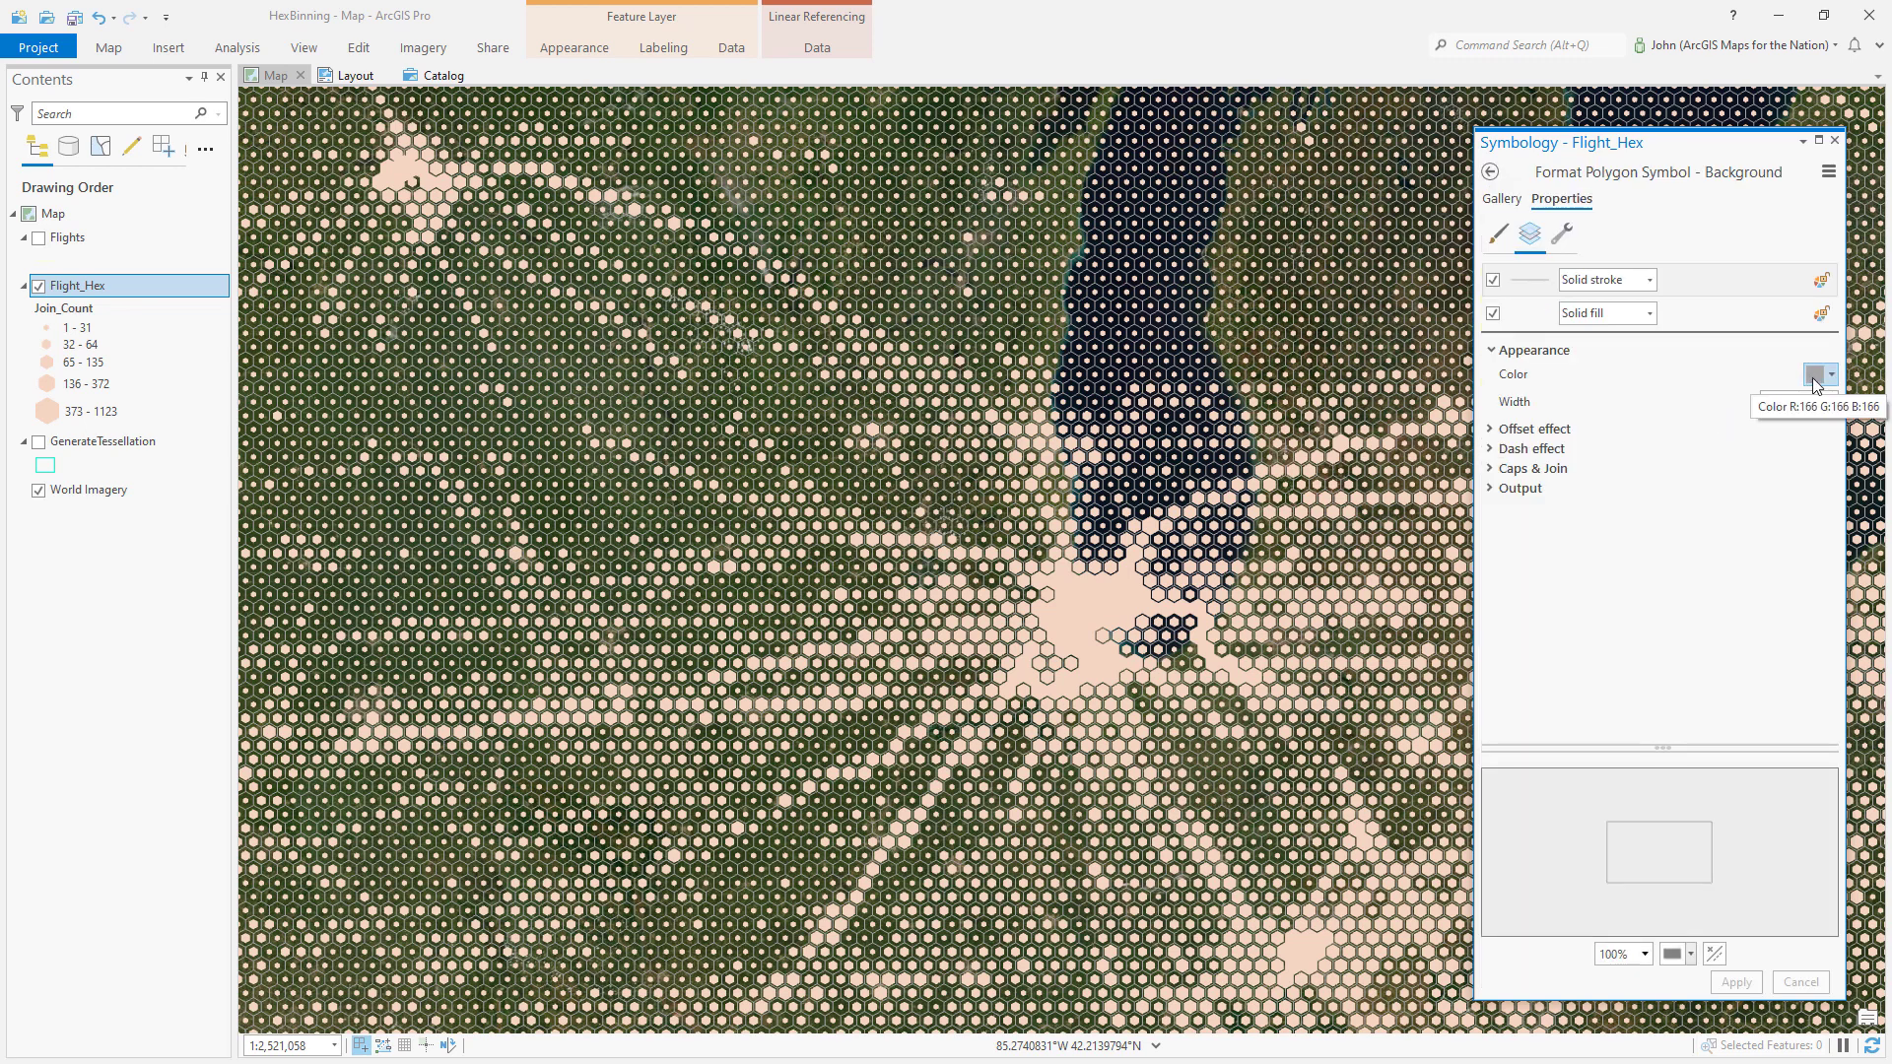
pyautogui.click(1824, 374)
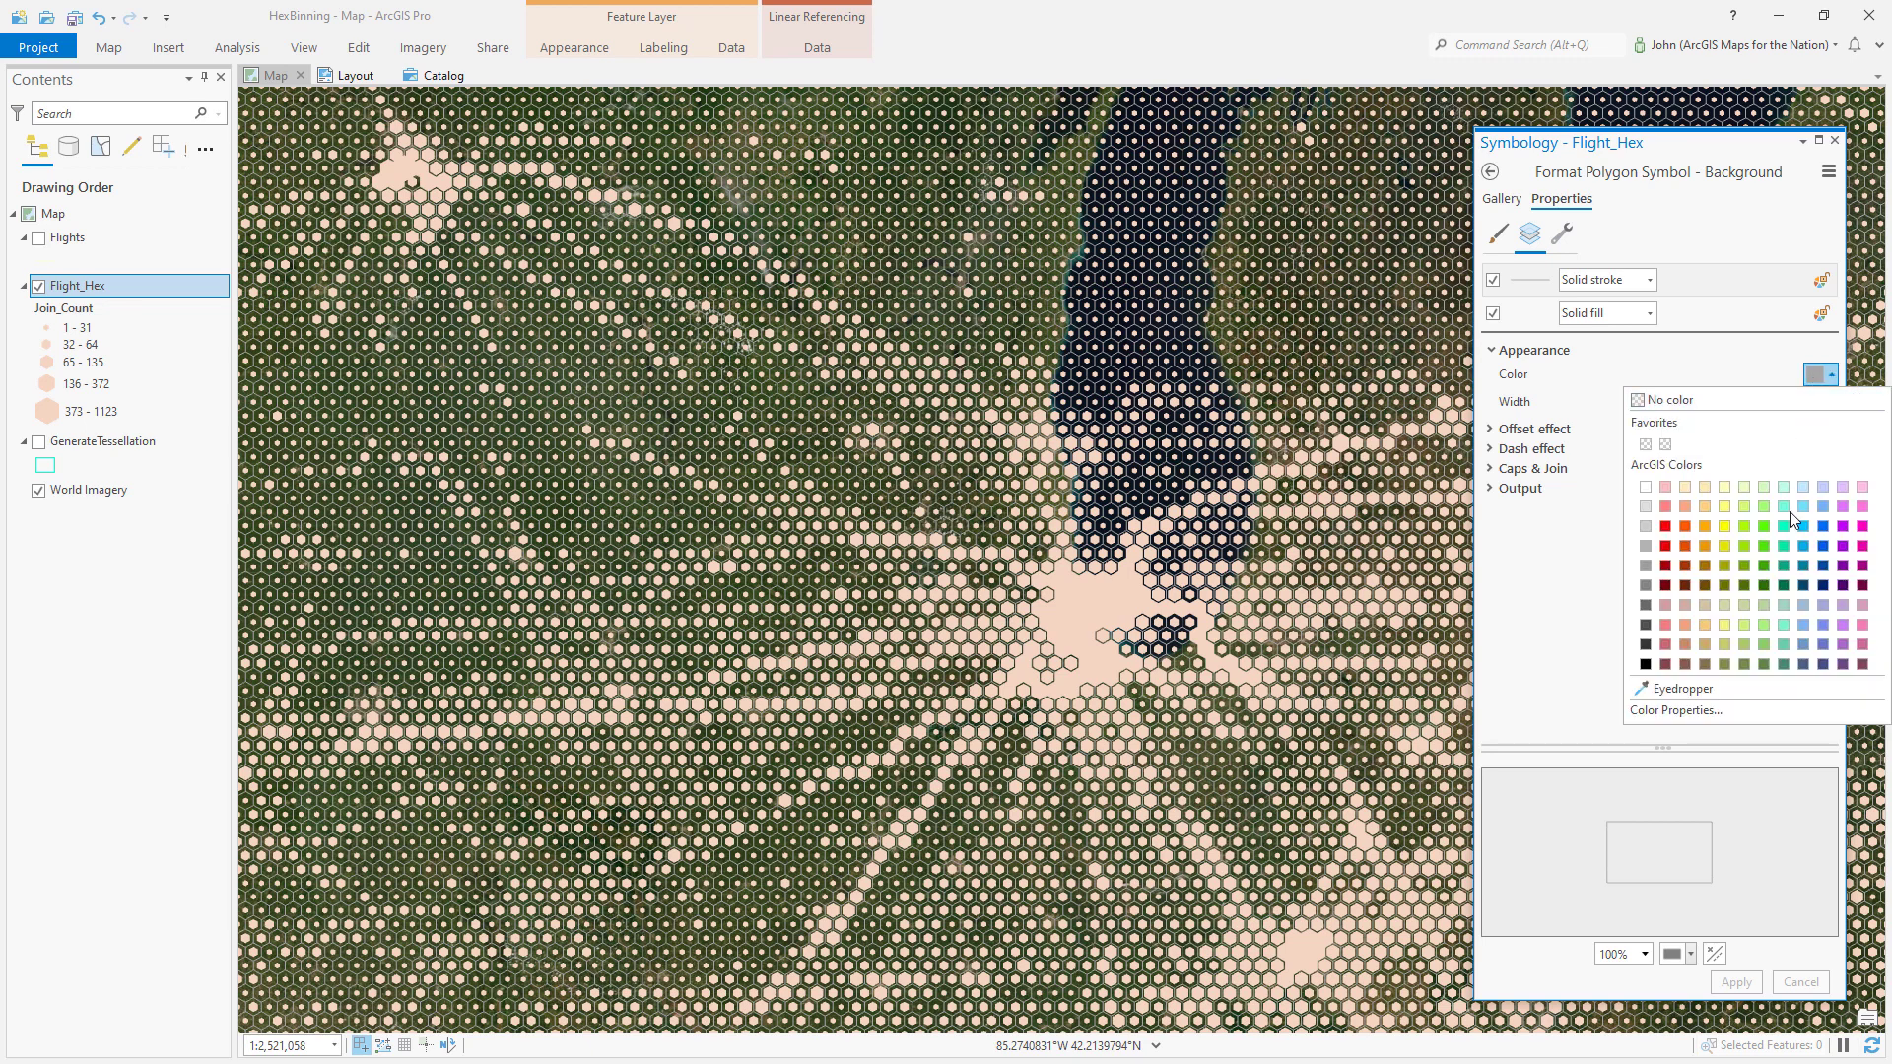
pyautogui.click(1781, 507)
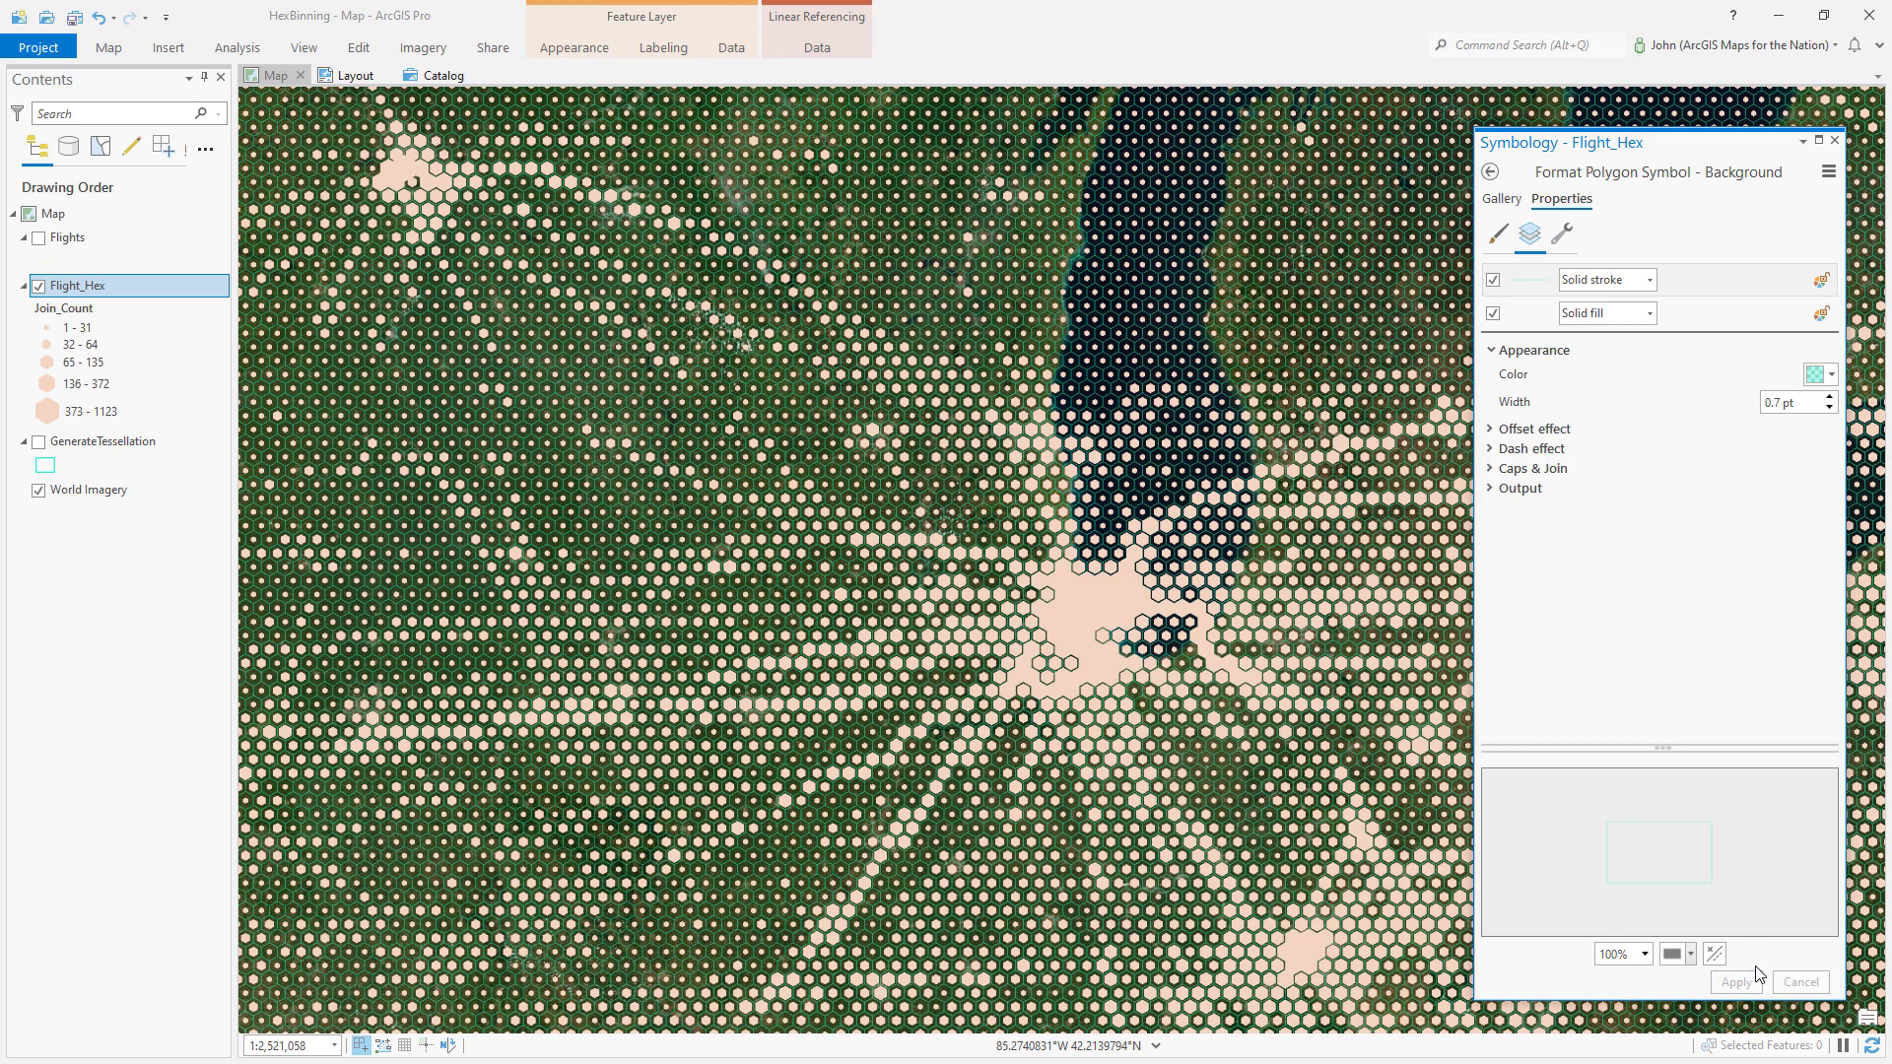
pyautogui.click(1491, 172)
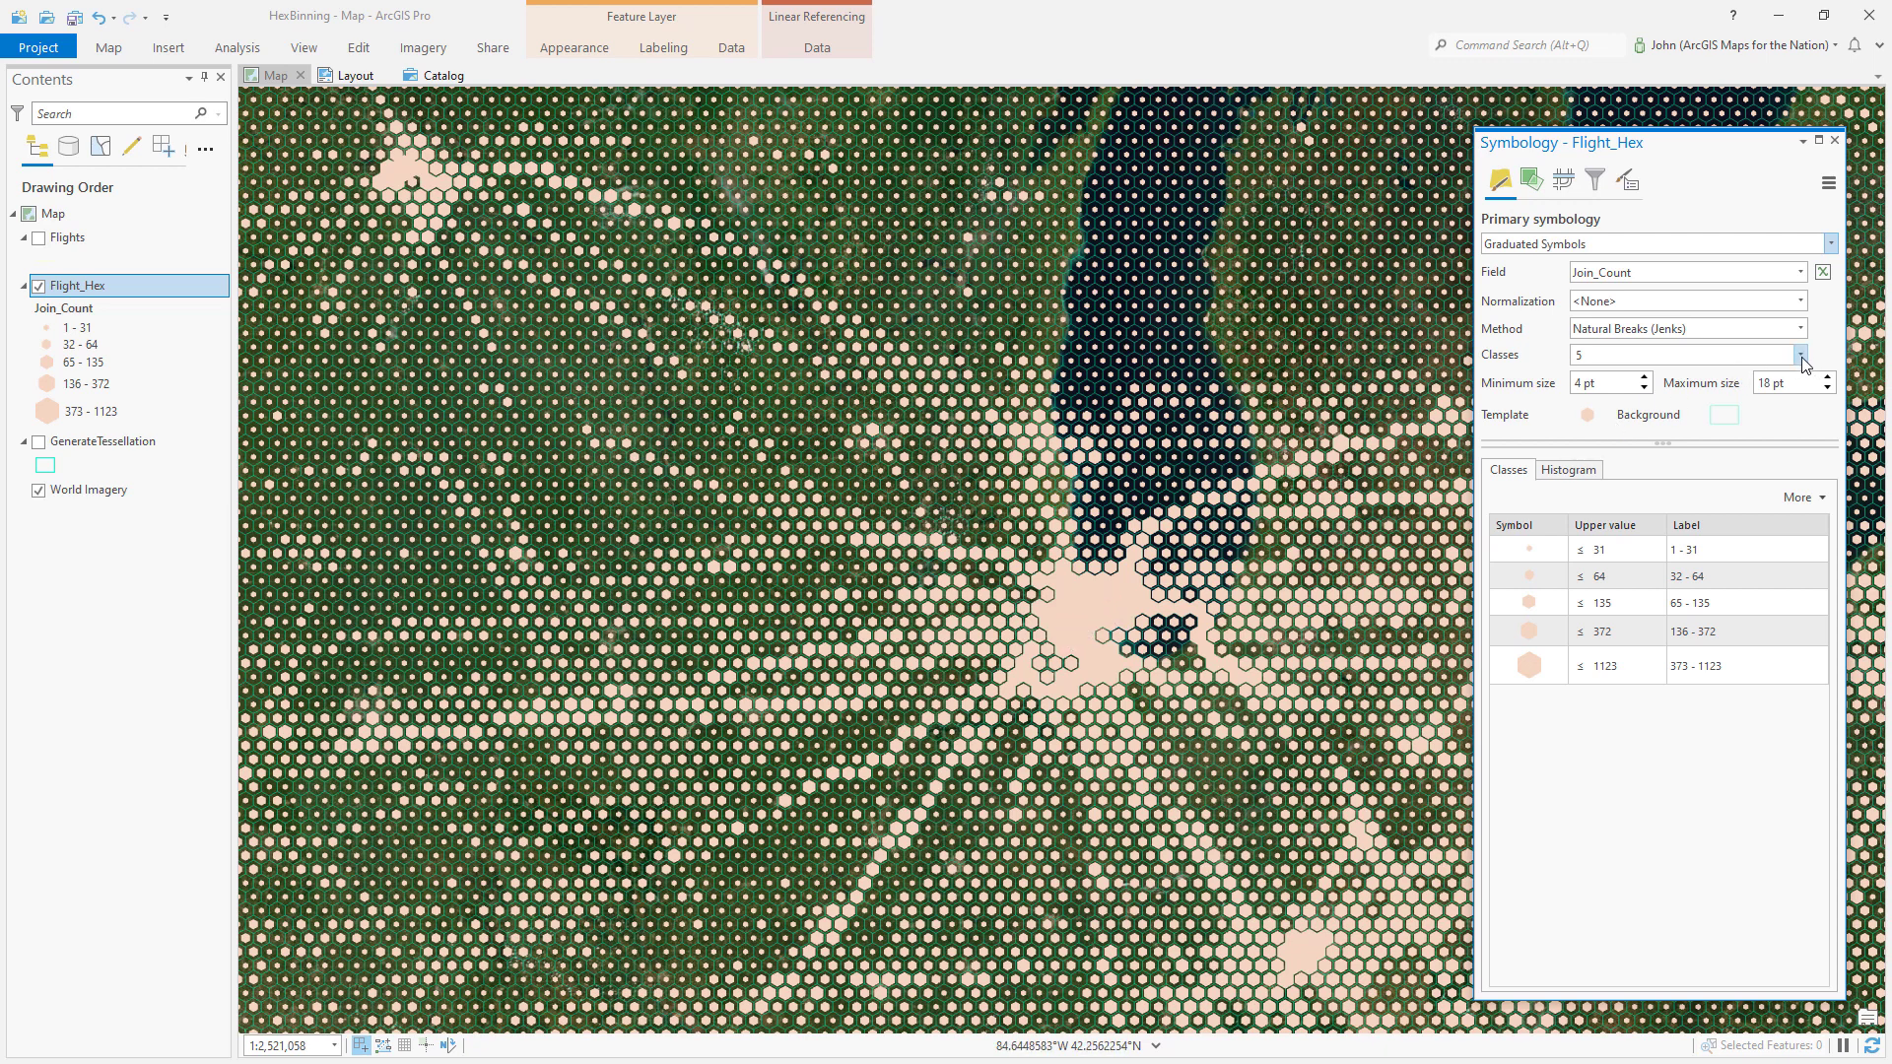
# - Use 20 classes with maximum symbol size 13 pt and minimum size 2 pt
pyautogui.click(1801, 353)
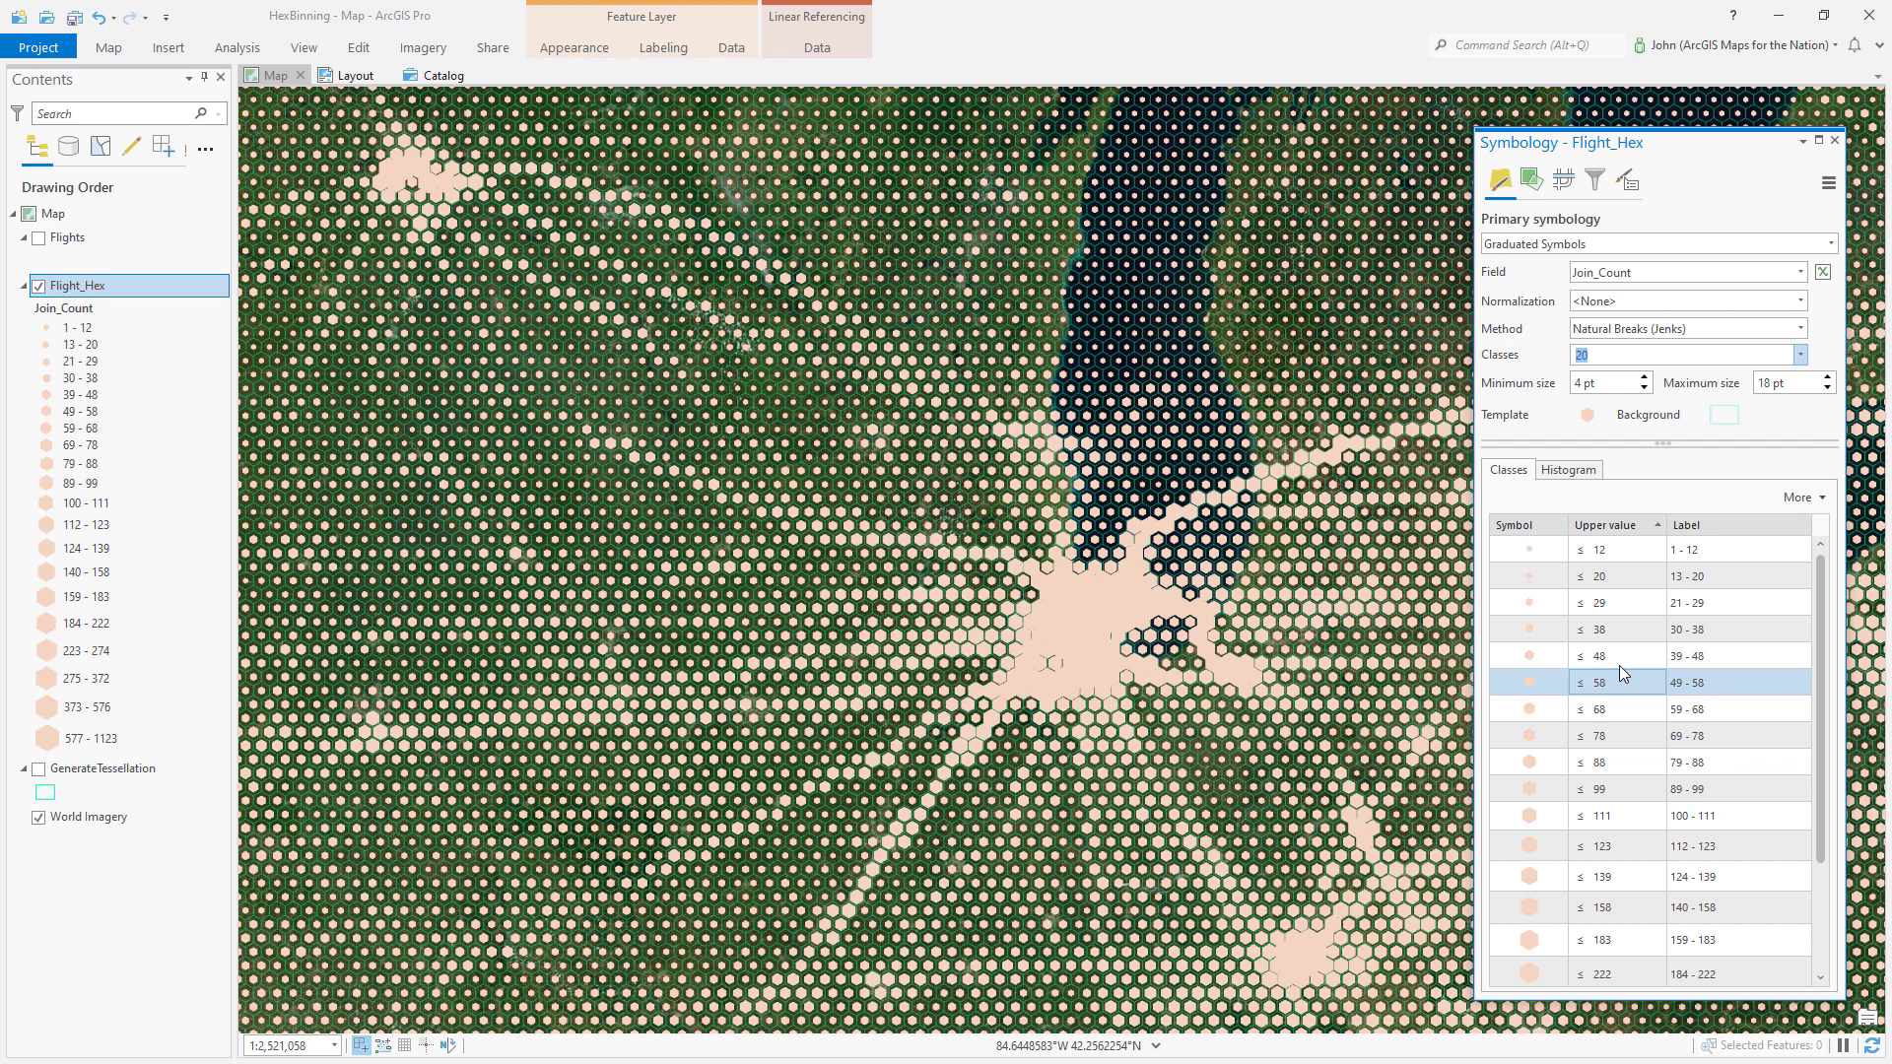
pyautogui.moveTo(1826, 396)
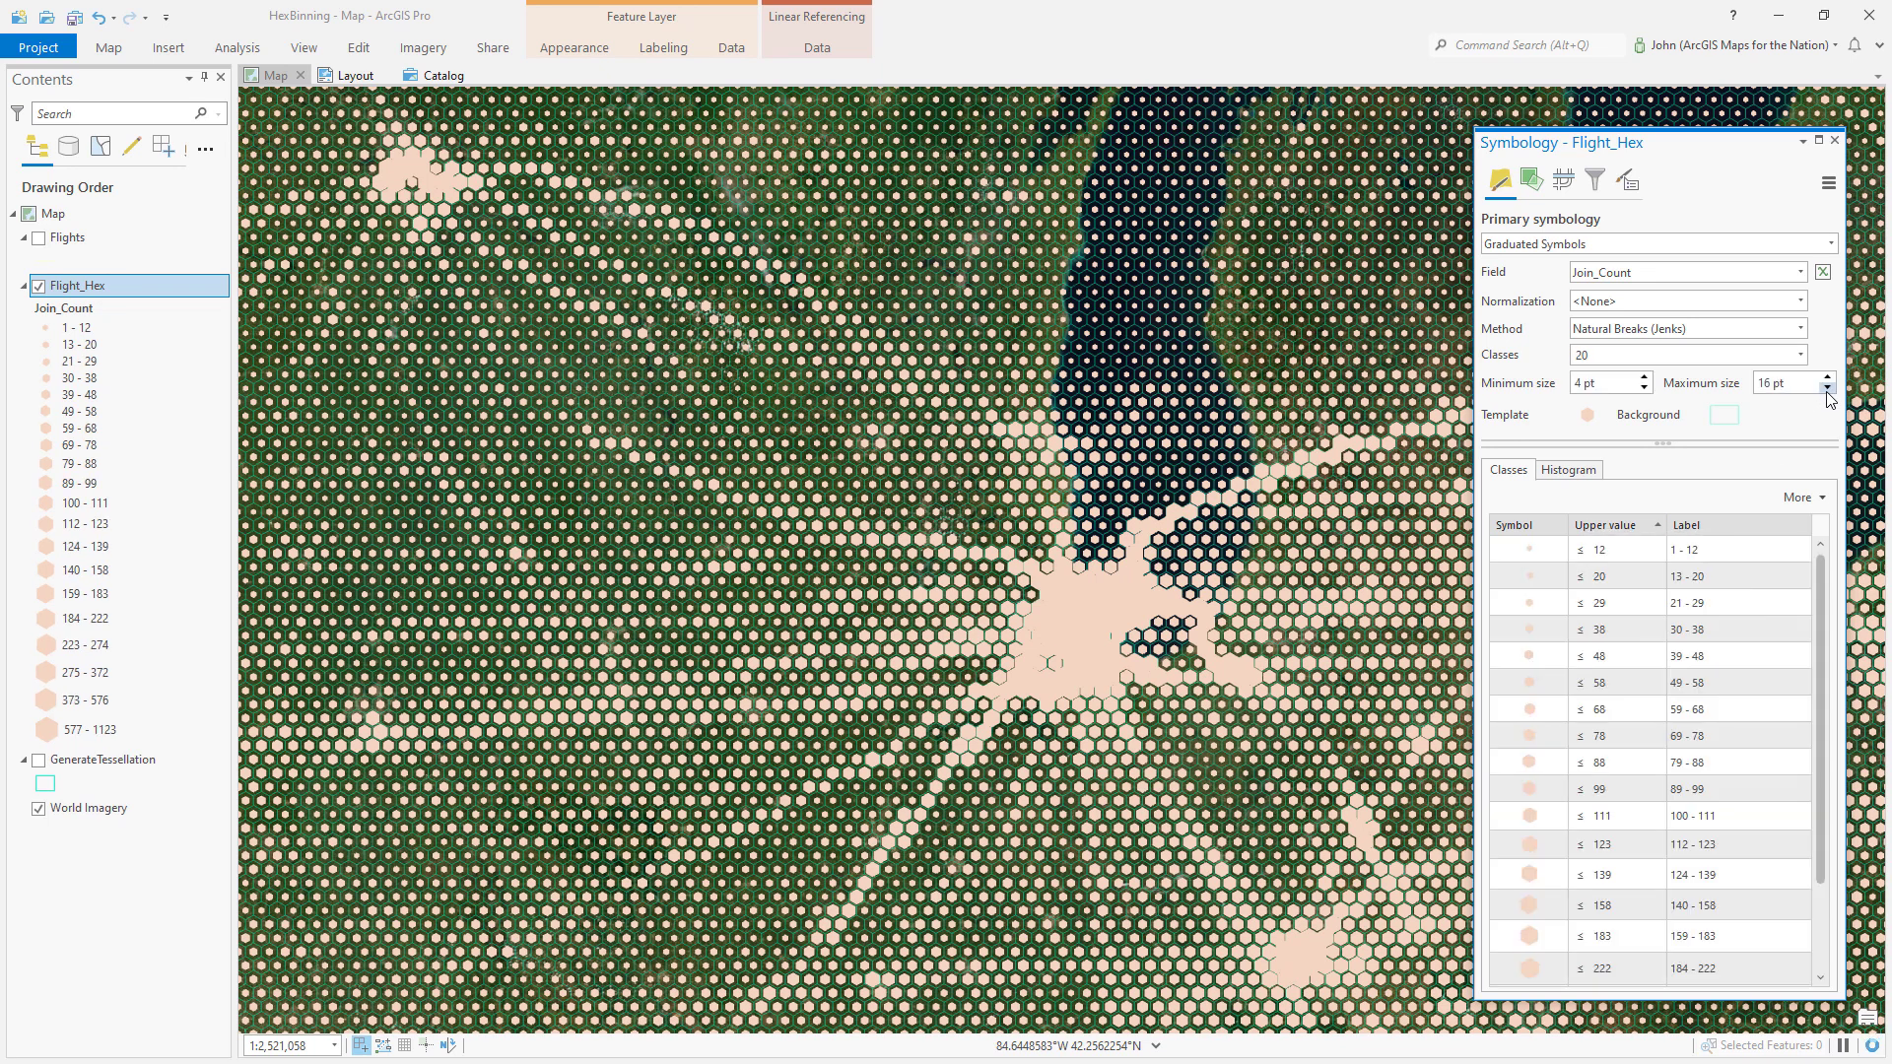
pyautogui.click(1827, 388)
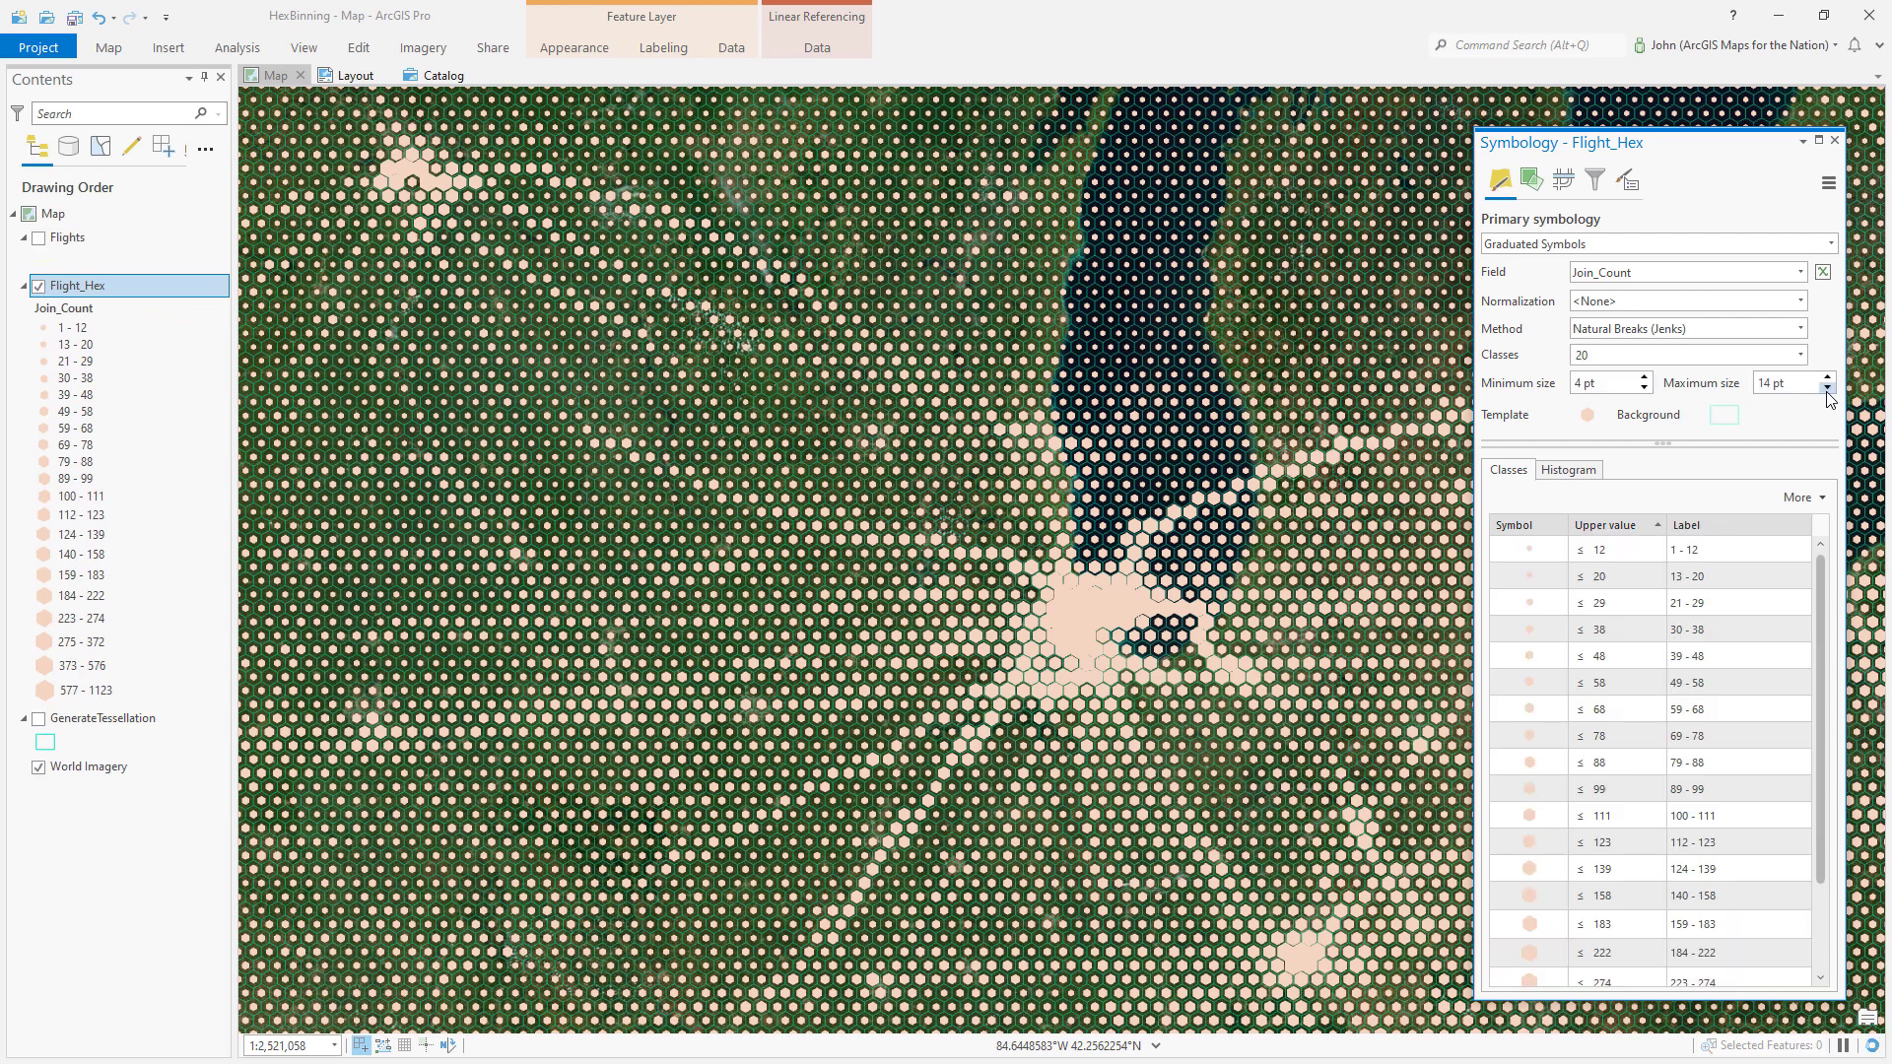
pyautogui.click(1825, 388)
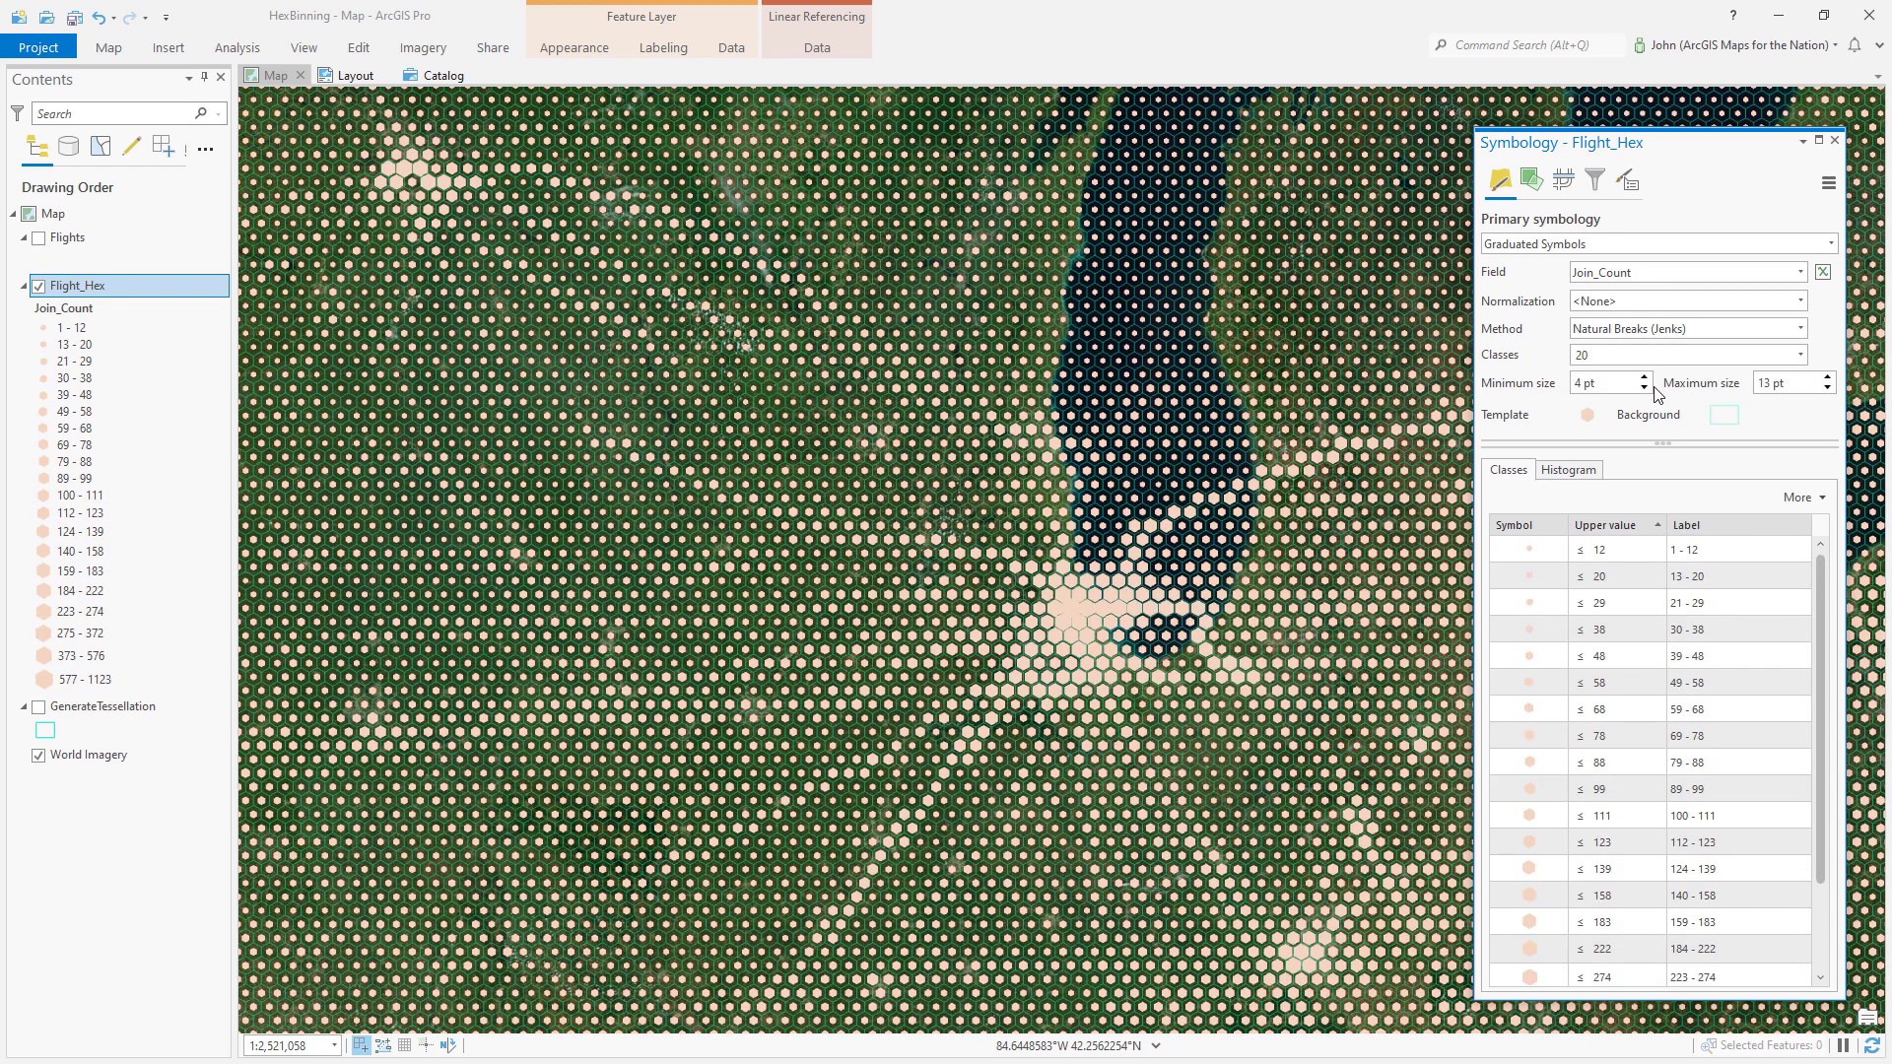
pyautogui.click(1645, 388)
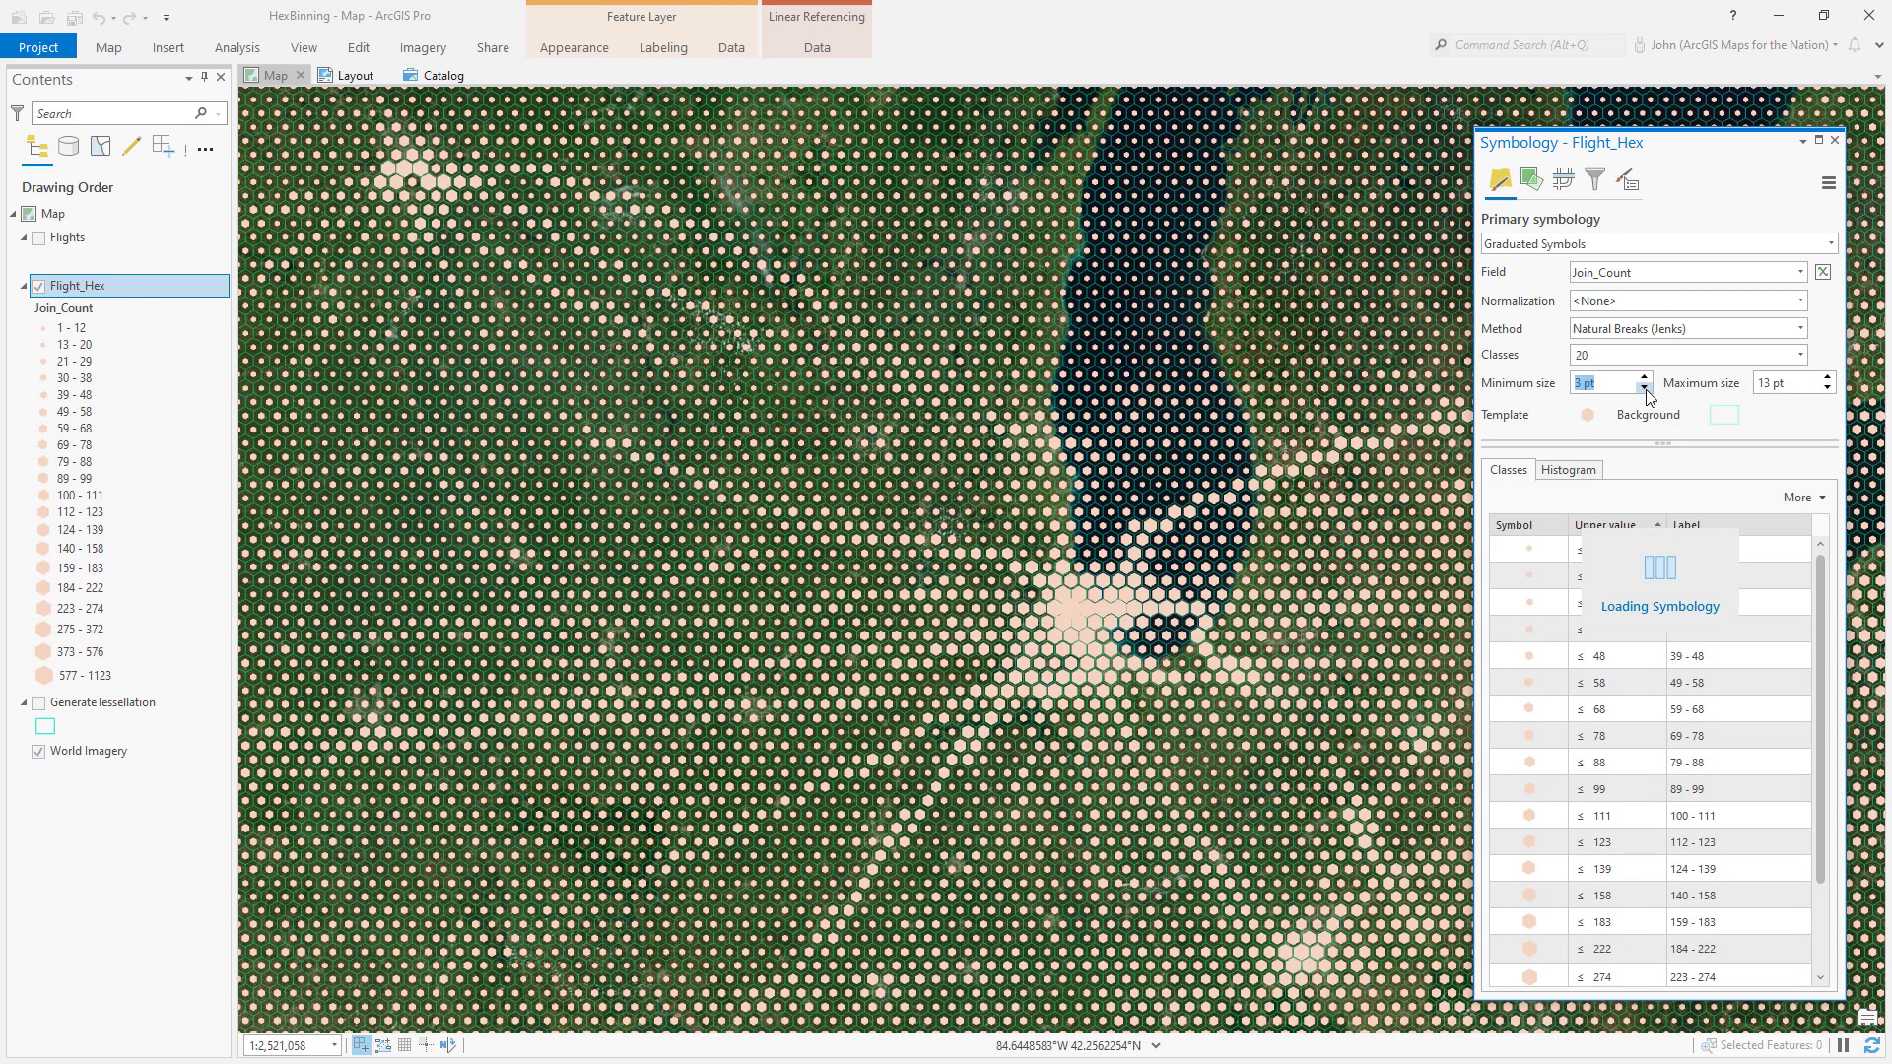
pyautogui.click(1643, 388)
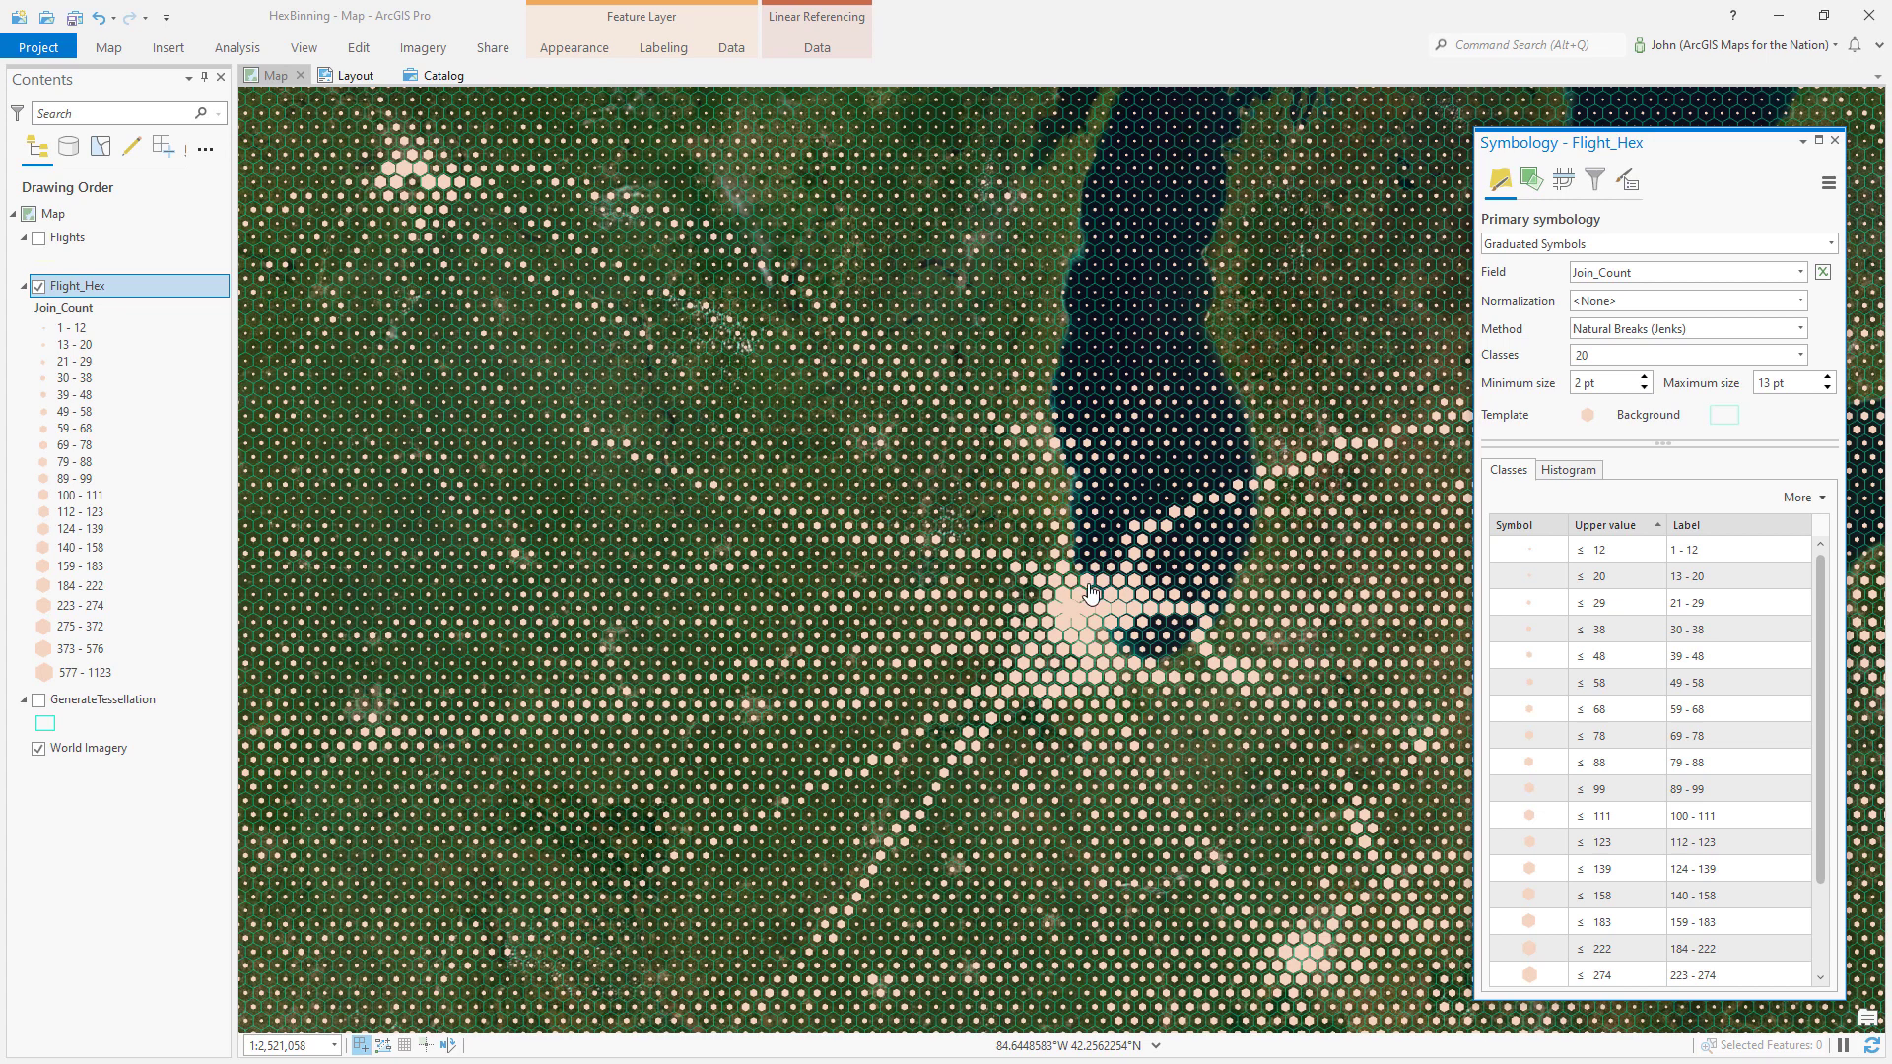
pyautogui.moveTo(1293, 475)
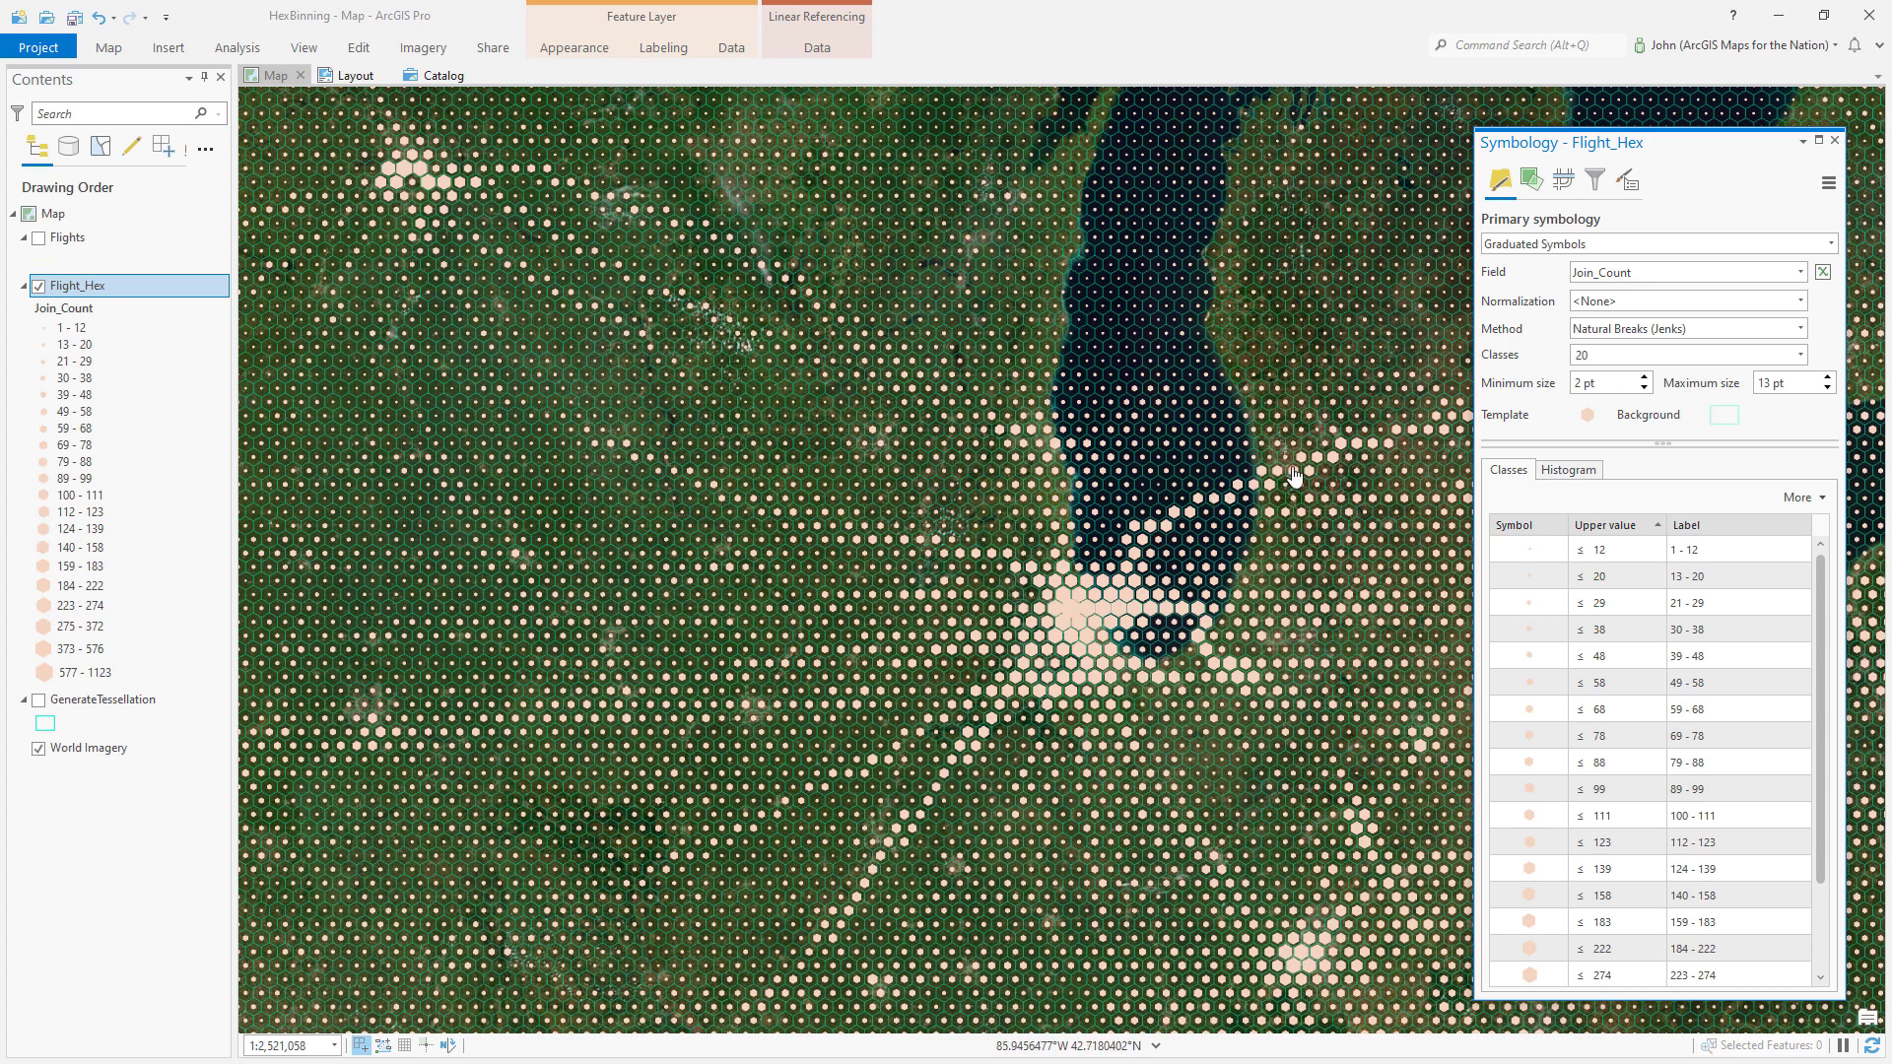
pyautogui.moveTo(1277, 514)
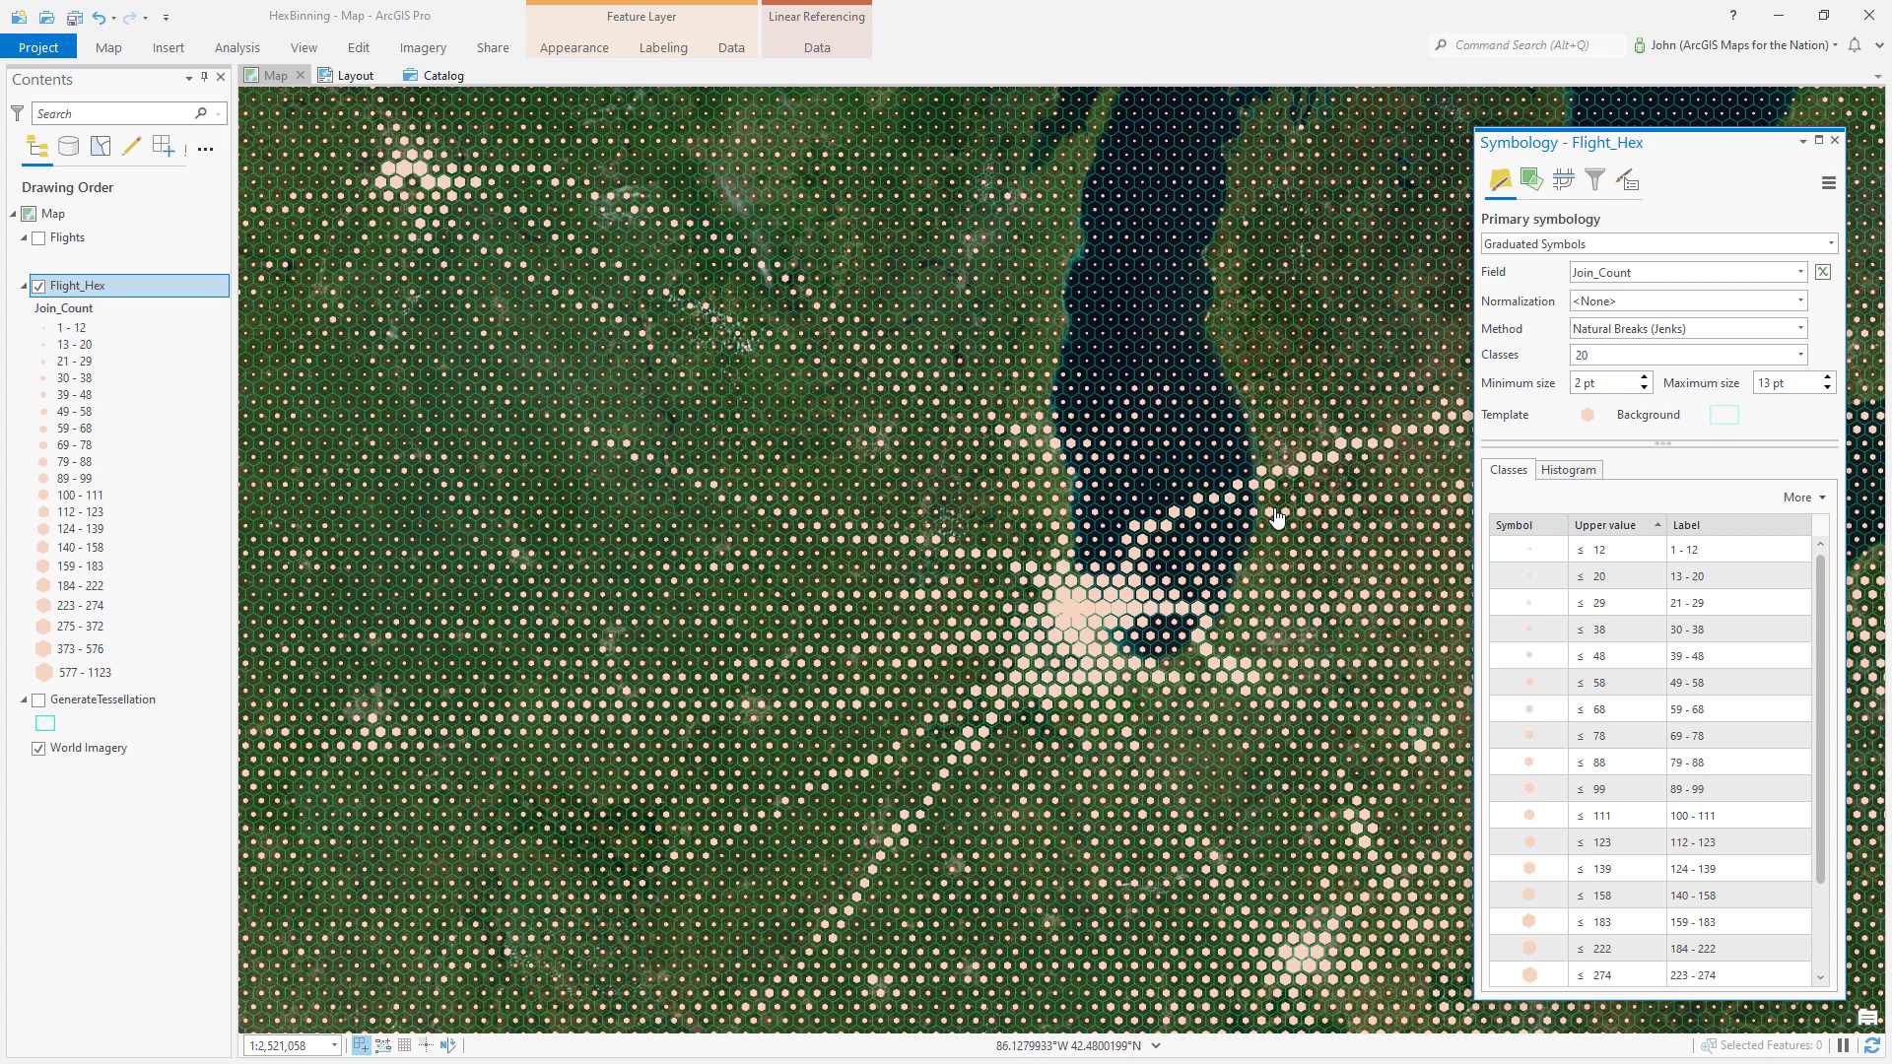
pyautogui.moveTo(1292, 508)
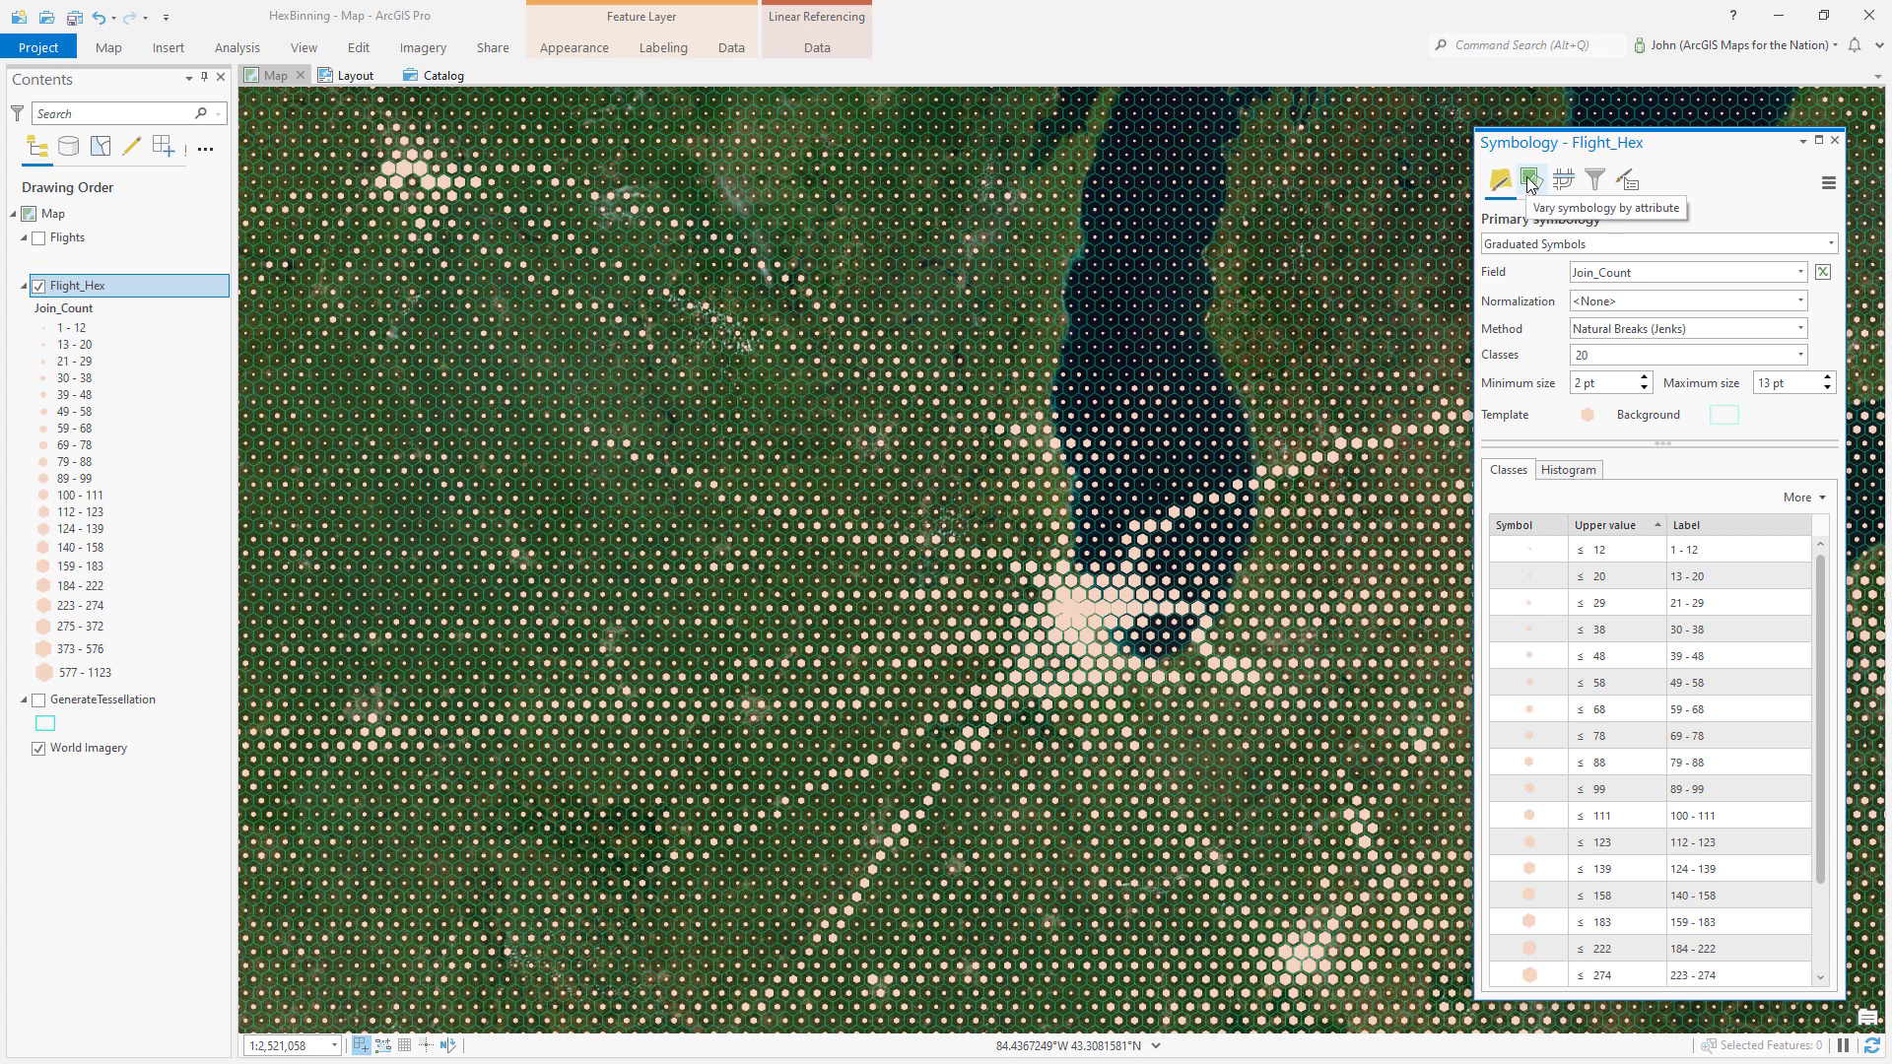
# - Vary colour by Join_Count on a blue-to-yellow scheme, dragging the upper ramp stop down to about 327
pyautogui.click(1529, 179)
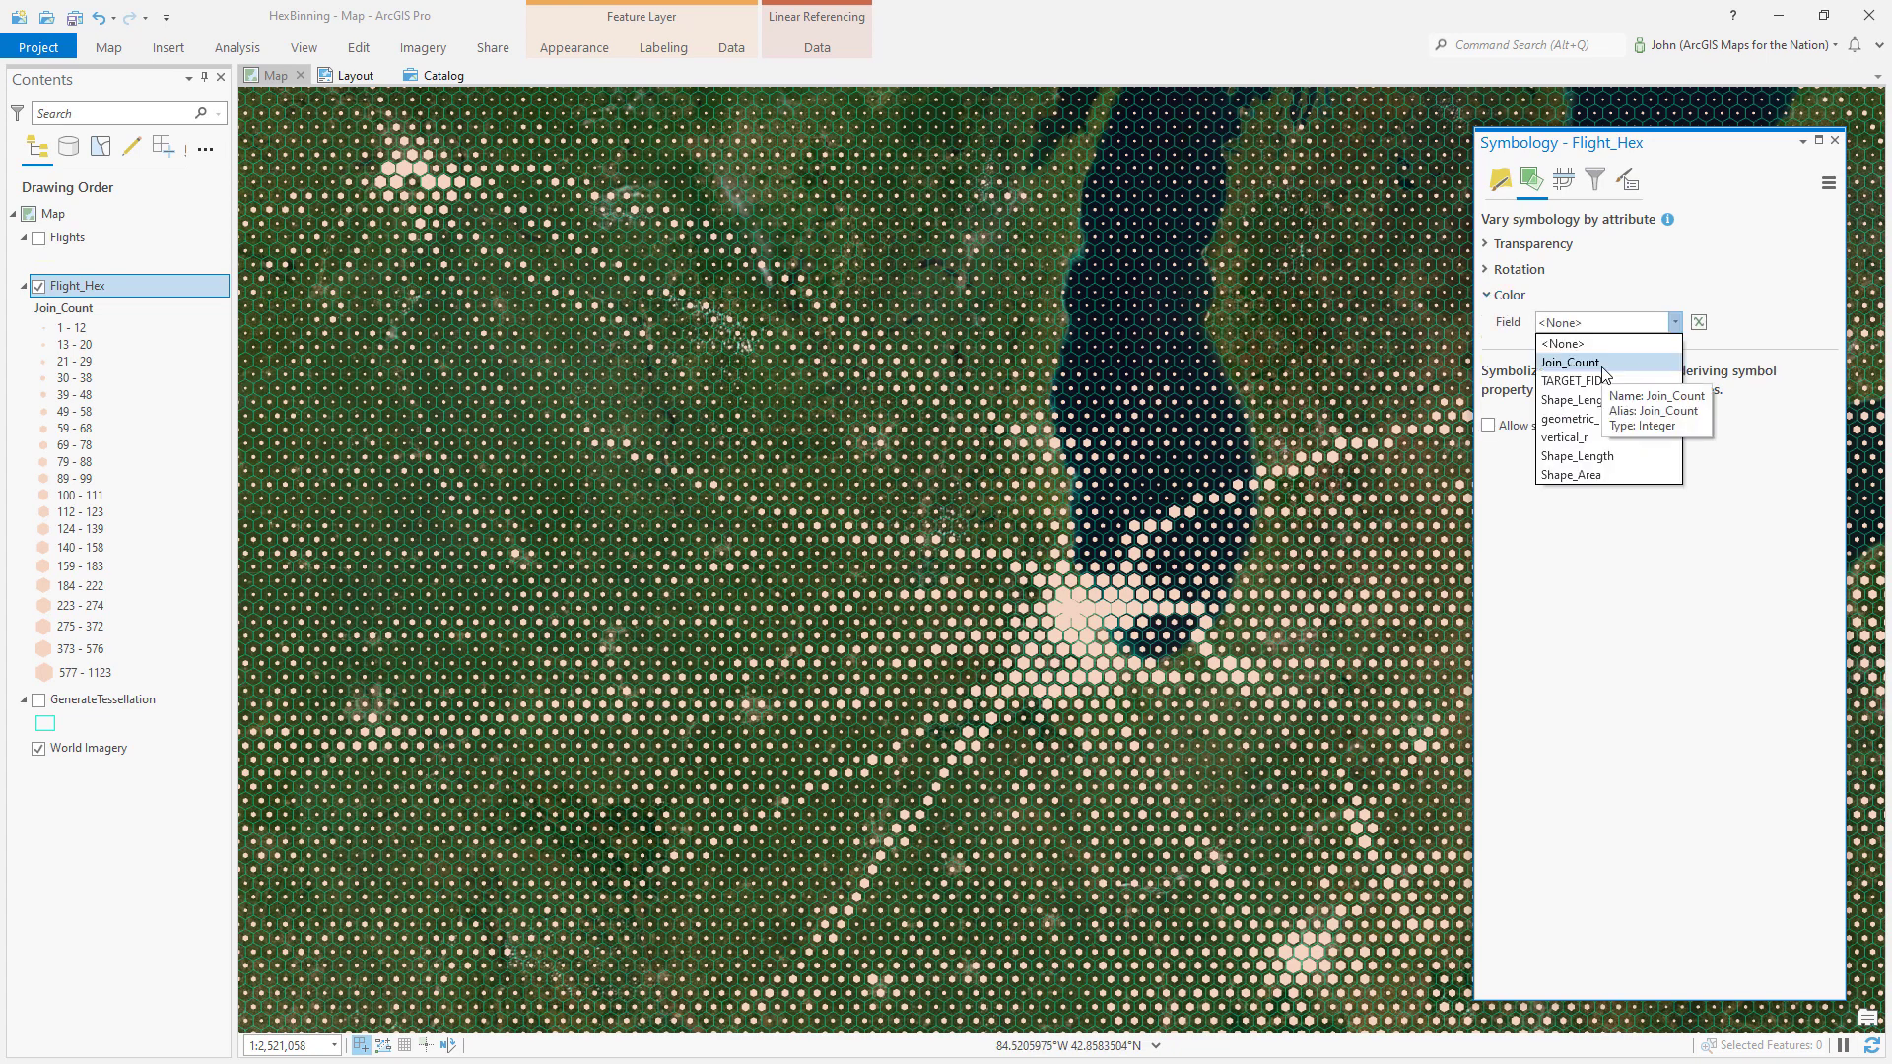
pyautogui.click(1570, 362)
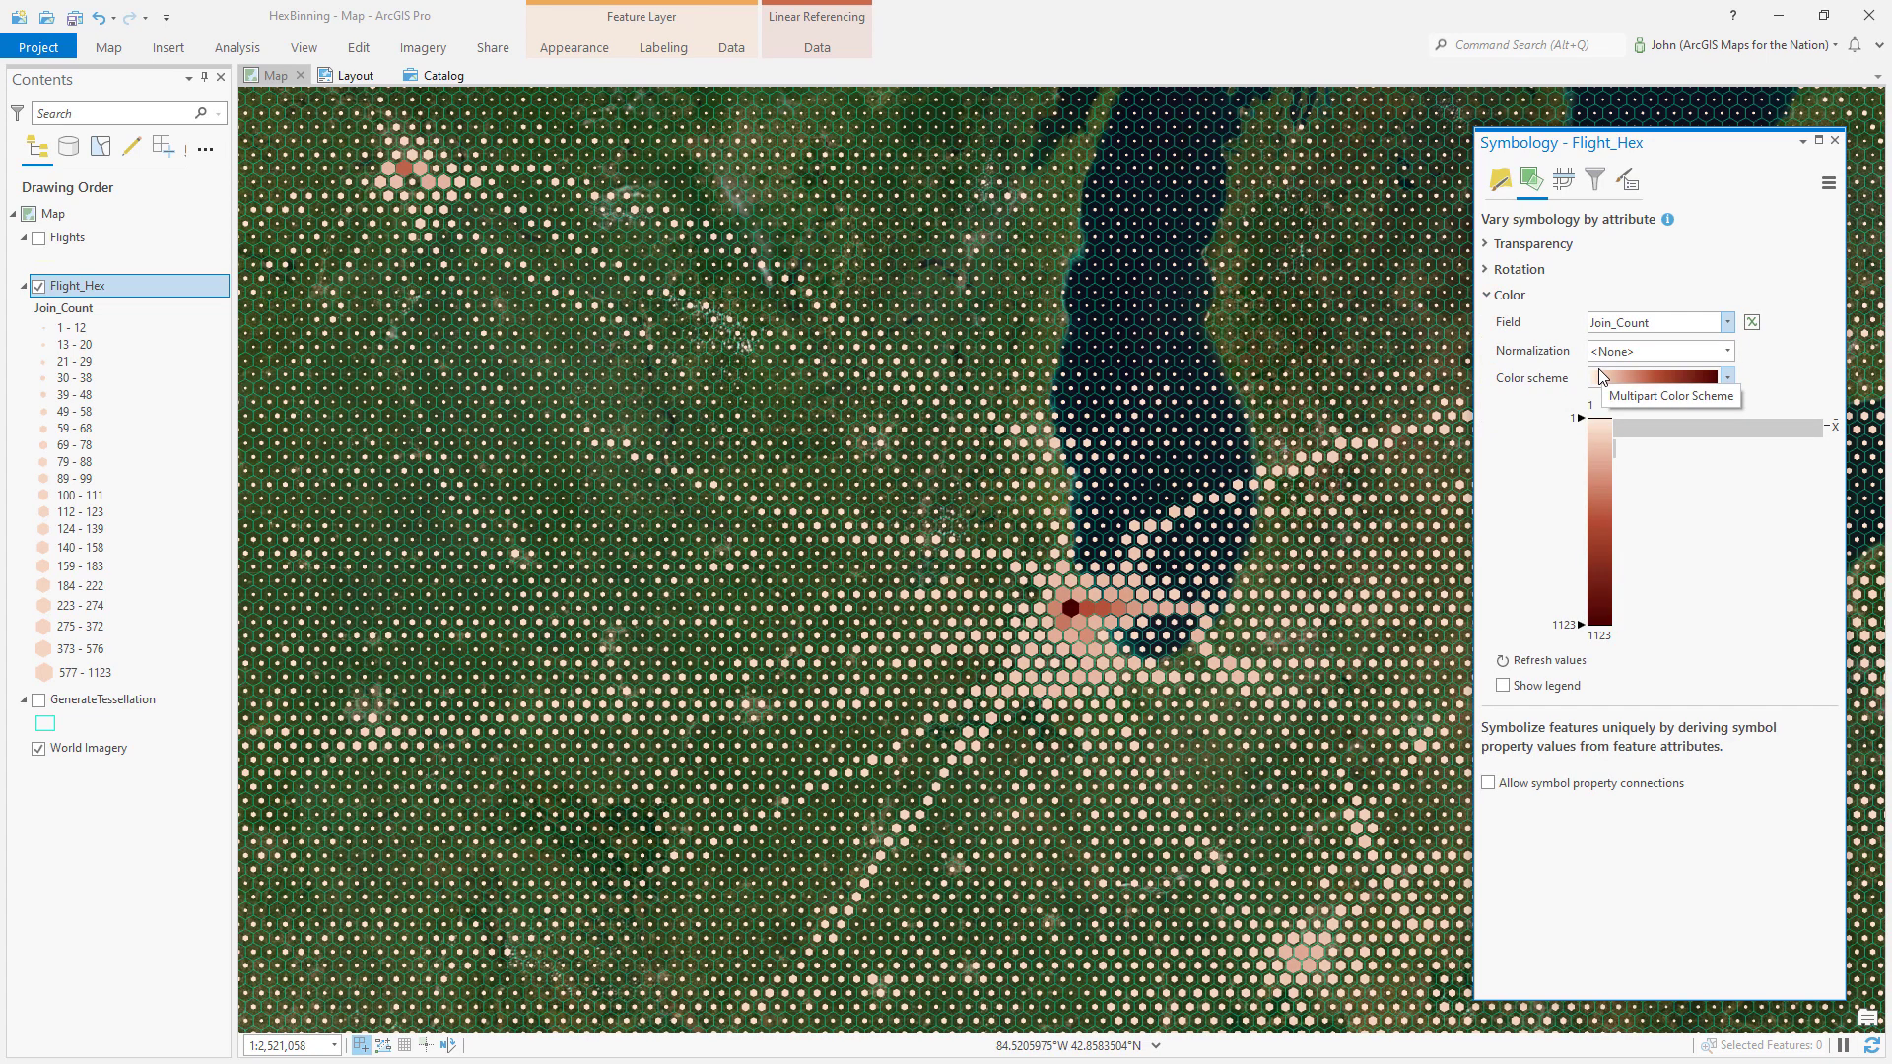
pyautogui.click(1726, 377)
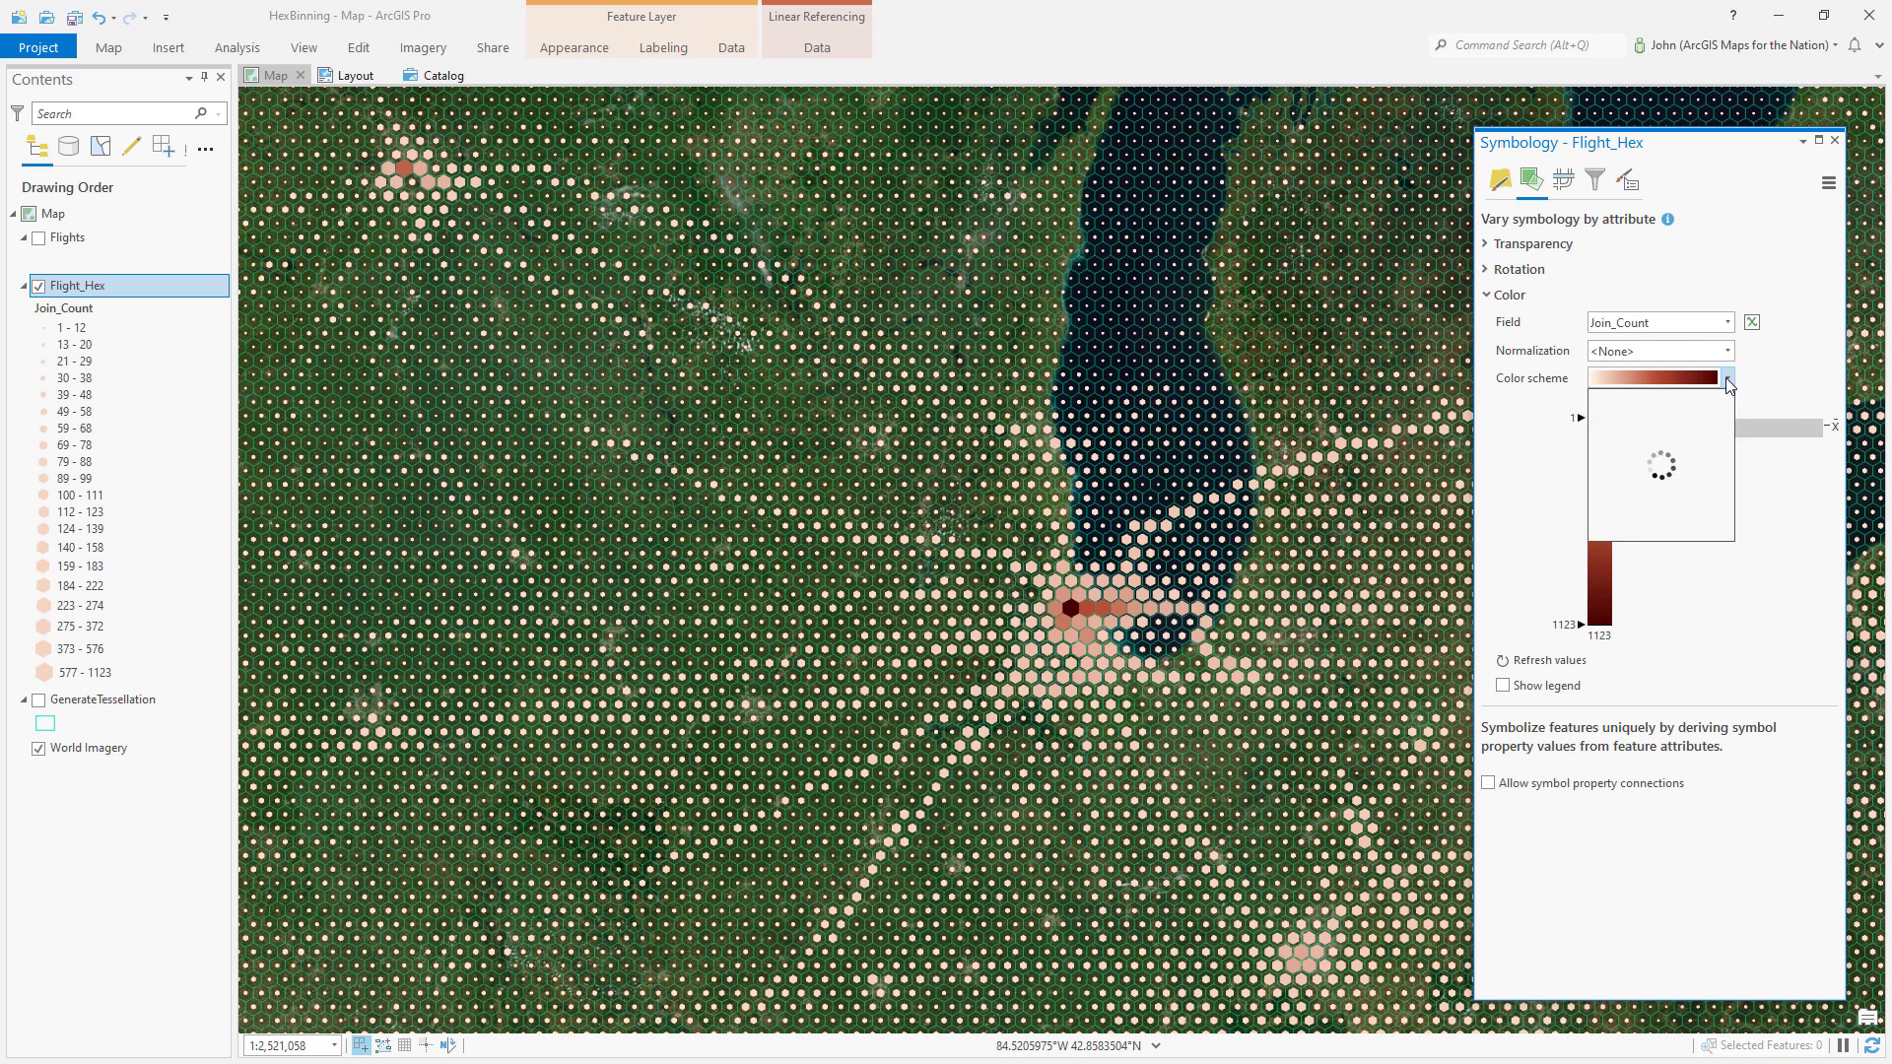
pyautogui.click(1725, 378)
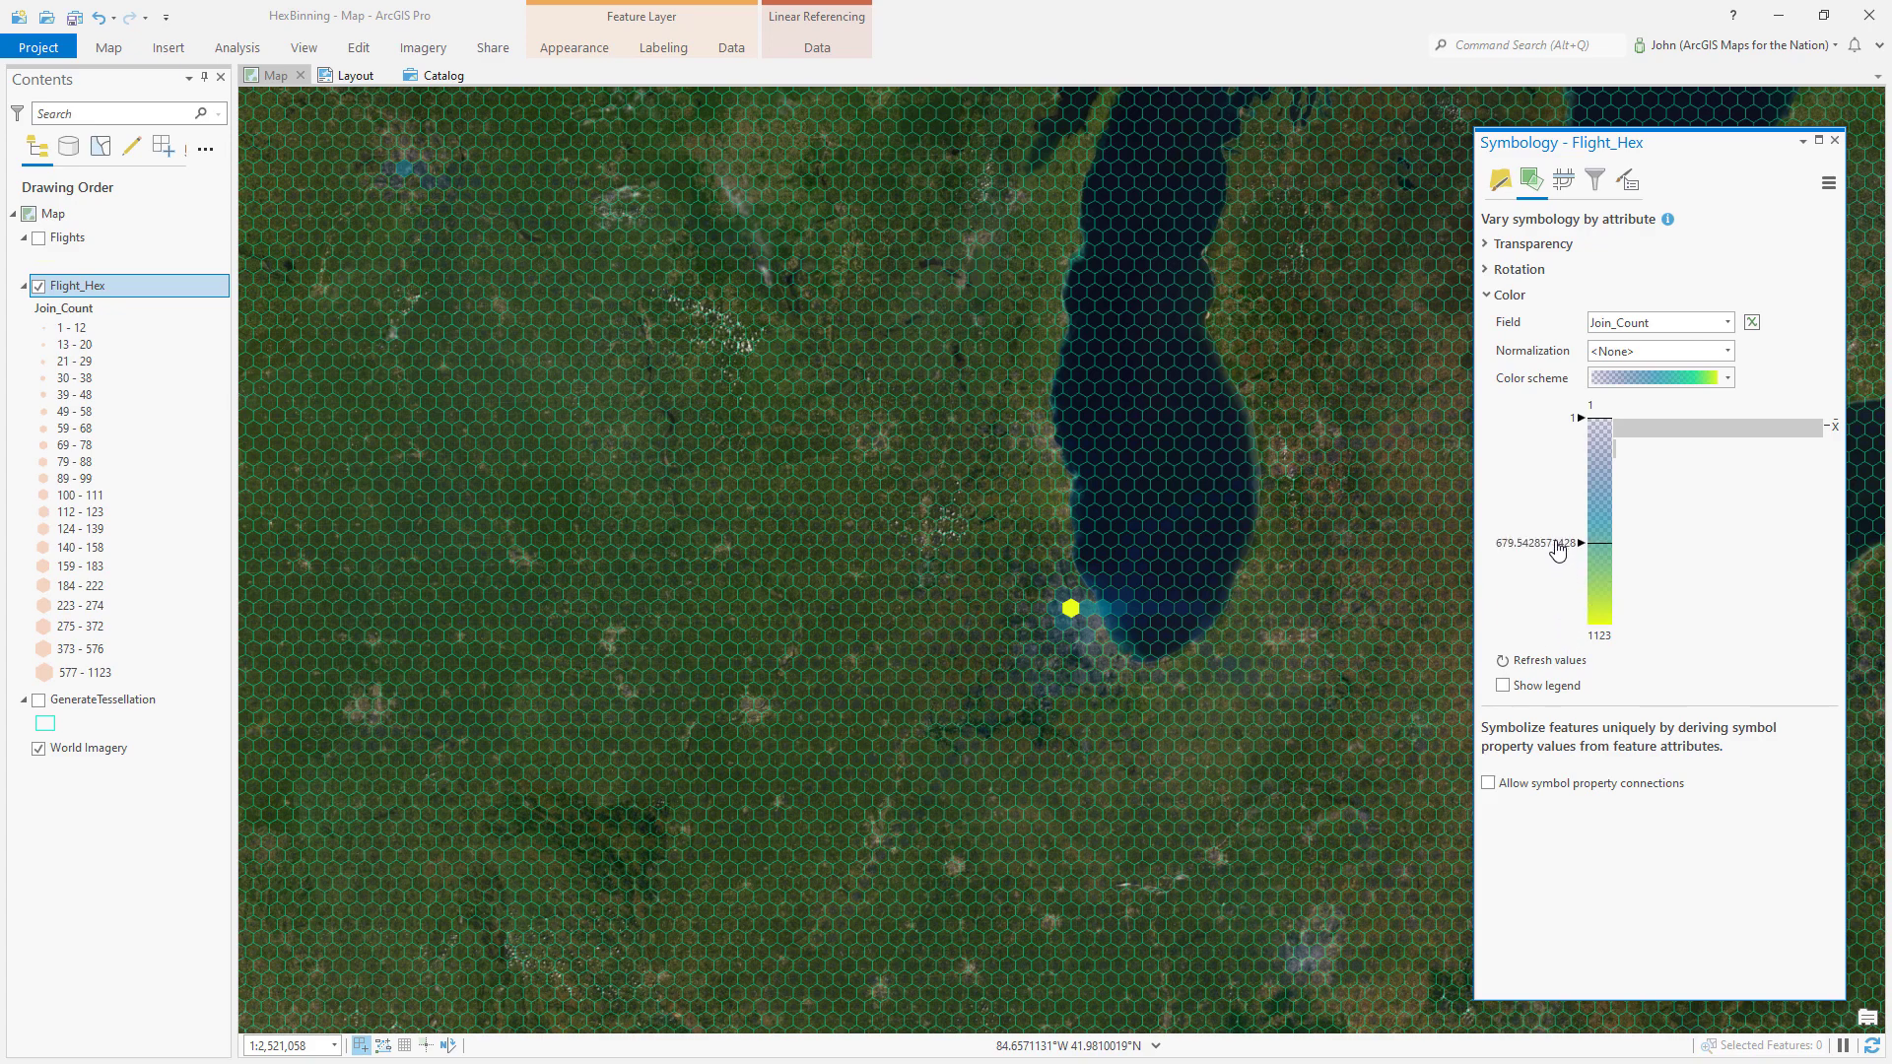
pyautogui.moveTo(1583, 544); pyautogui.dragTo(1582, 498)
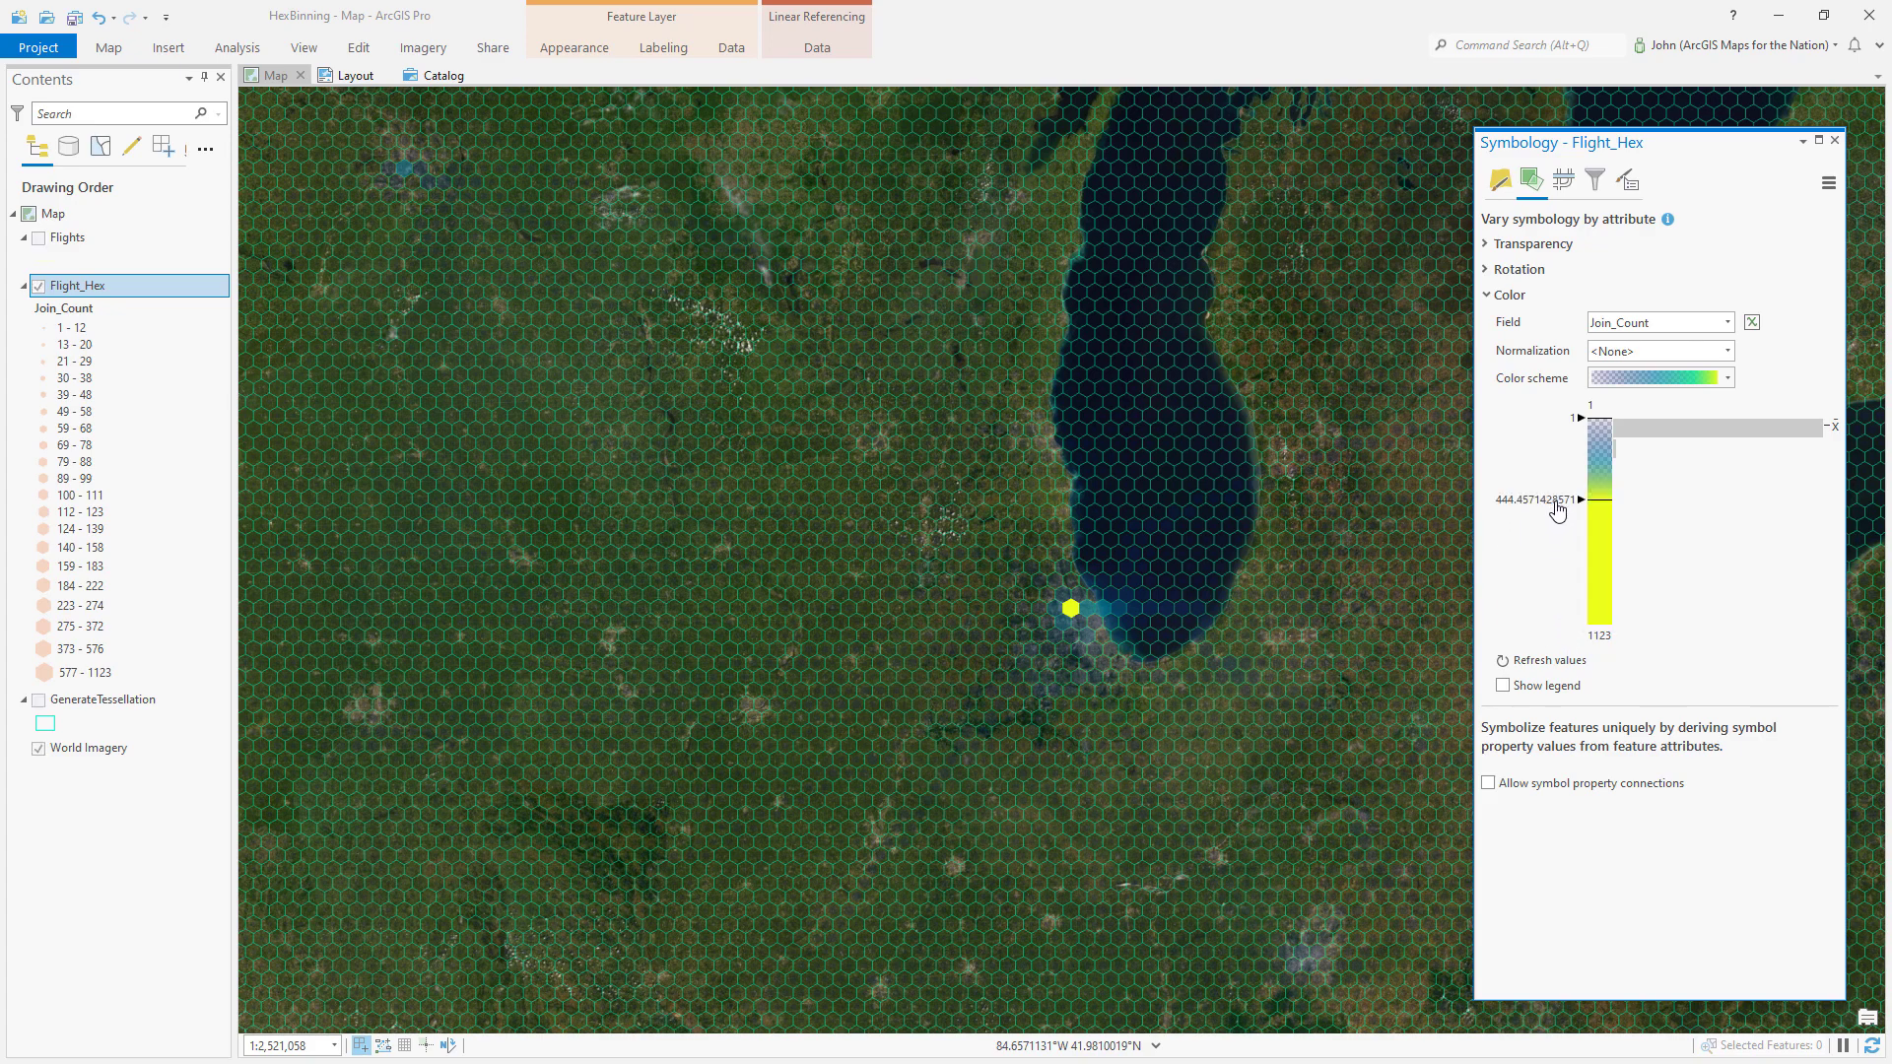
pyautogui.moveTo(1582, 498); pyautogui.dragTo(1571, 479)
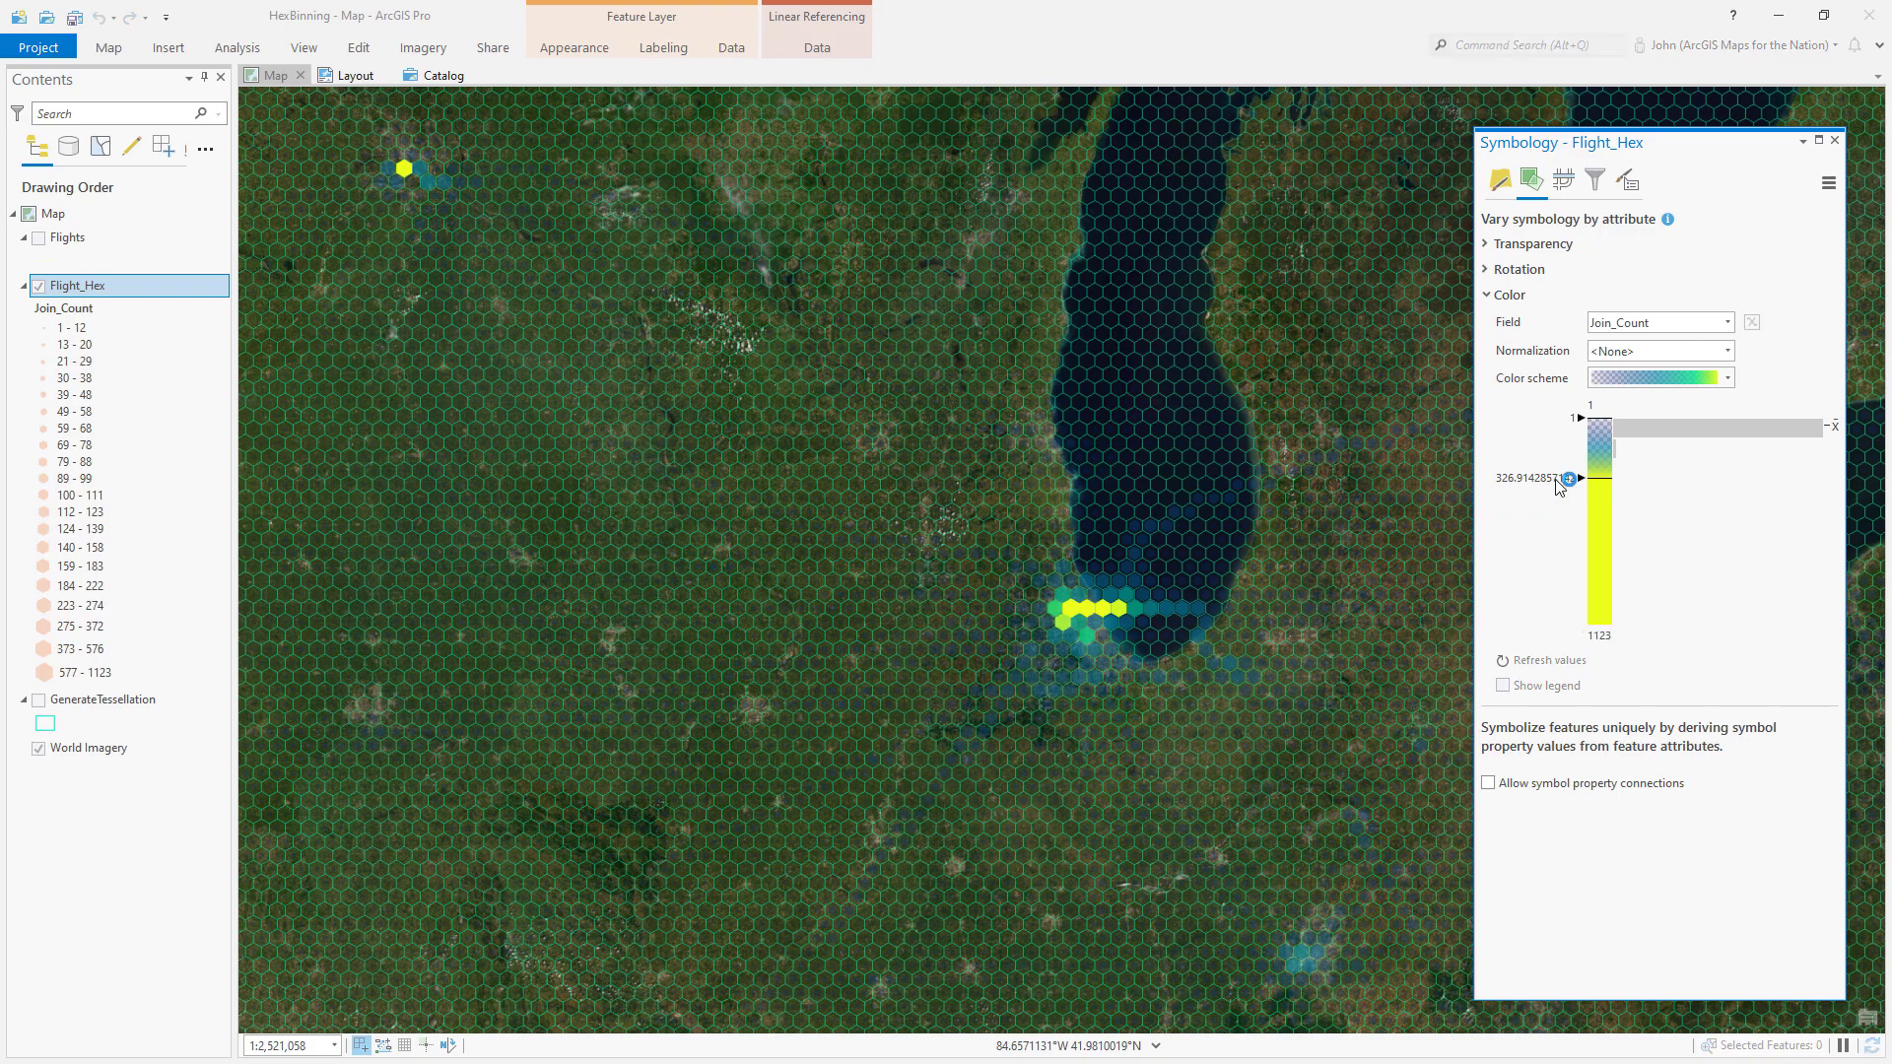
pyautogui.moveTo(1570, 479); pyautogui.dragTo(1570, 447)
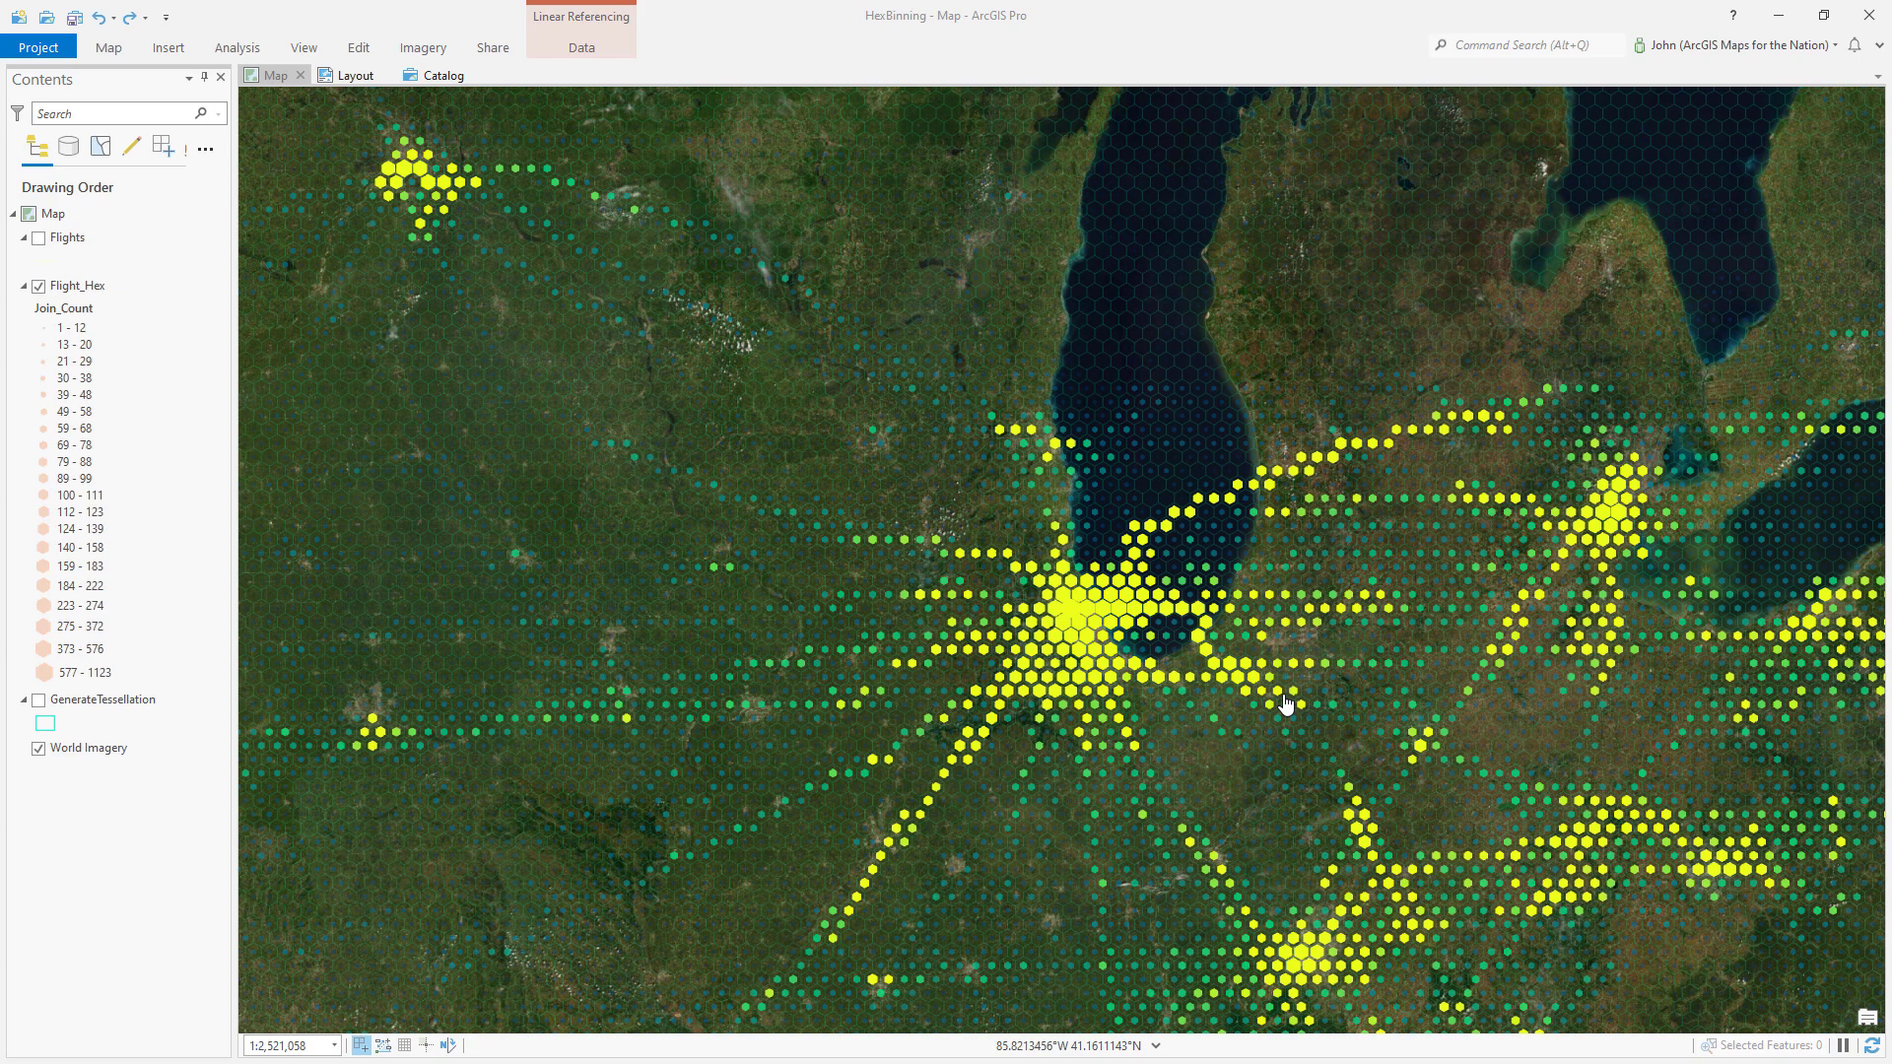
pyautogui.moveTo(823, 556)
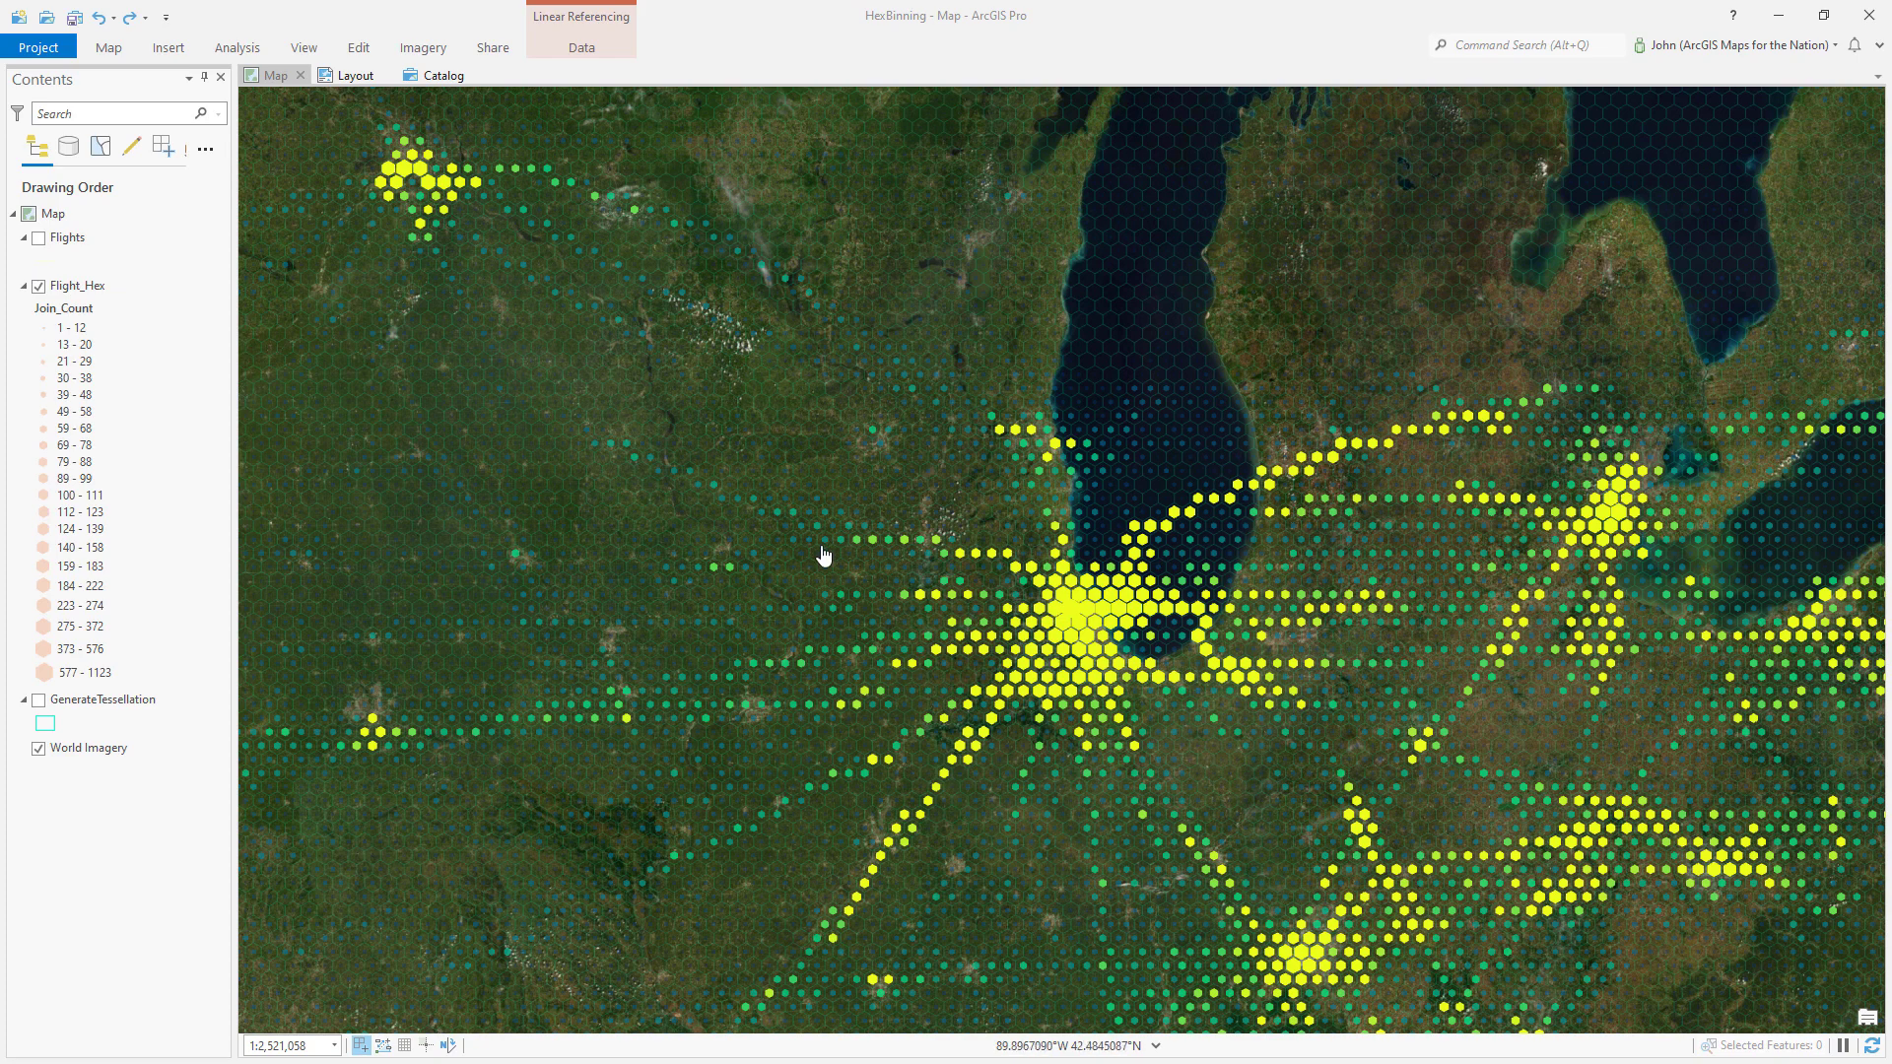
pyautogui.moveTo(1023, 632)
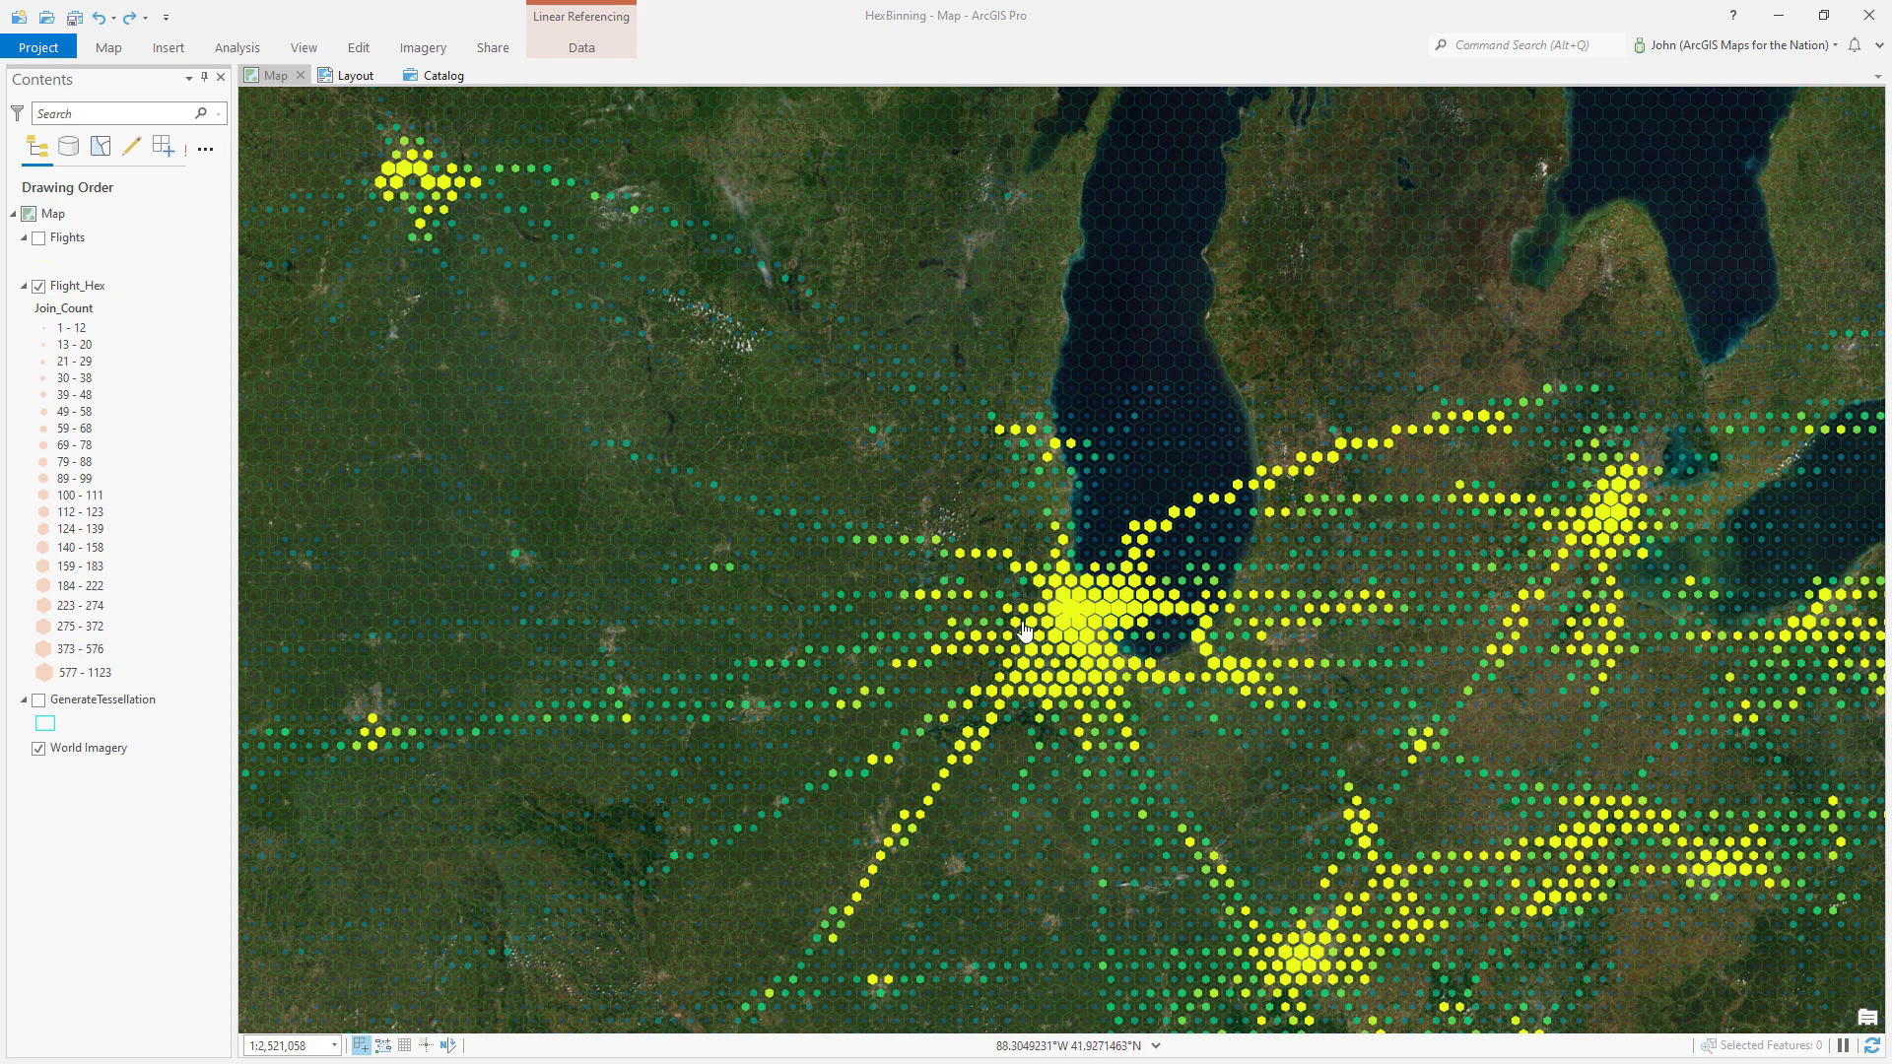
# - Reopen the Symbology pane for the Flight_Hex layer
pyautogui.click(77, 286)
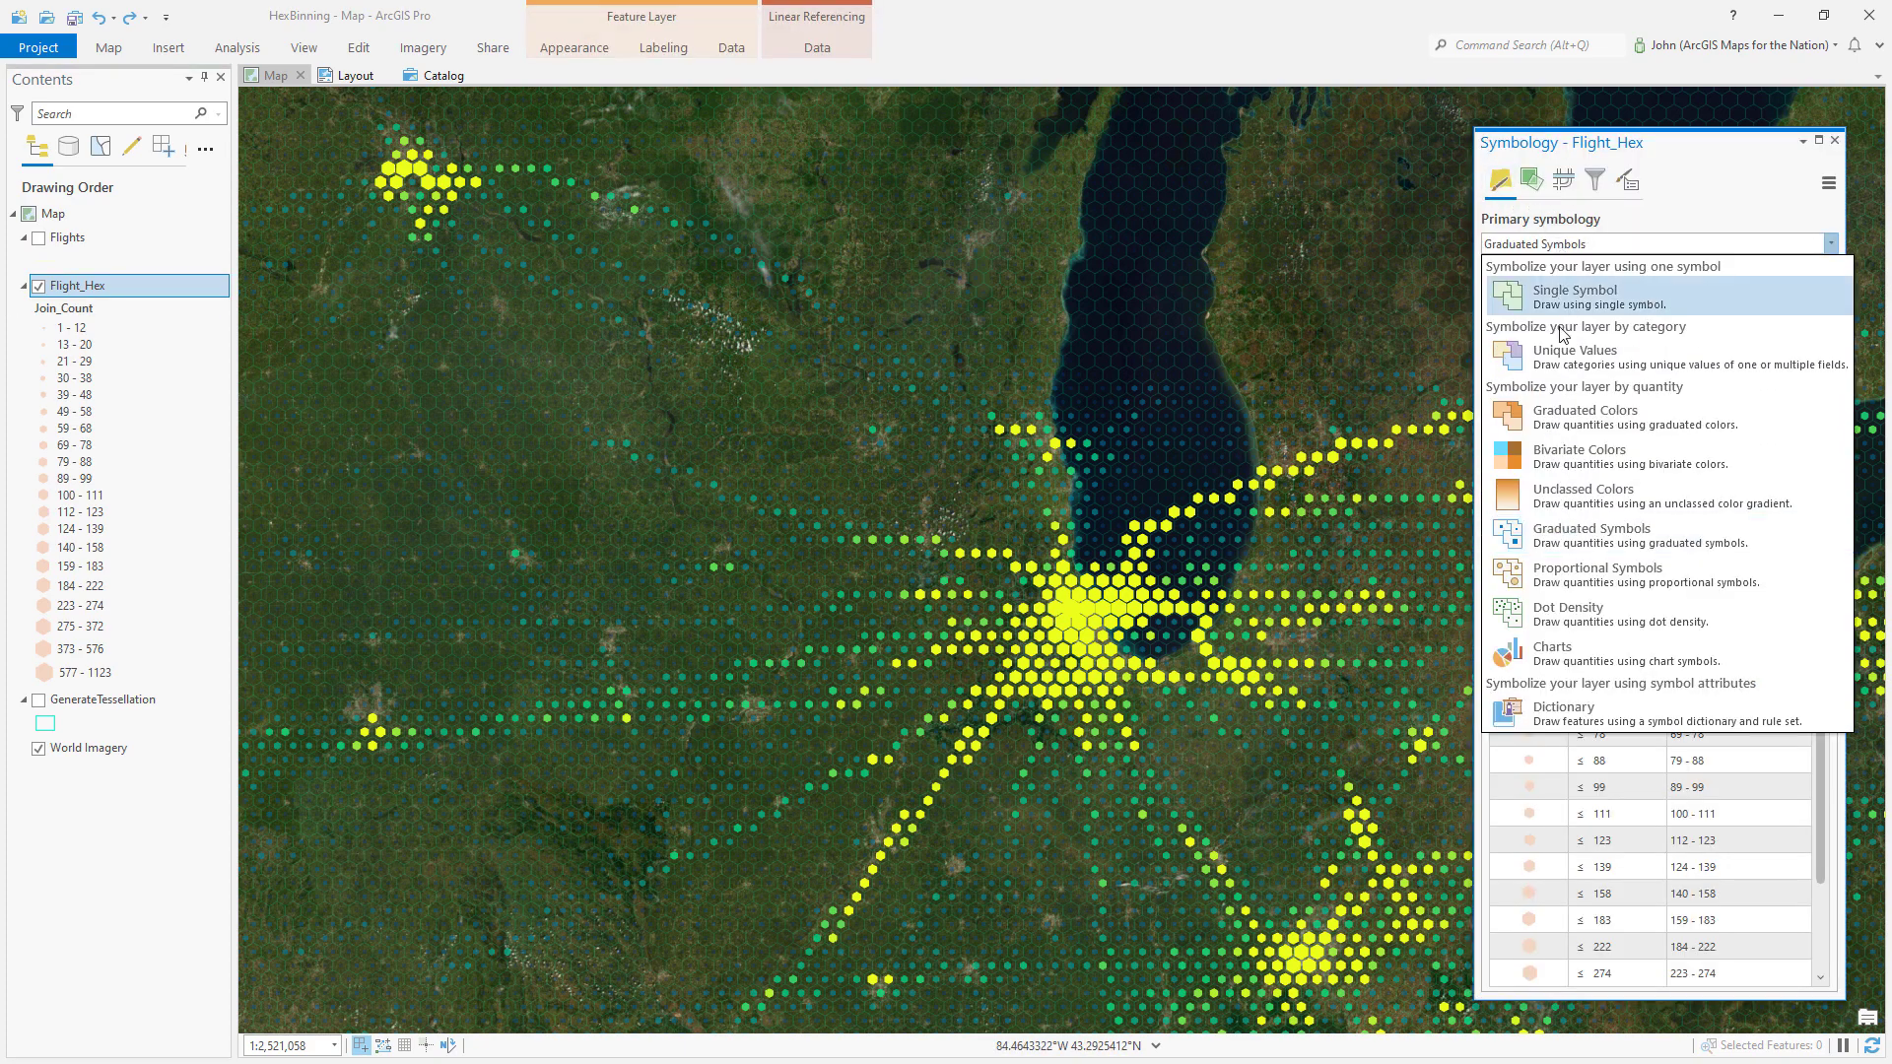
# - Switch to Graduated Colors on Join_Count with 32 quantile classes on a black-to-white ramp
pyautogui.click(1584, 414)
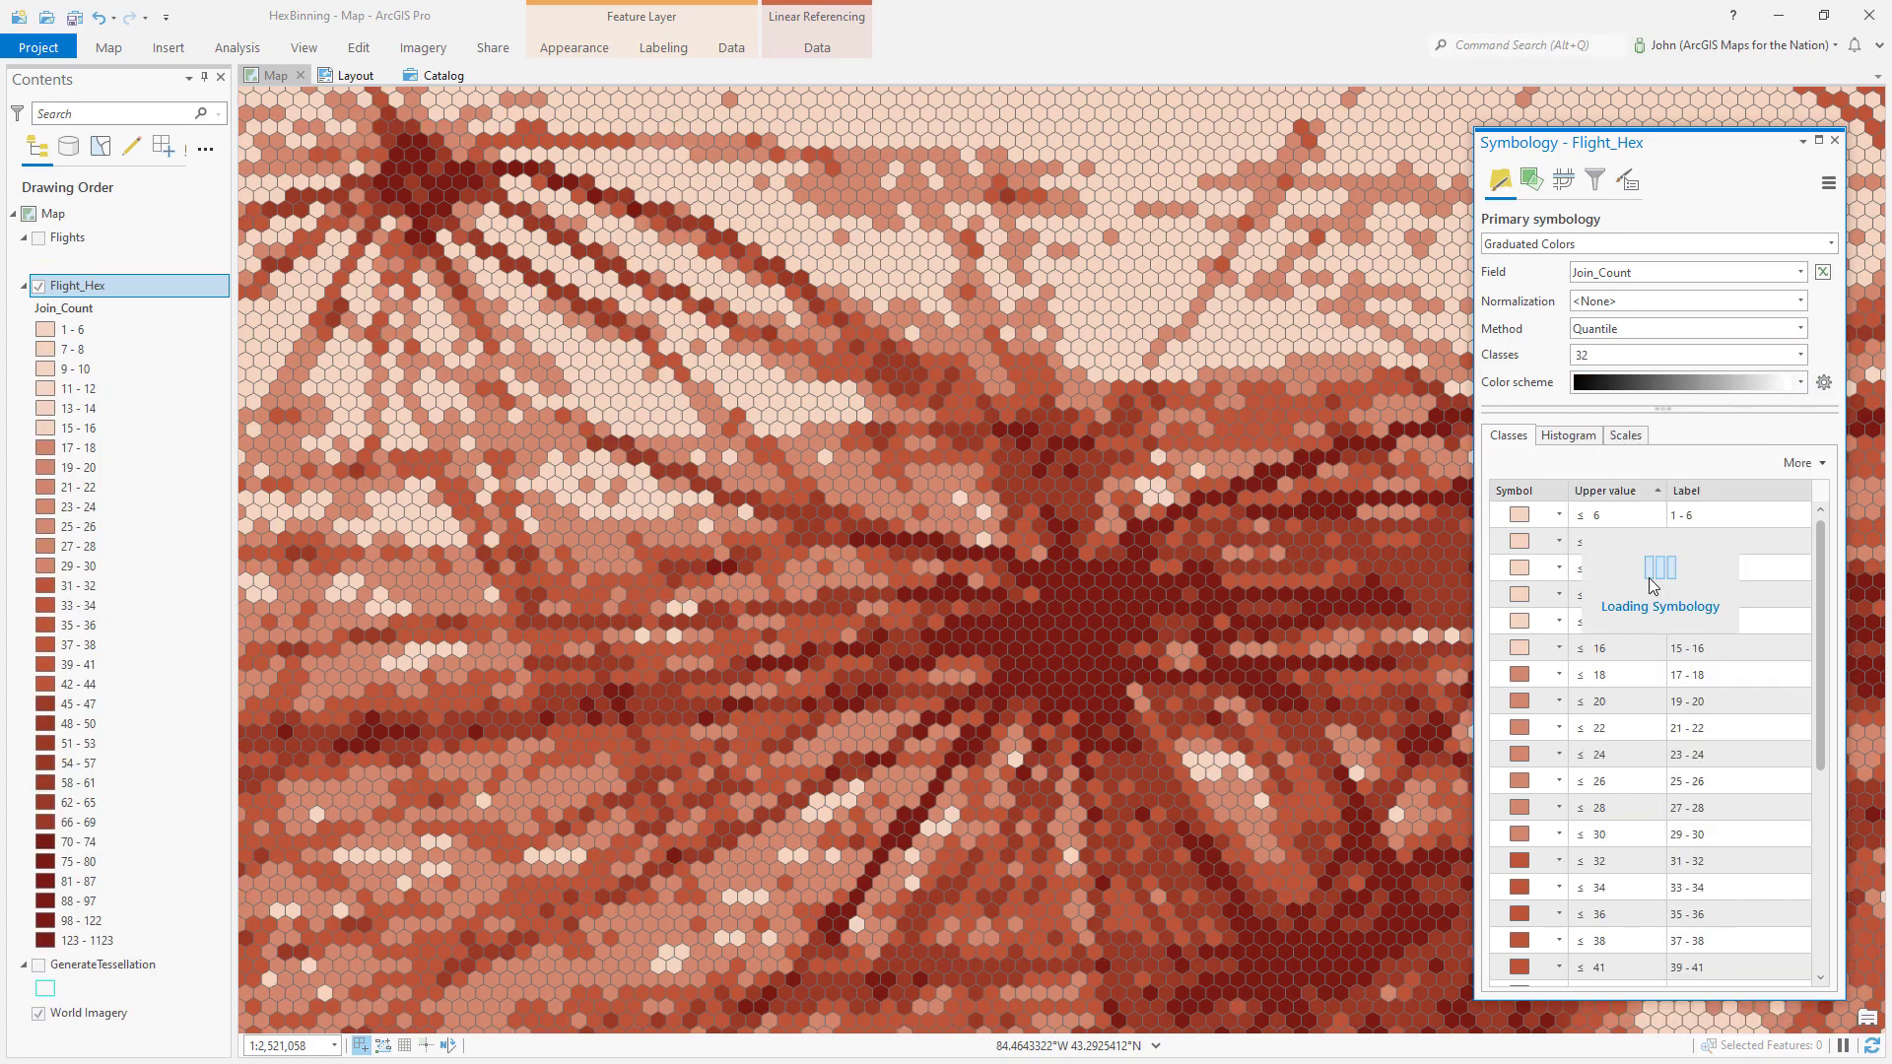
pyautogui.click(1797, 462)
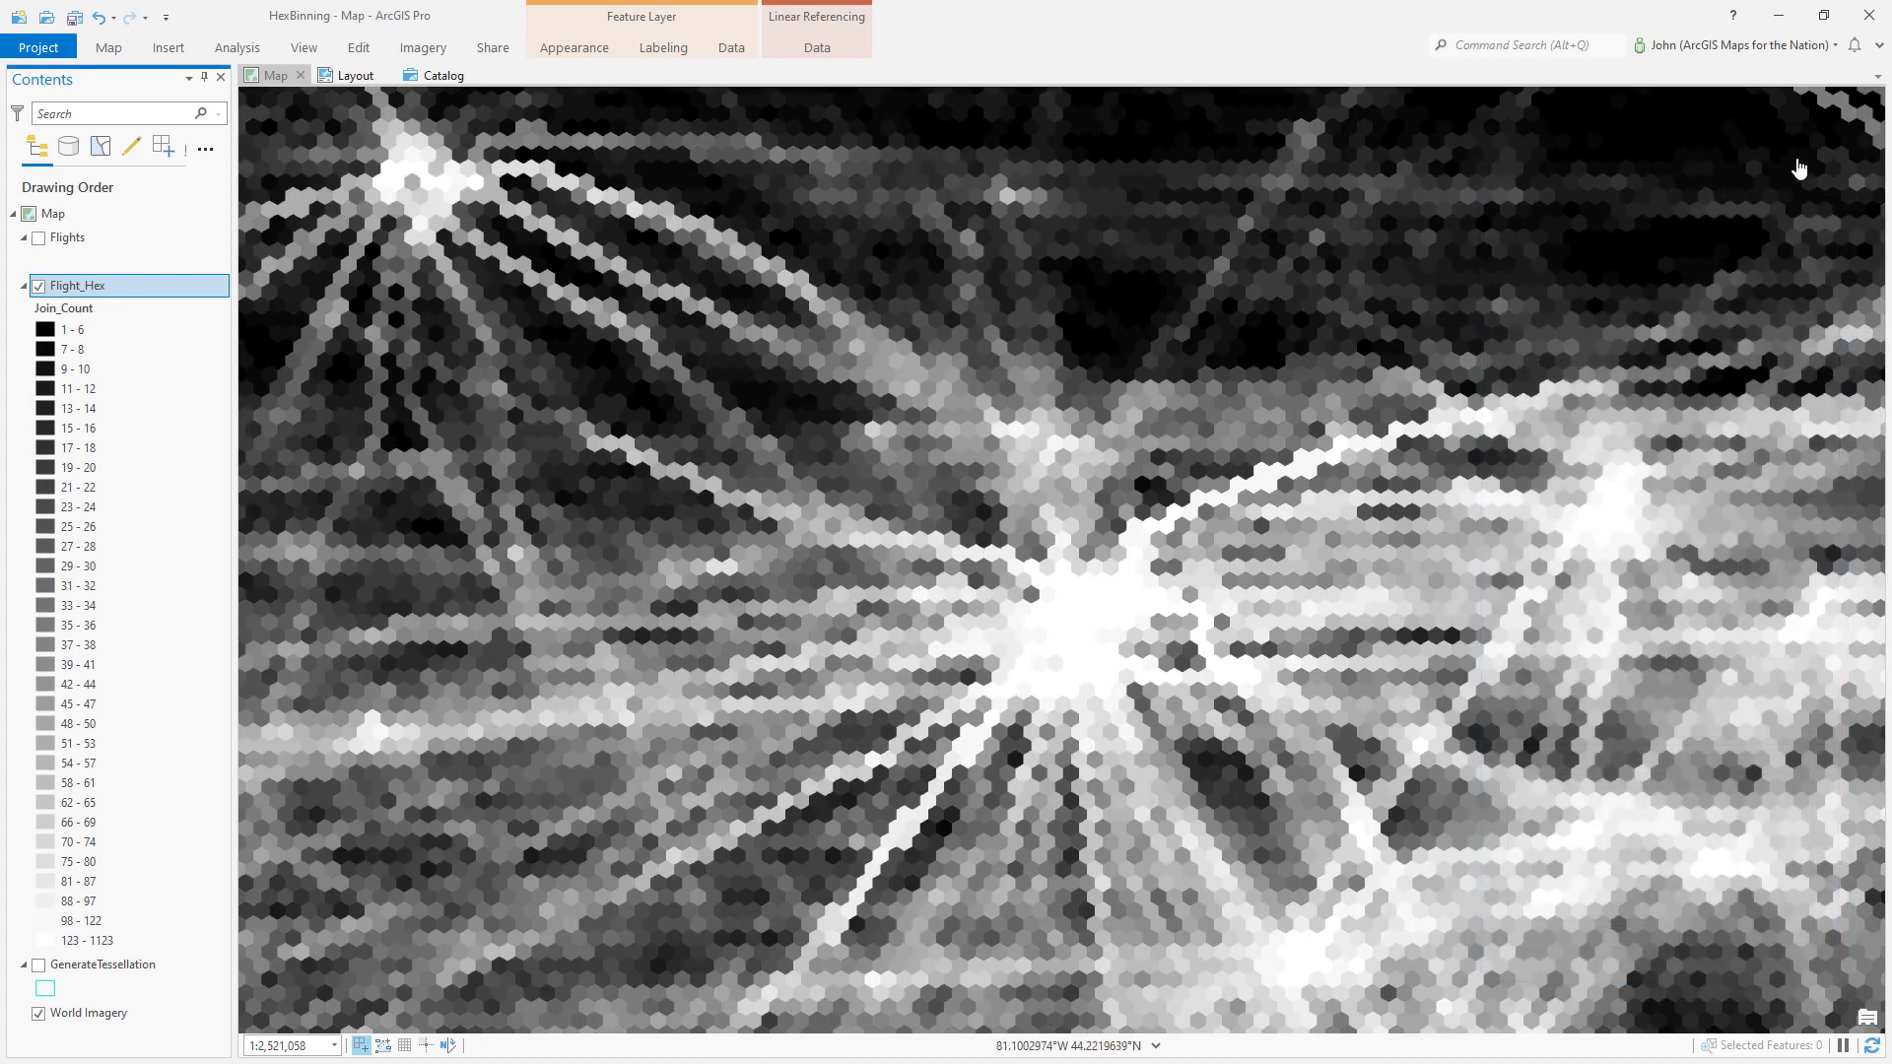
pyautogui.click(491, 48)
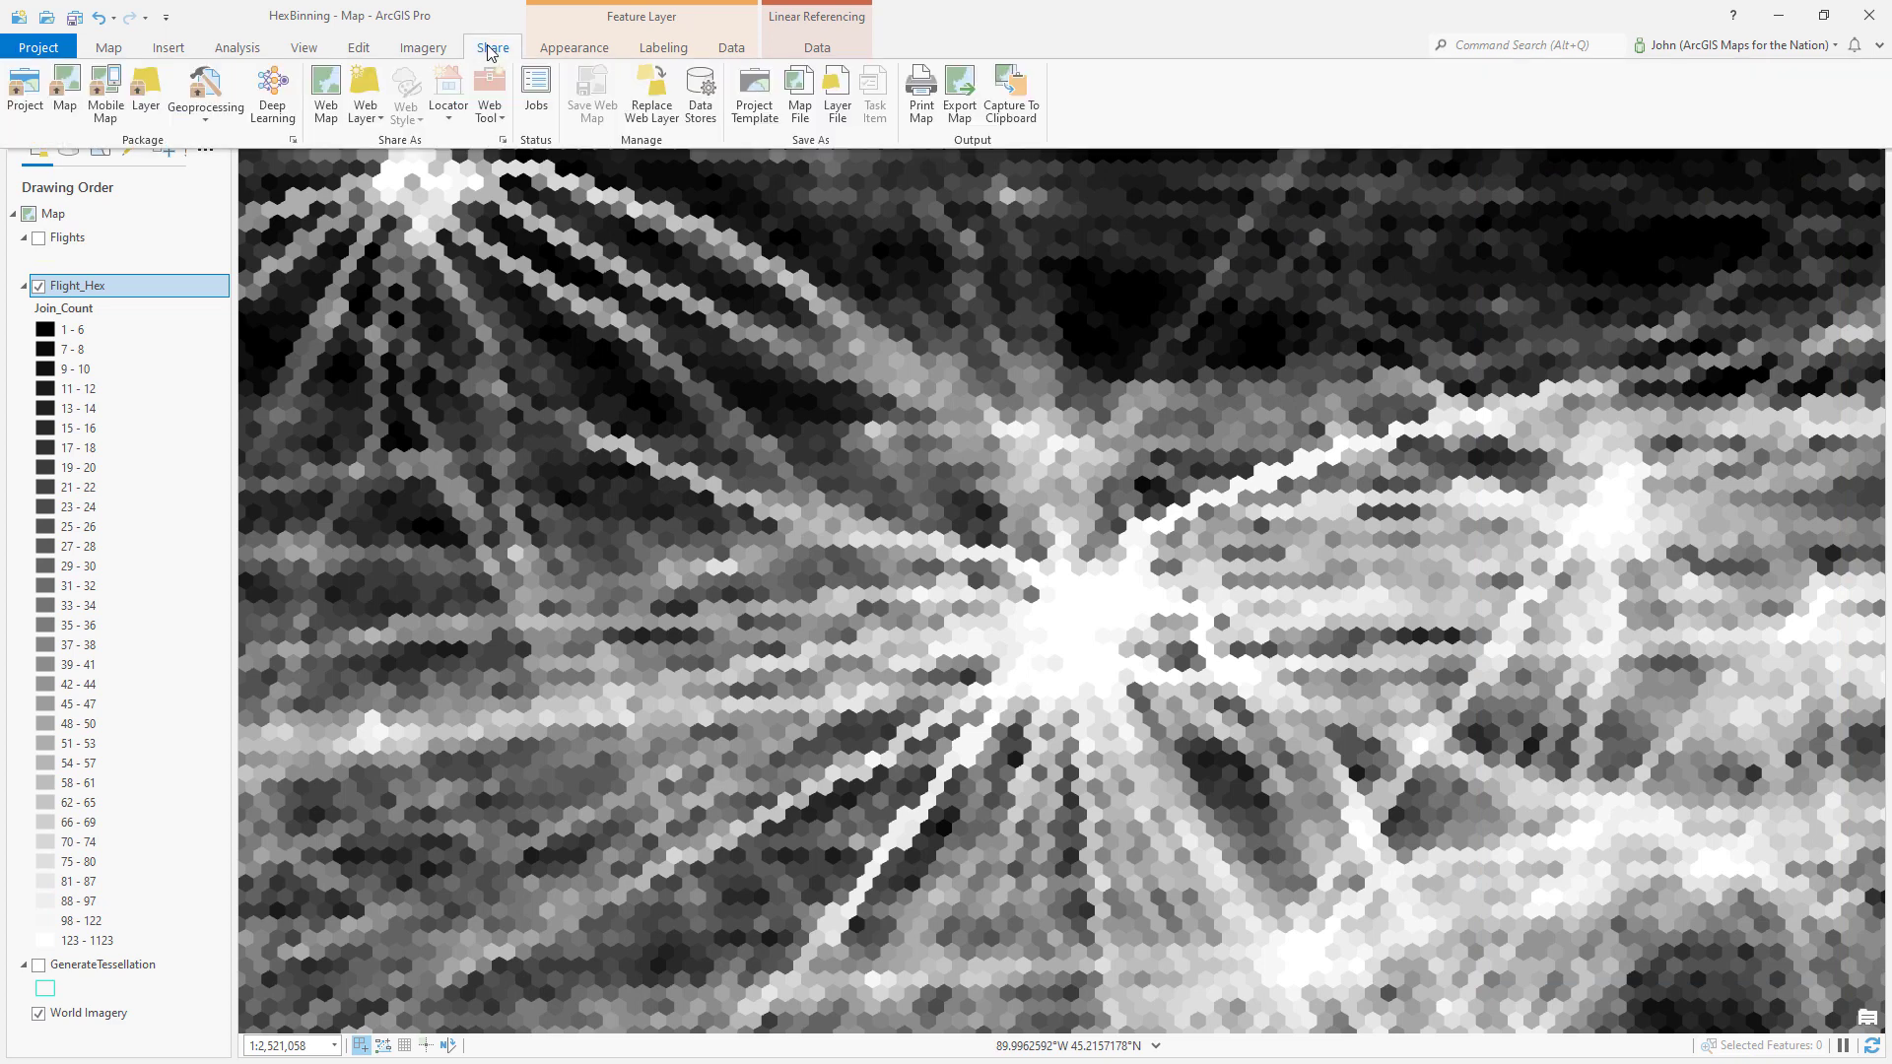
# - Export the map as an 8-bit grayscale GeoTIFF 3840 px wide, then hide Flight_Hex
pyautogui.click(957, 95)
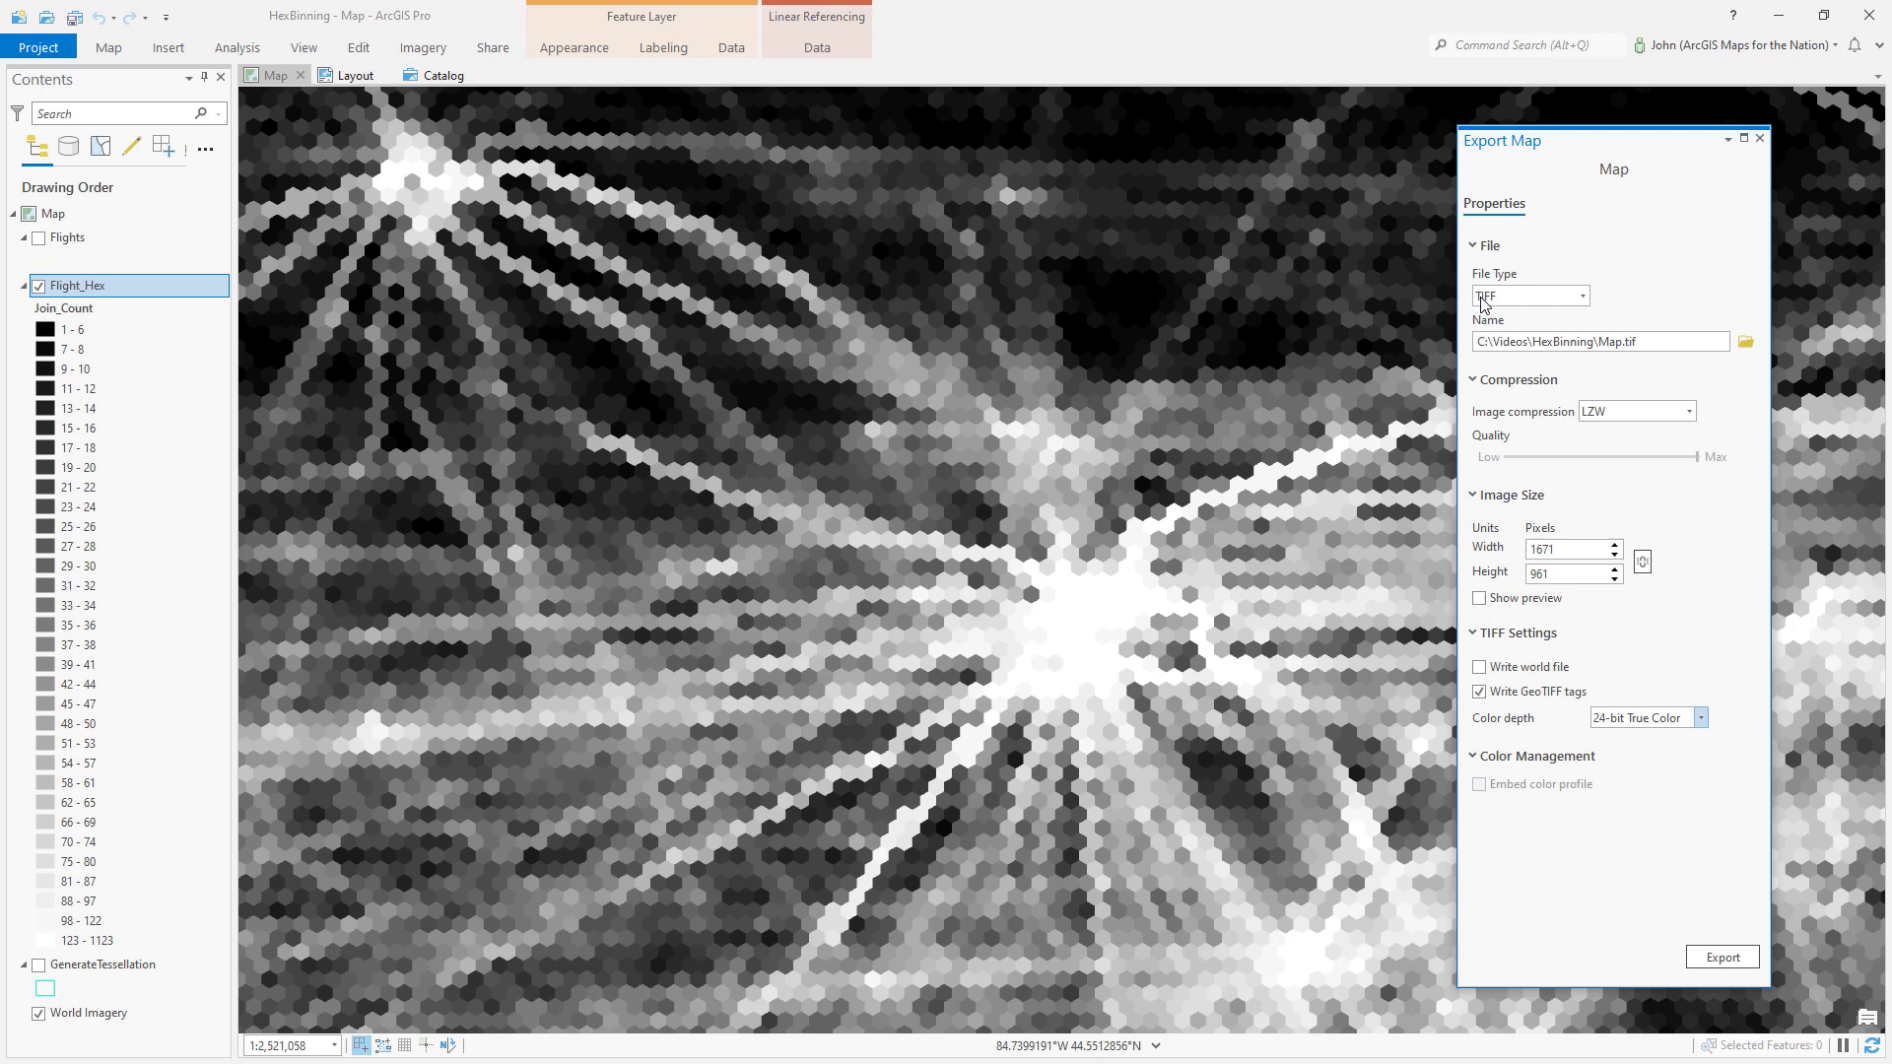
pyautogui.moveTo(1496, 713)
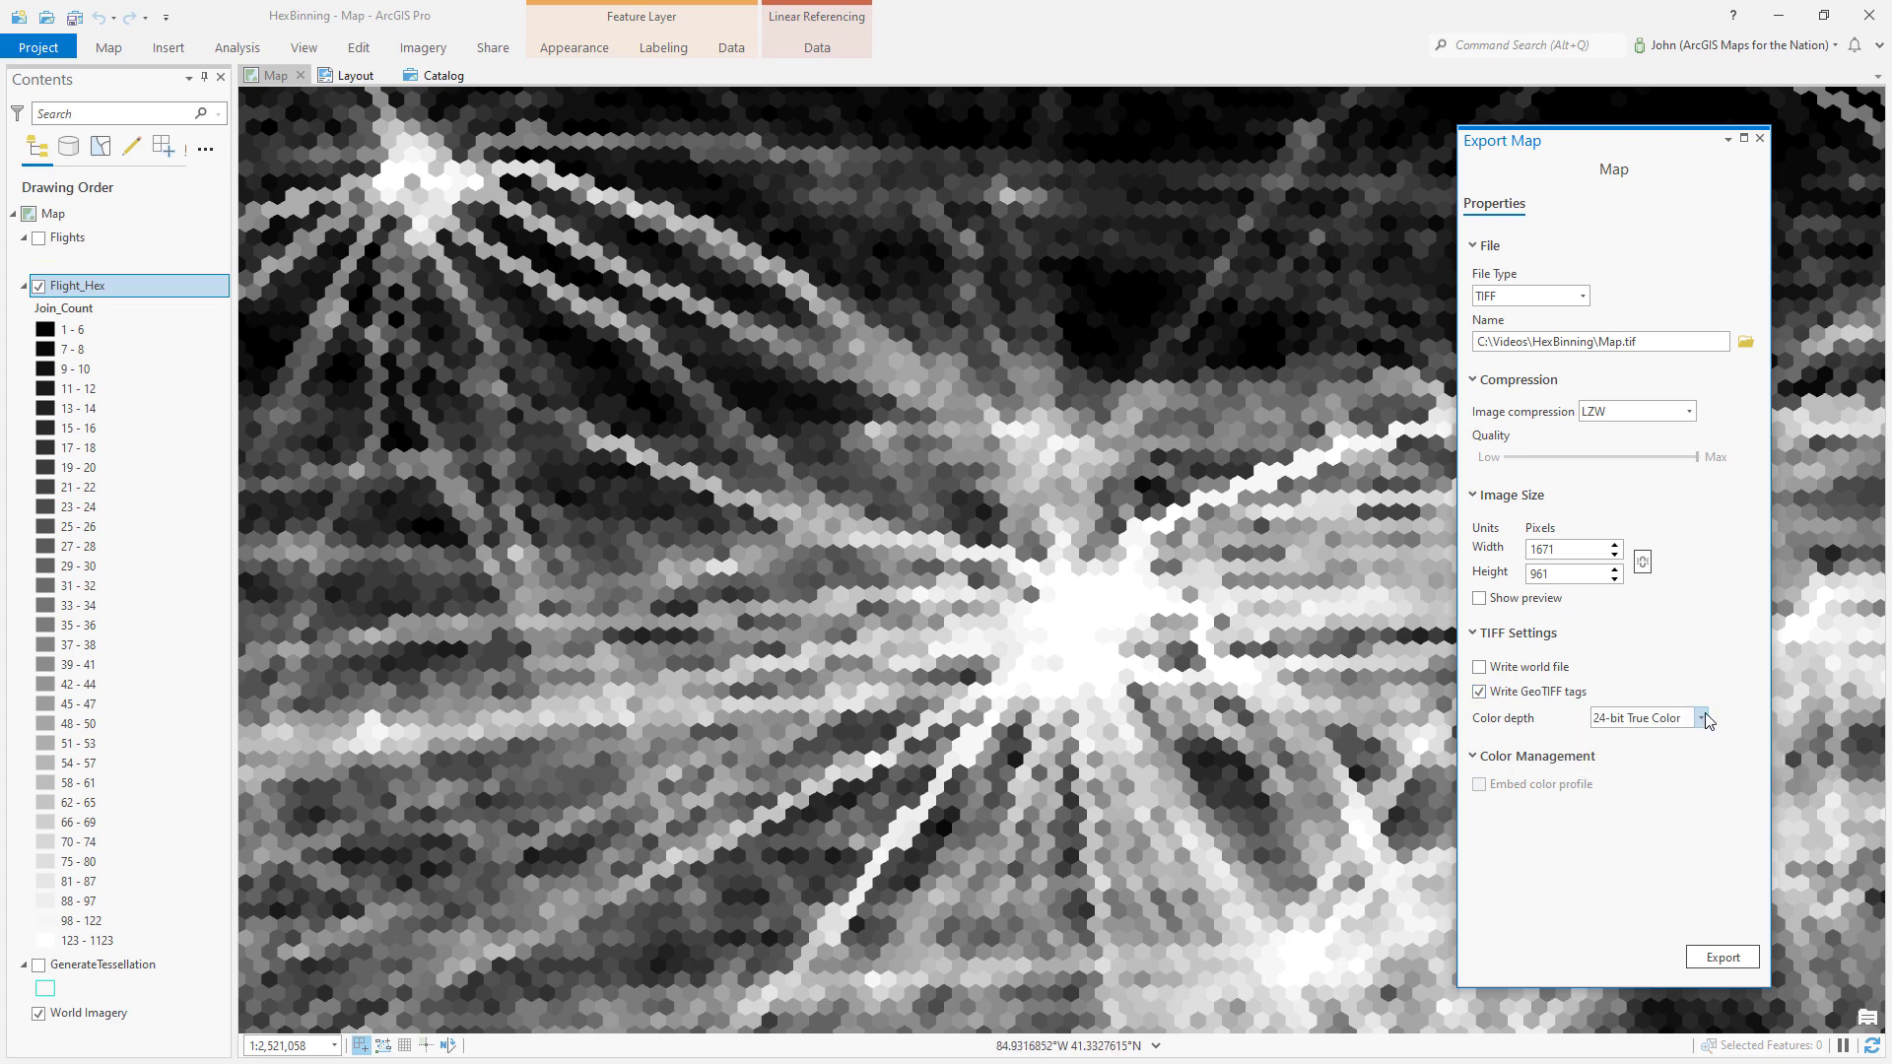
pyautogui.click(1702, 717)
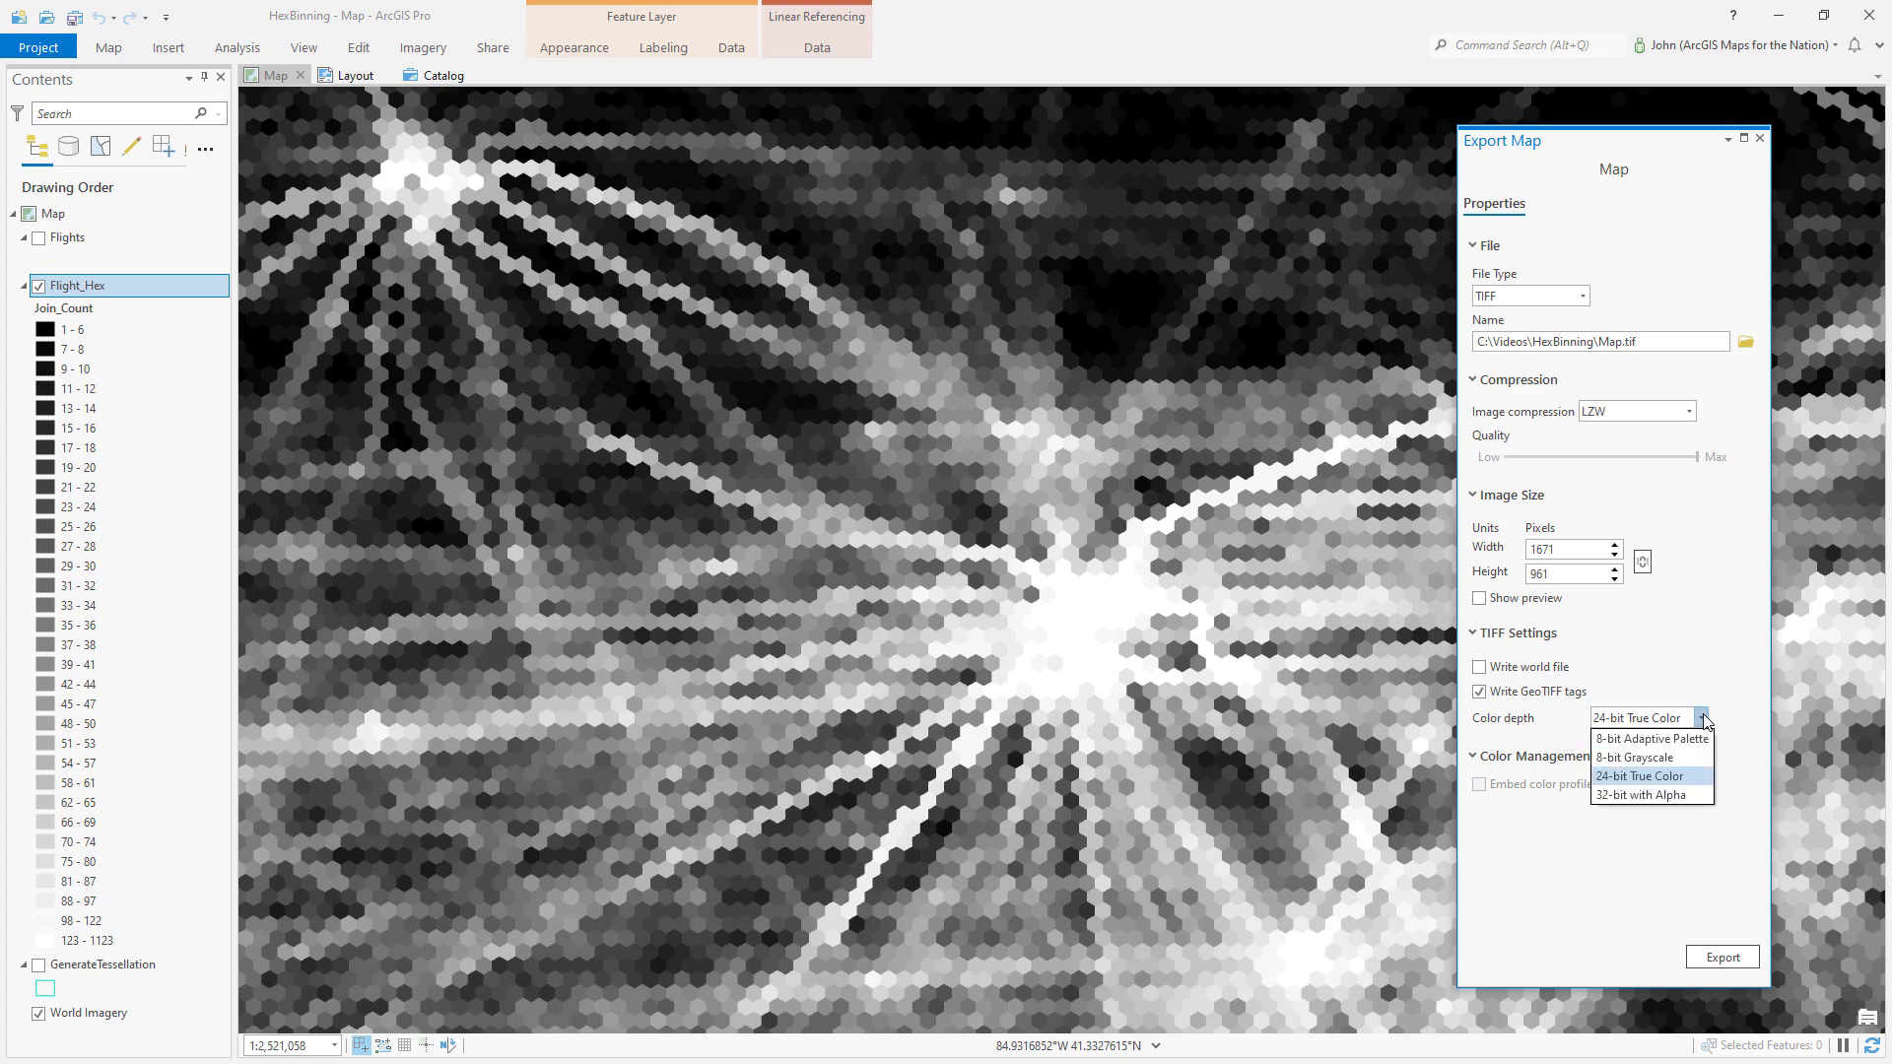
pyautogui.moveTo(1644, 756)
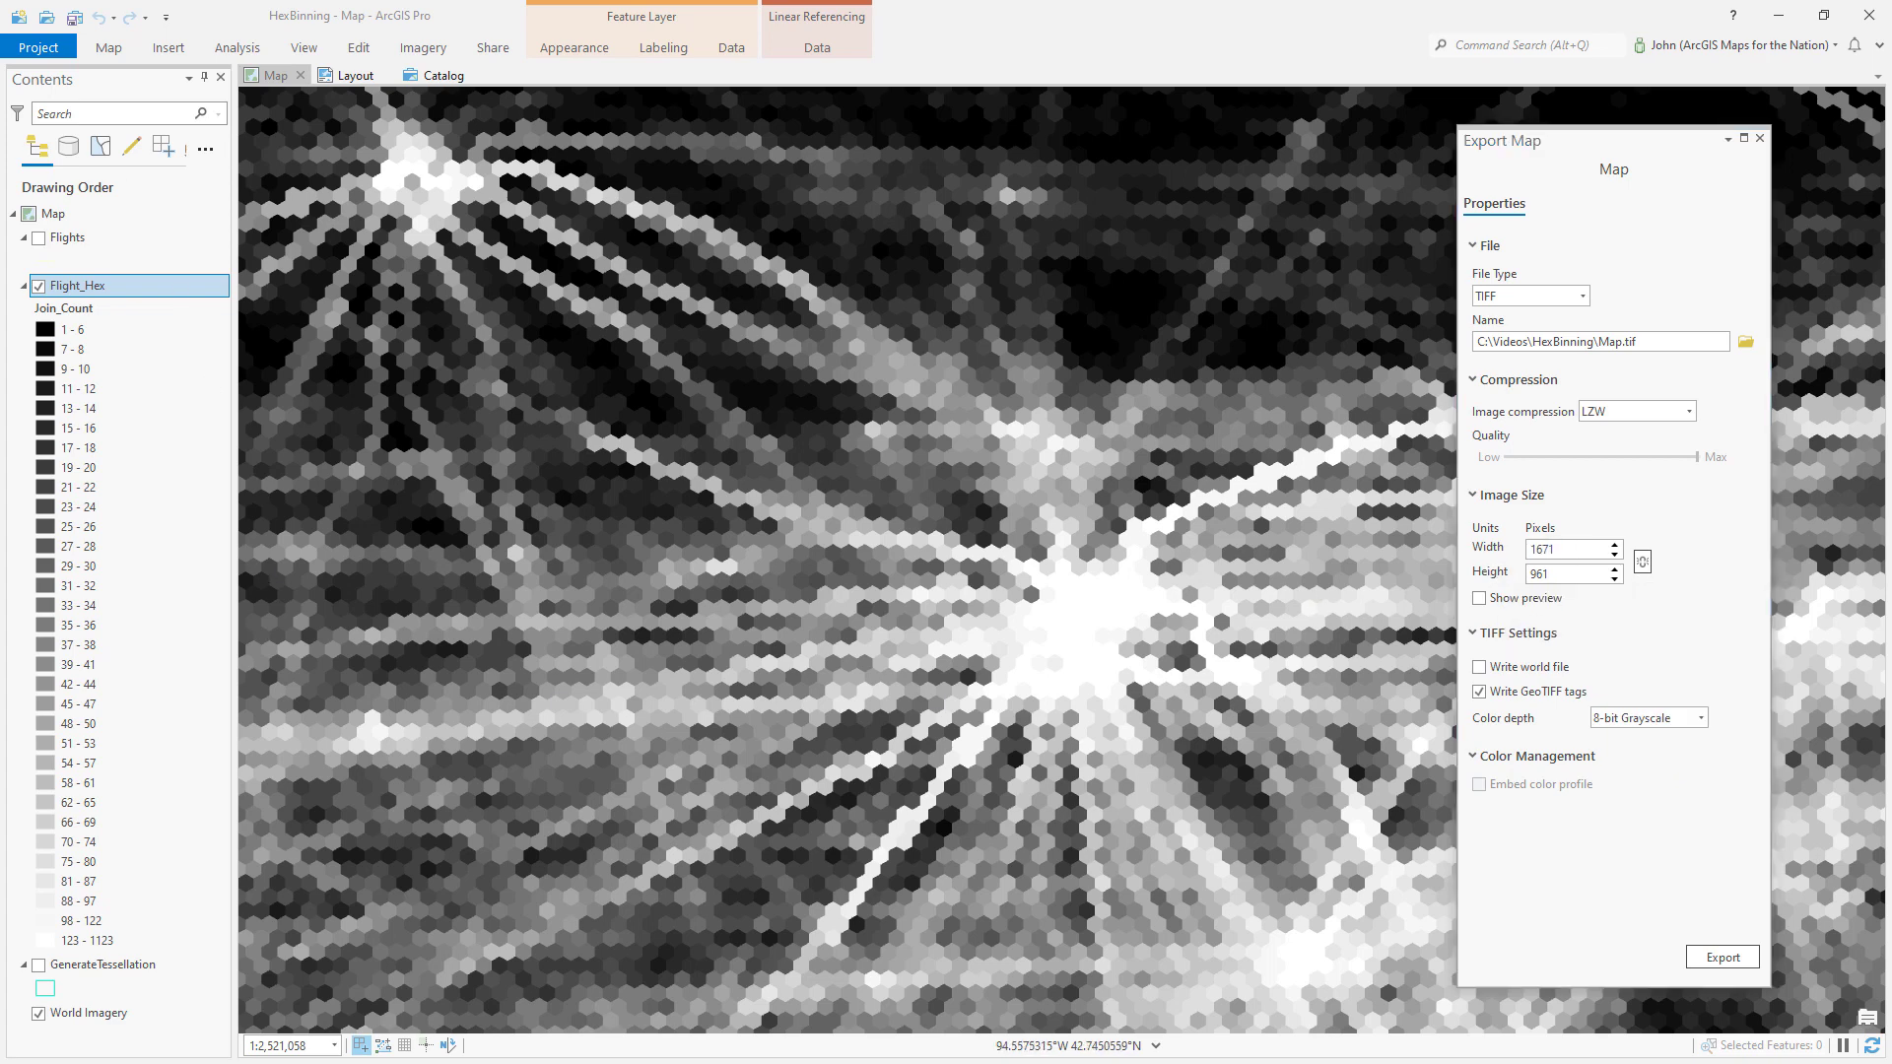
pyautogui.click(1567, 550)
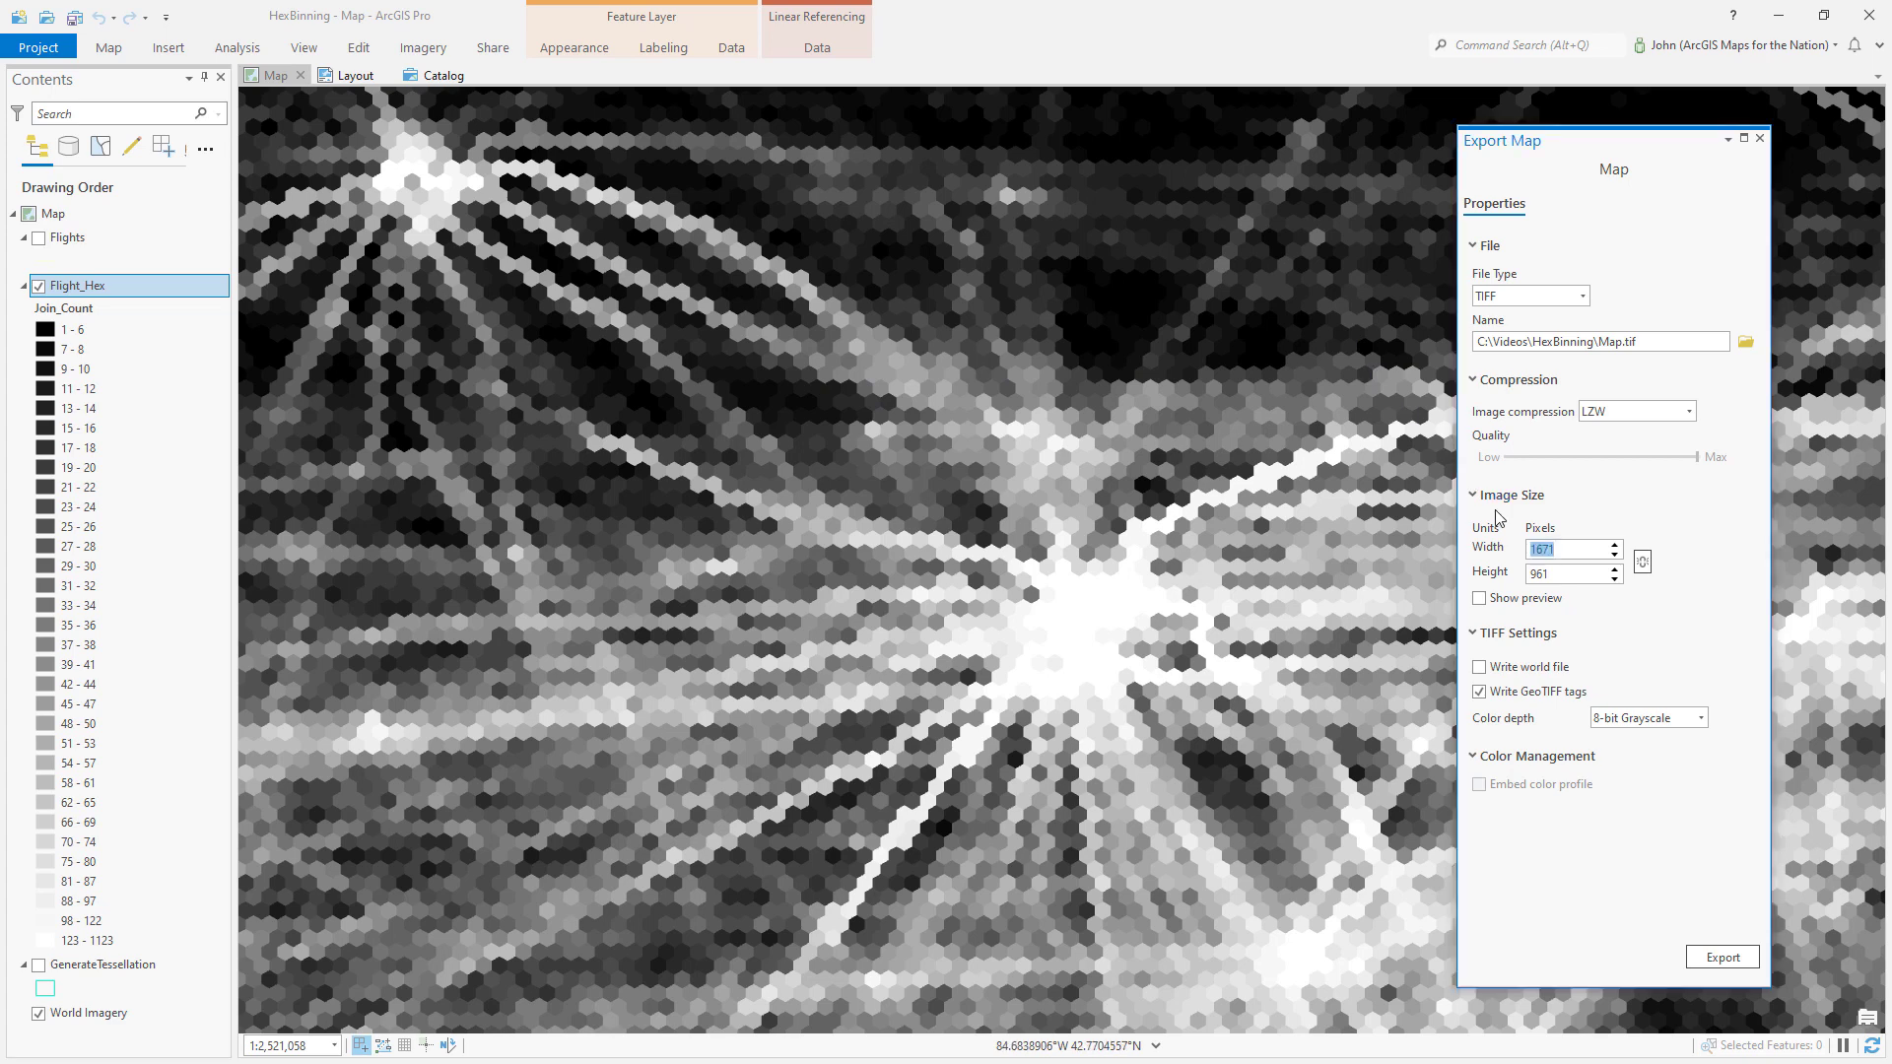
pyautogui.write('3840')
pyautogui.click(1572, 571)
pyautogui.write('2160')
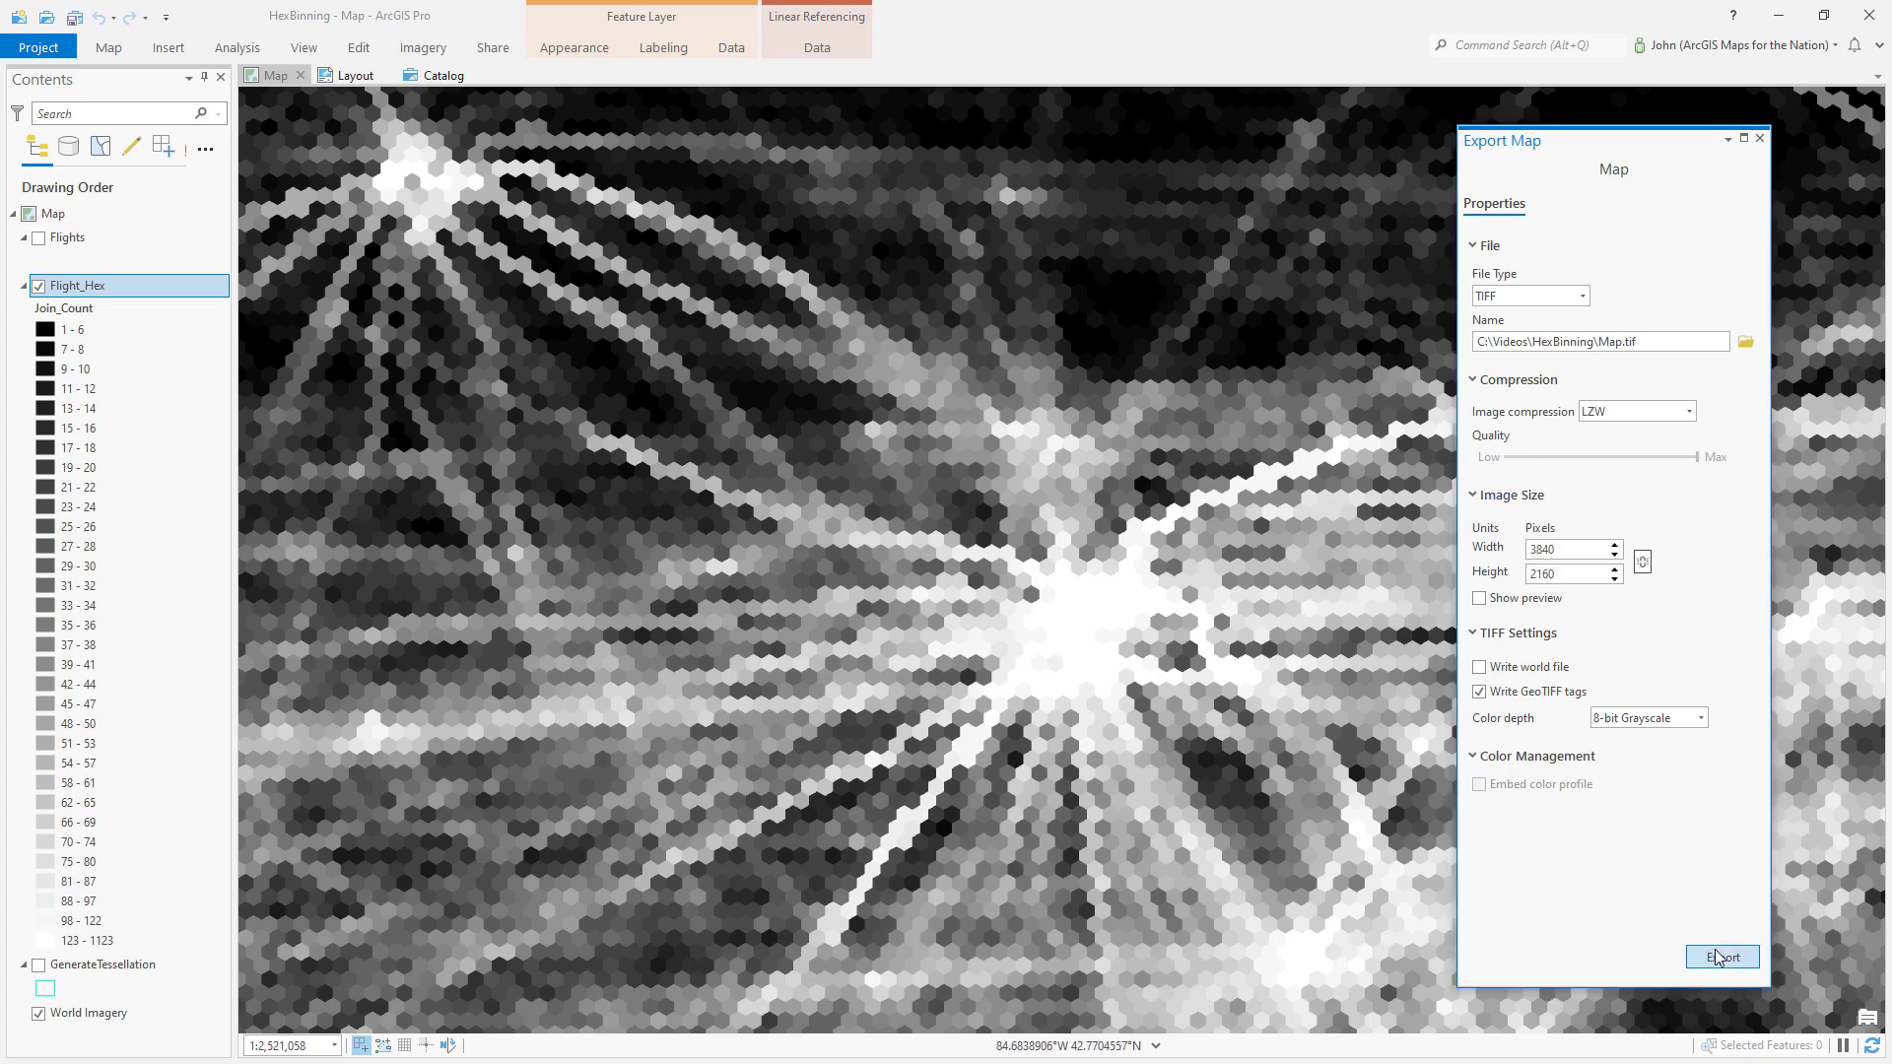
pyautogui.click(1721, 958)
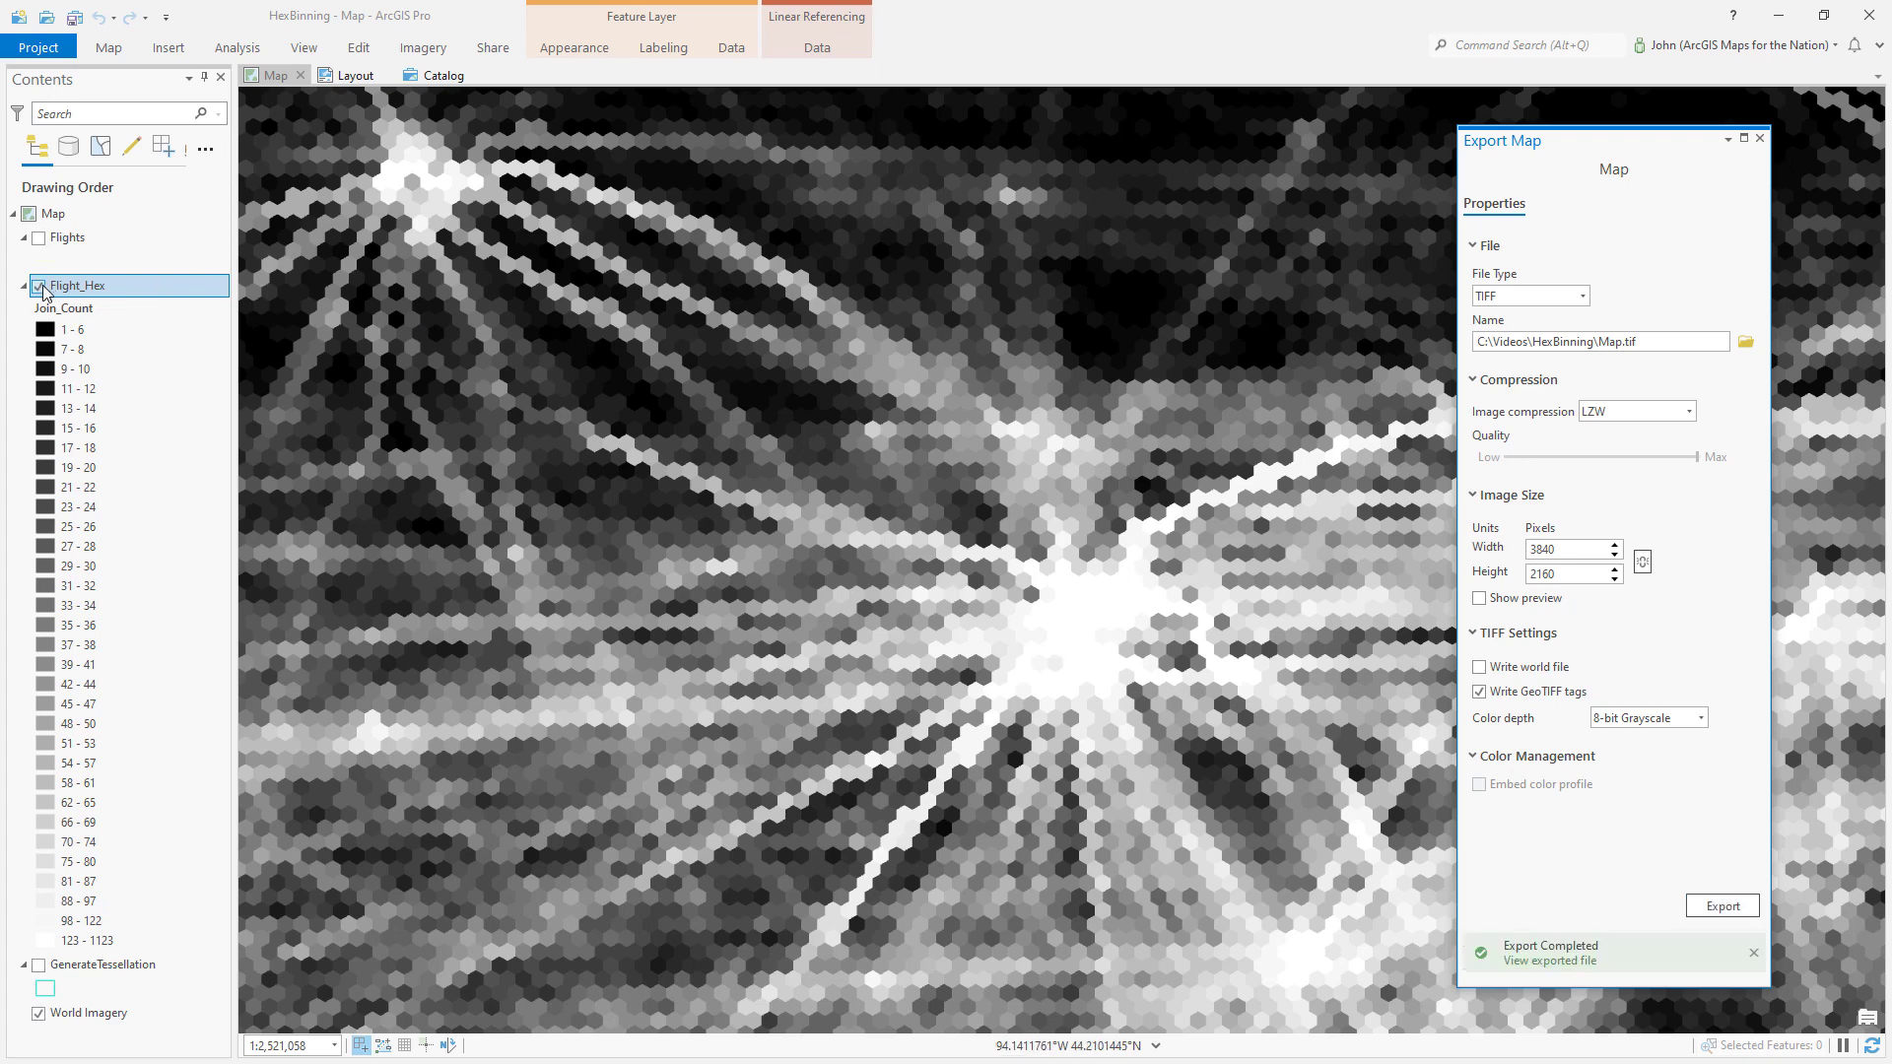
pyautogui.click(38, 290)
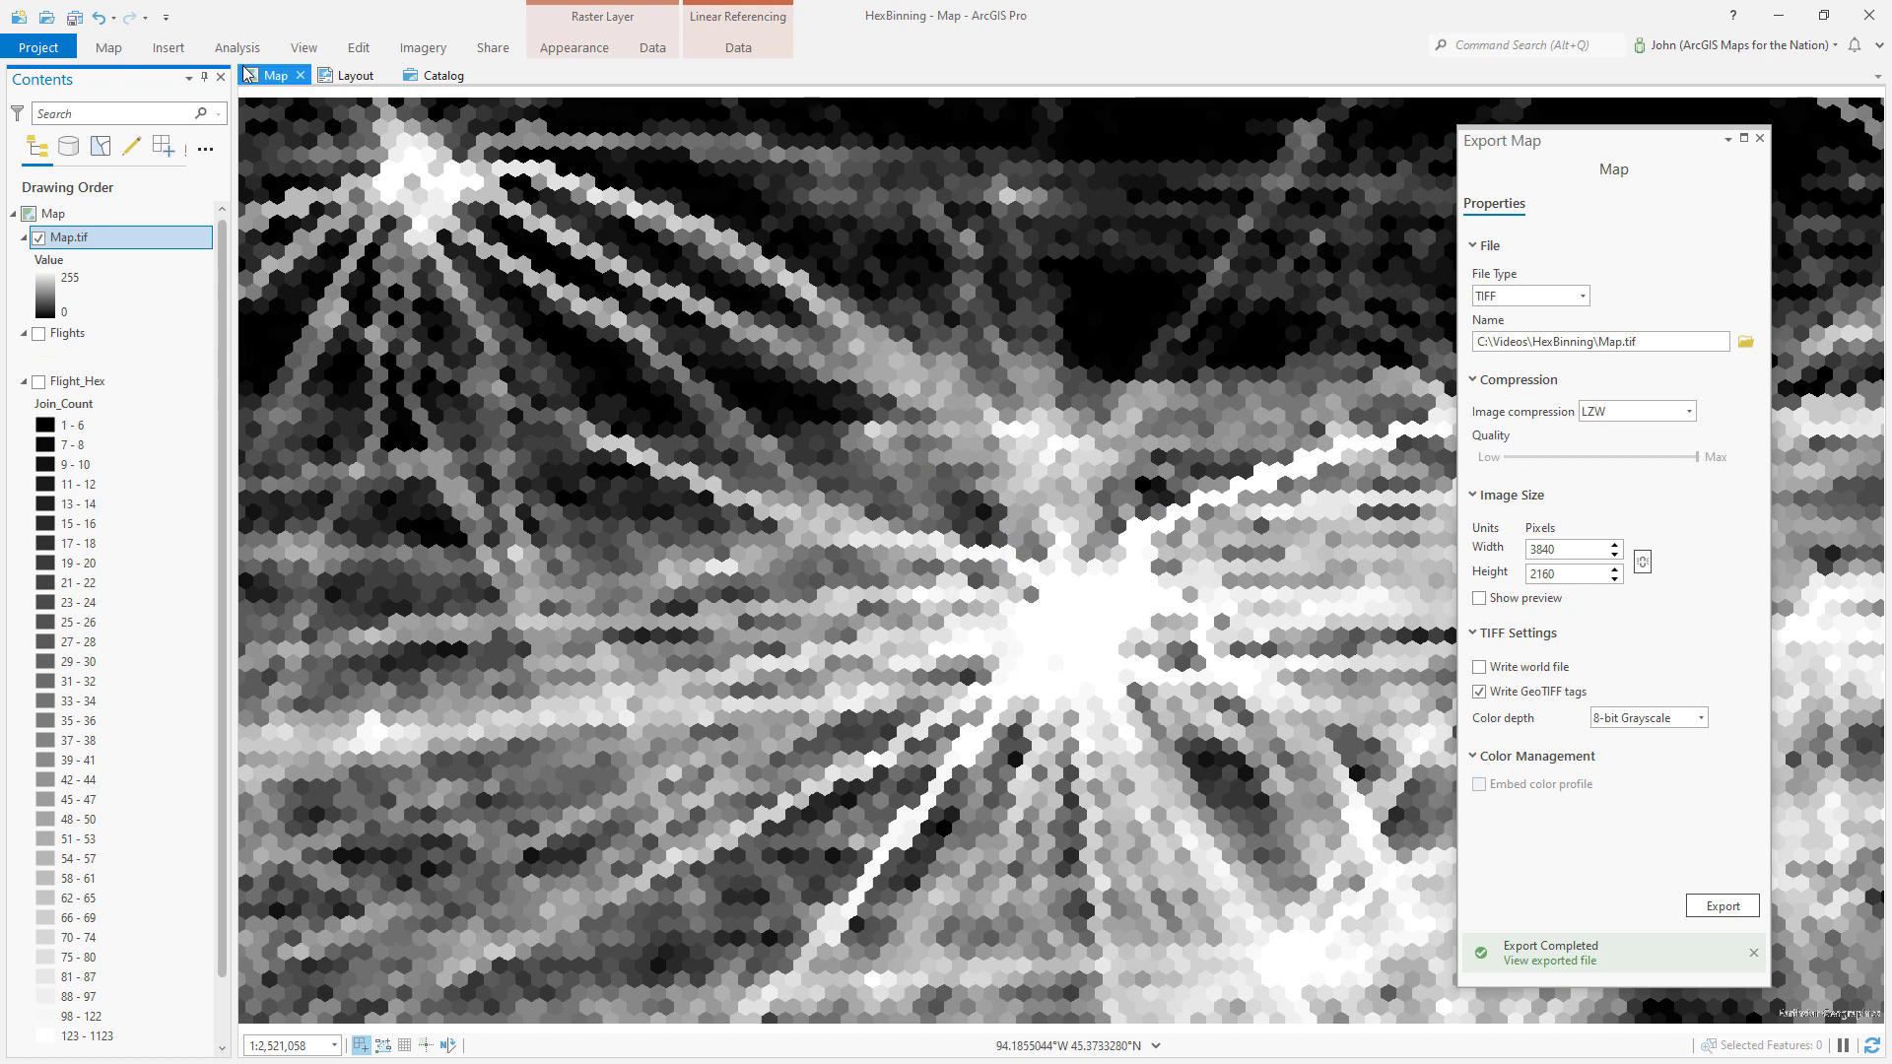
# - Go to the View ribbon once Map.tif has loaded as a layer
pyautogui.click(303, 47)
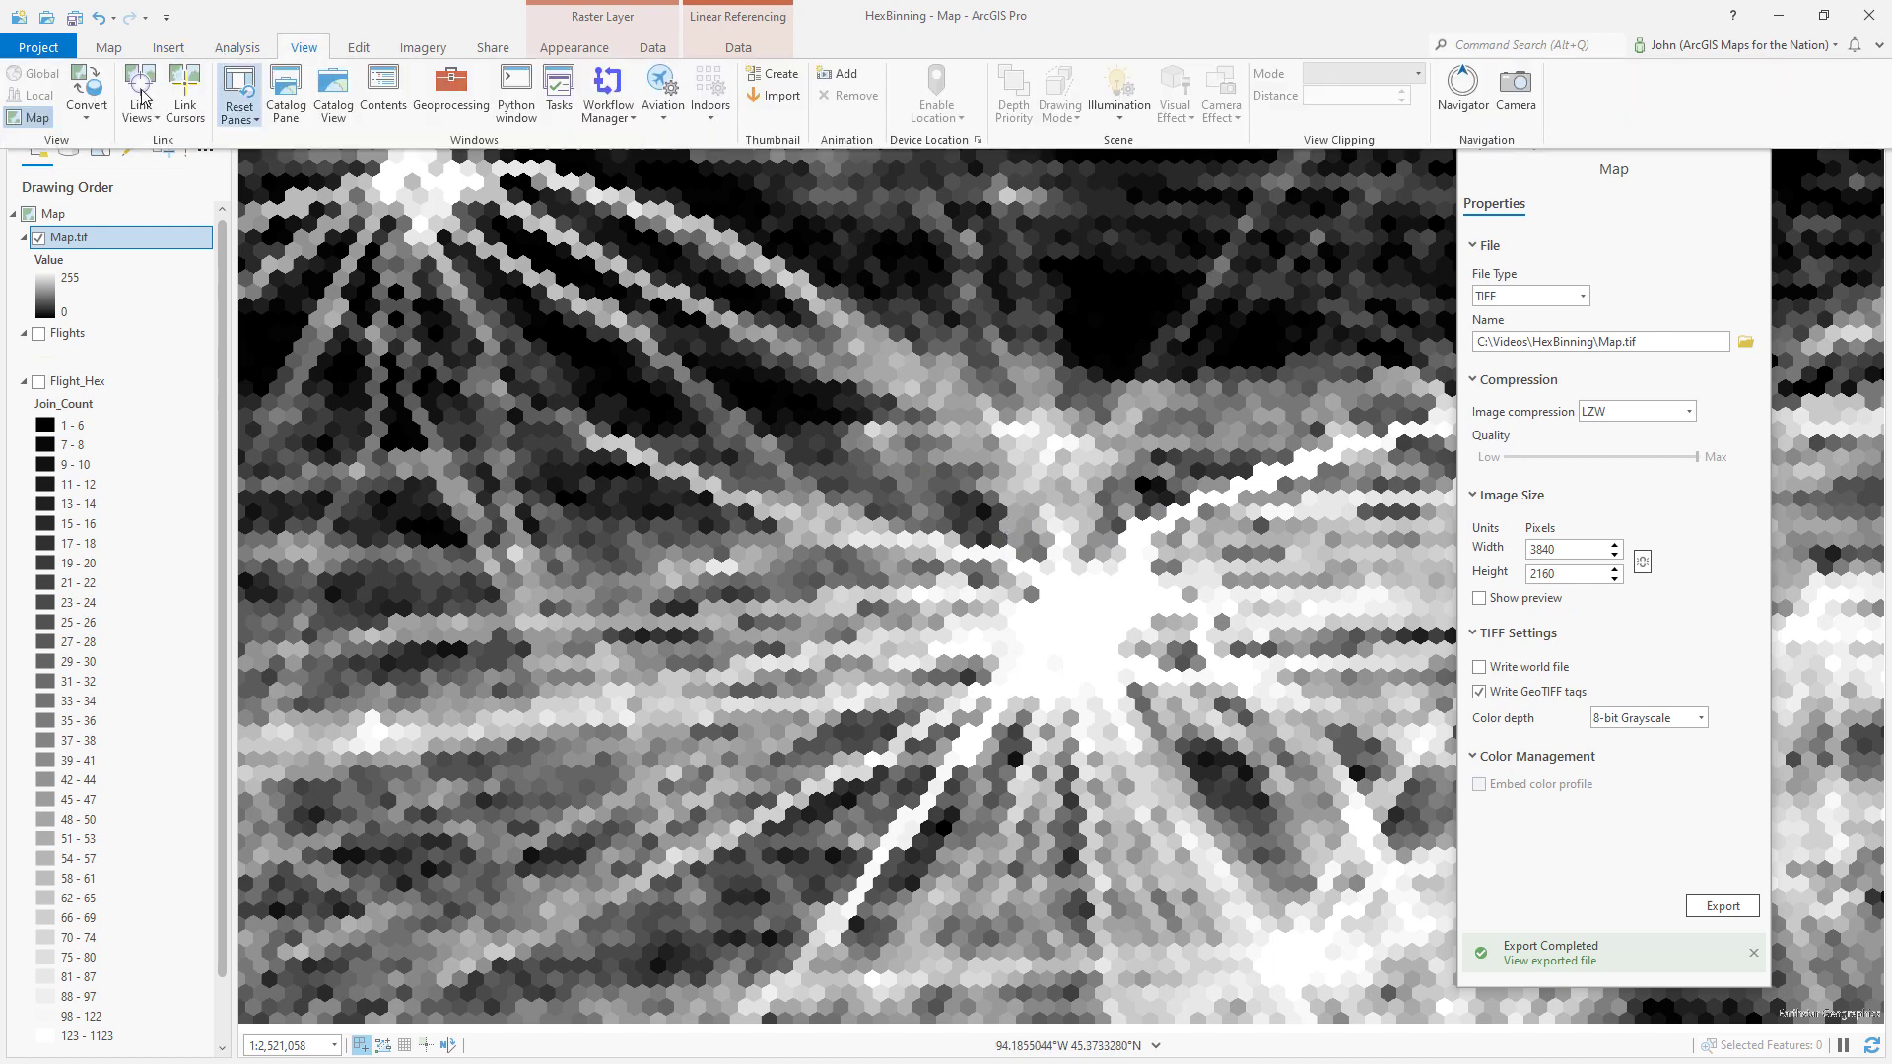
# - Convert to a local scene using Map.tif as the Ground elevation surface with World Imagery shown
pyautogui.click(84, 94)
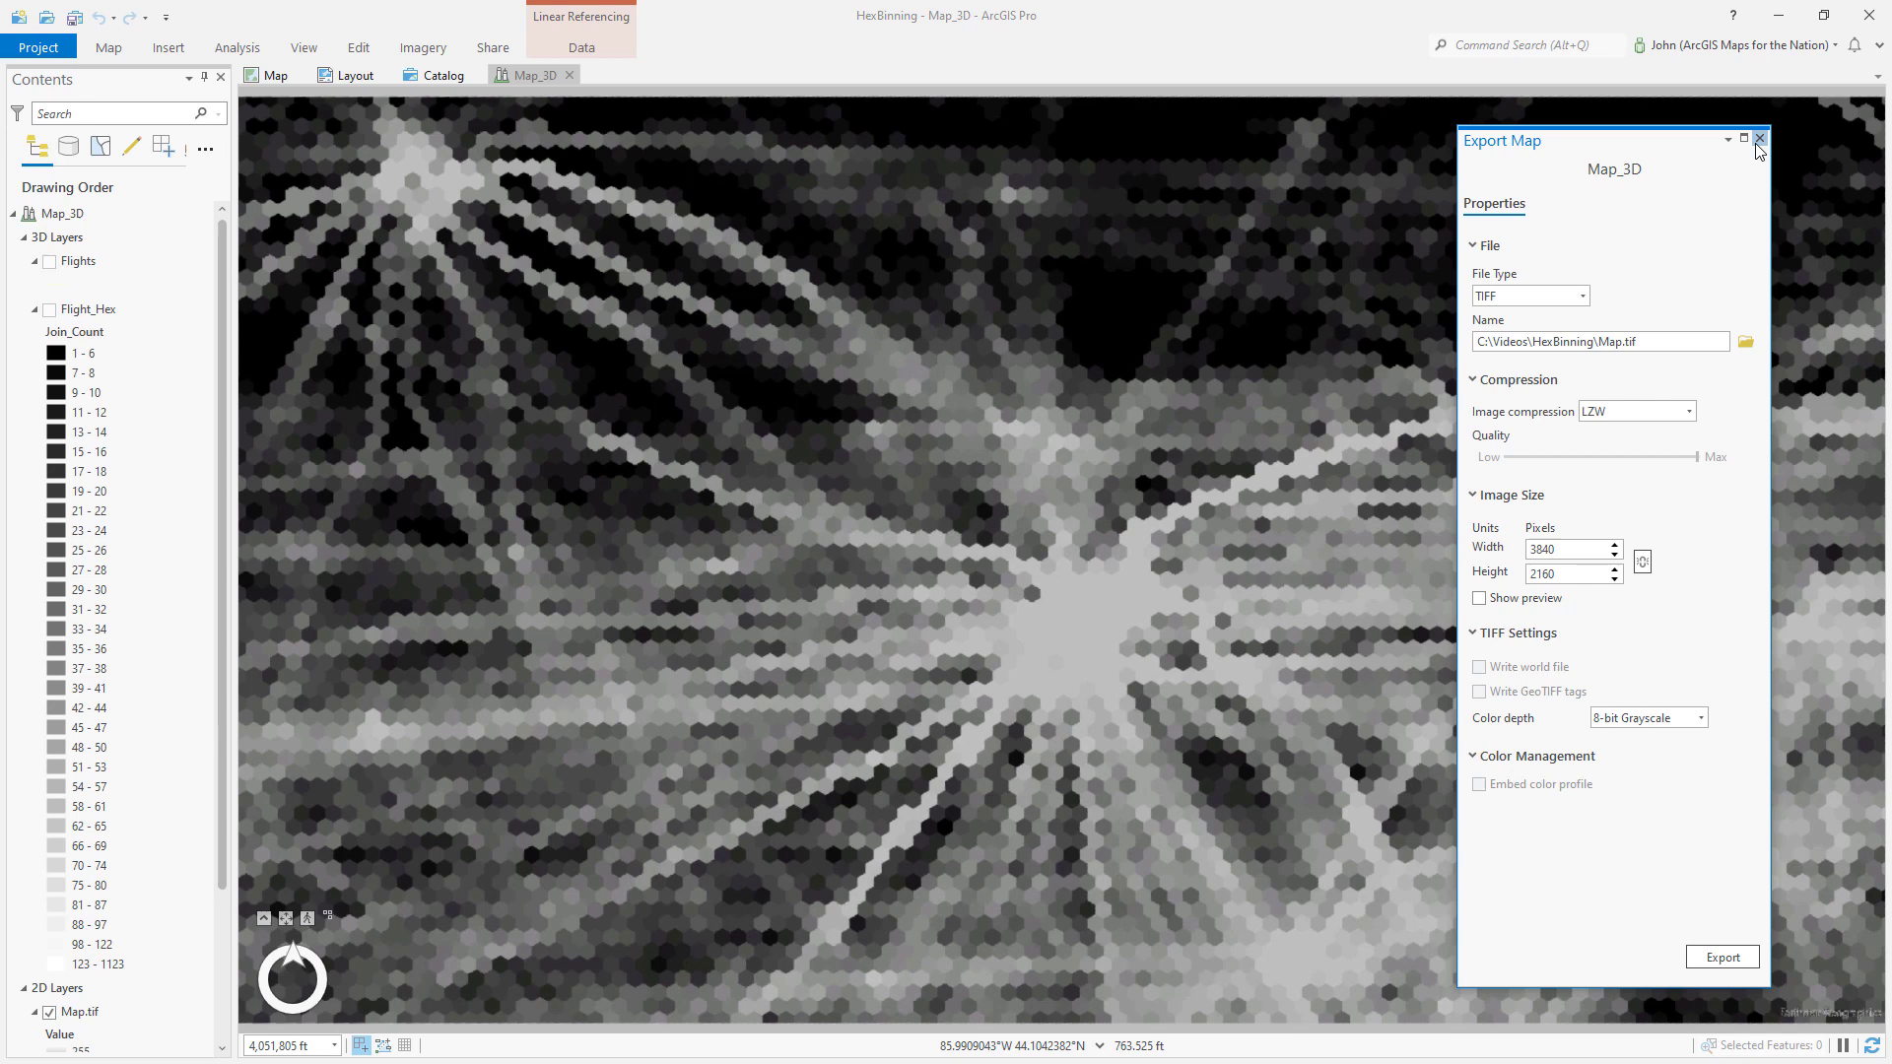
pyautogui.click(50, 309)
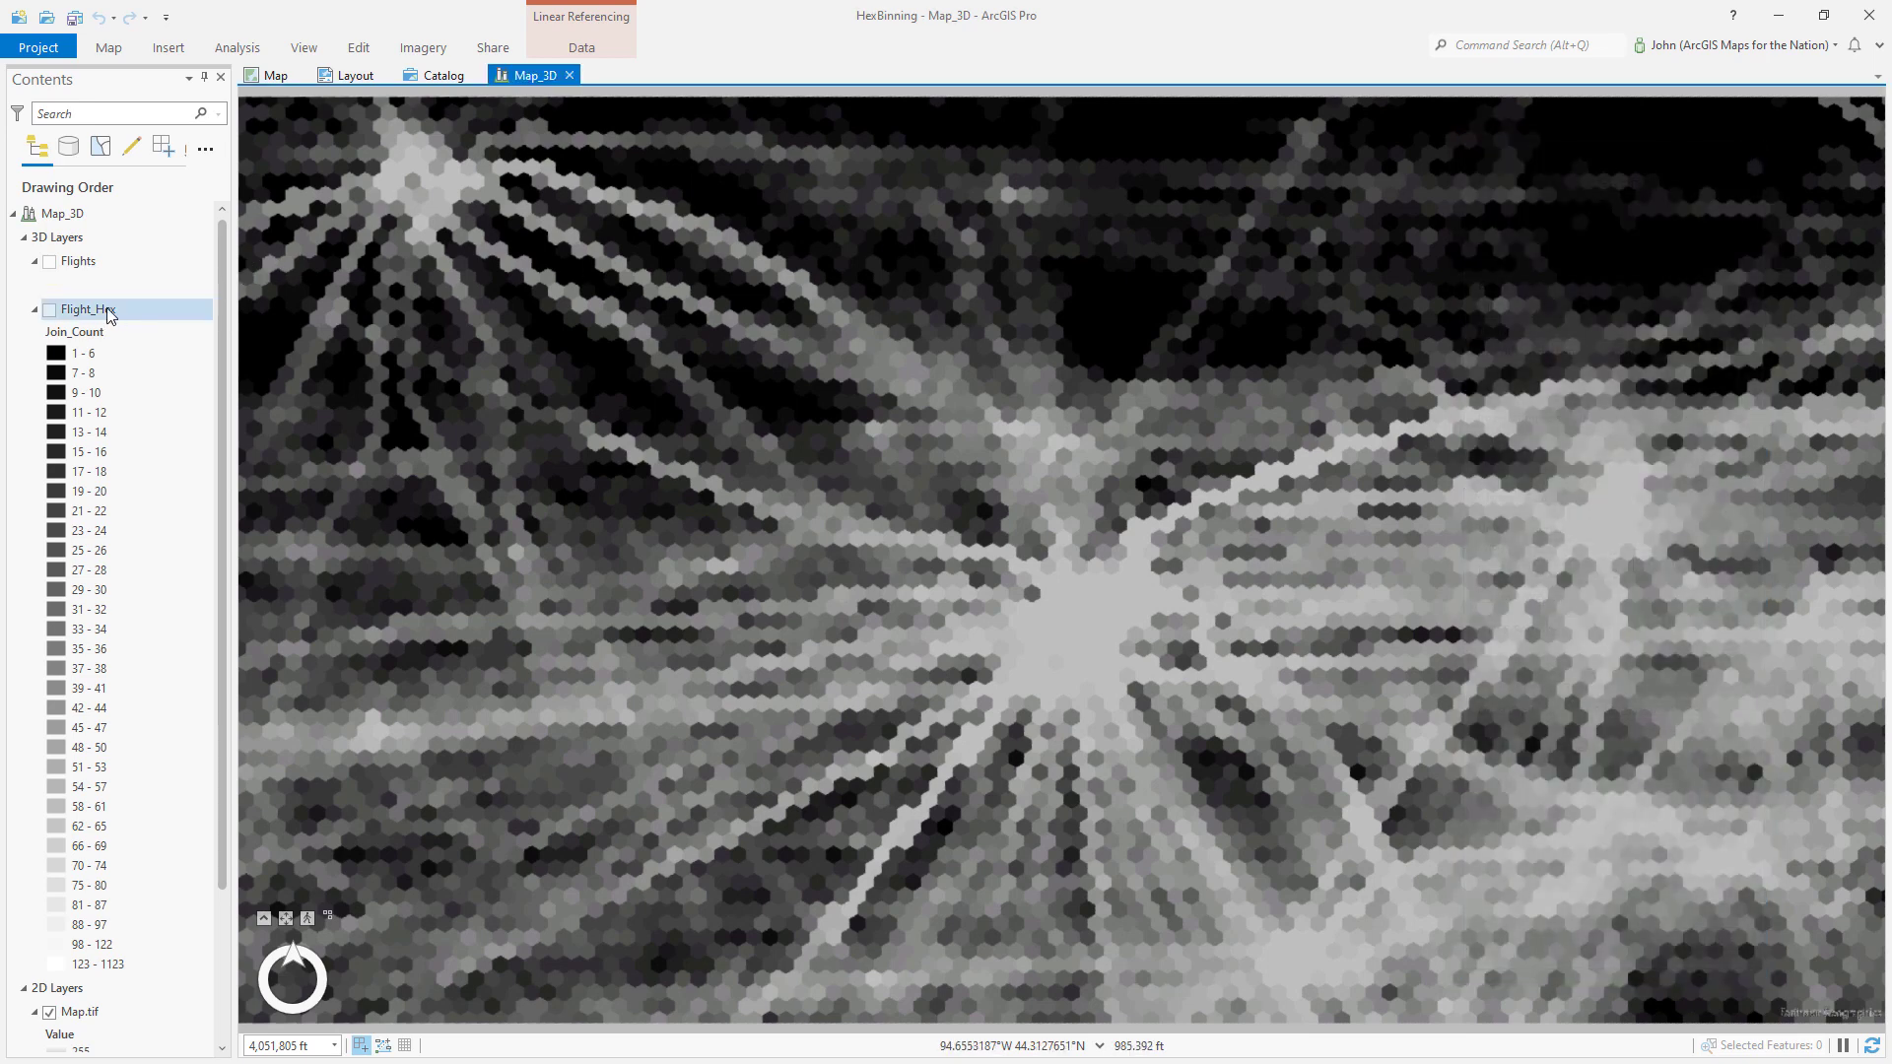
pyautogui.click(77, 260)
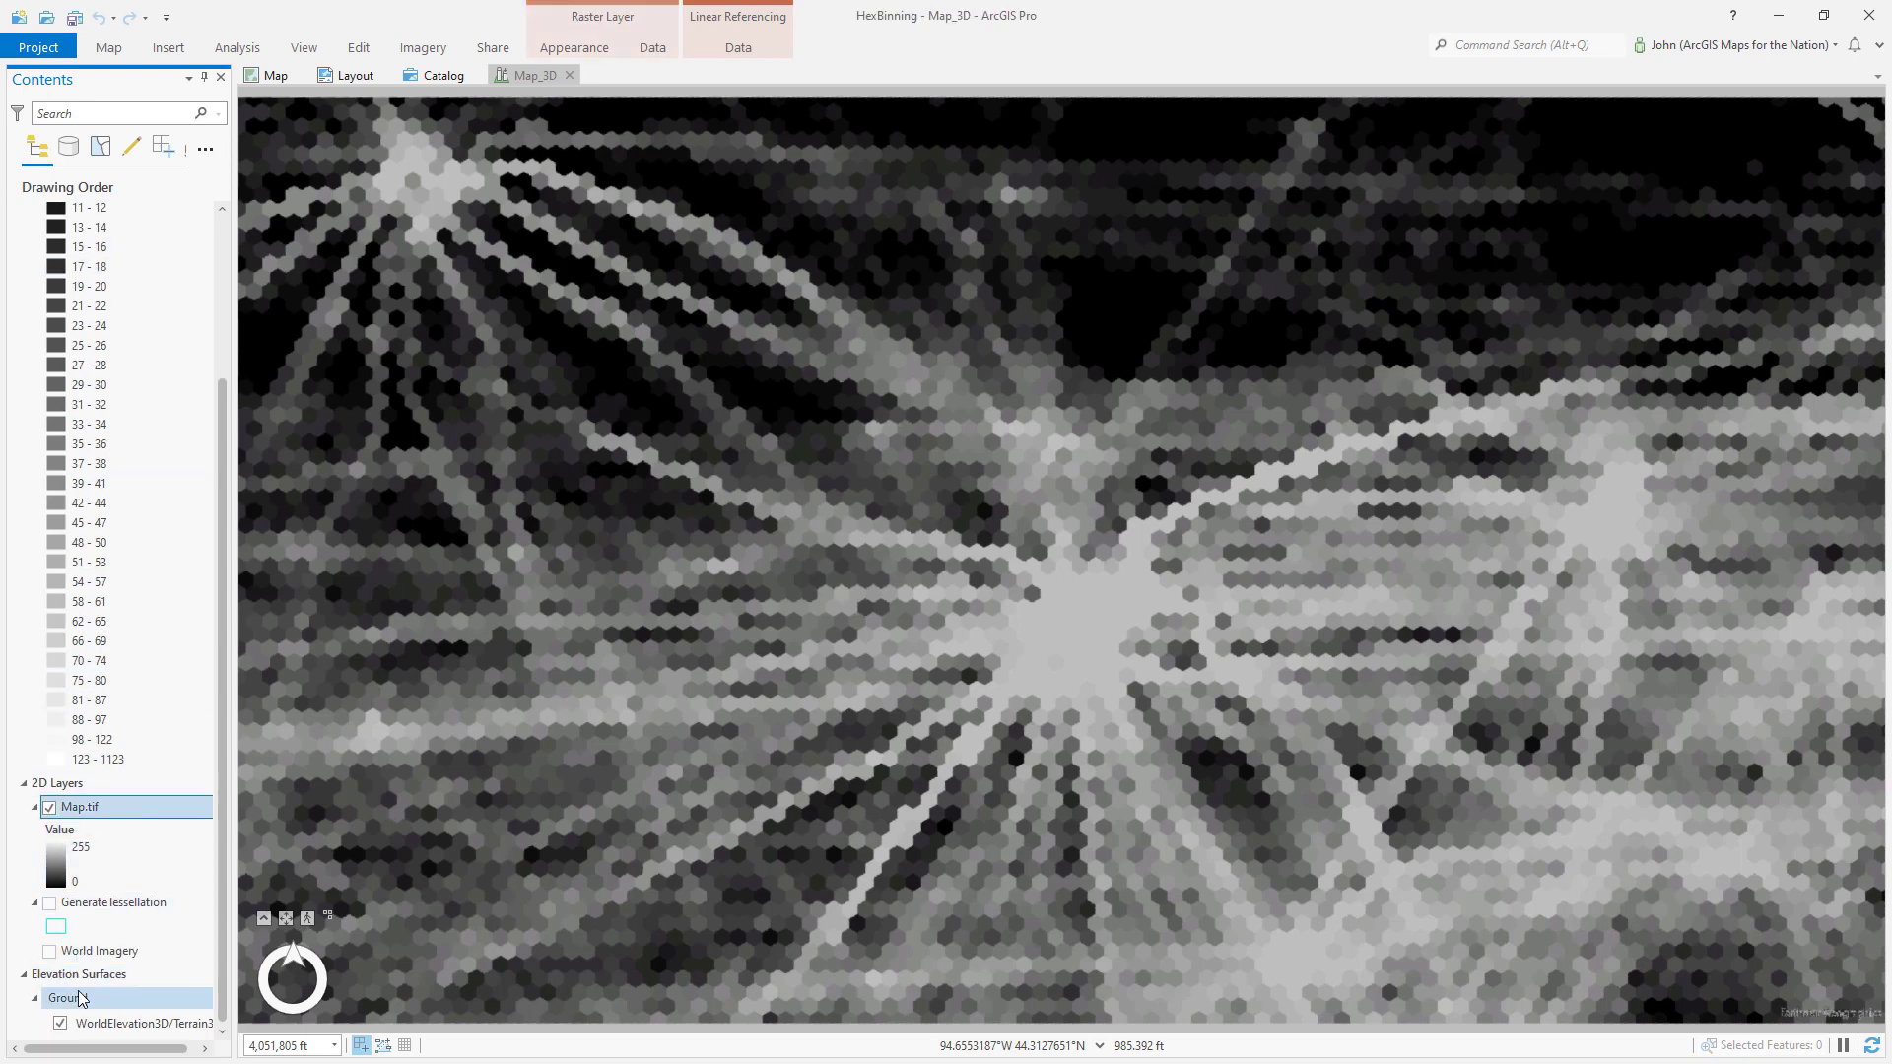
pyautogui.moveTo(61, 1023)
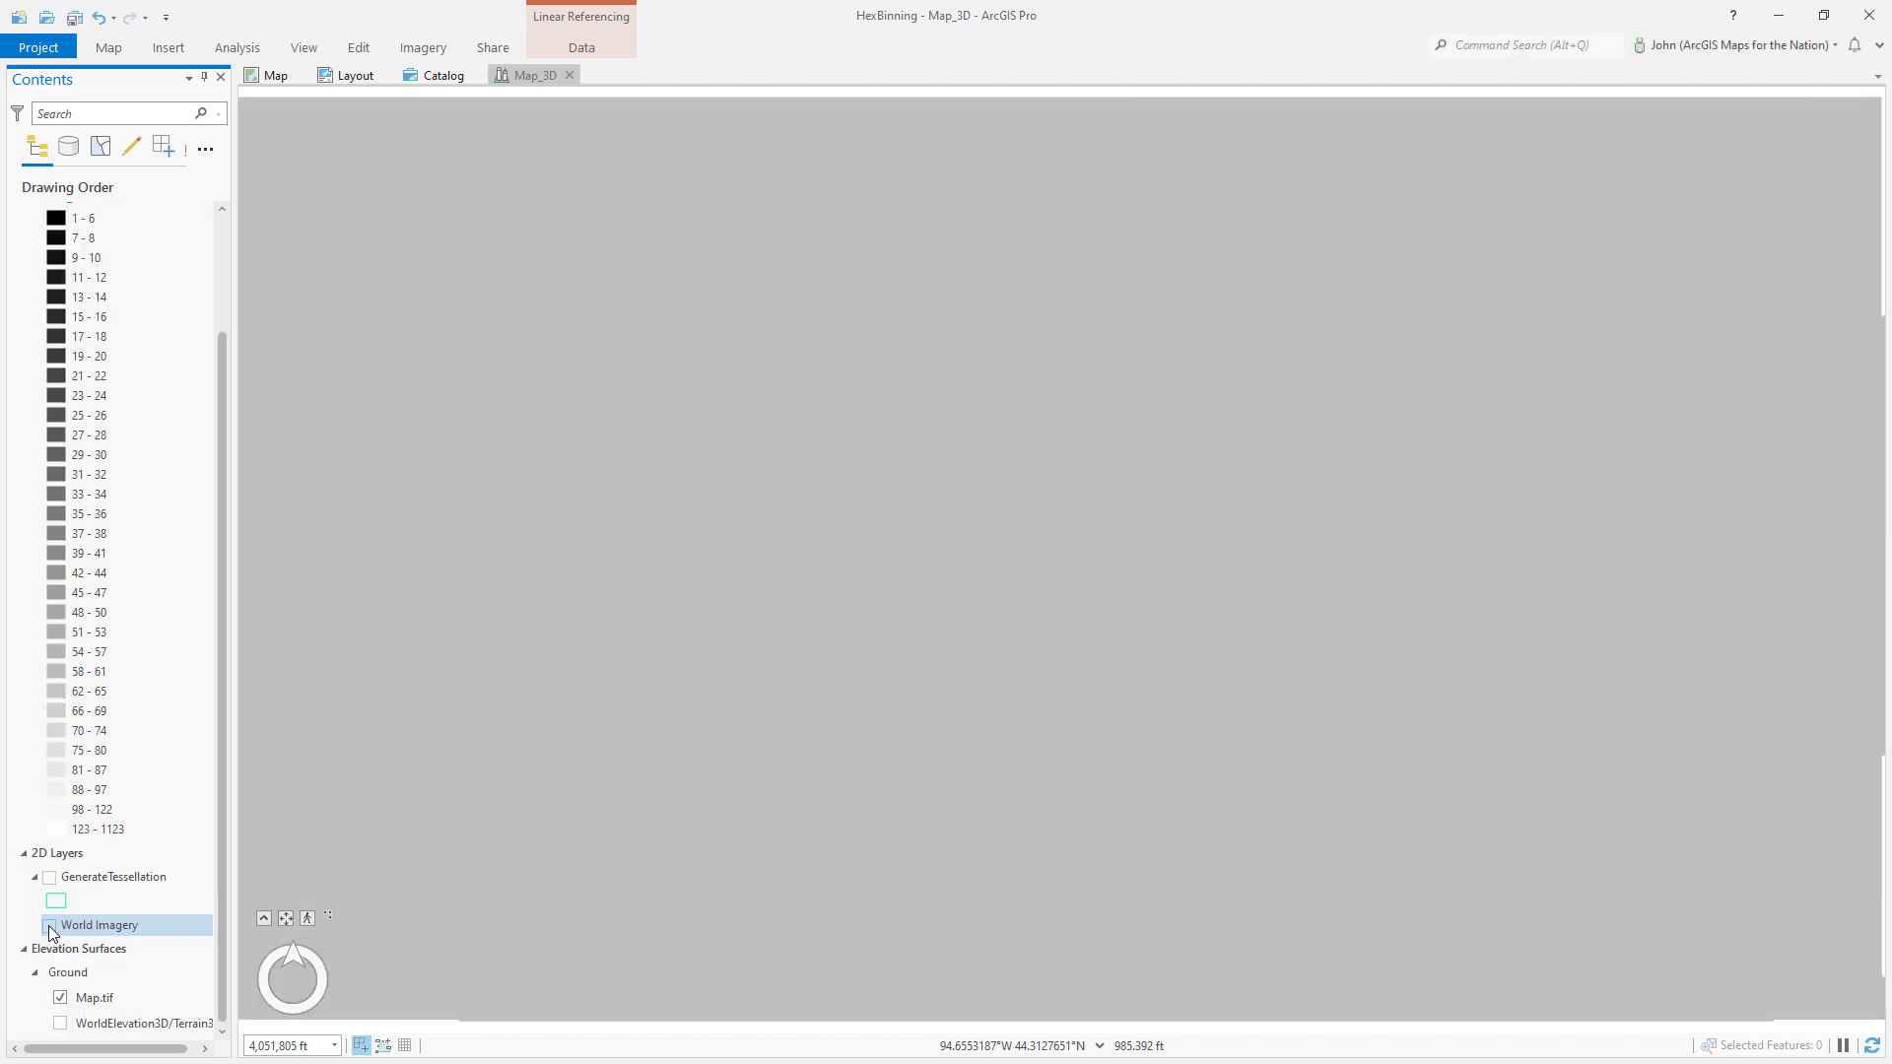
pyautogui.click(51, 924)
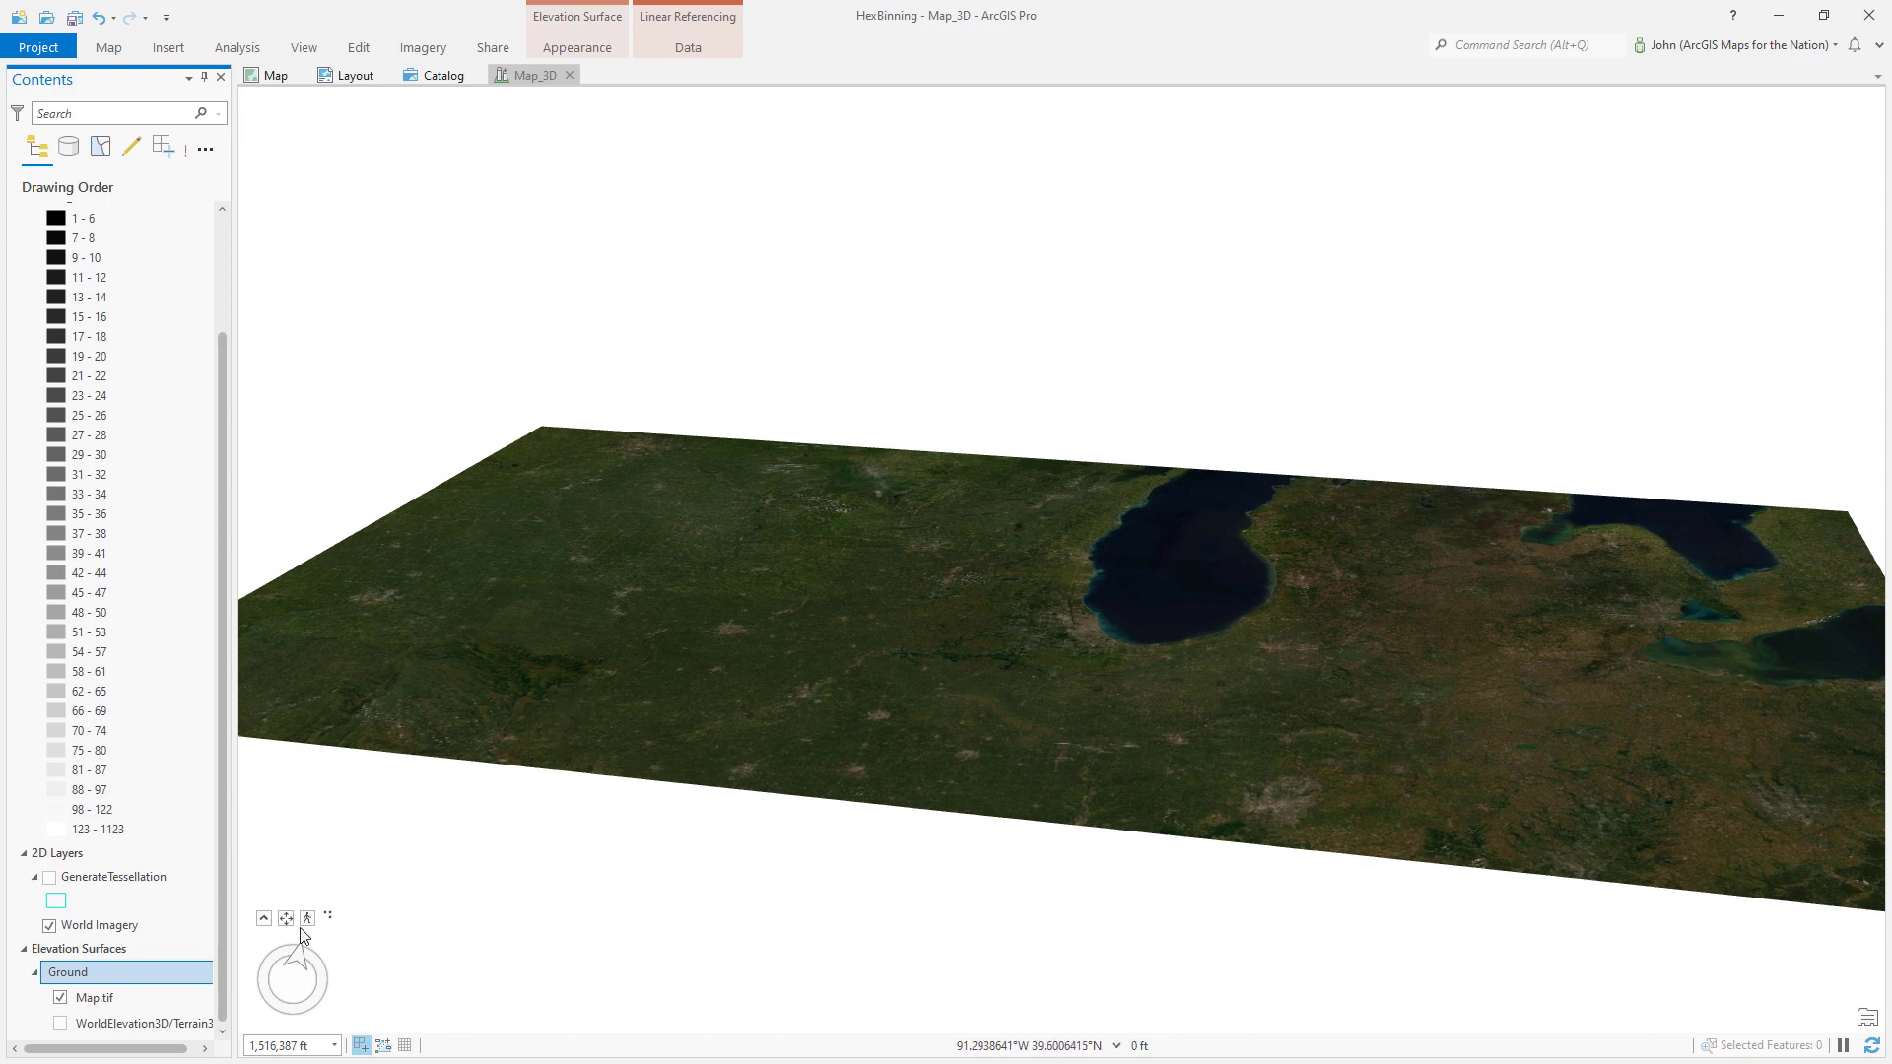
# - Set the Ground surface vertical exaggeration to 500 in Elevation Surface Appearance
pyautogui.click(576, 47)
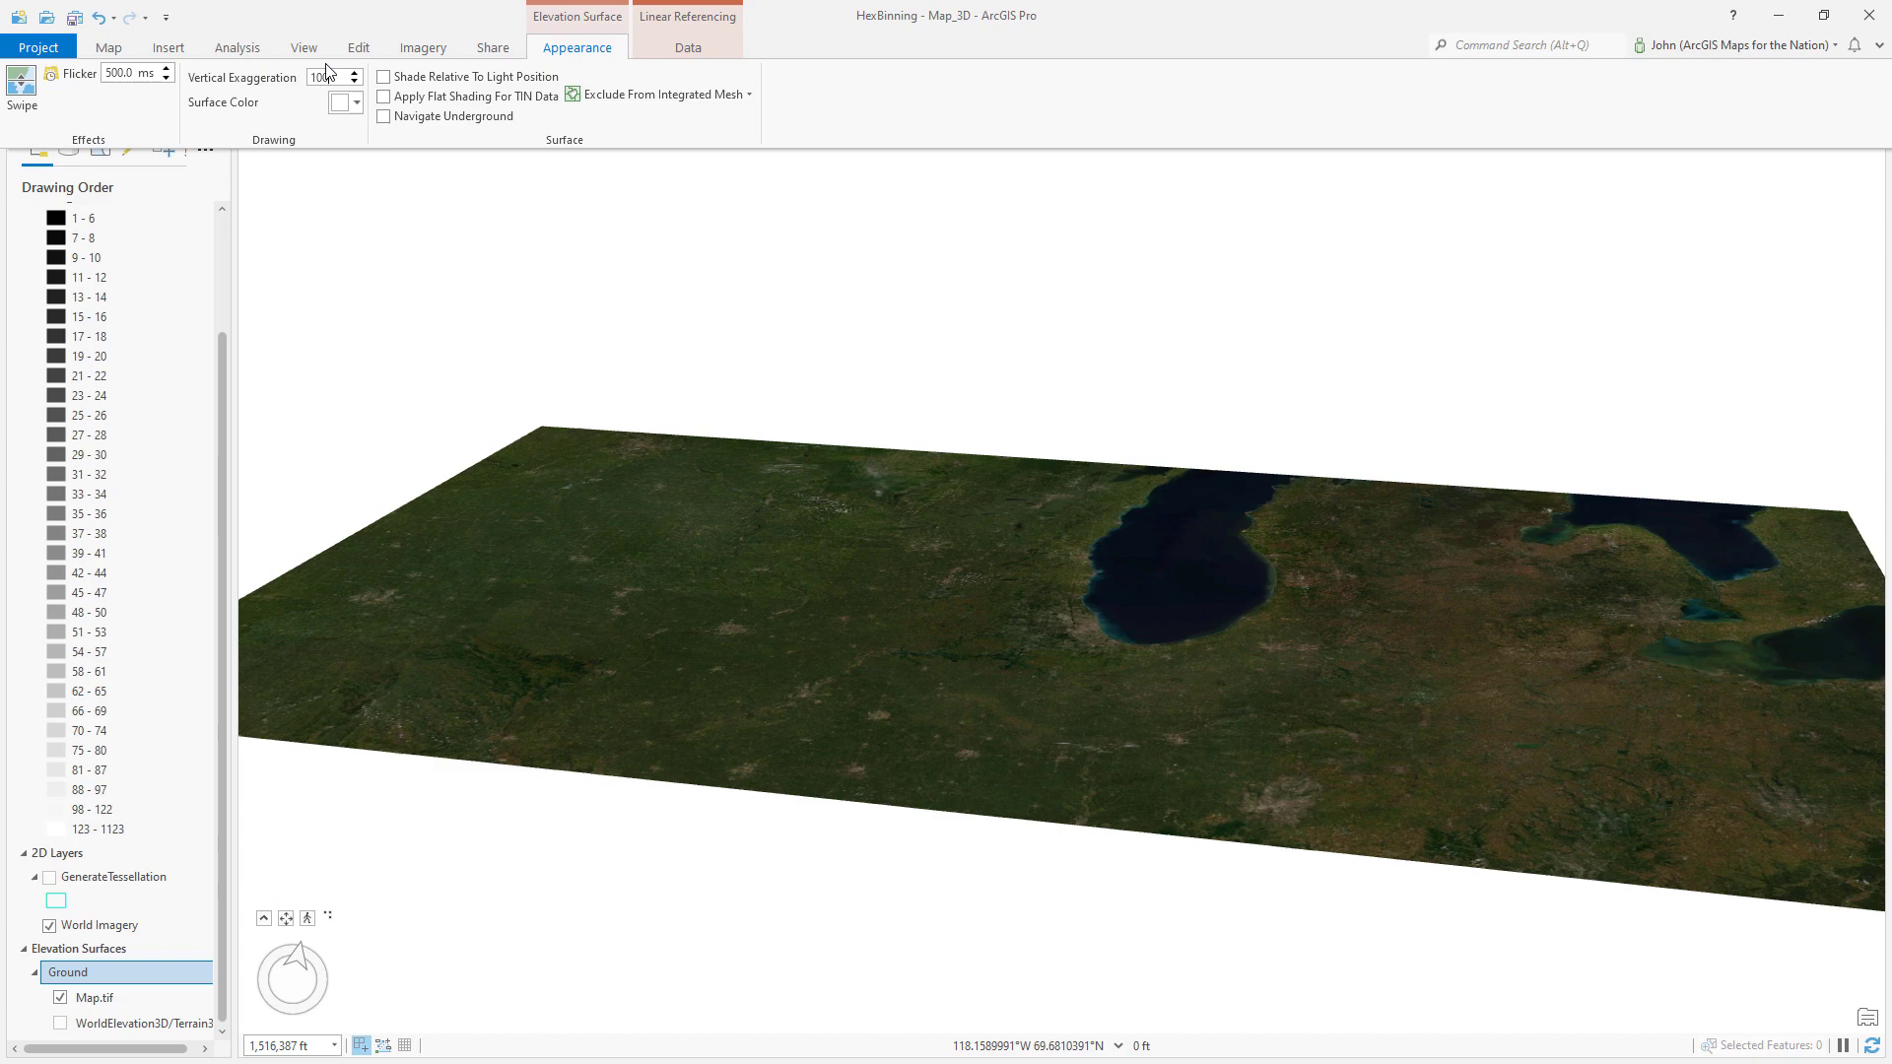
pyautogui.write('100.00')
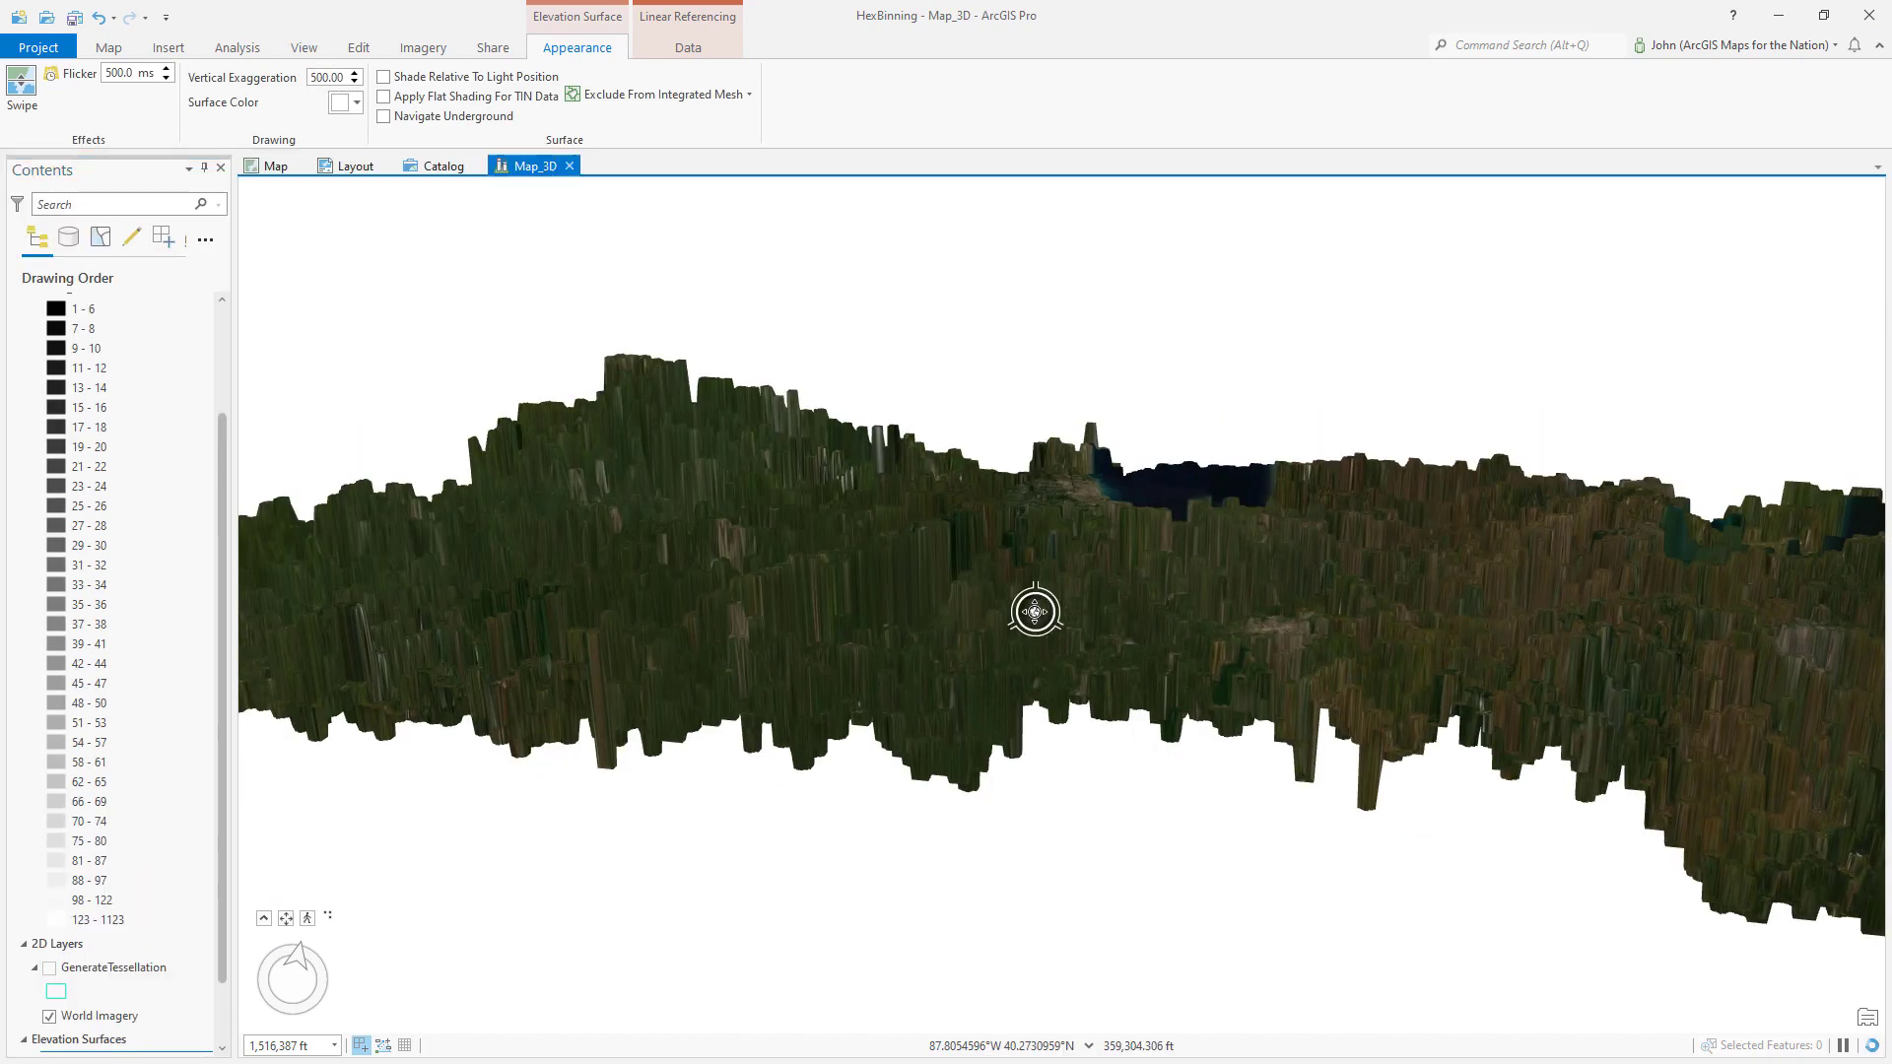
pyautogui.moveTo(1034, 611); pyautogui.dragTo(1156, 794)
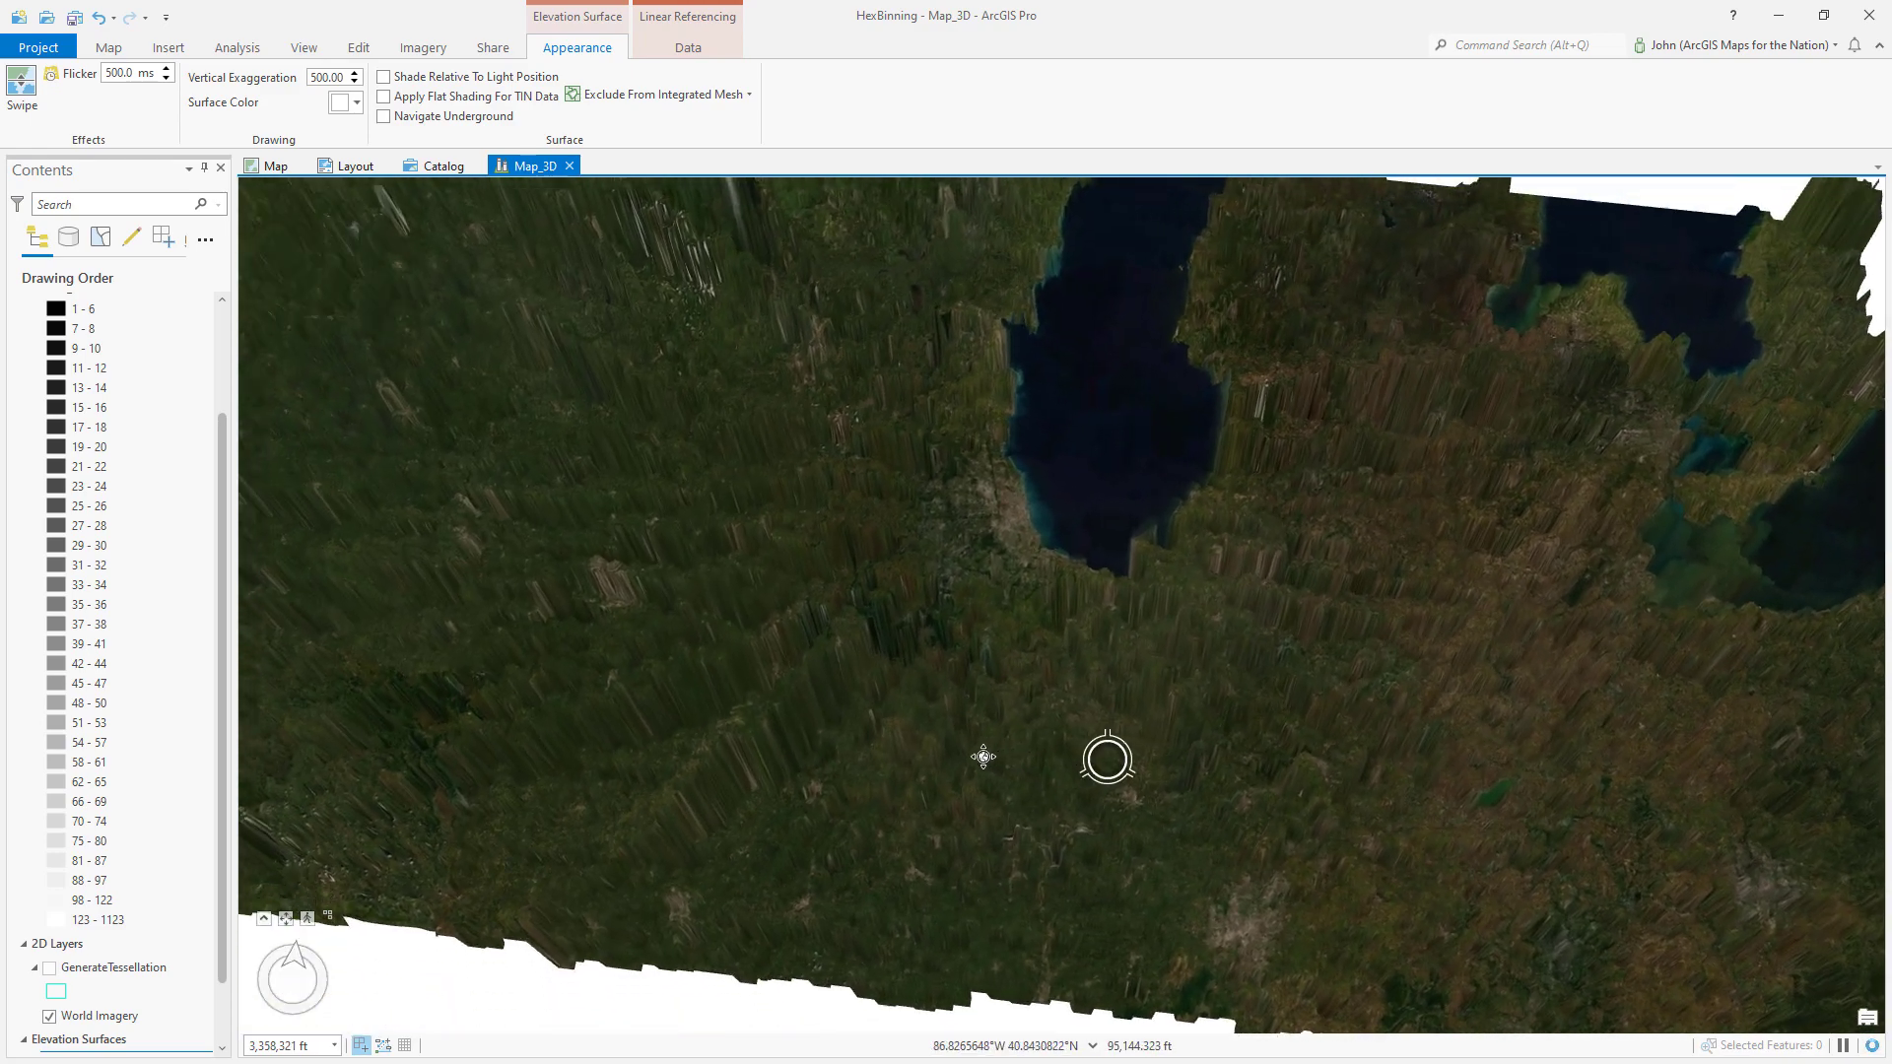
pyautogui.moveTo(983, 757); pyautogui.dragTo(1177, 763)
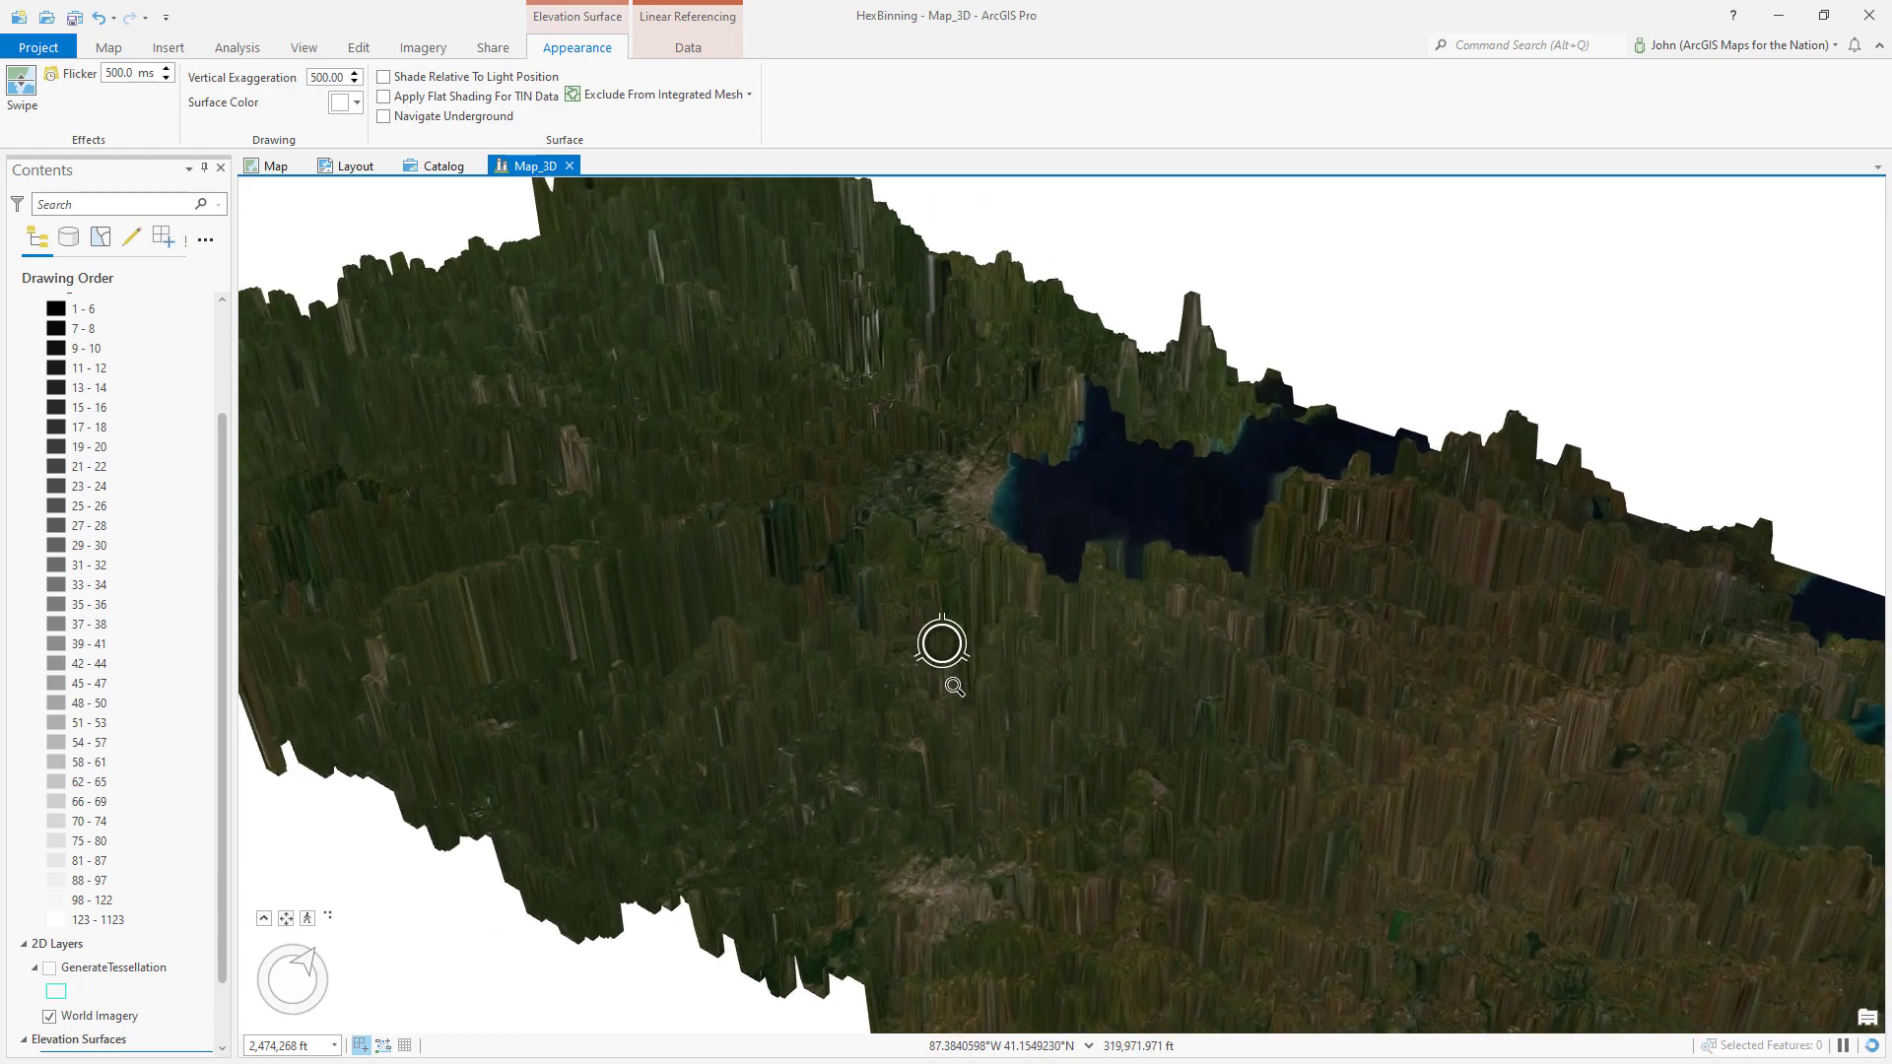
pyautogui.scroll(-3)
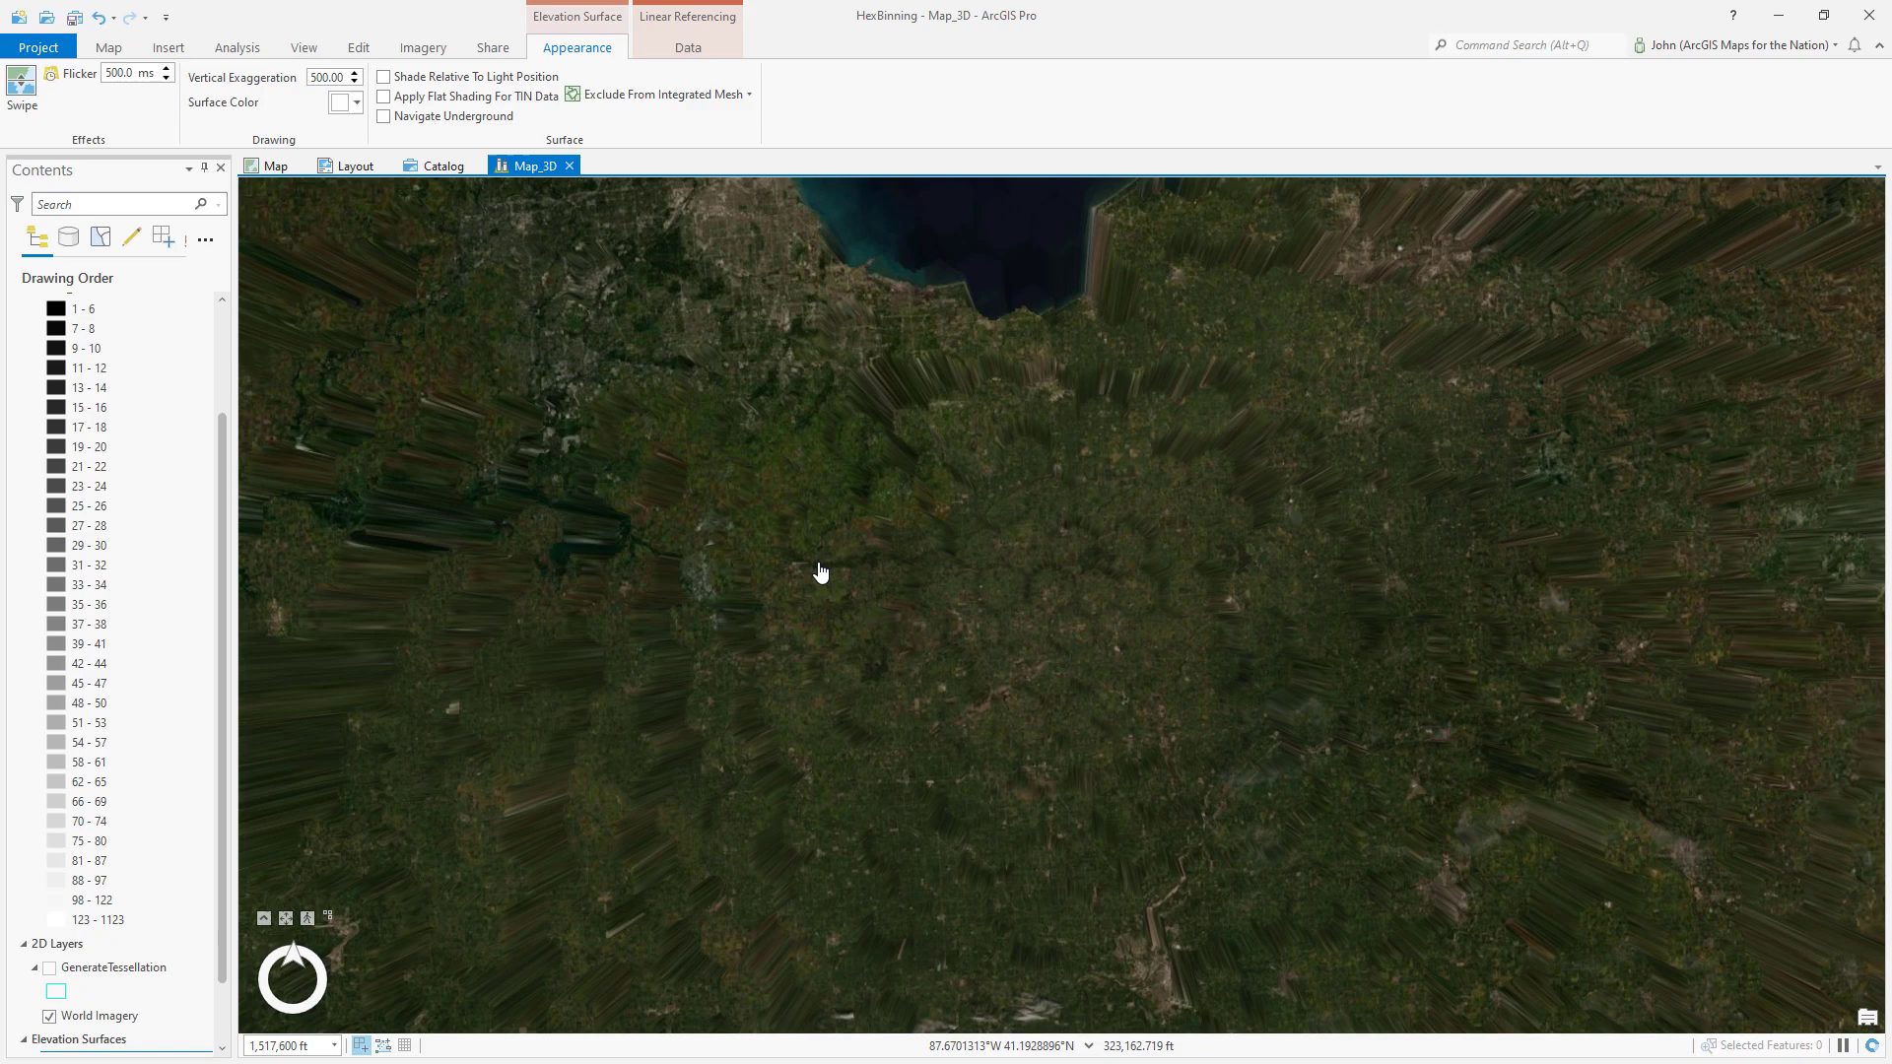
pyautogui.moveTo(820, 571); pyautogui.dragTo(991, 772)
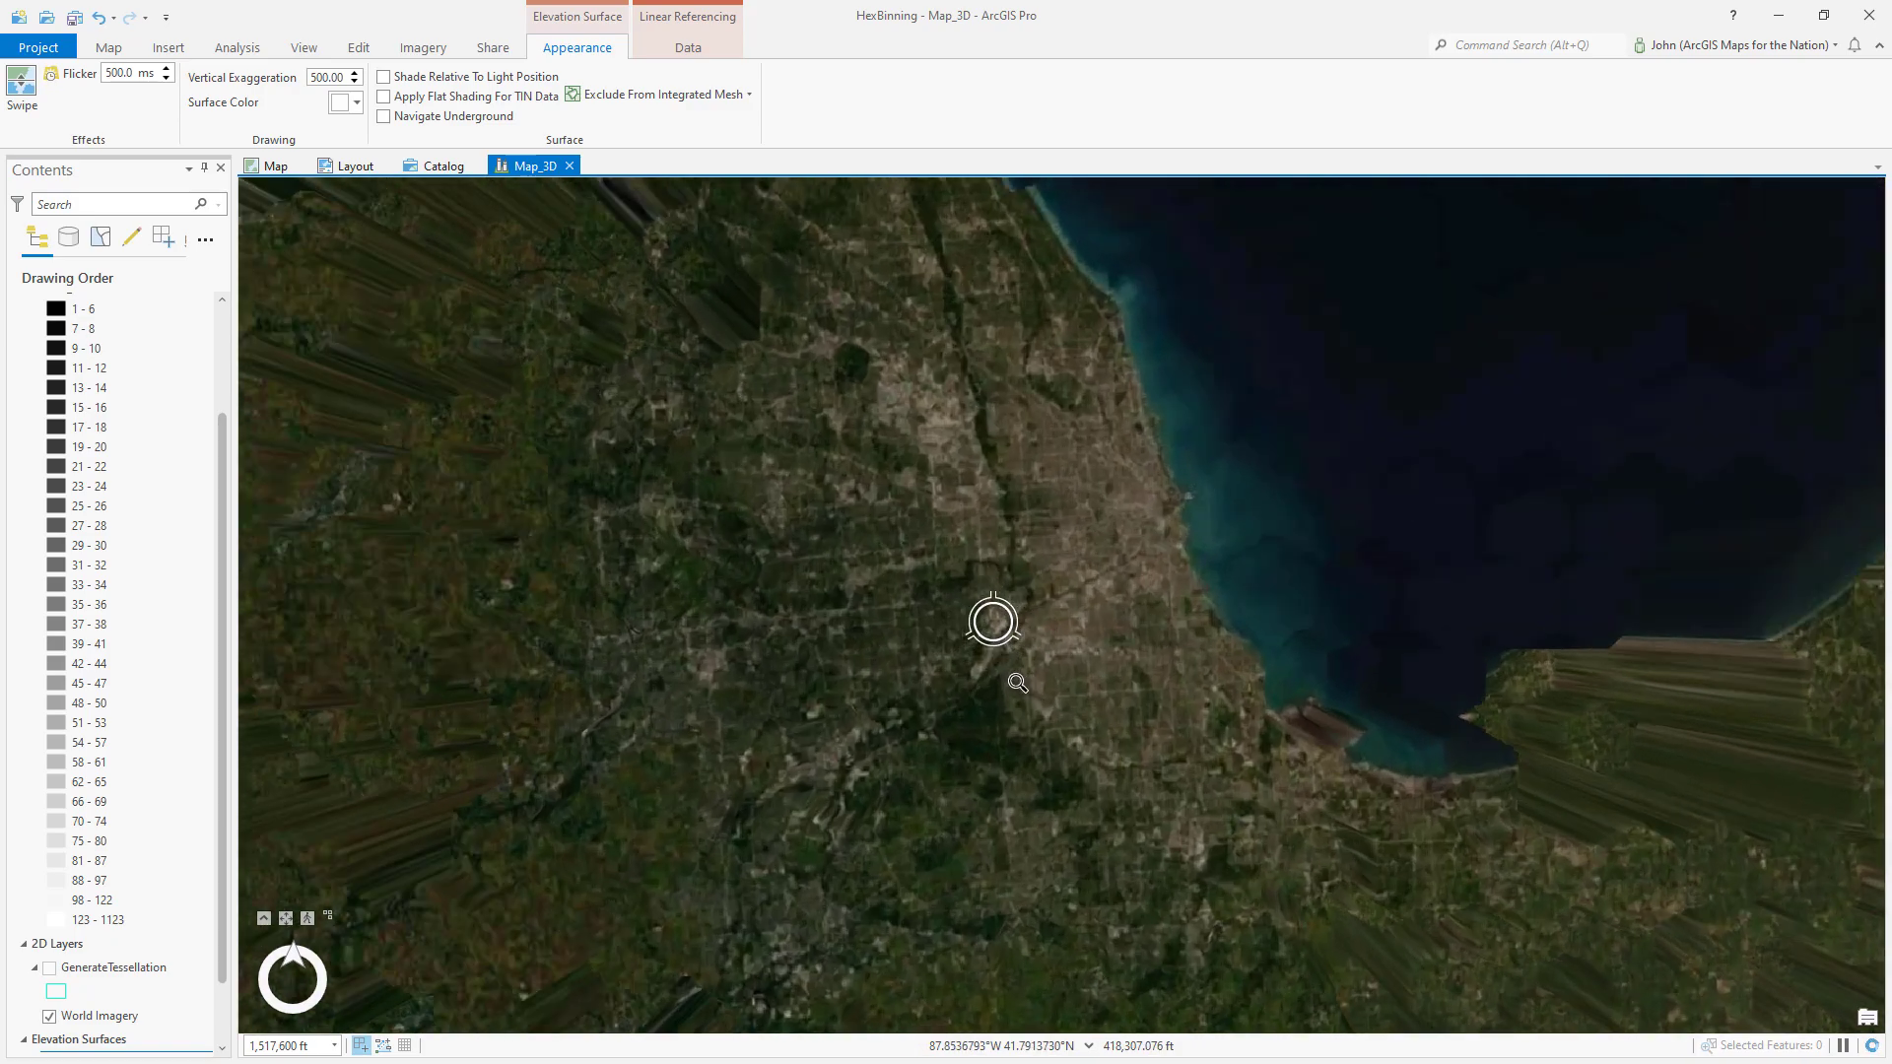
pyautogui.moveTo(991, 620); pyautogui.dragTo(723, 363)
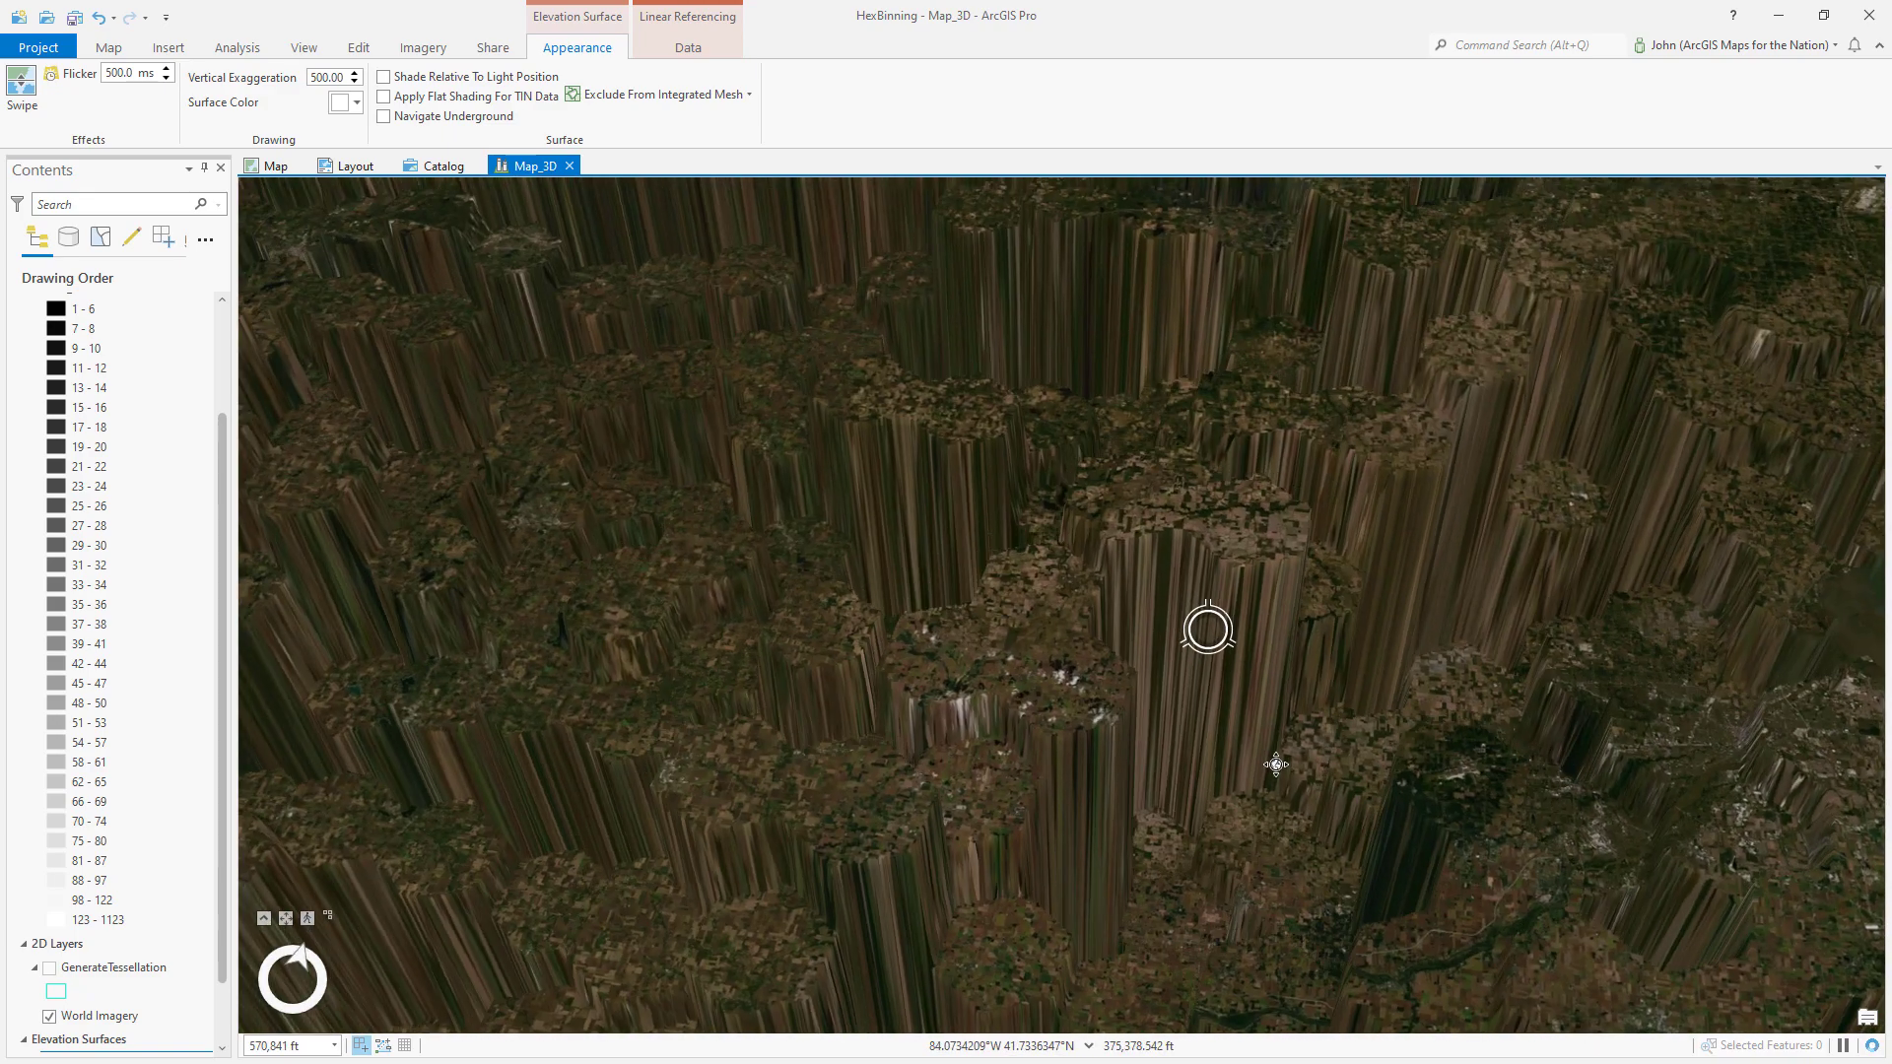
pyautogui.moveTo(1206, 627); pyautogui.dragTo(1309, 712)
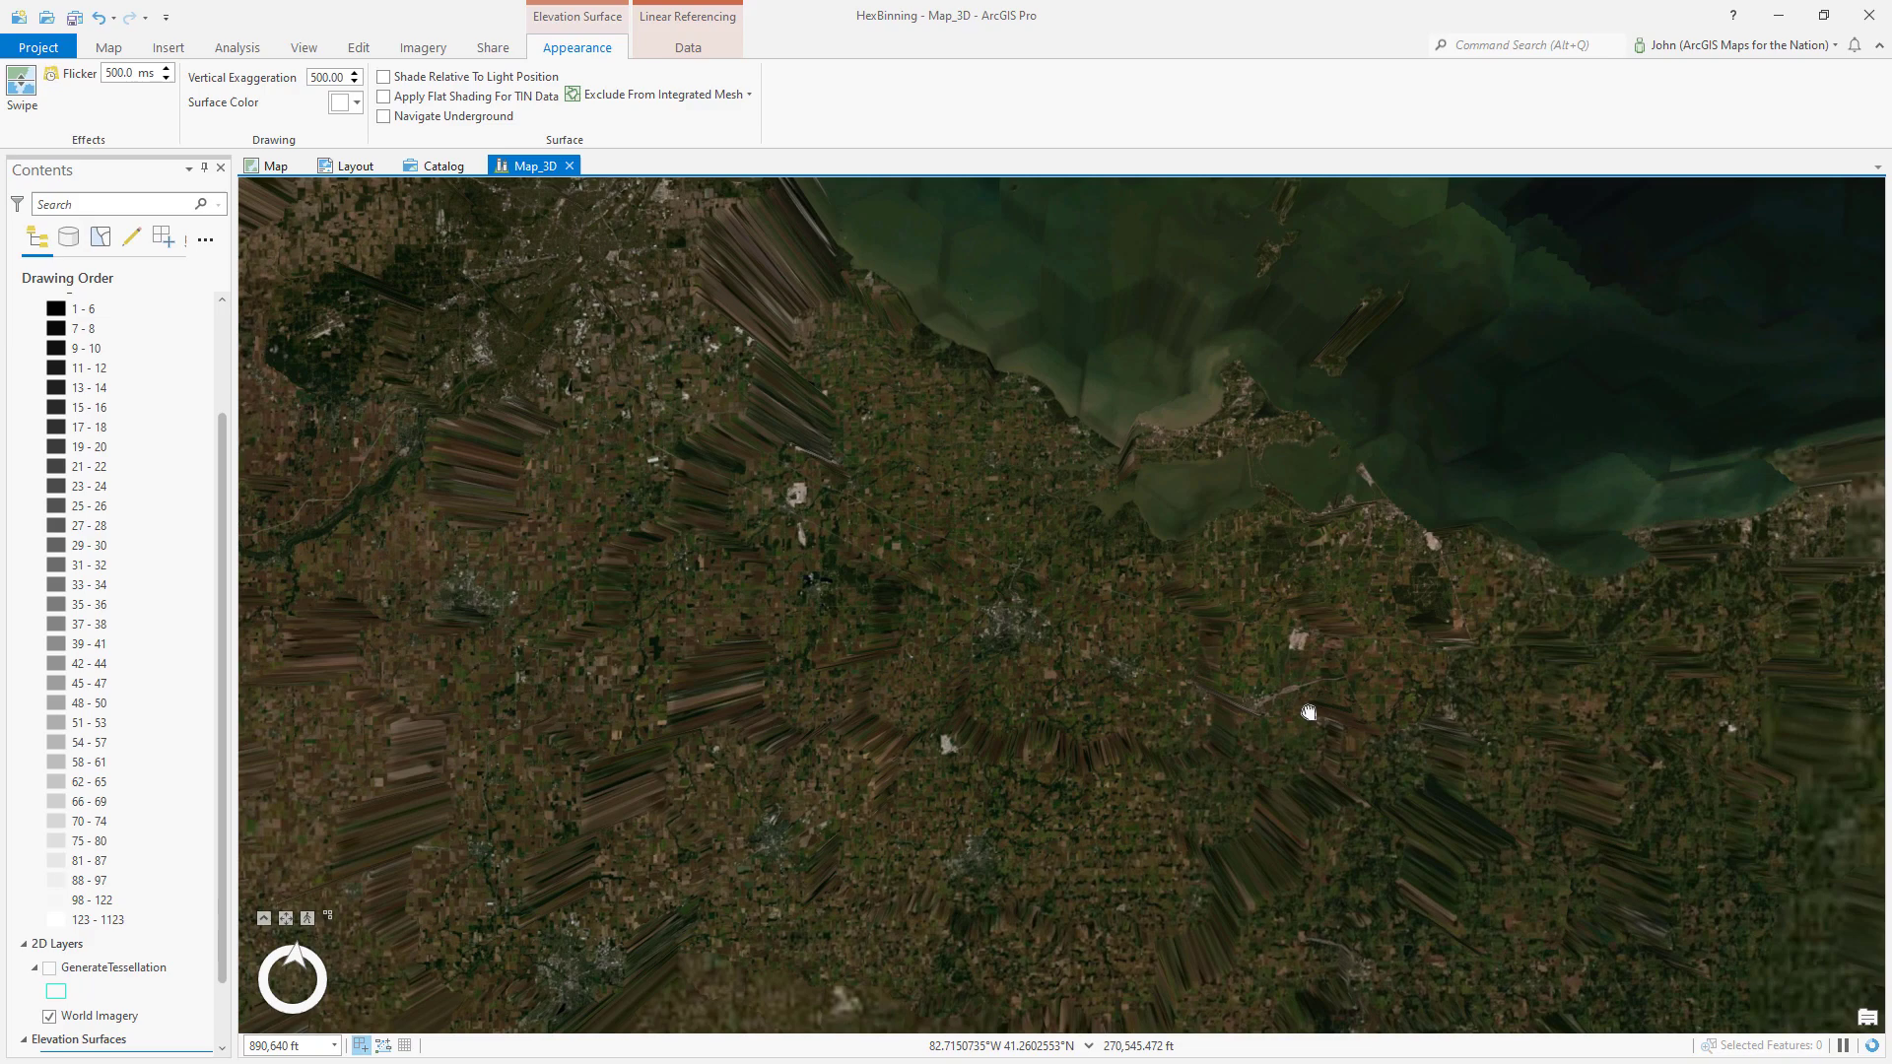